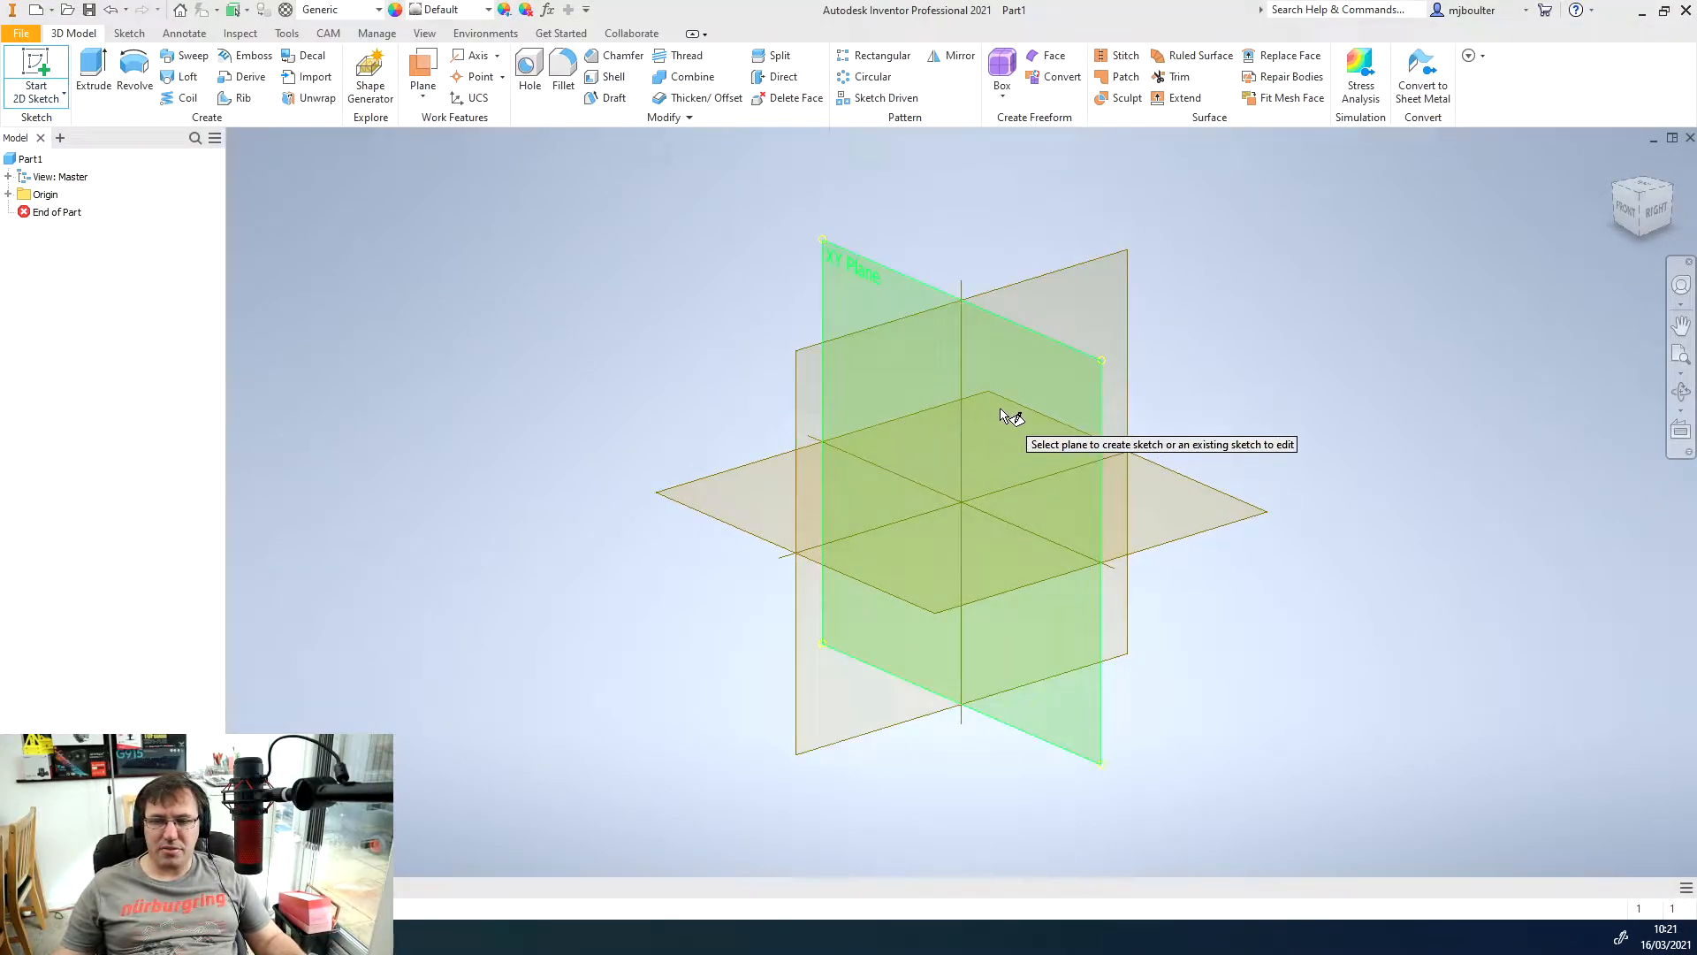
mouse_move(1033, 444)
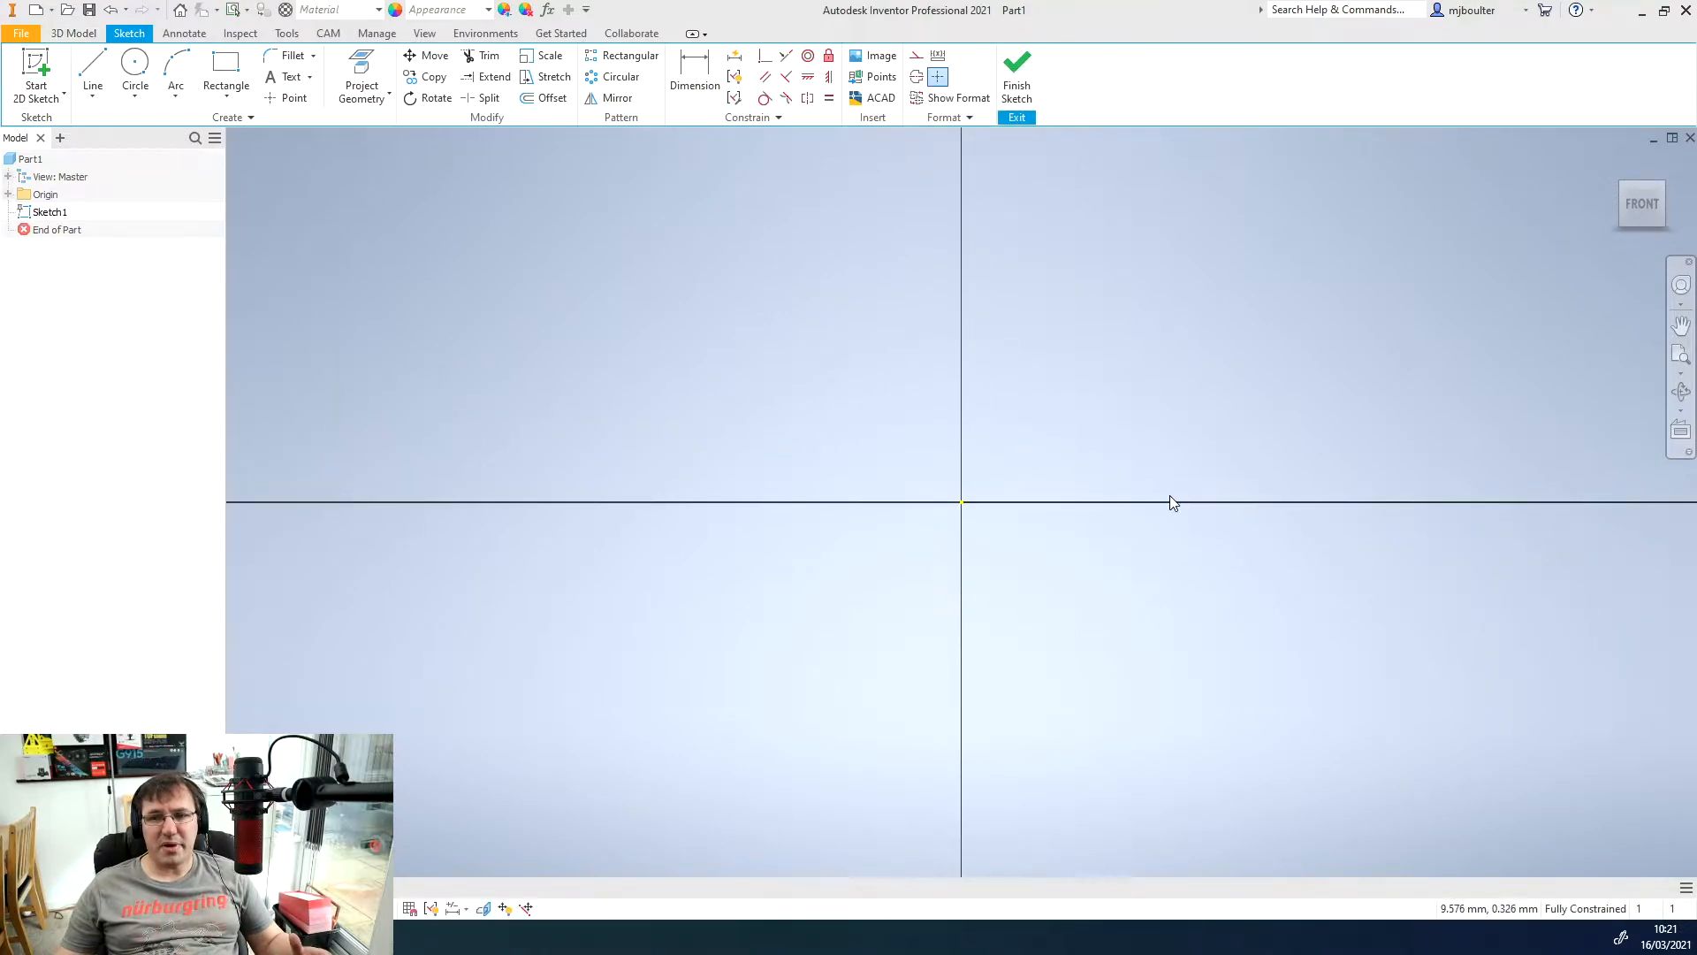
mouse_move(1124, 459)
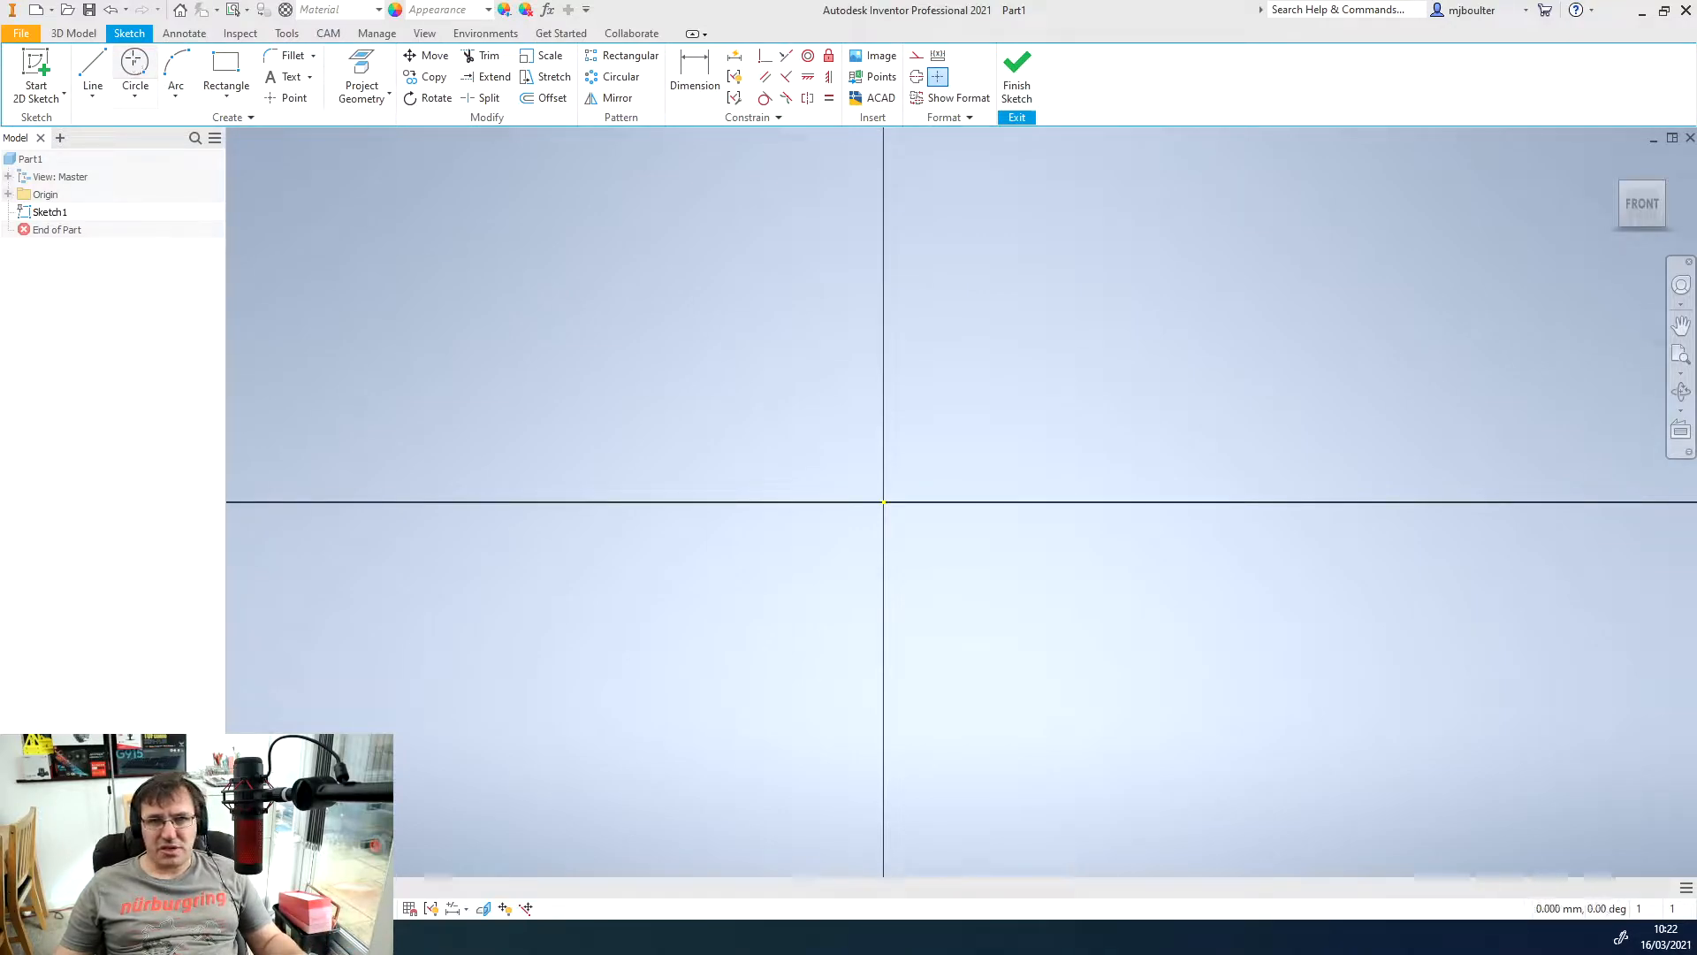
- Draw two concentric circles centred on the origin, 30 mm outer and 10 mm inner diameter
click(134, 64)
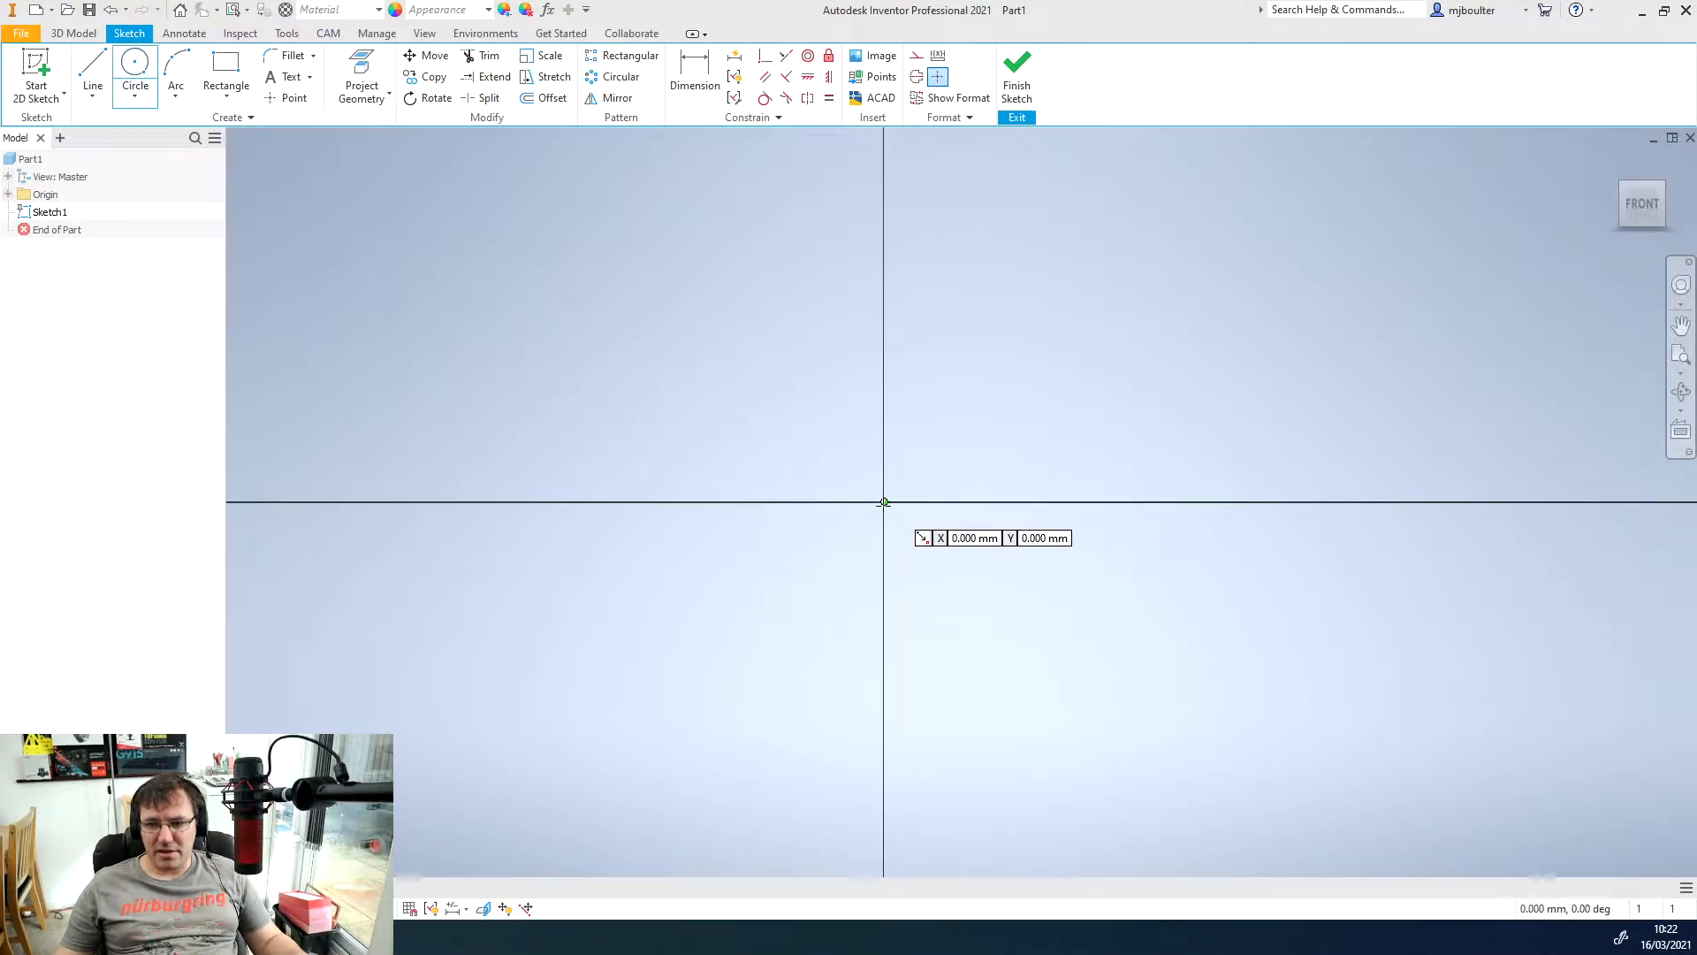
drag(884, 501, 1029, 563)
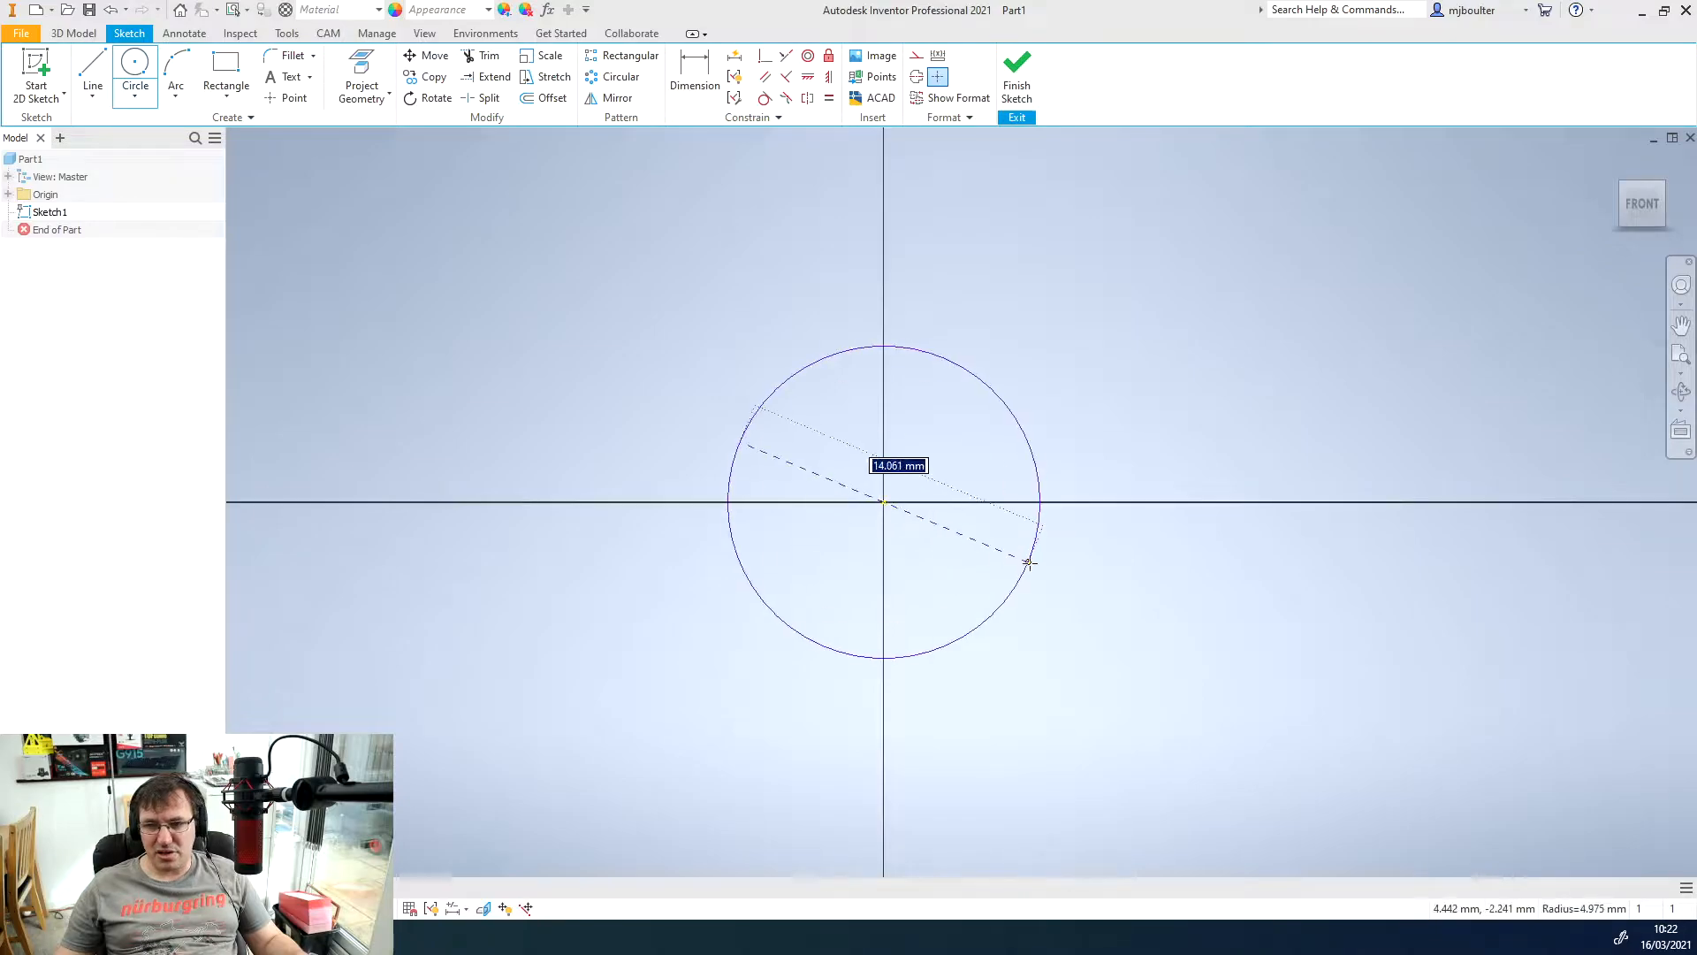
text(30)
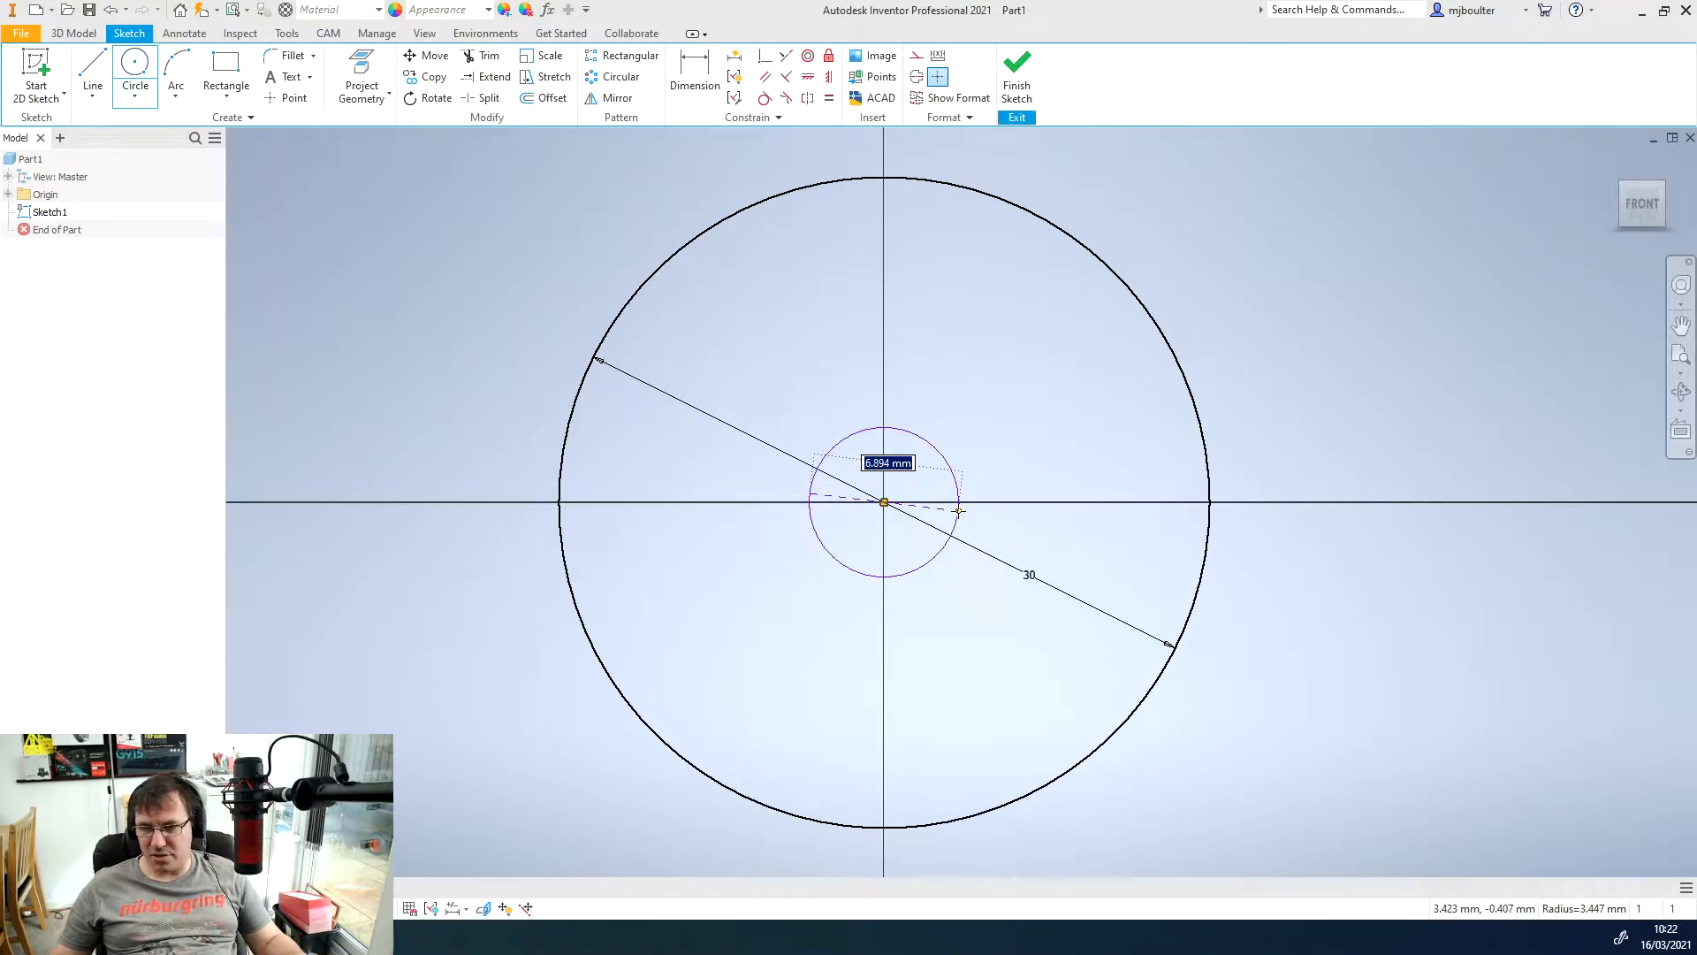
text(10)
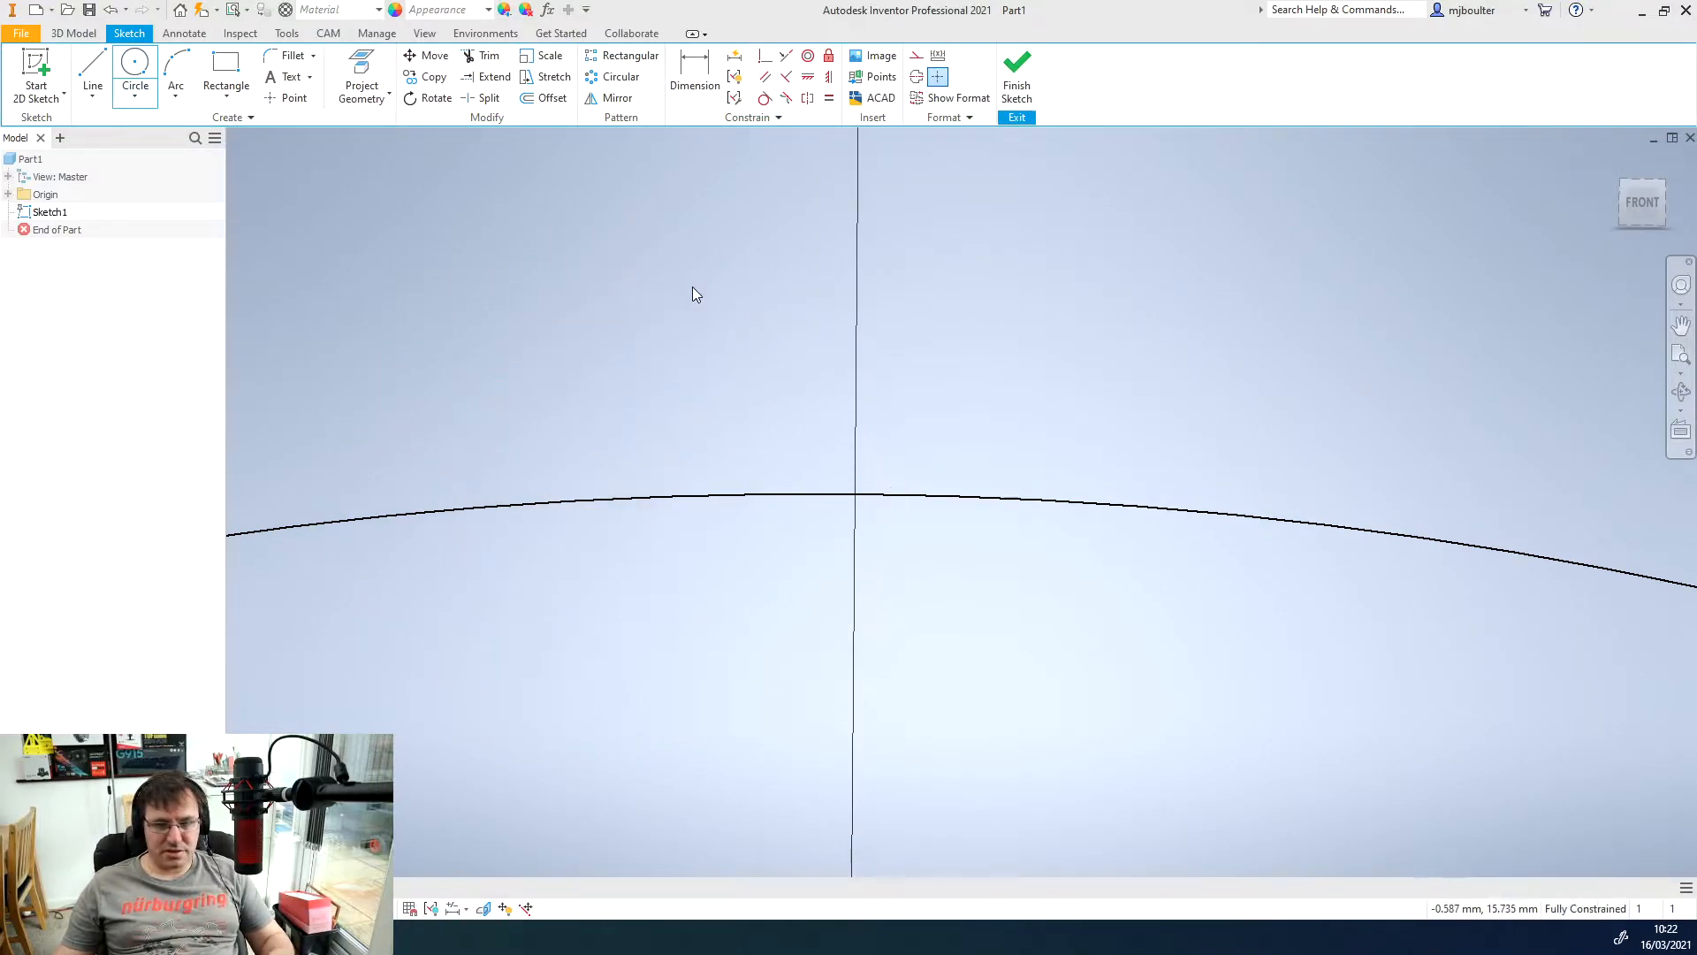
- Draw the three-line trapezoidal tooth outline standing on the outer circle with the Line tool
click(92, 85)
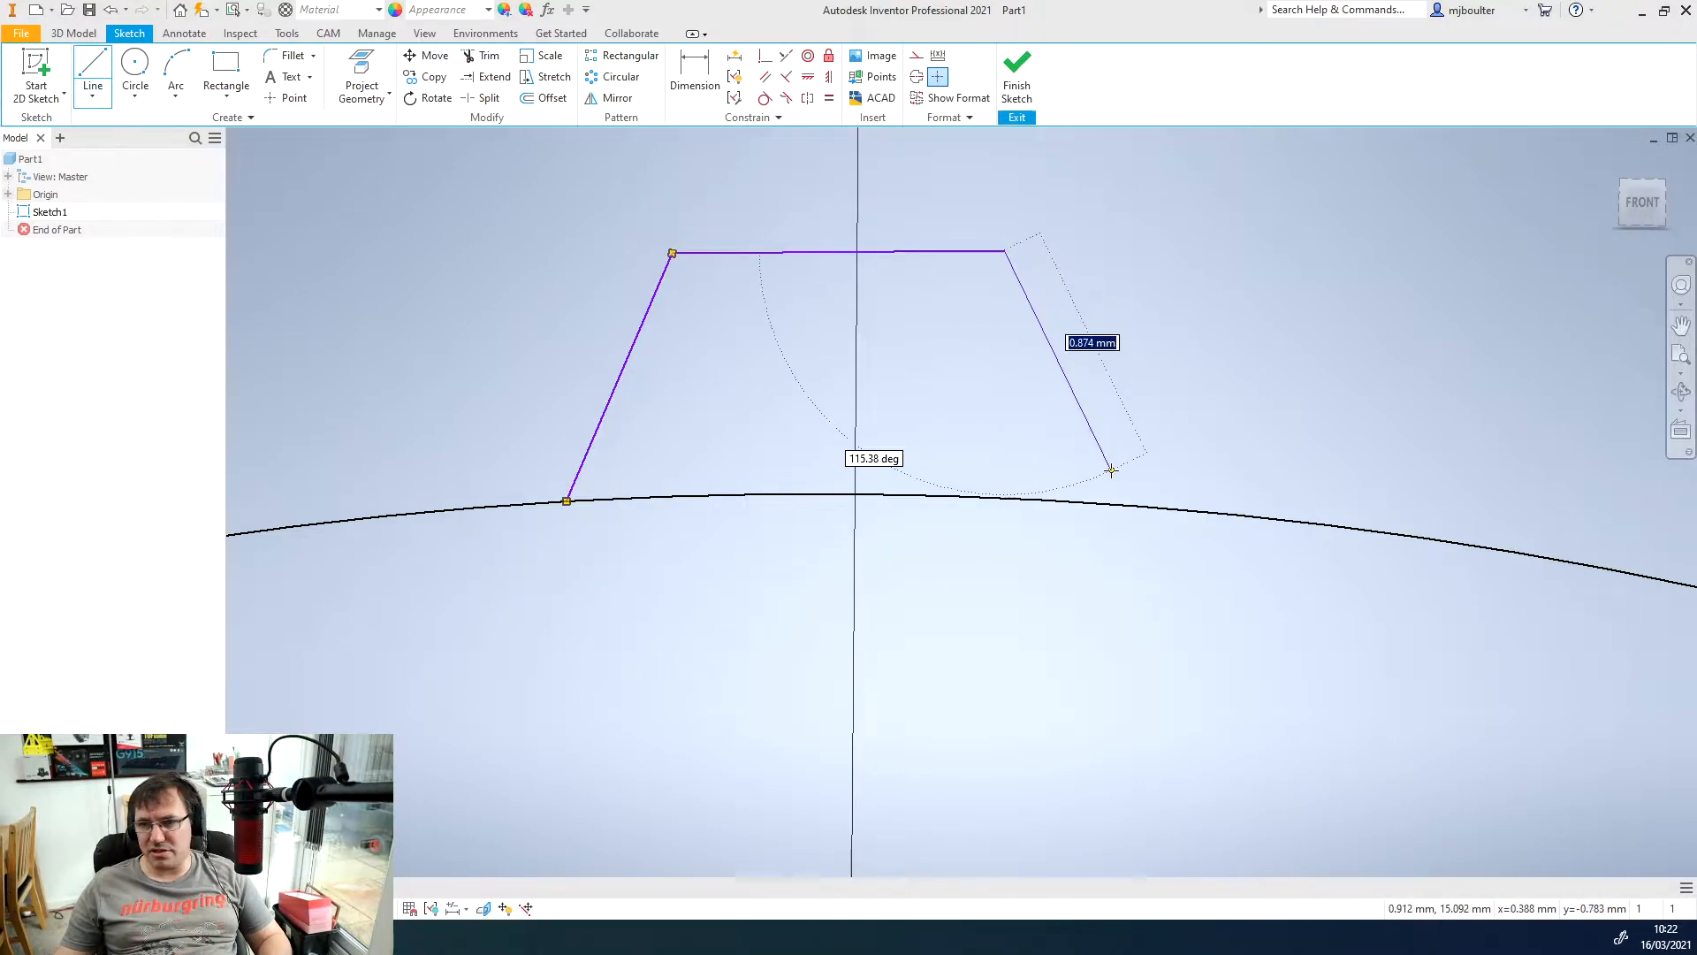
drag(1110, 470, 1058, 368)
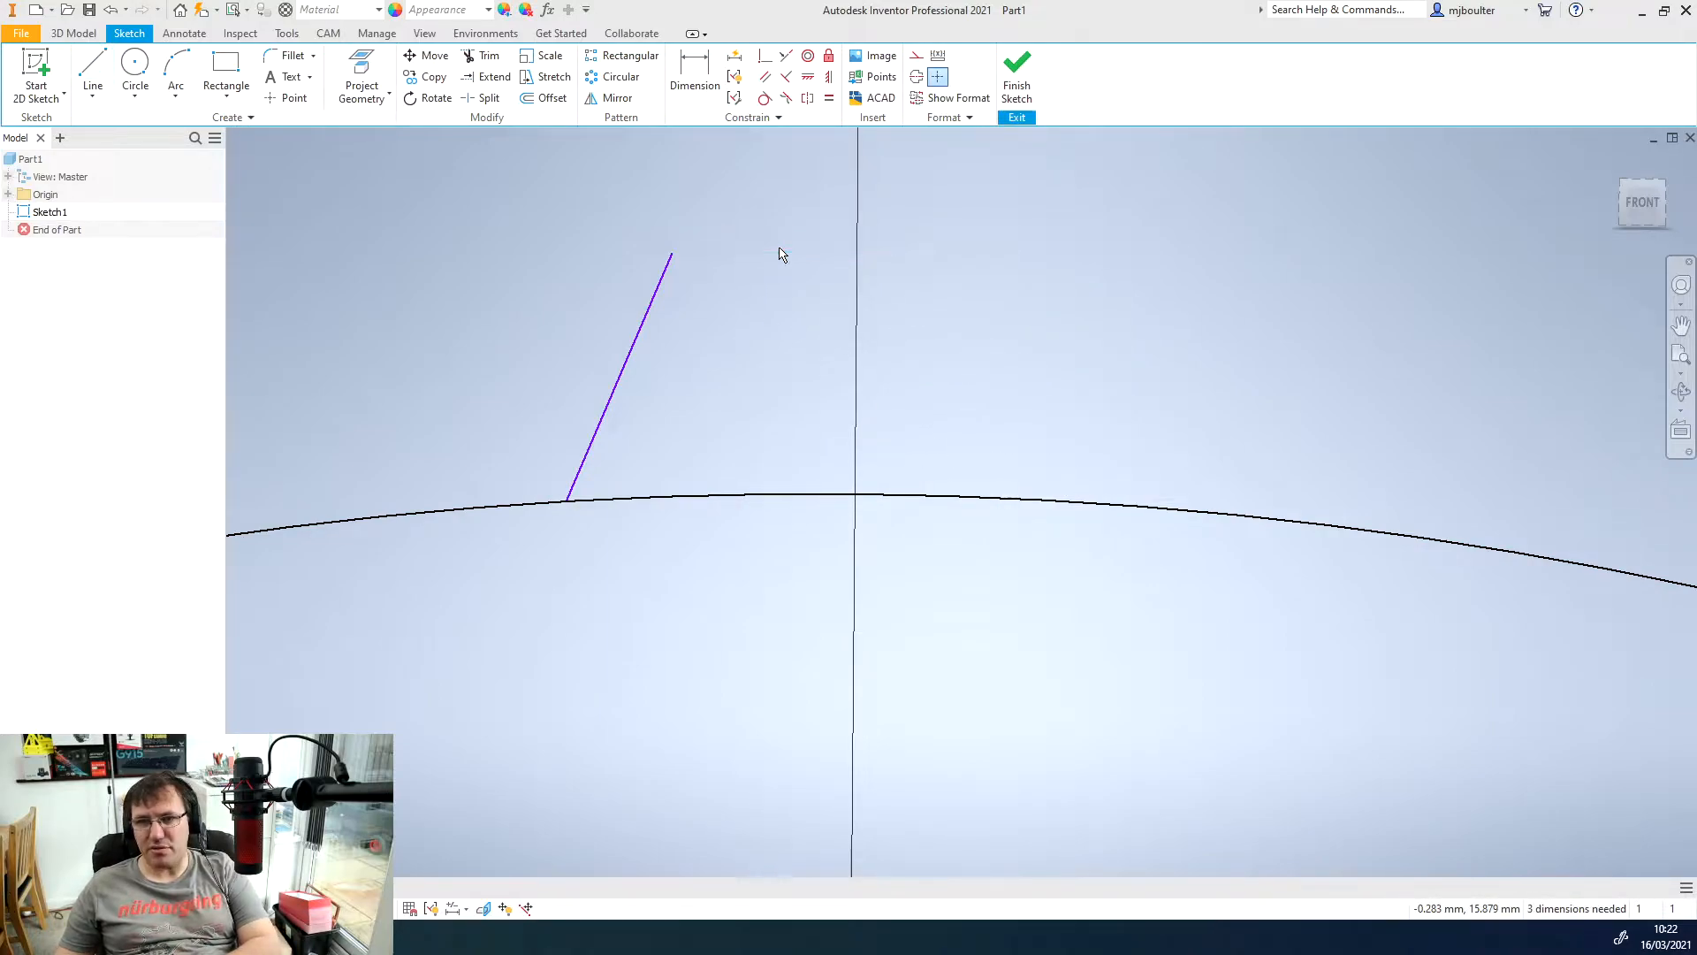
click(91, 85)
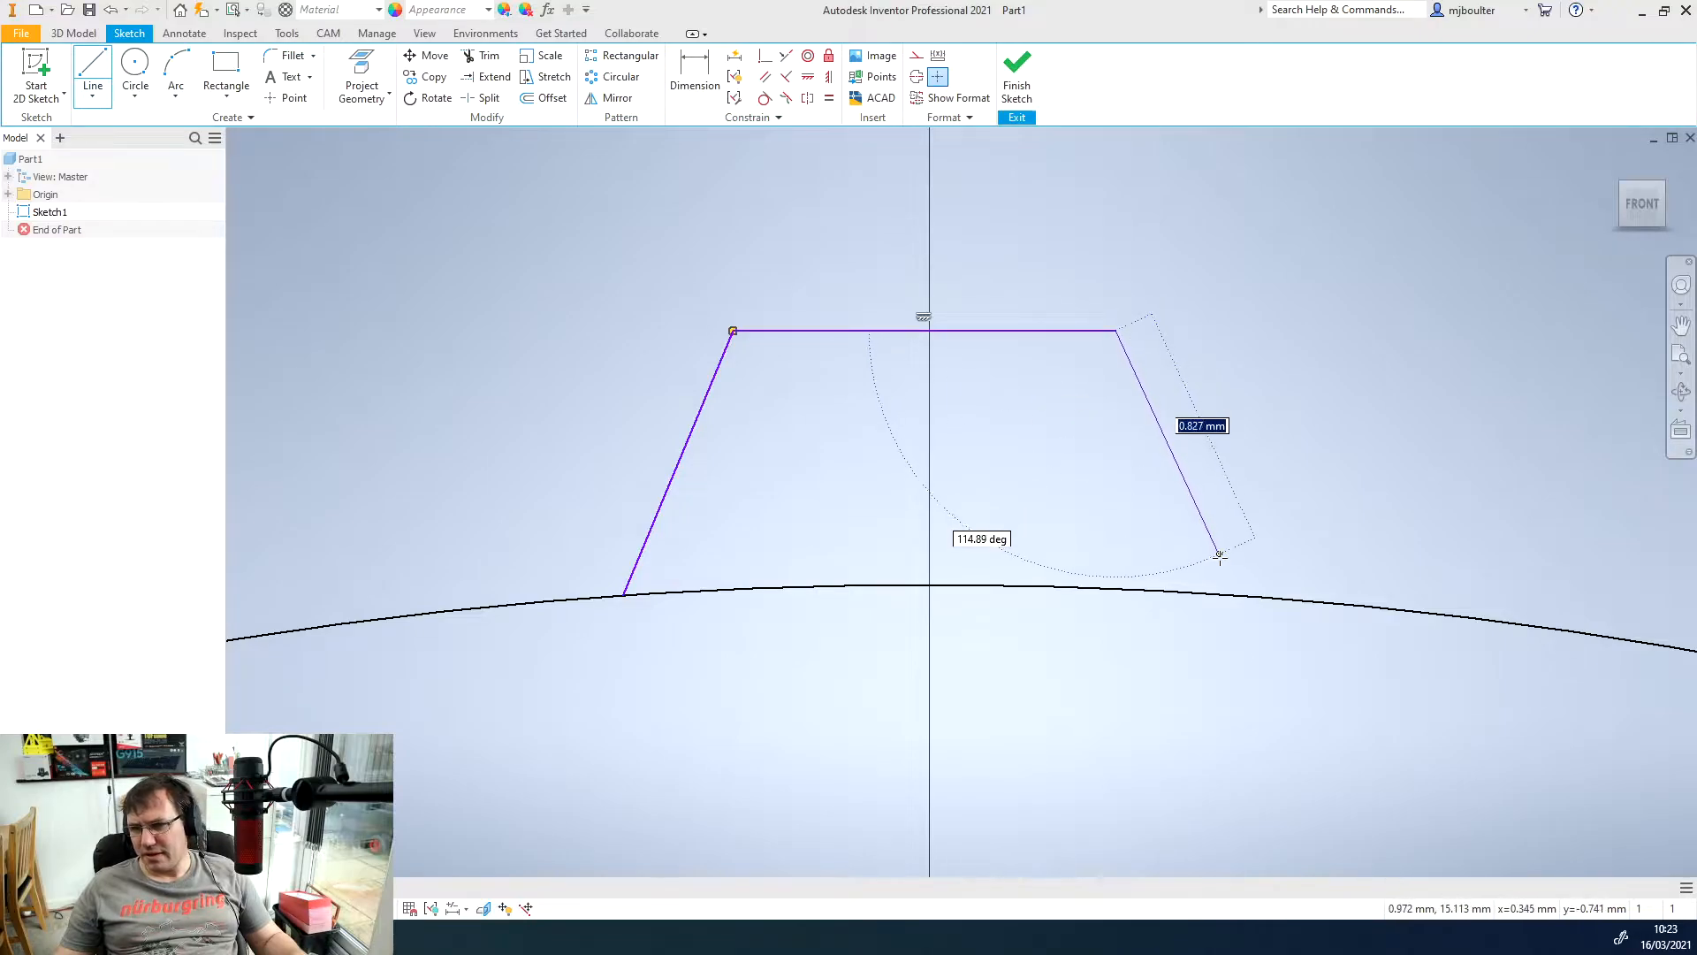
drag(1220, 556, 1238, 594)
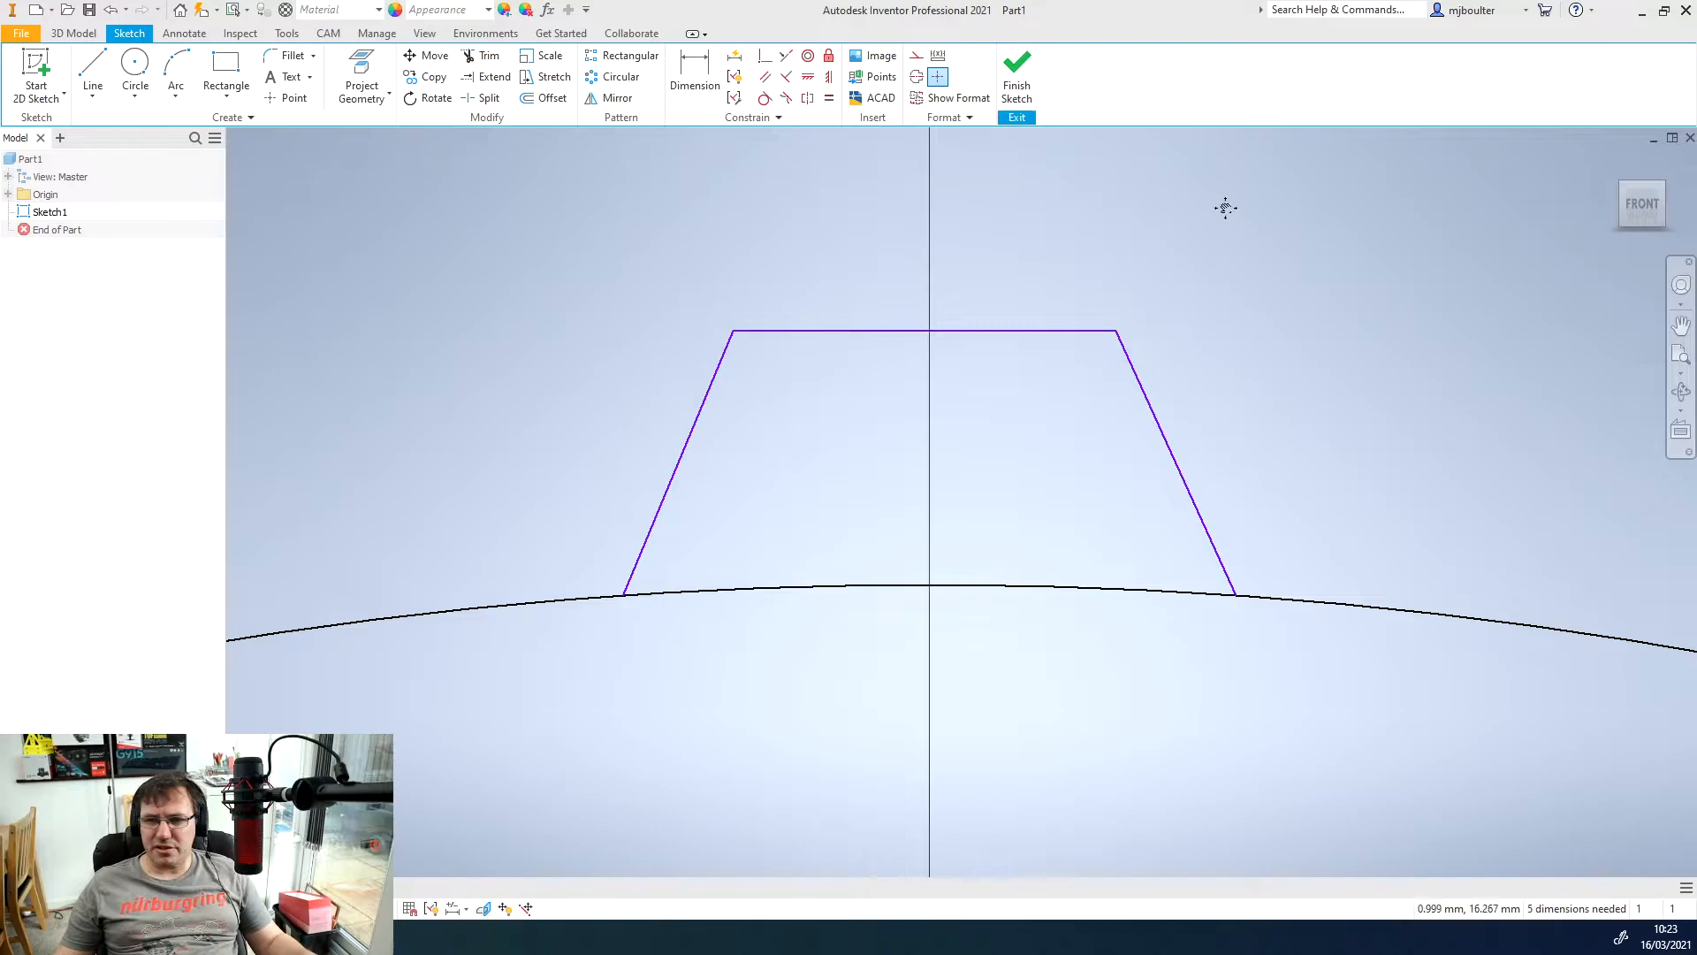
drag(1223, 209, 934, 193)
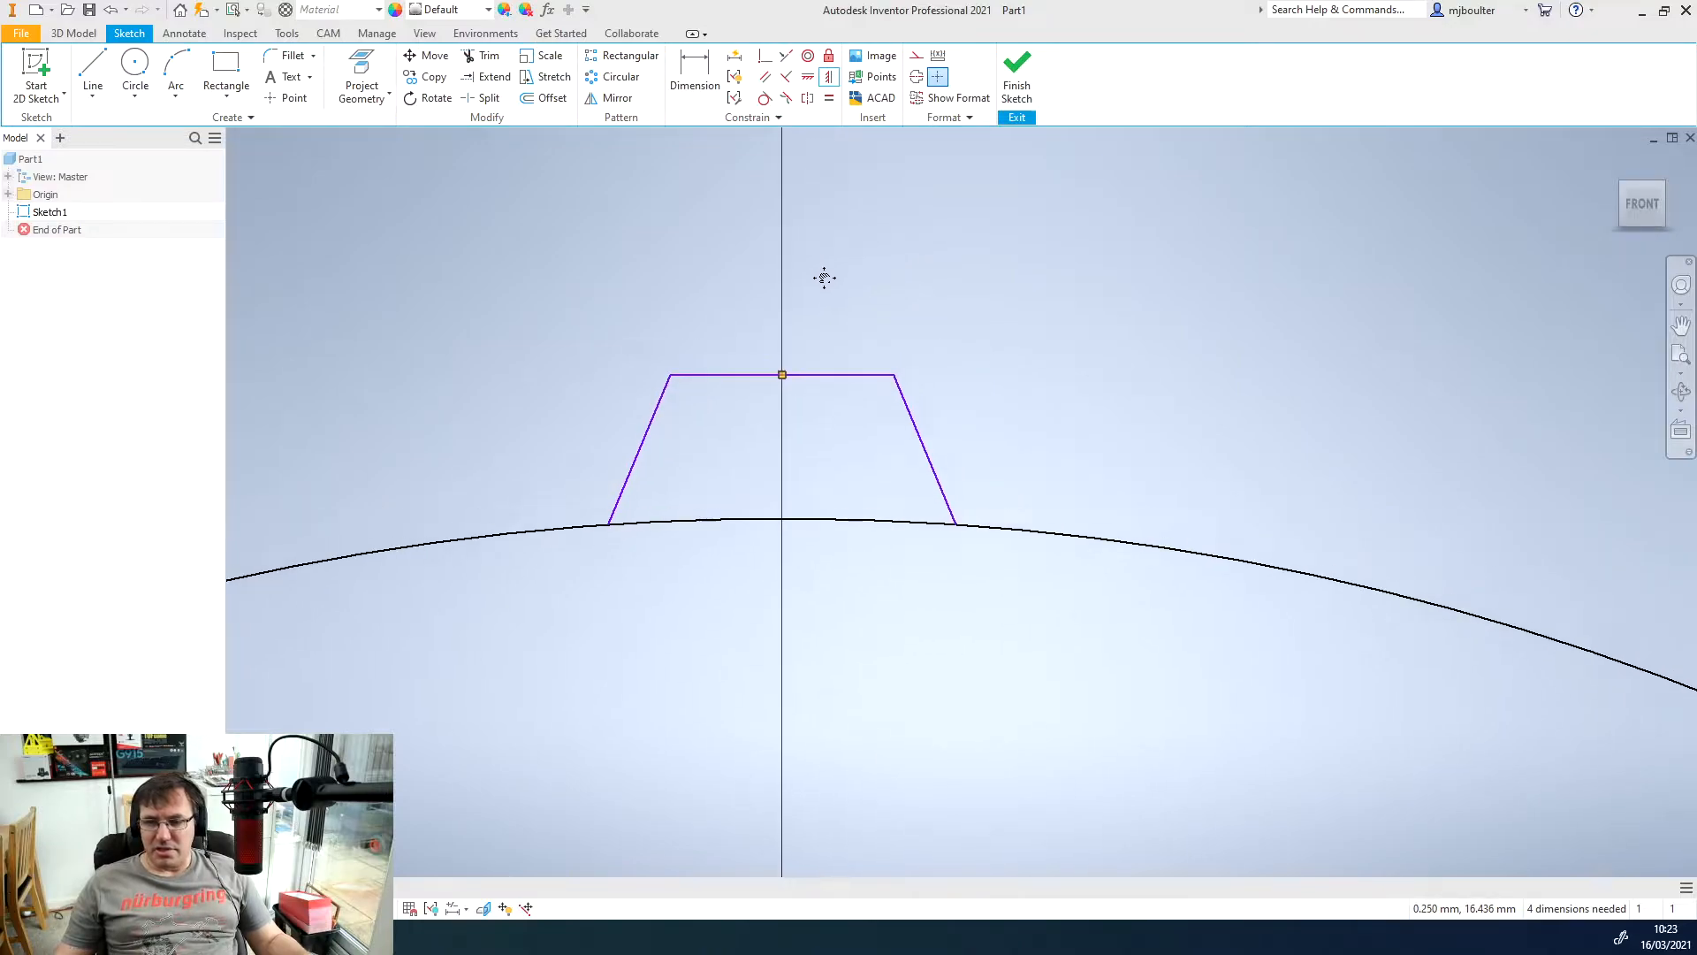
- Dimension the tooth top edge 1.5 mm and both side angles at 115°
click(695, 83)
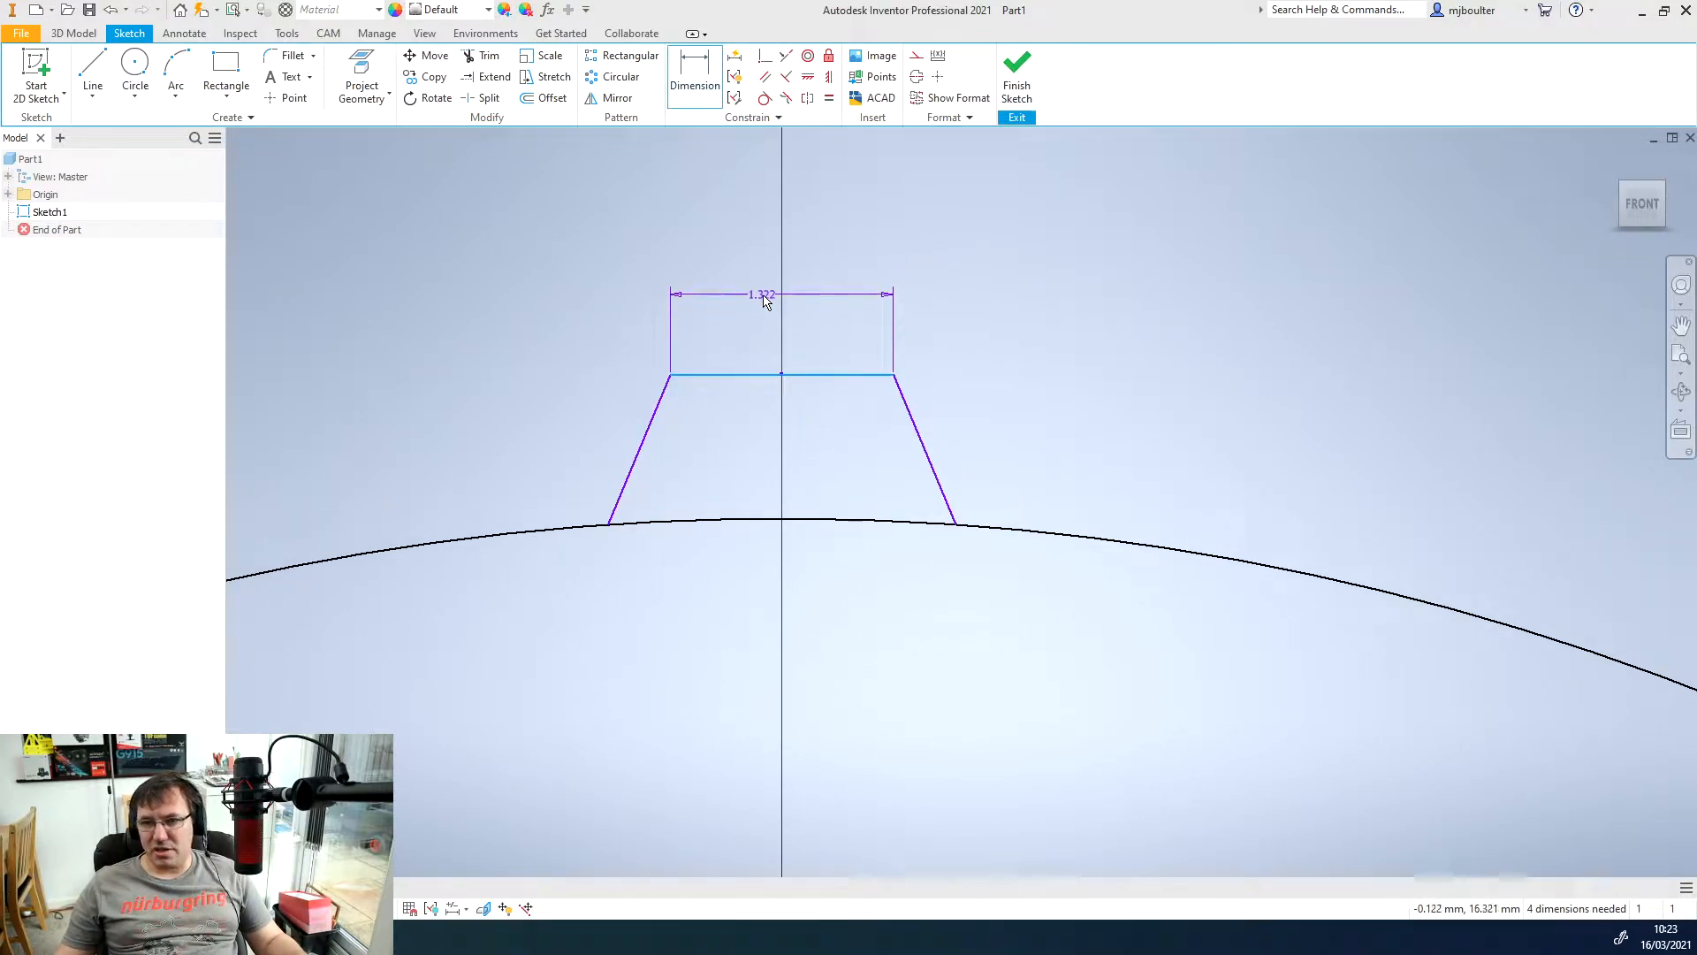
click(762, 294)
text(15)
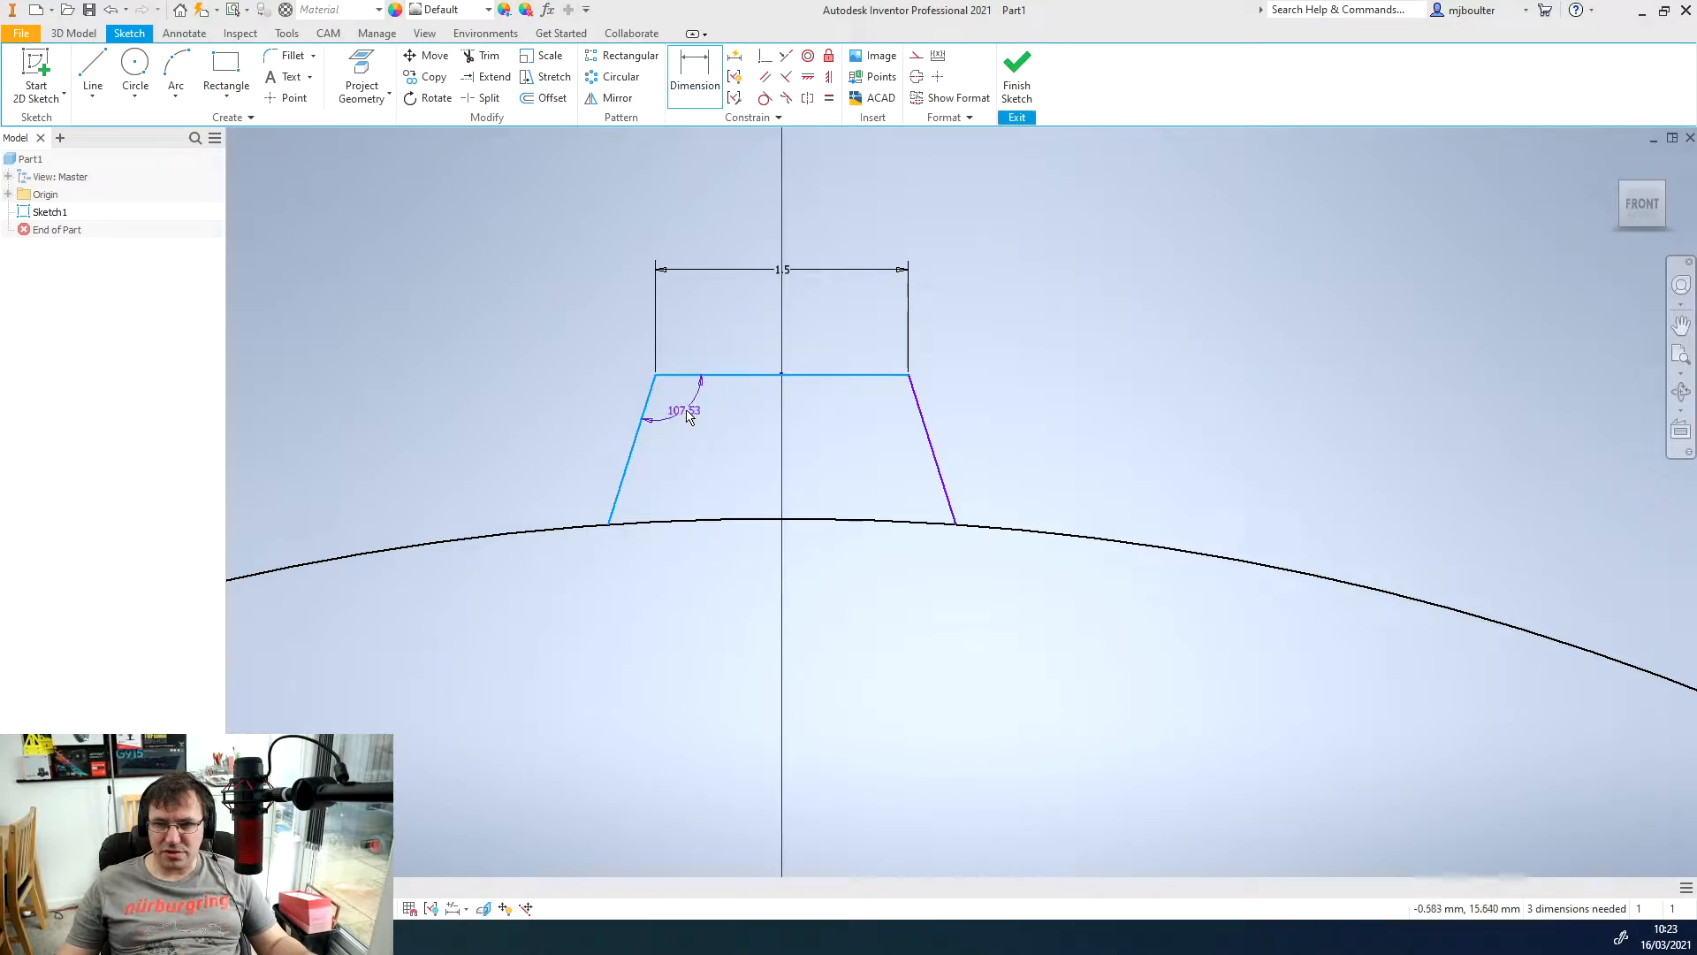
click(679, 410)
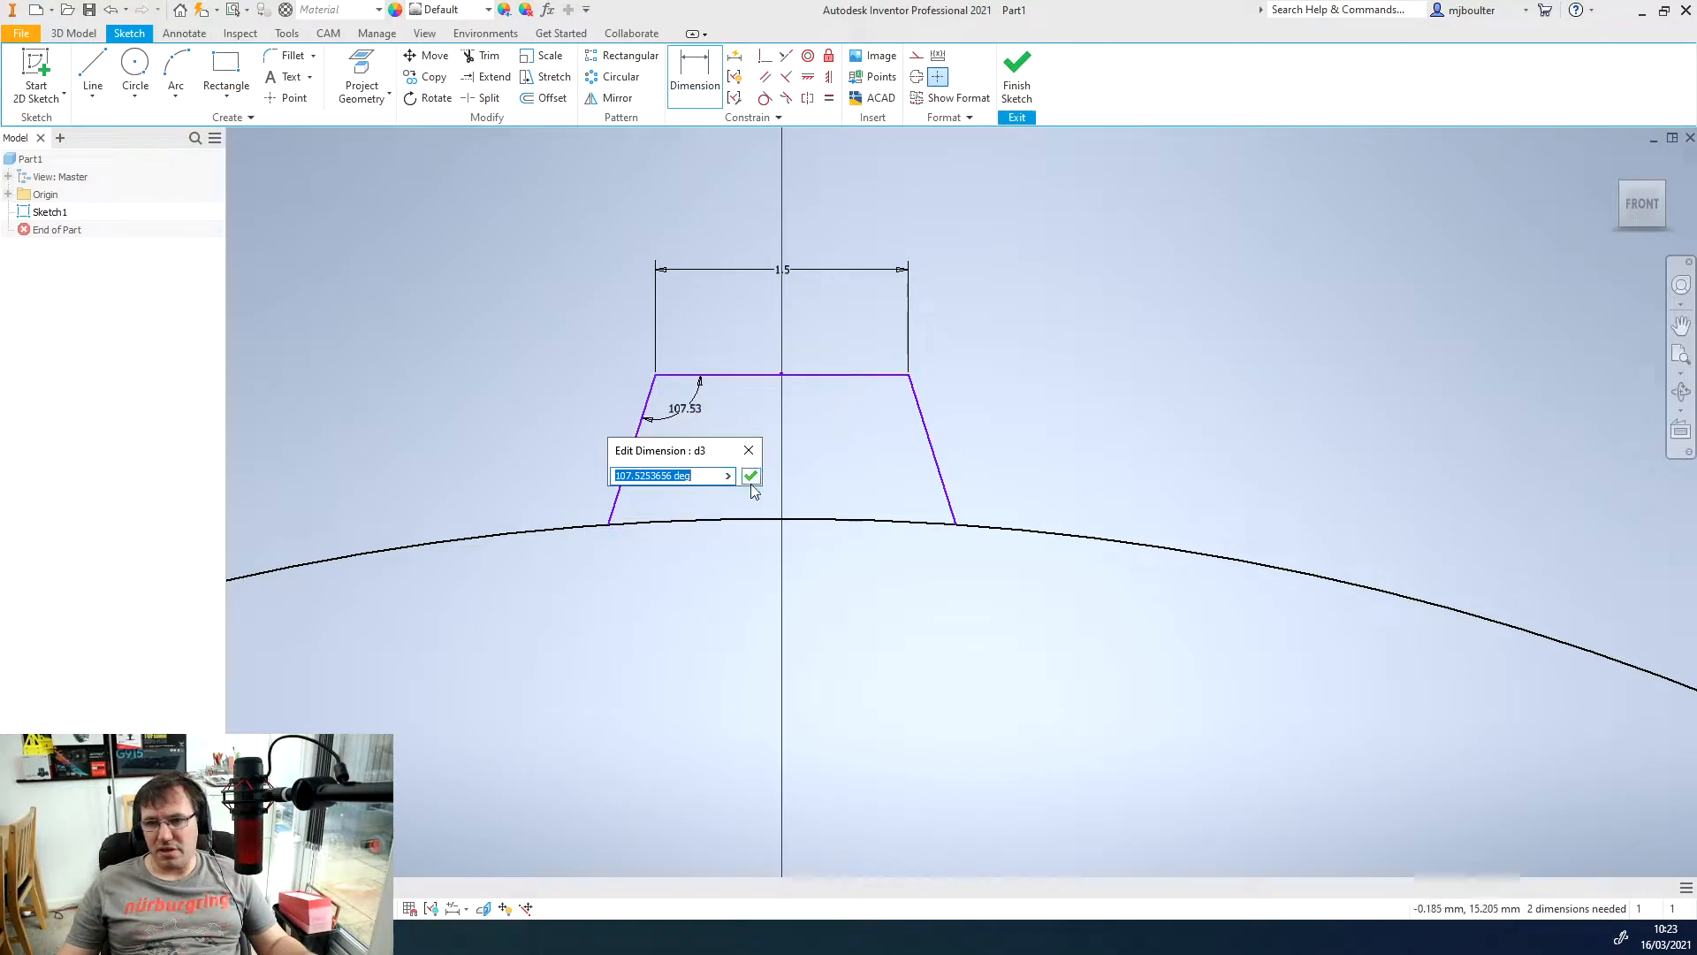
click(750, 476)
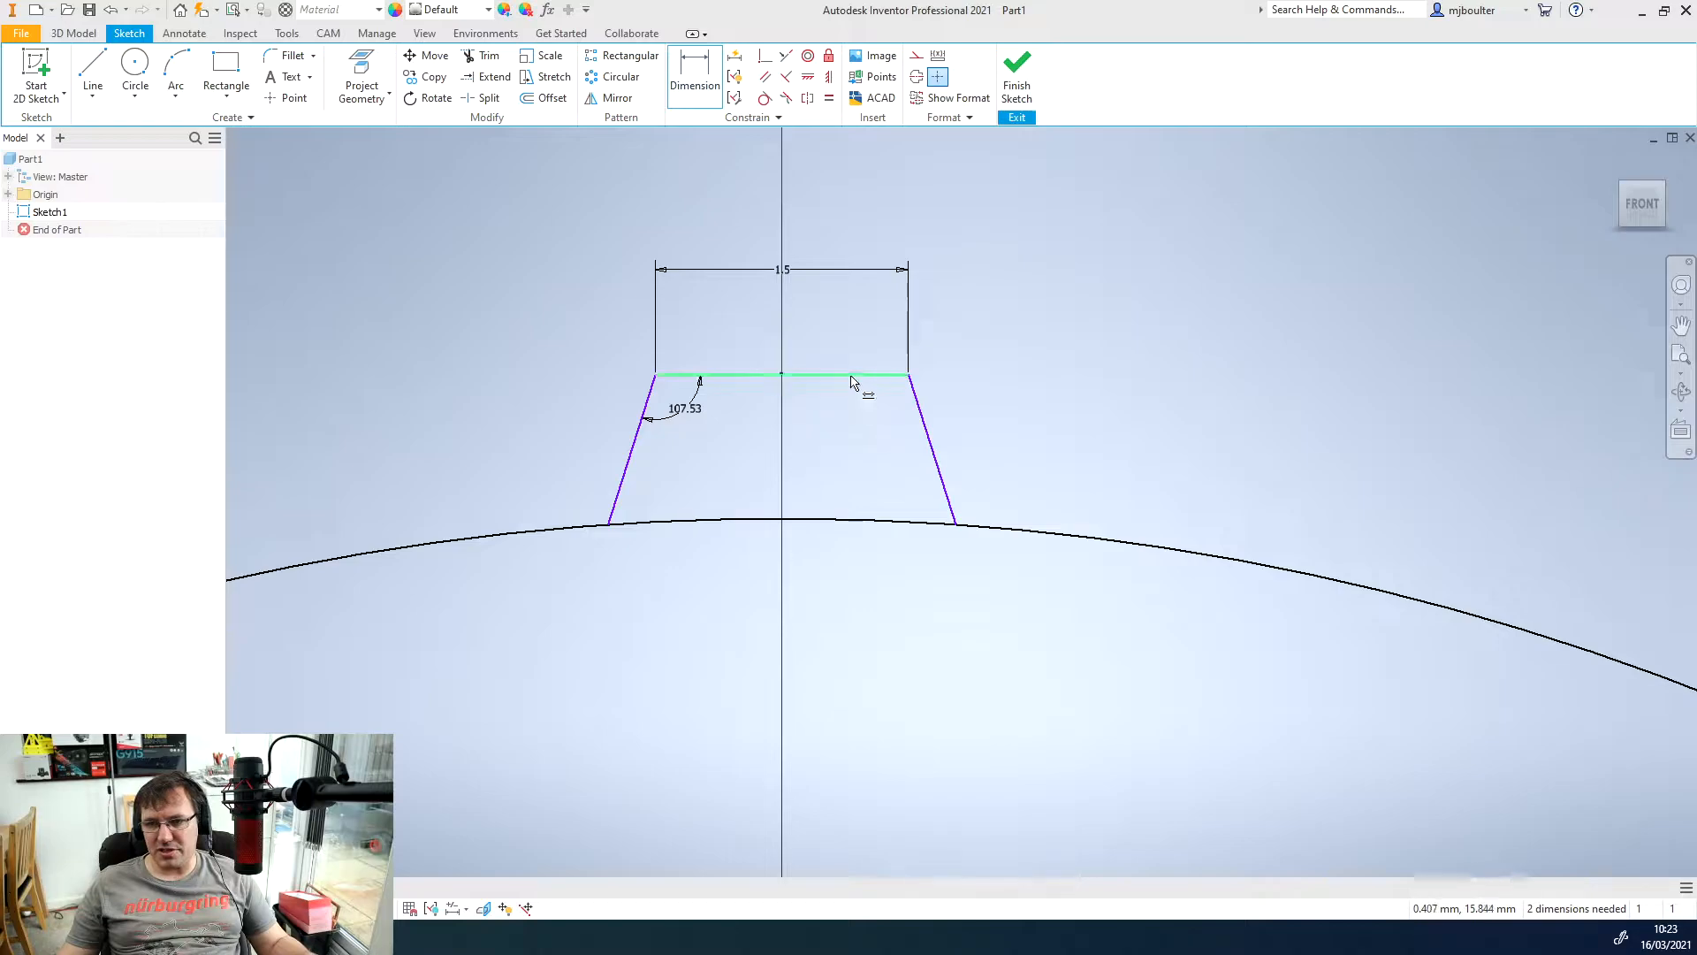
click(866, 412)
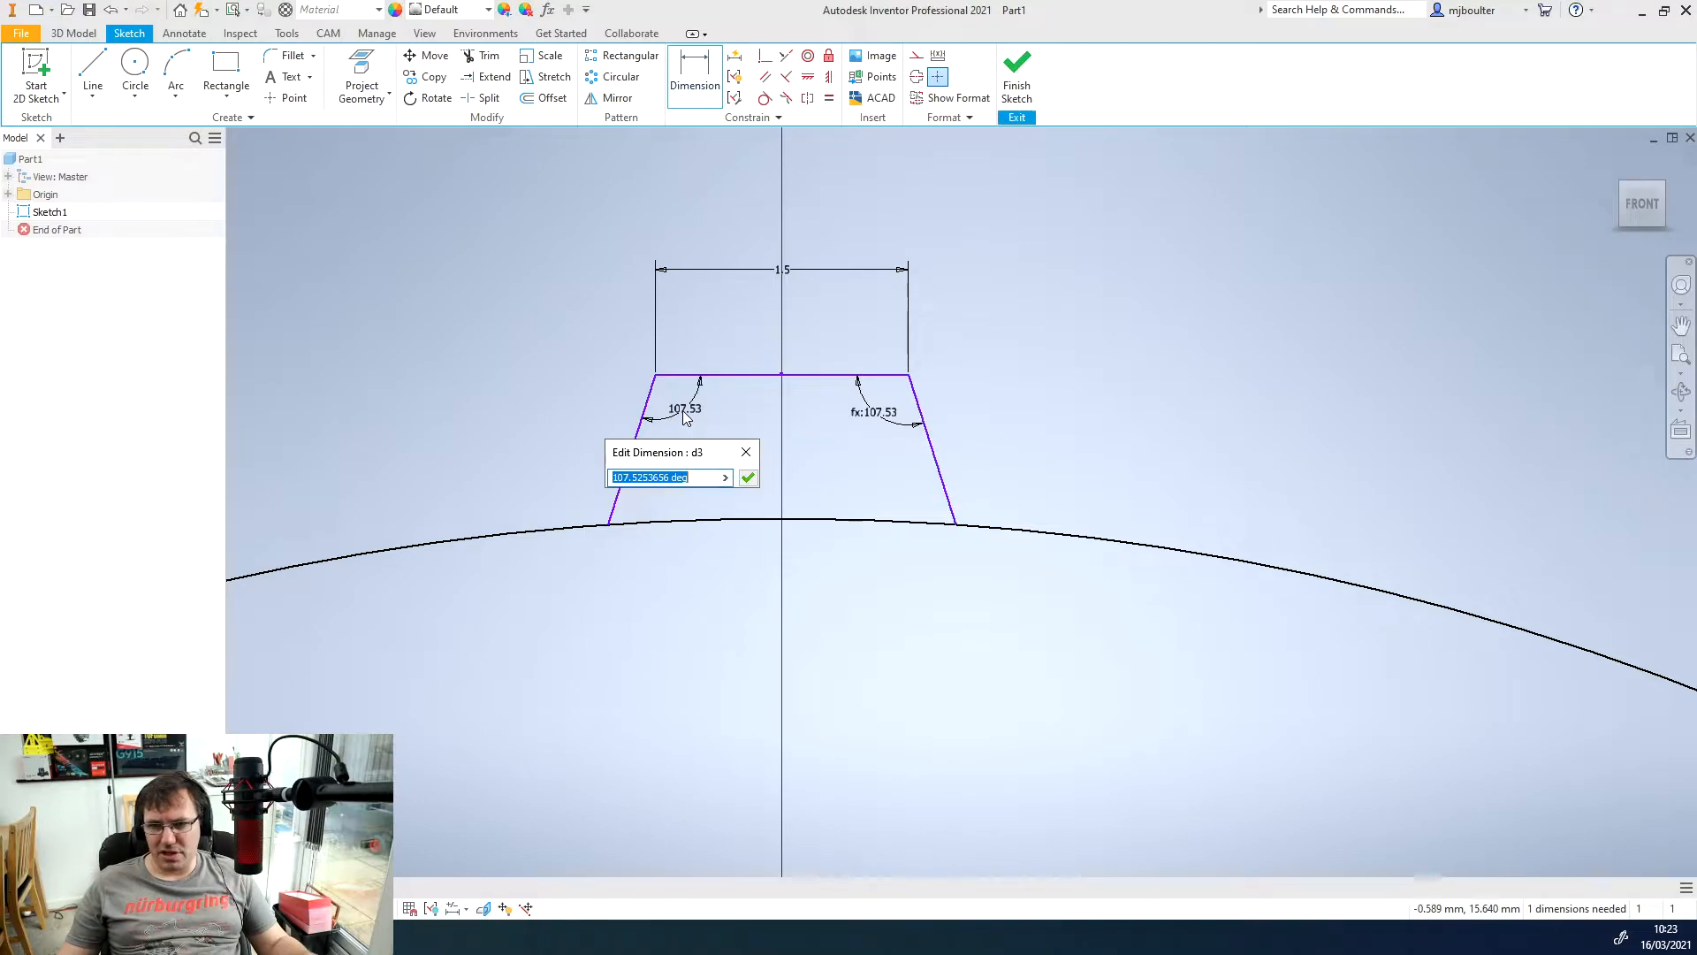
text(15)
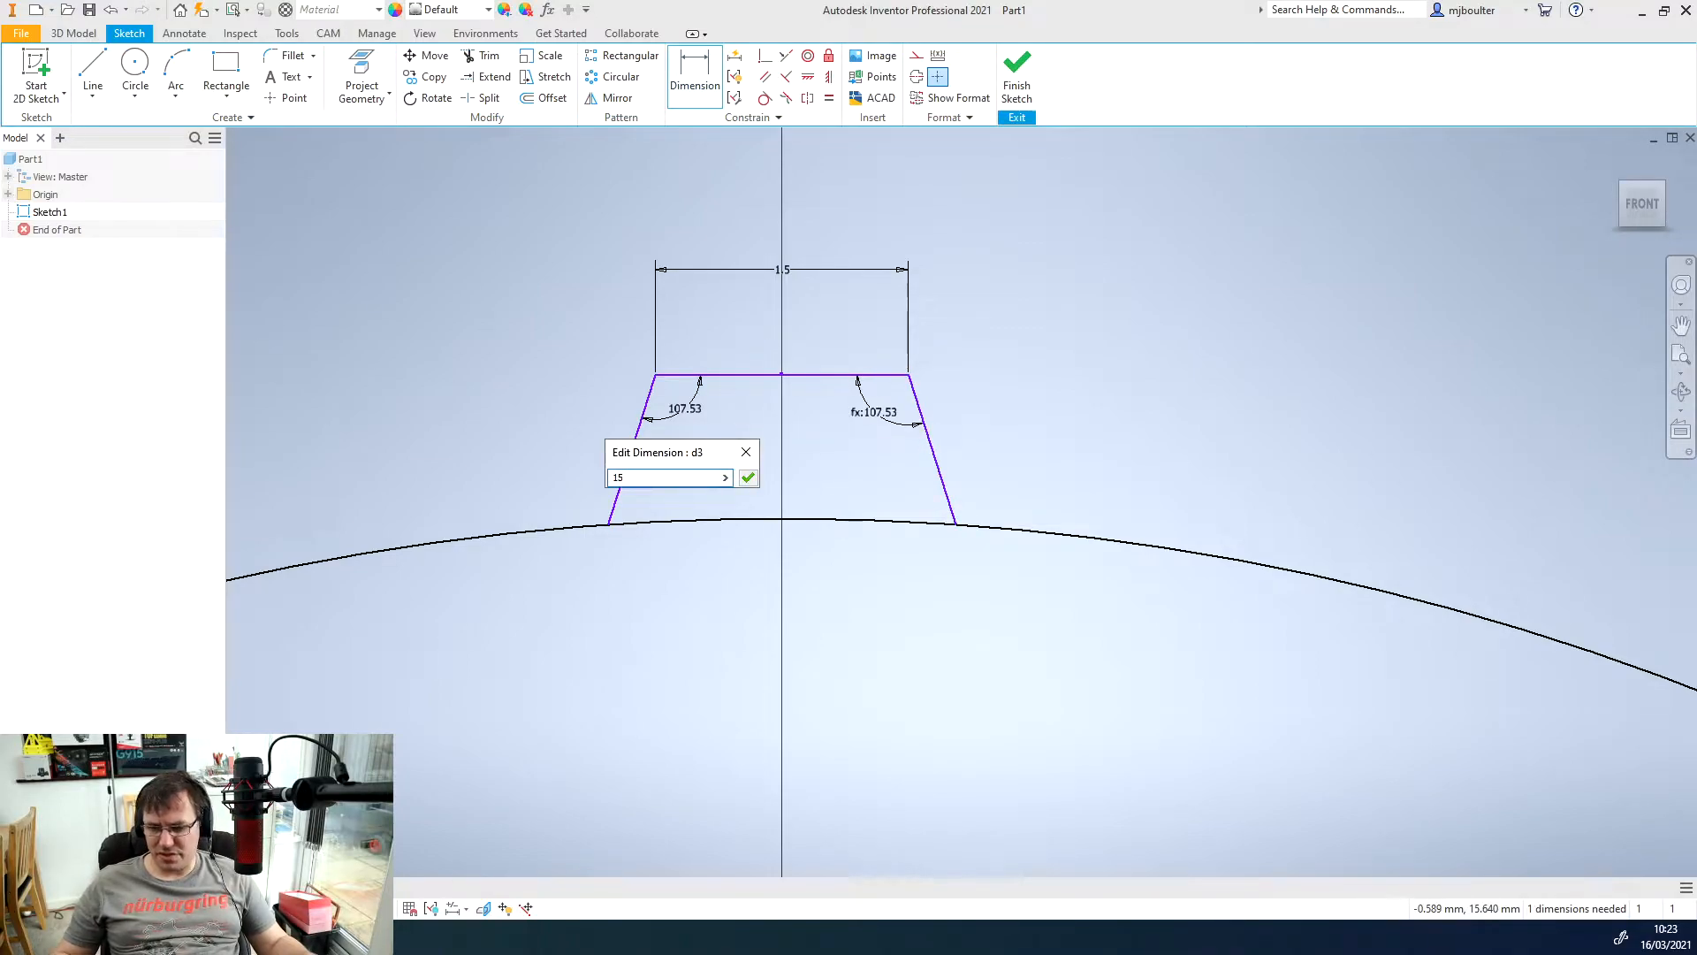
click(748, 478)
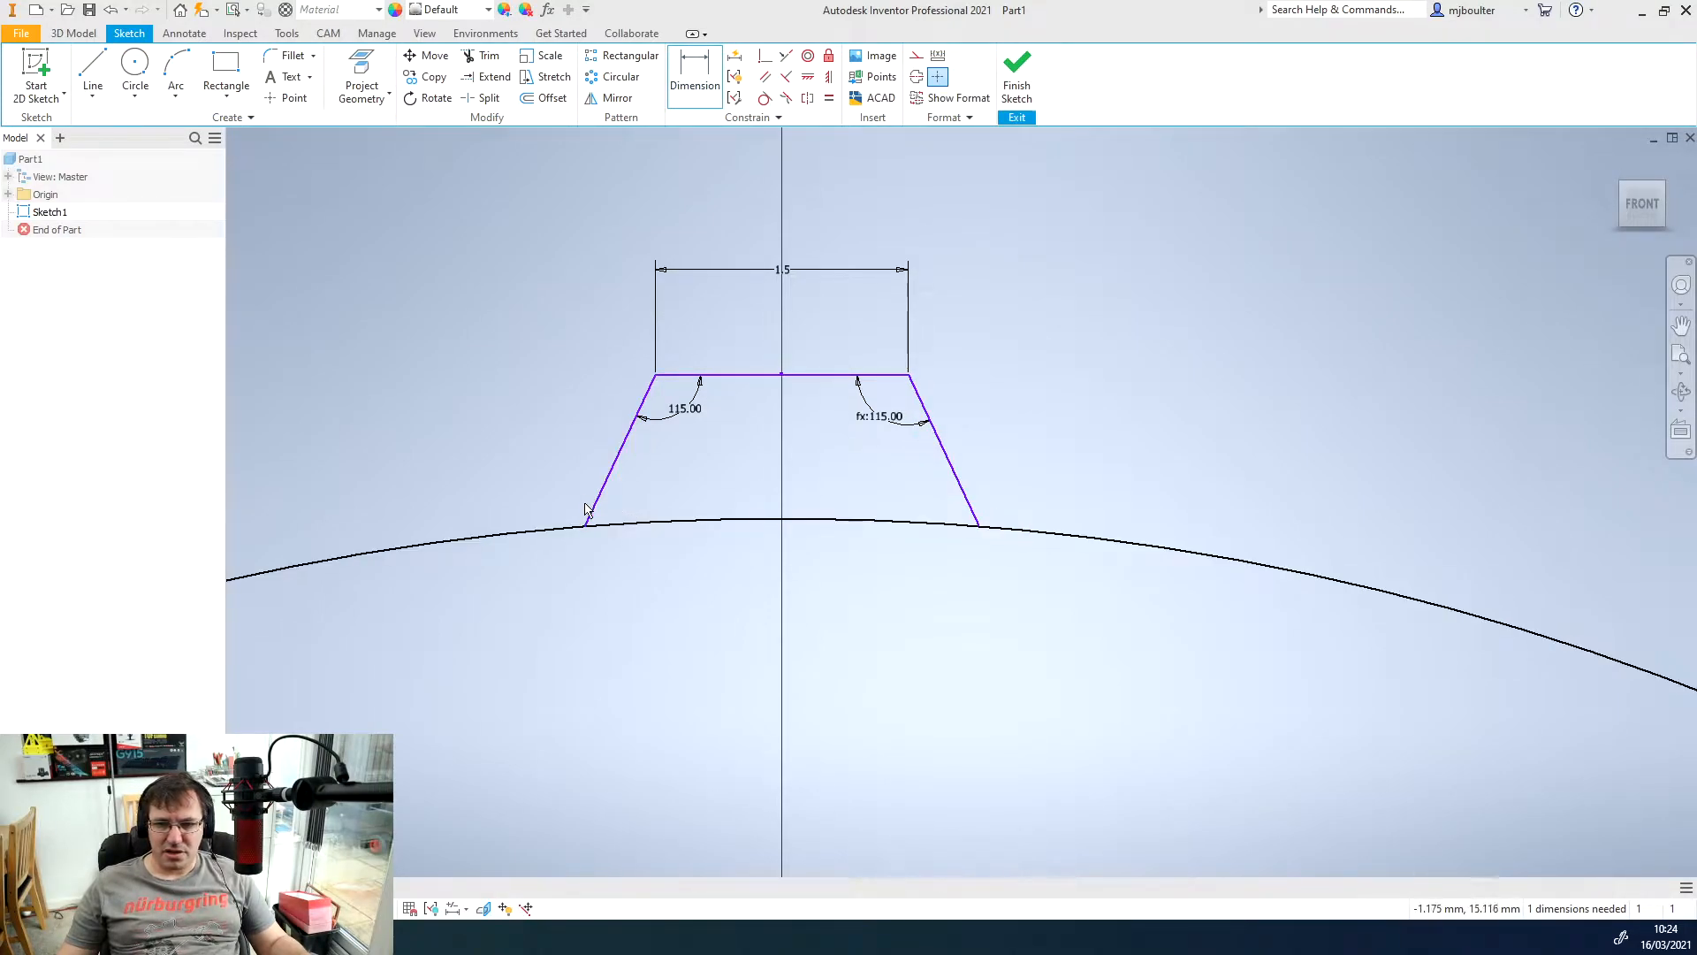
- Add the 1 mm tooth height dimension to fully constrain the profile
click(175, 80)
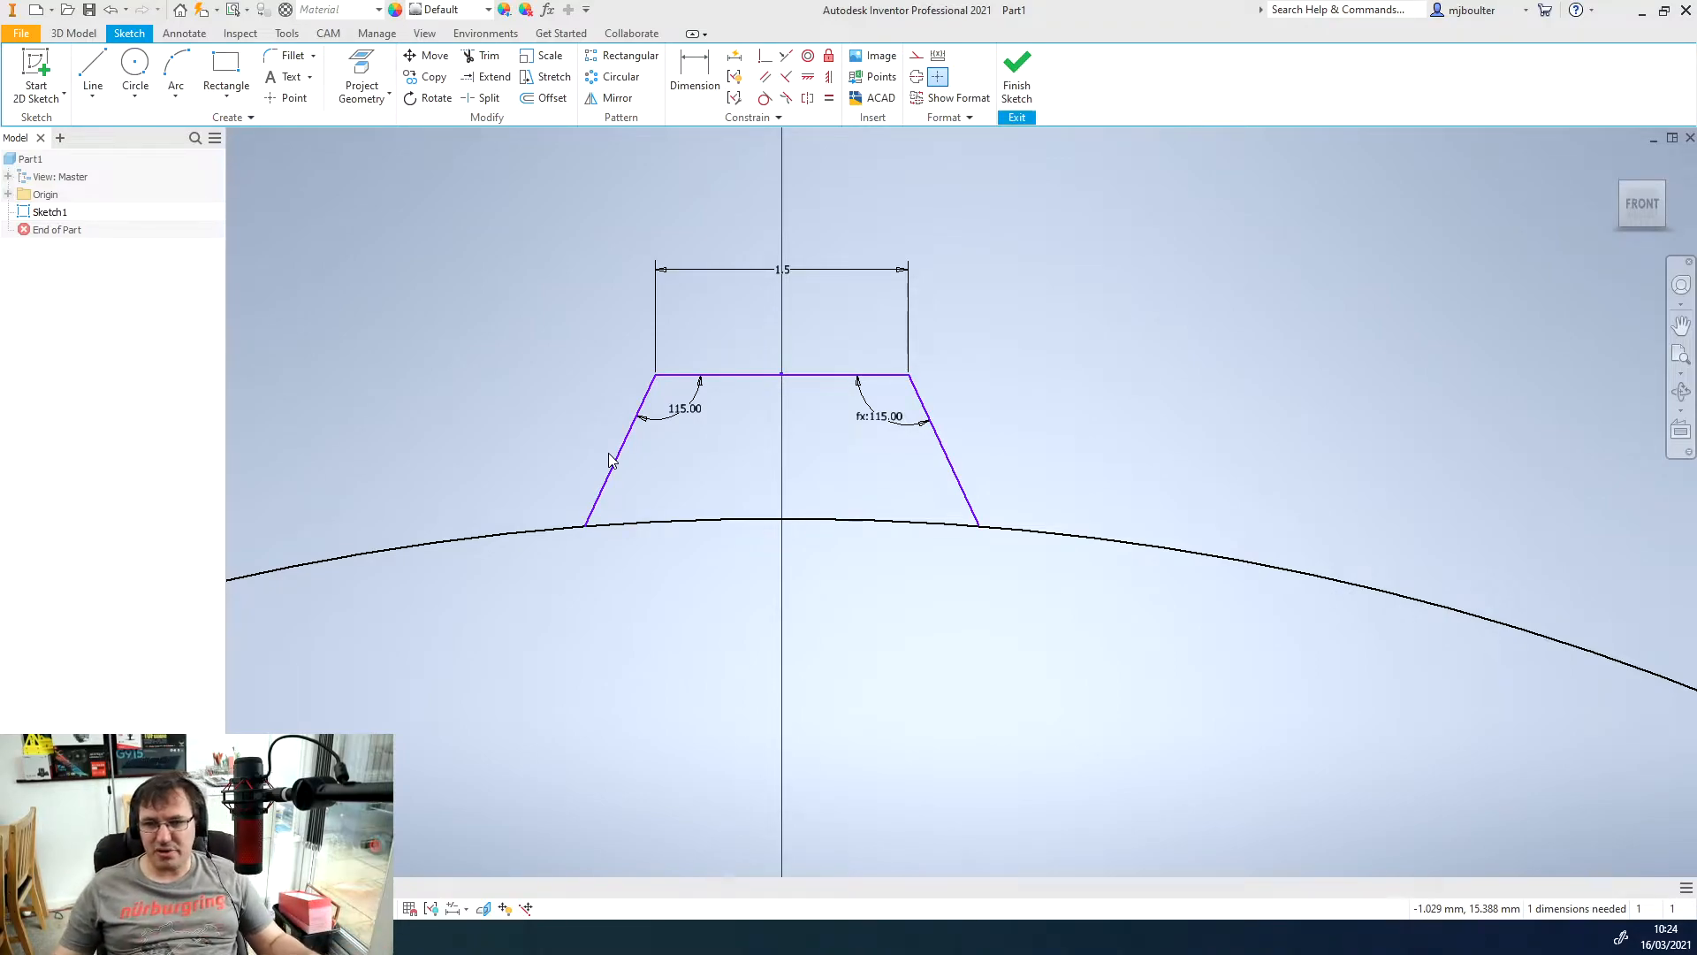
mouse_move(990, 345)
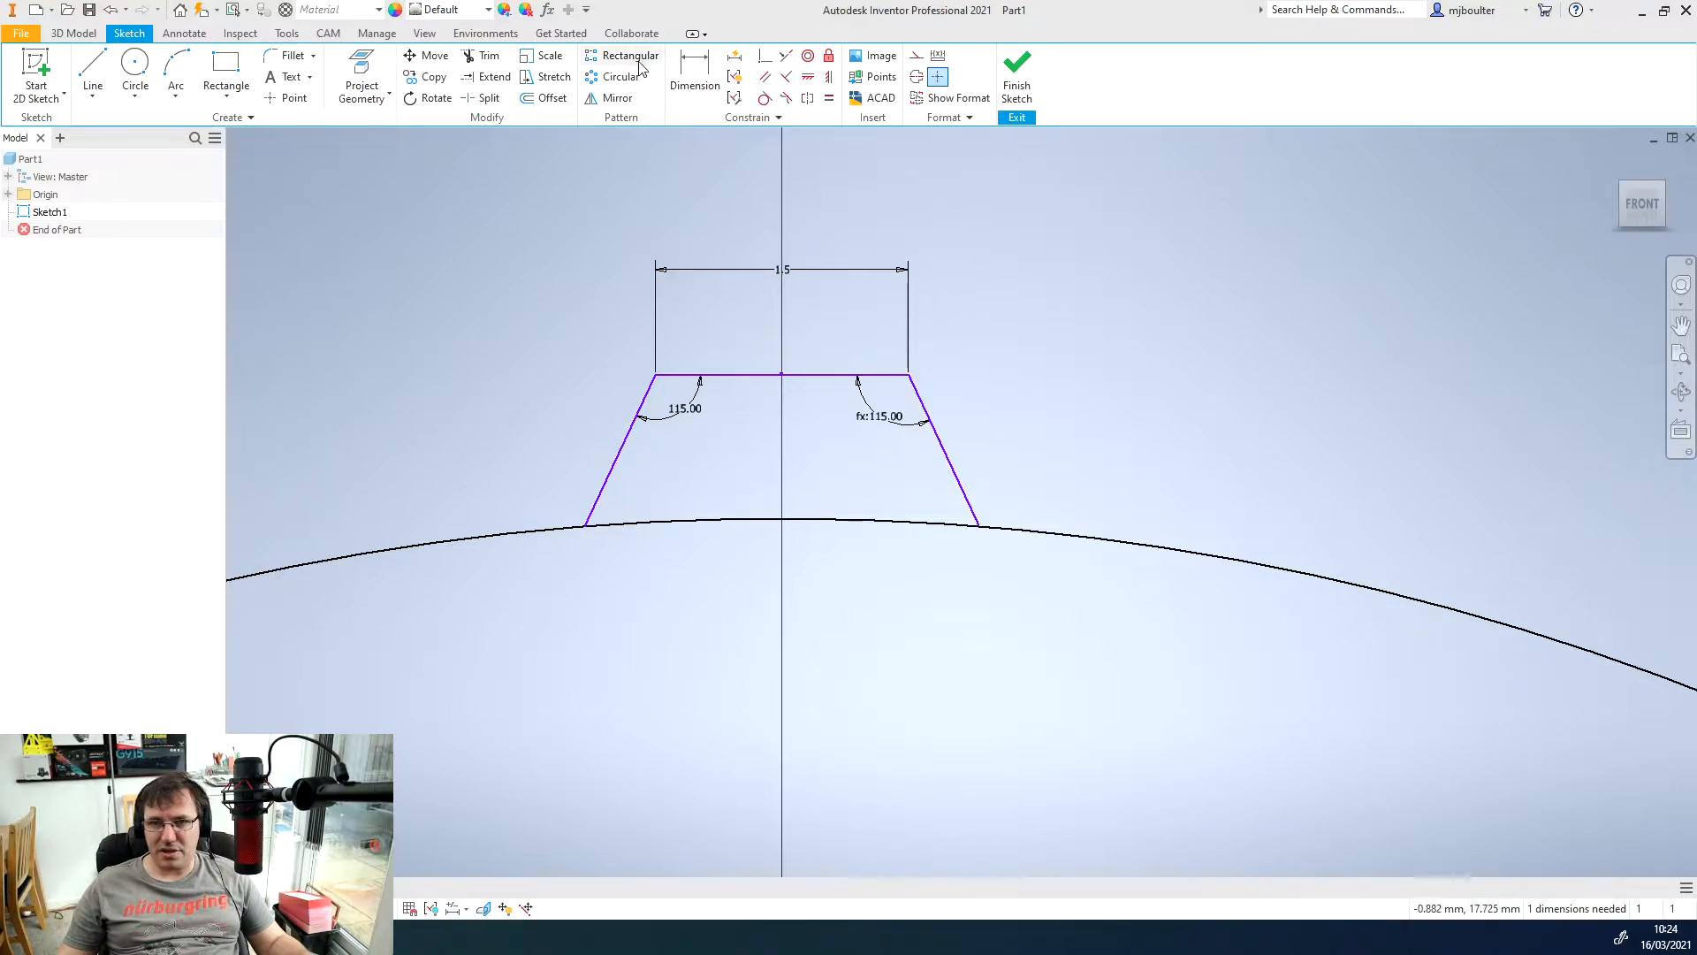
click(695, 76)
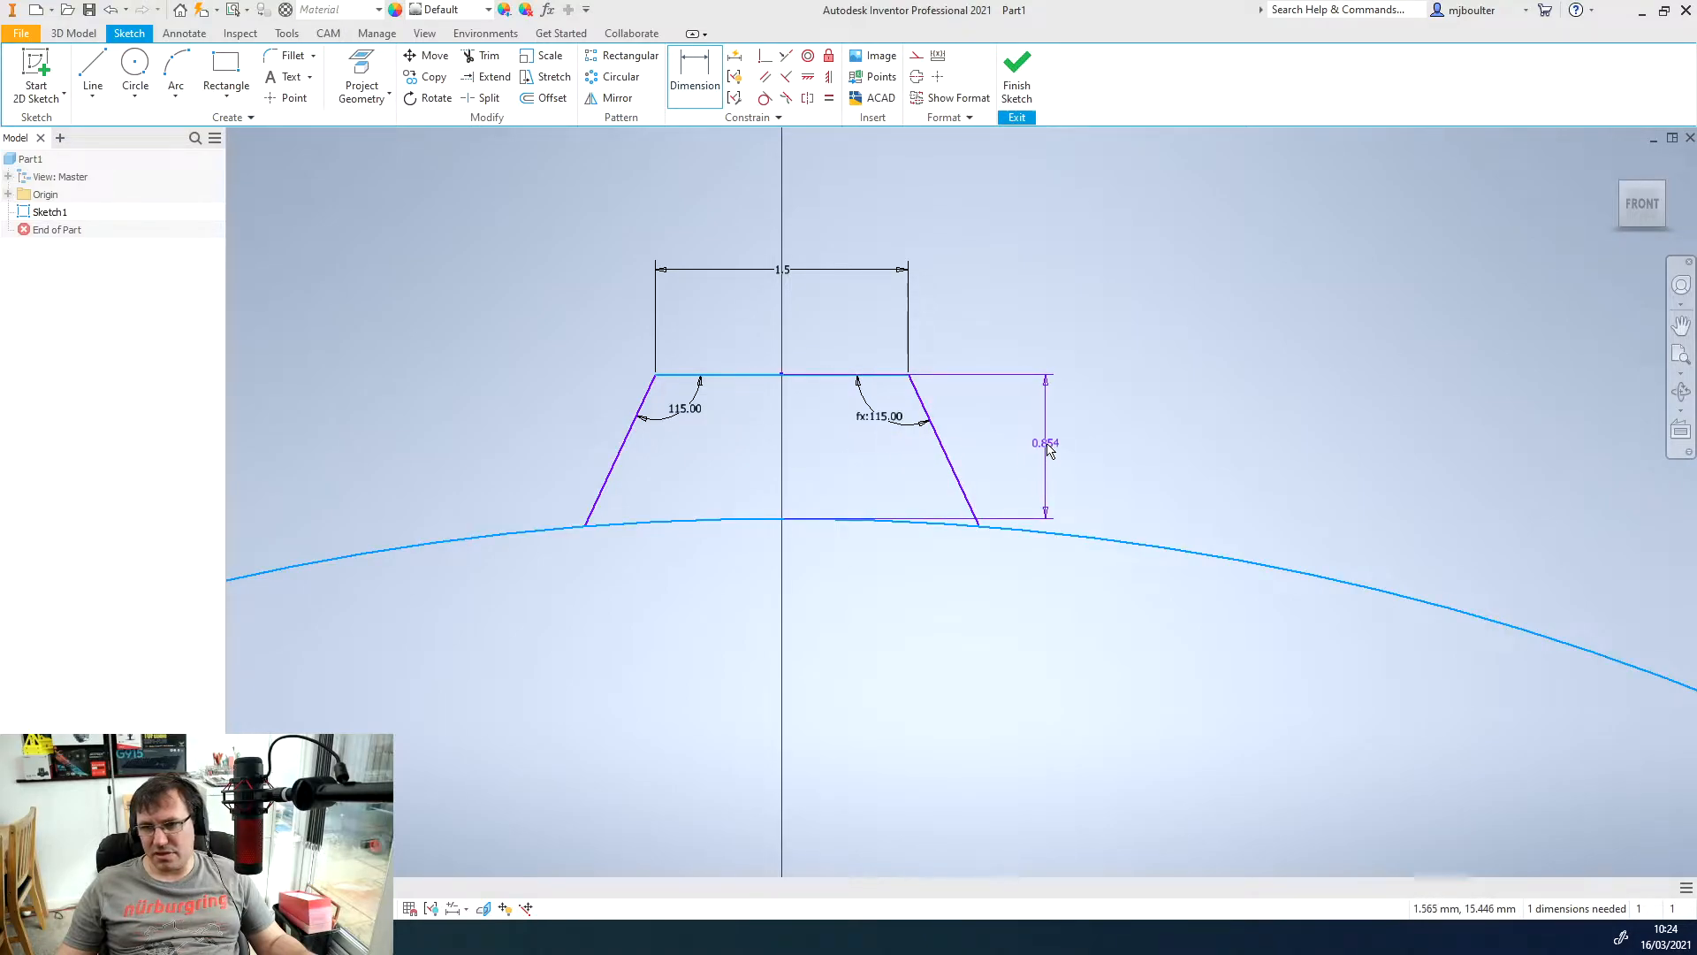
click(1050, 444)
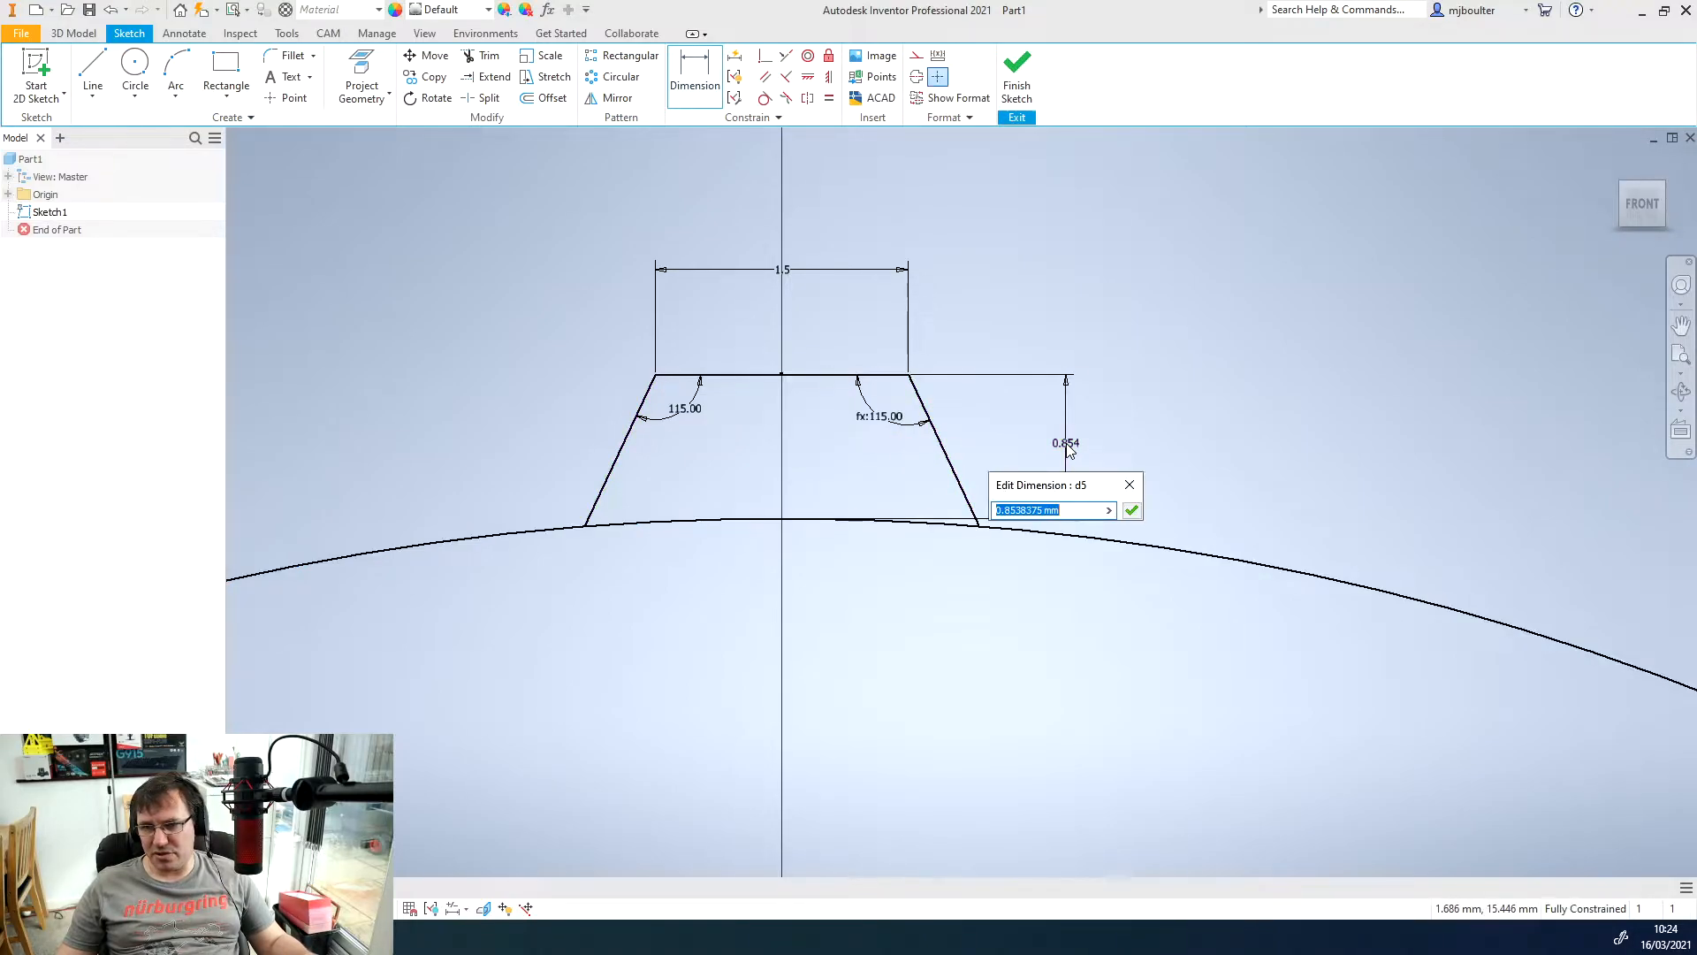
text(1)
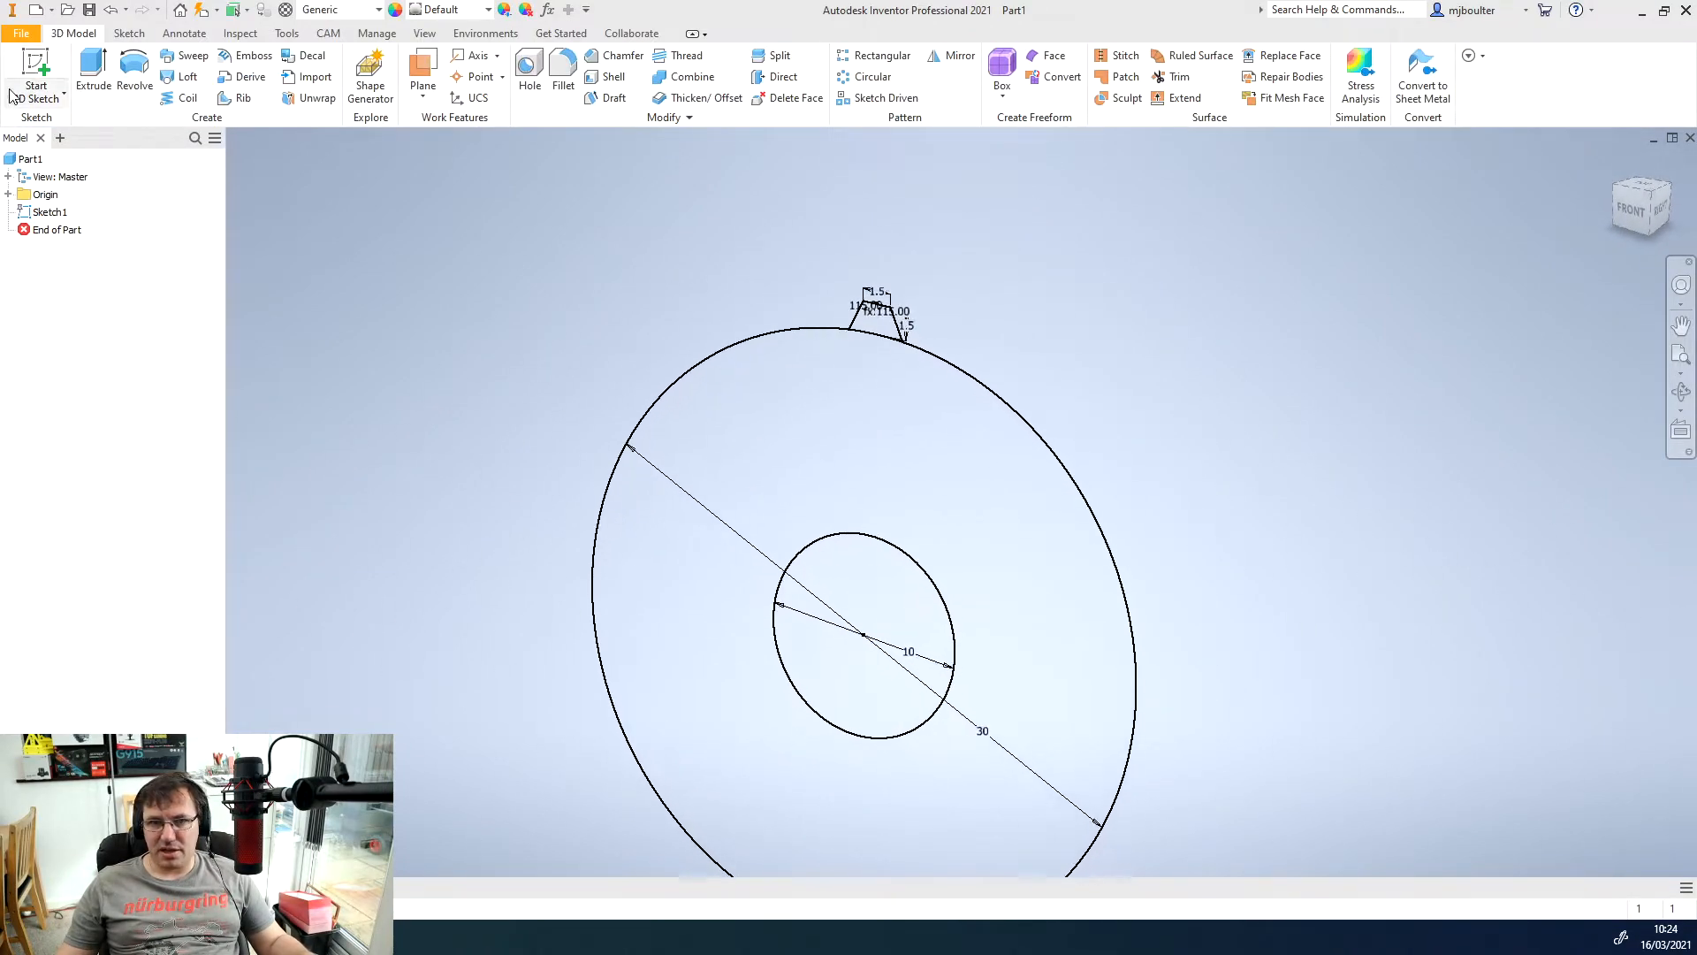
- Extrude the ring profile 5 mm into the gear blank disc
click(92, 67)
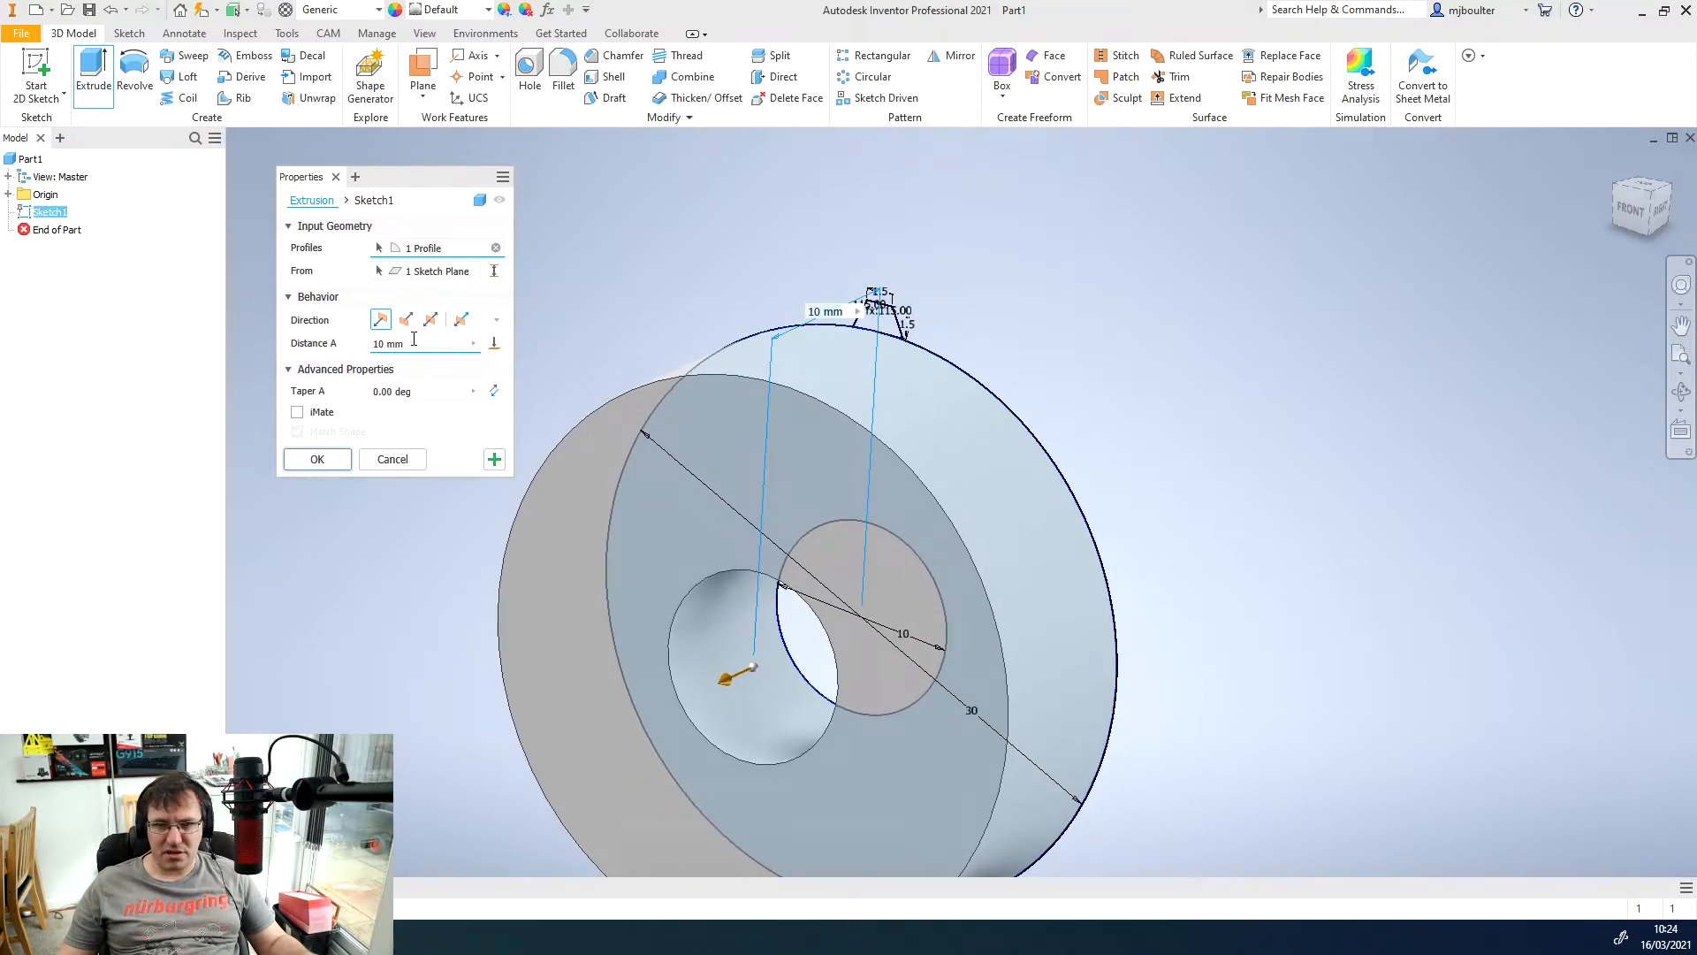
text(5)
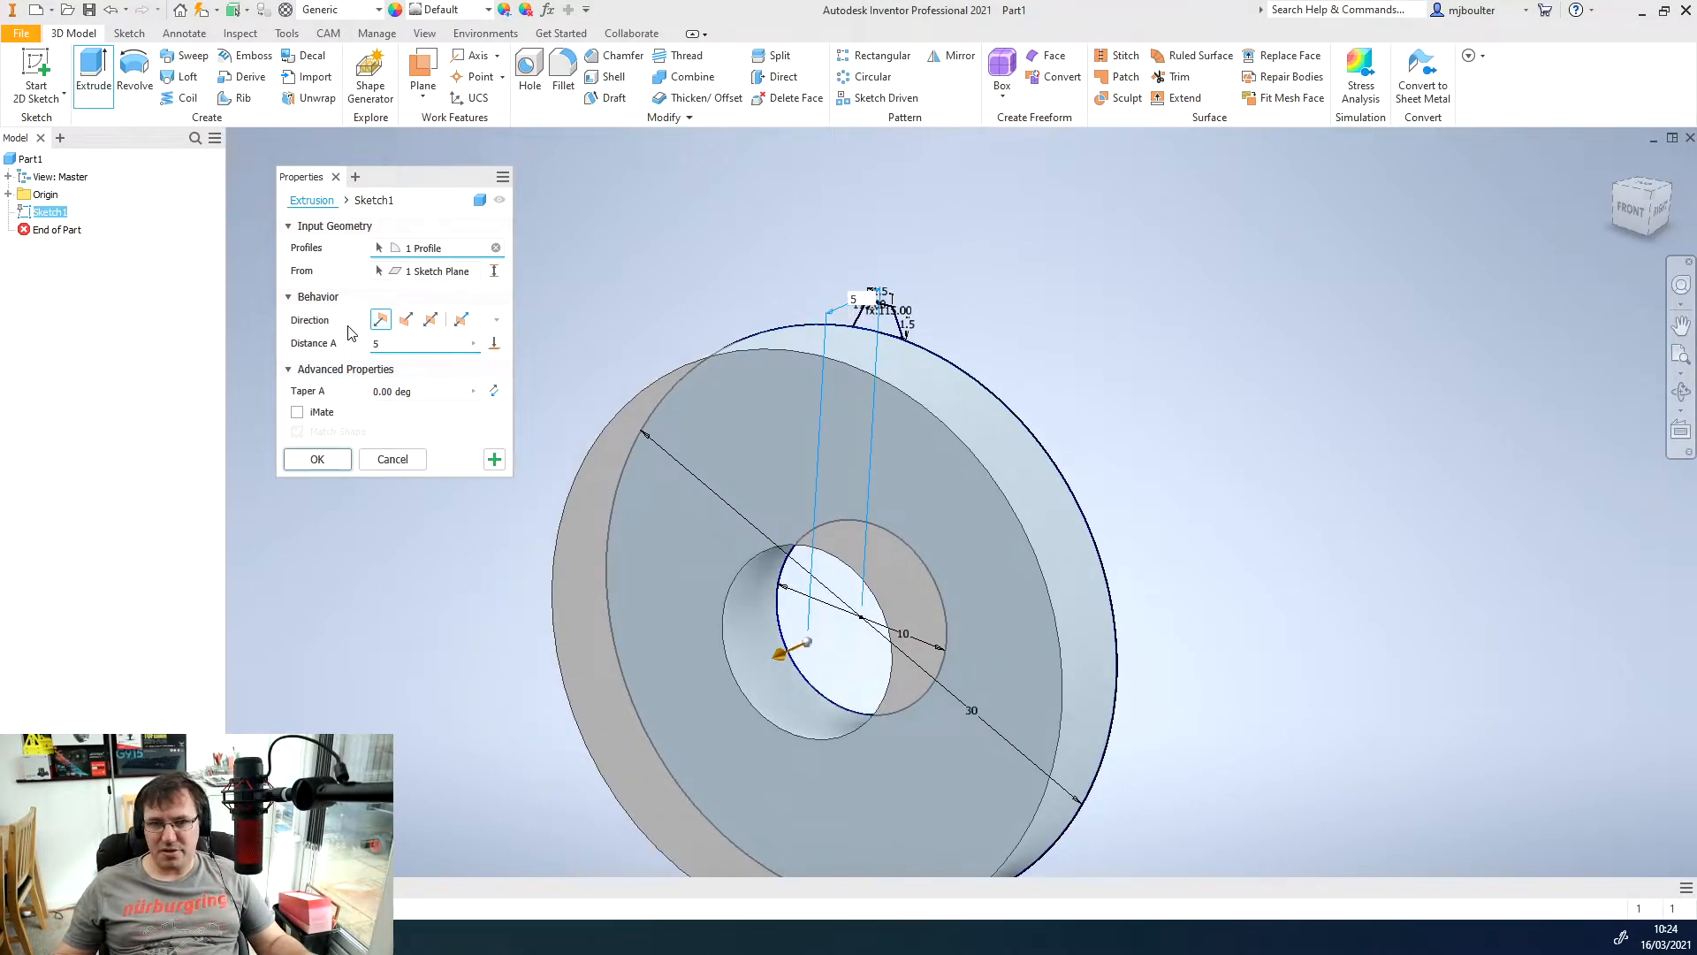
click(318, 459)
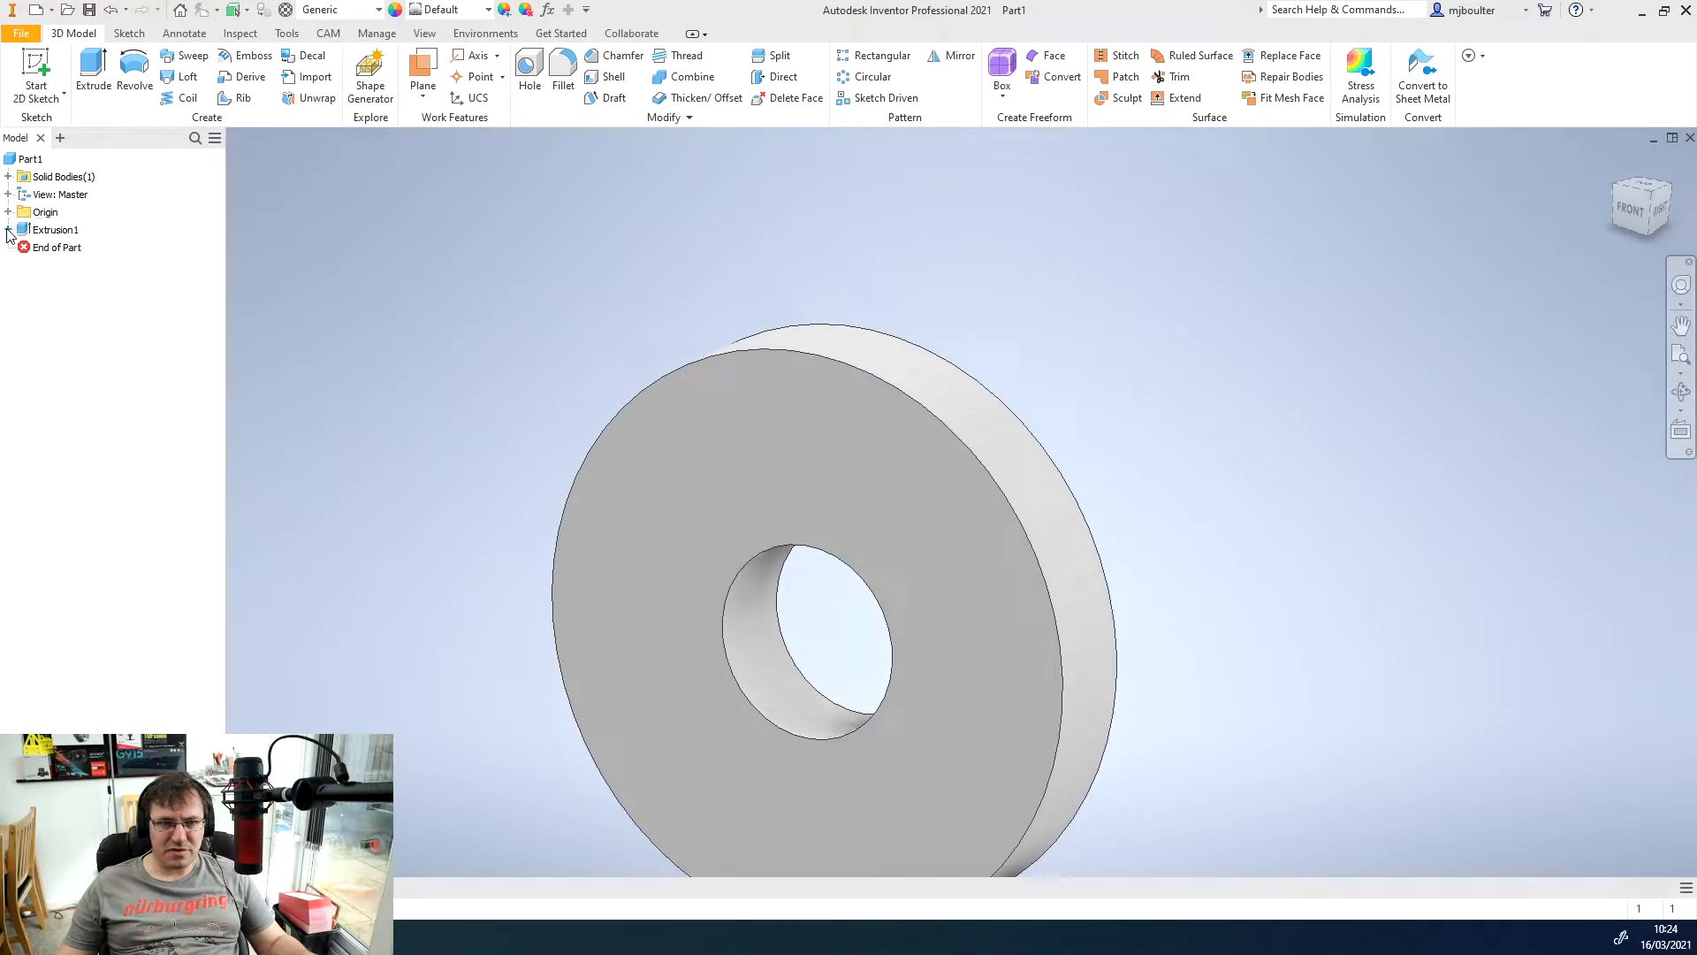
- Re-share the sketch and extrude the single tooth profile 5 mm as a second feature
right_click(58, 228)
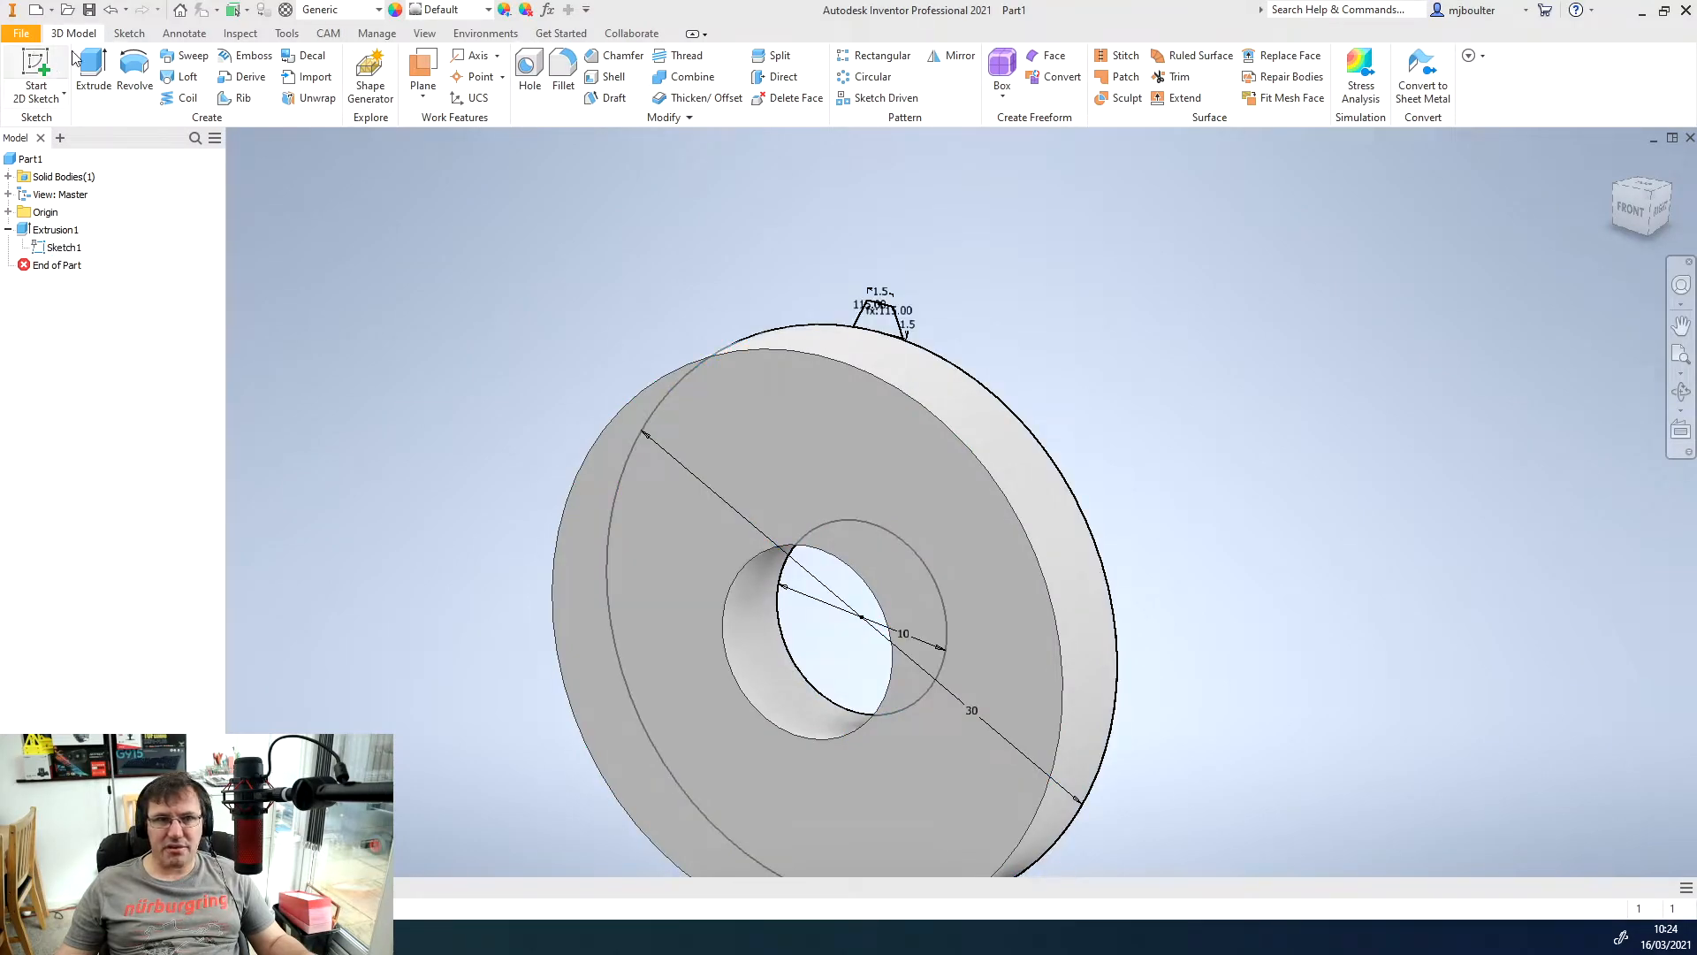
click(92, 67)
text(5)
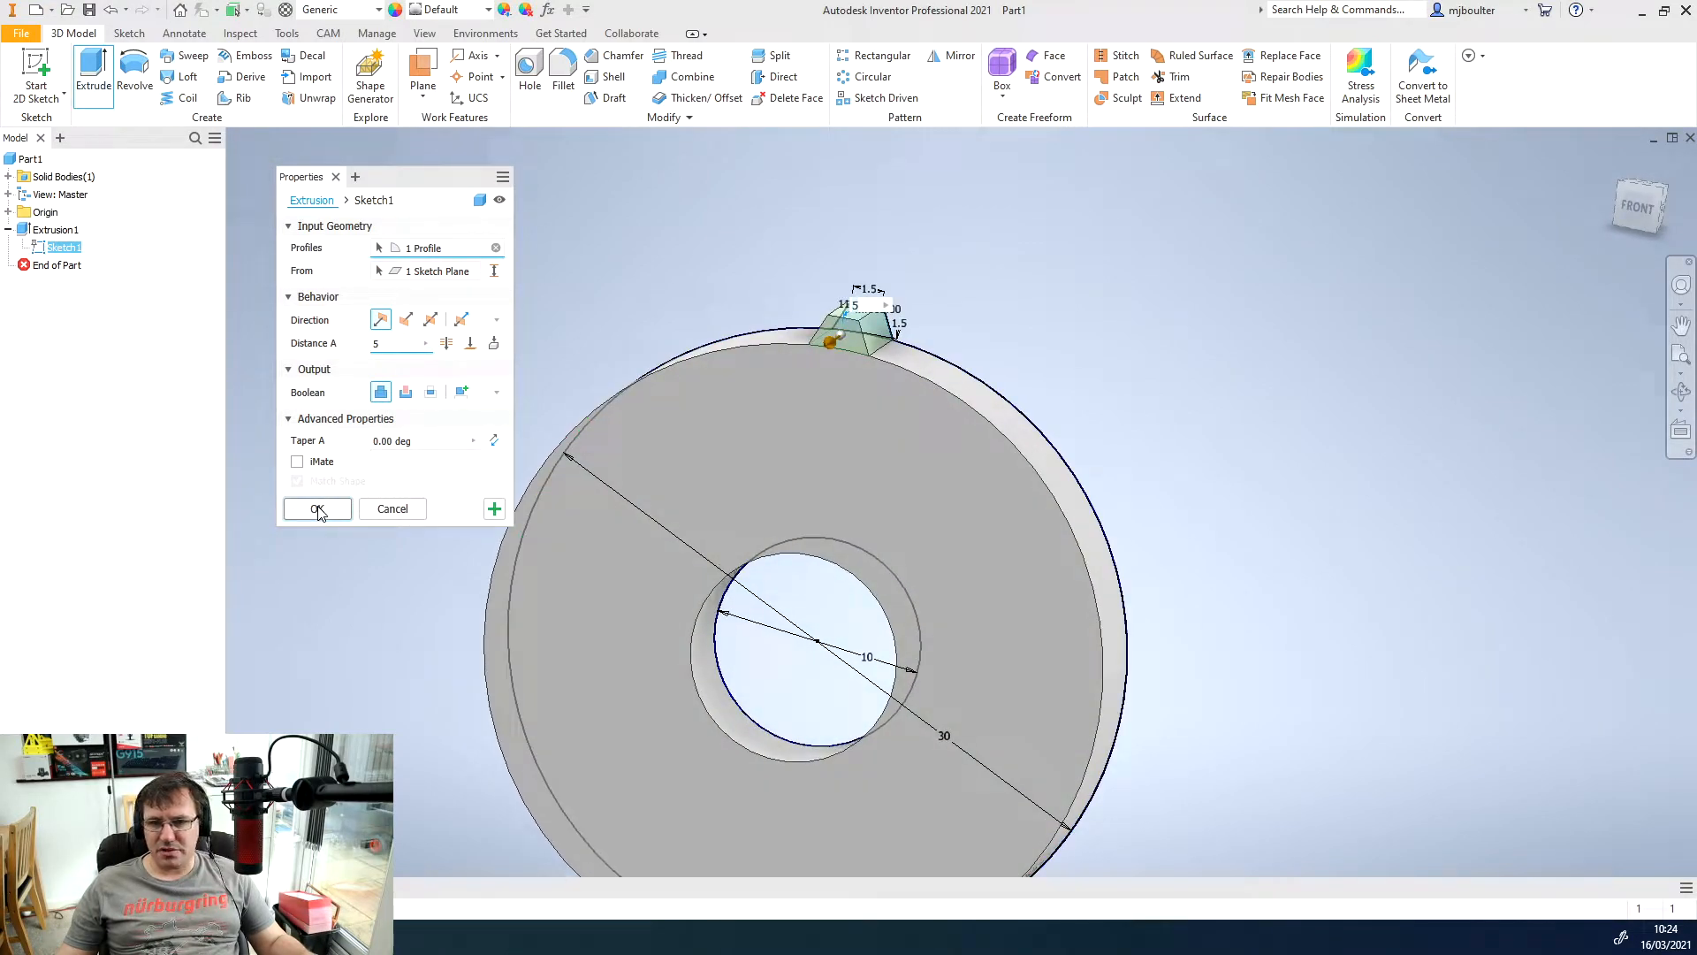
mouse_move(322, 511)
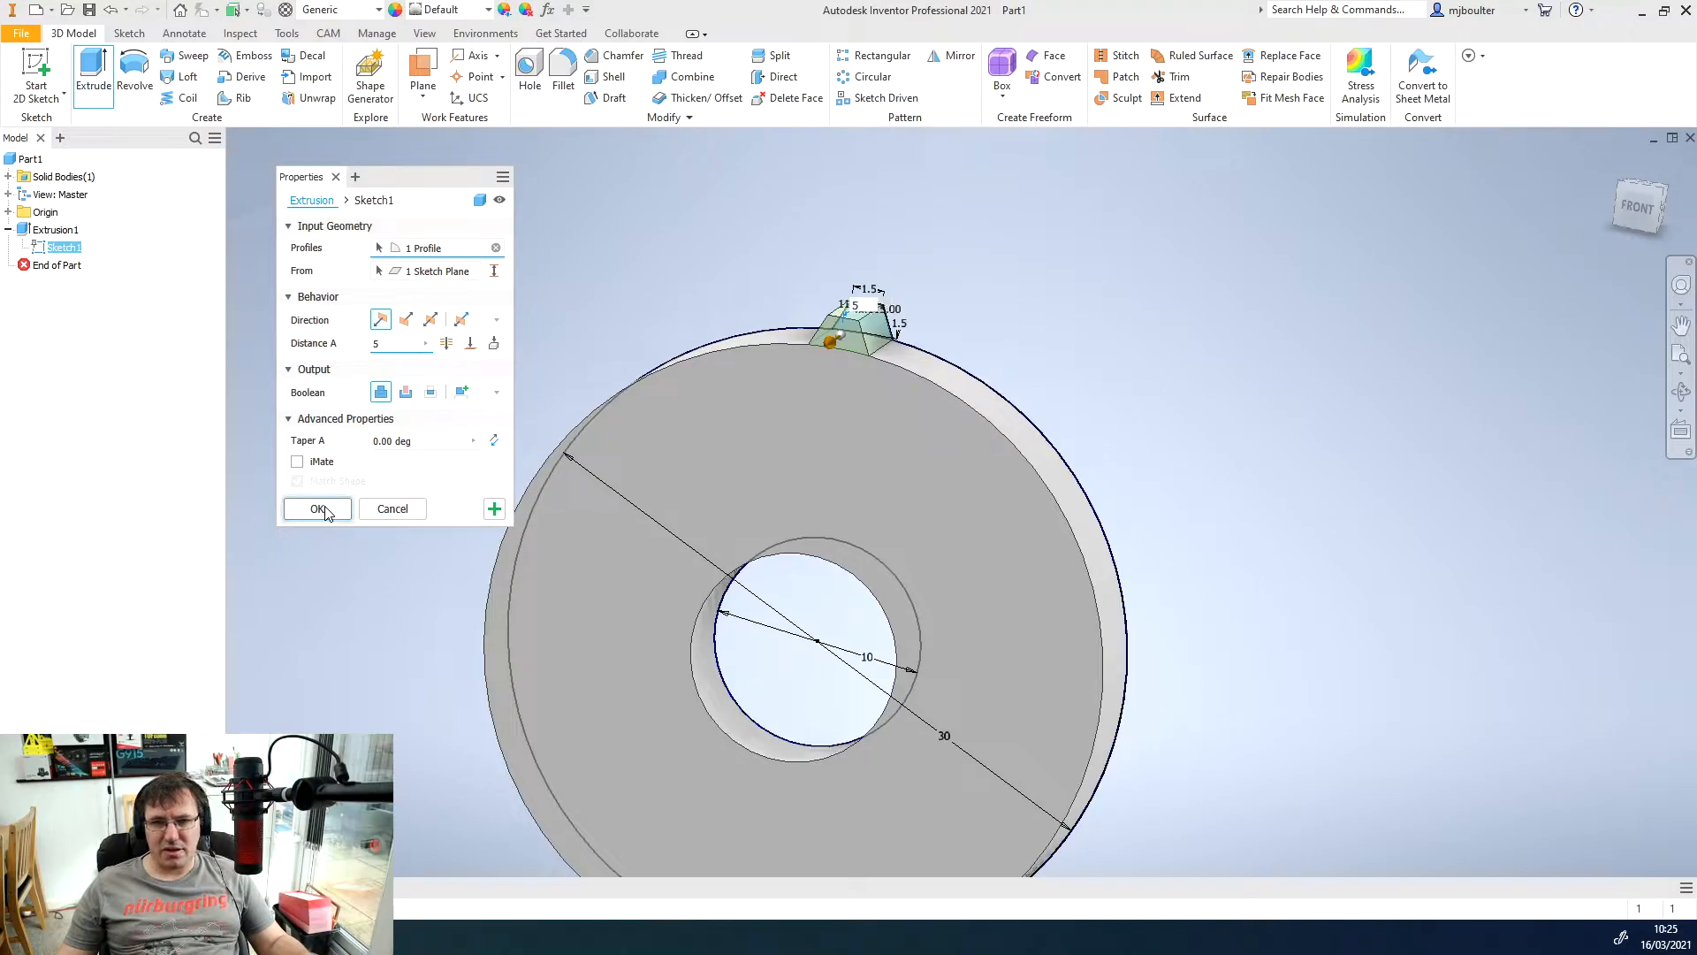
click(319, 509)
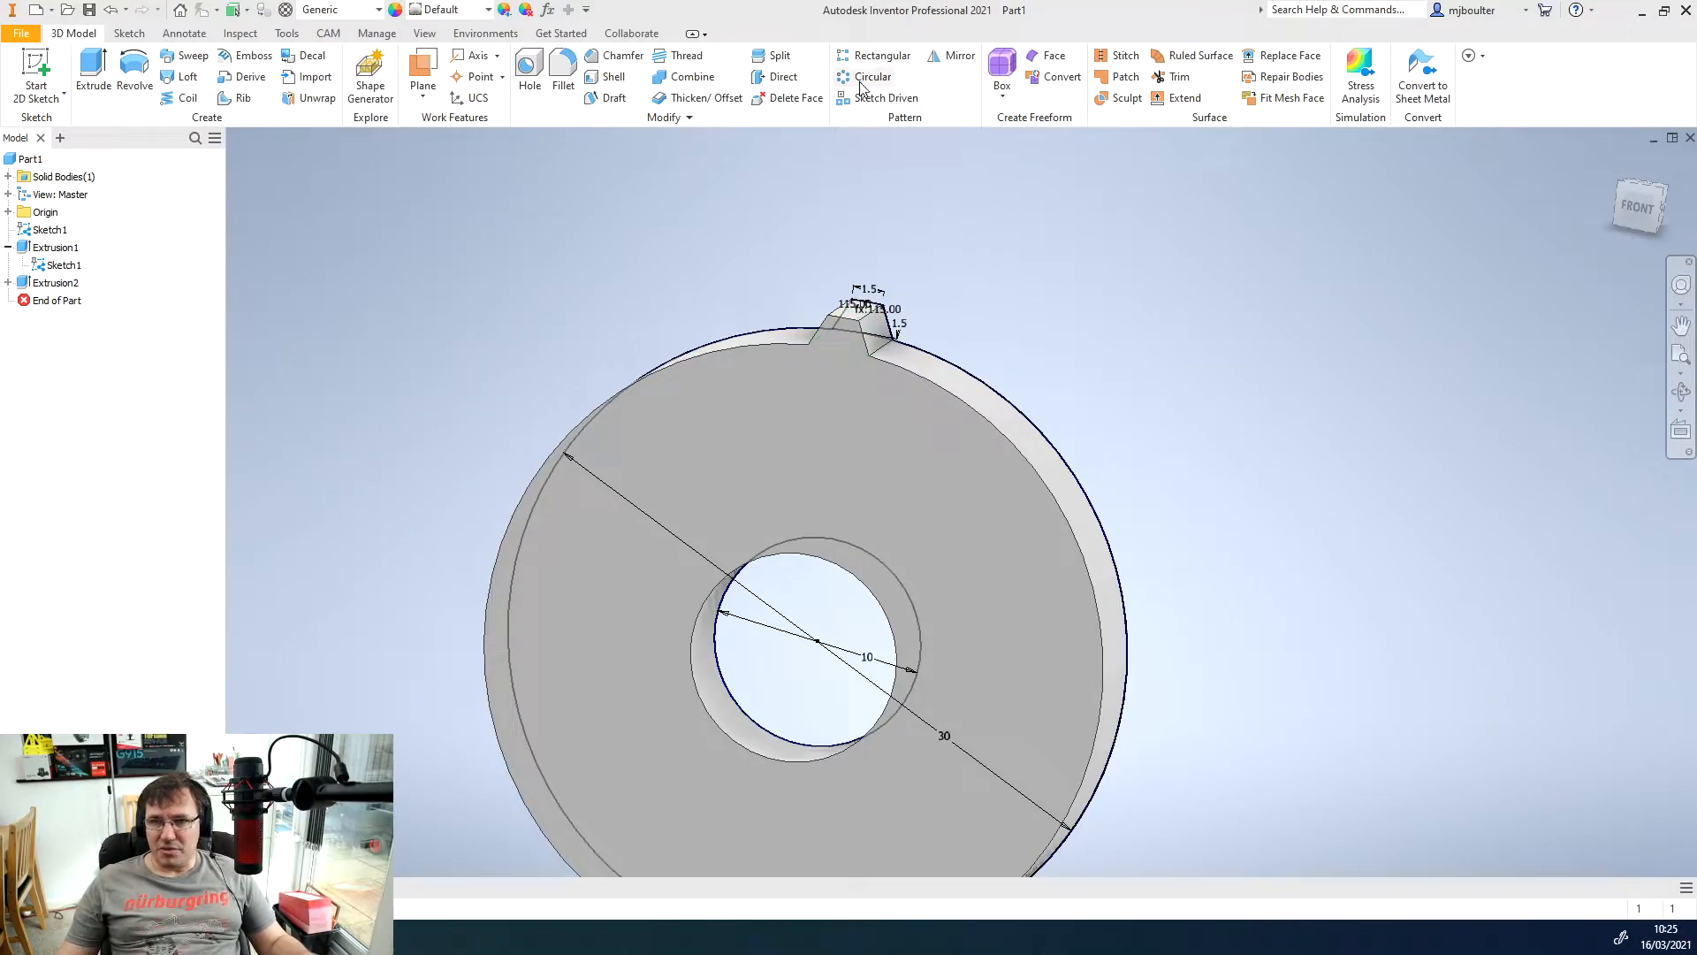
- Circular-pattern the tooth 23 times over 360° around the bore axis
click(873, 76)
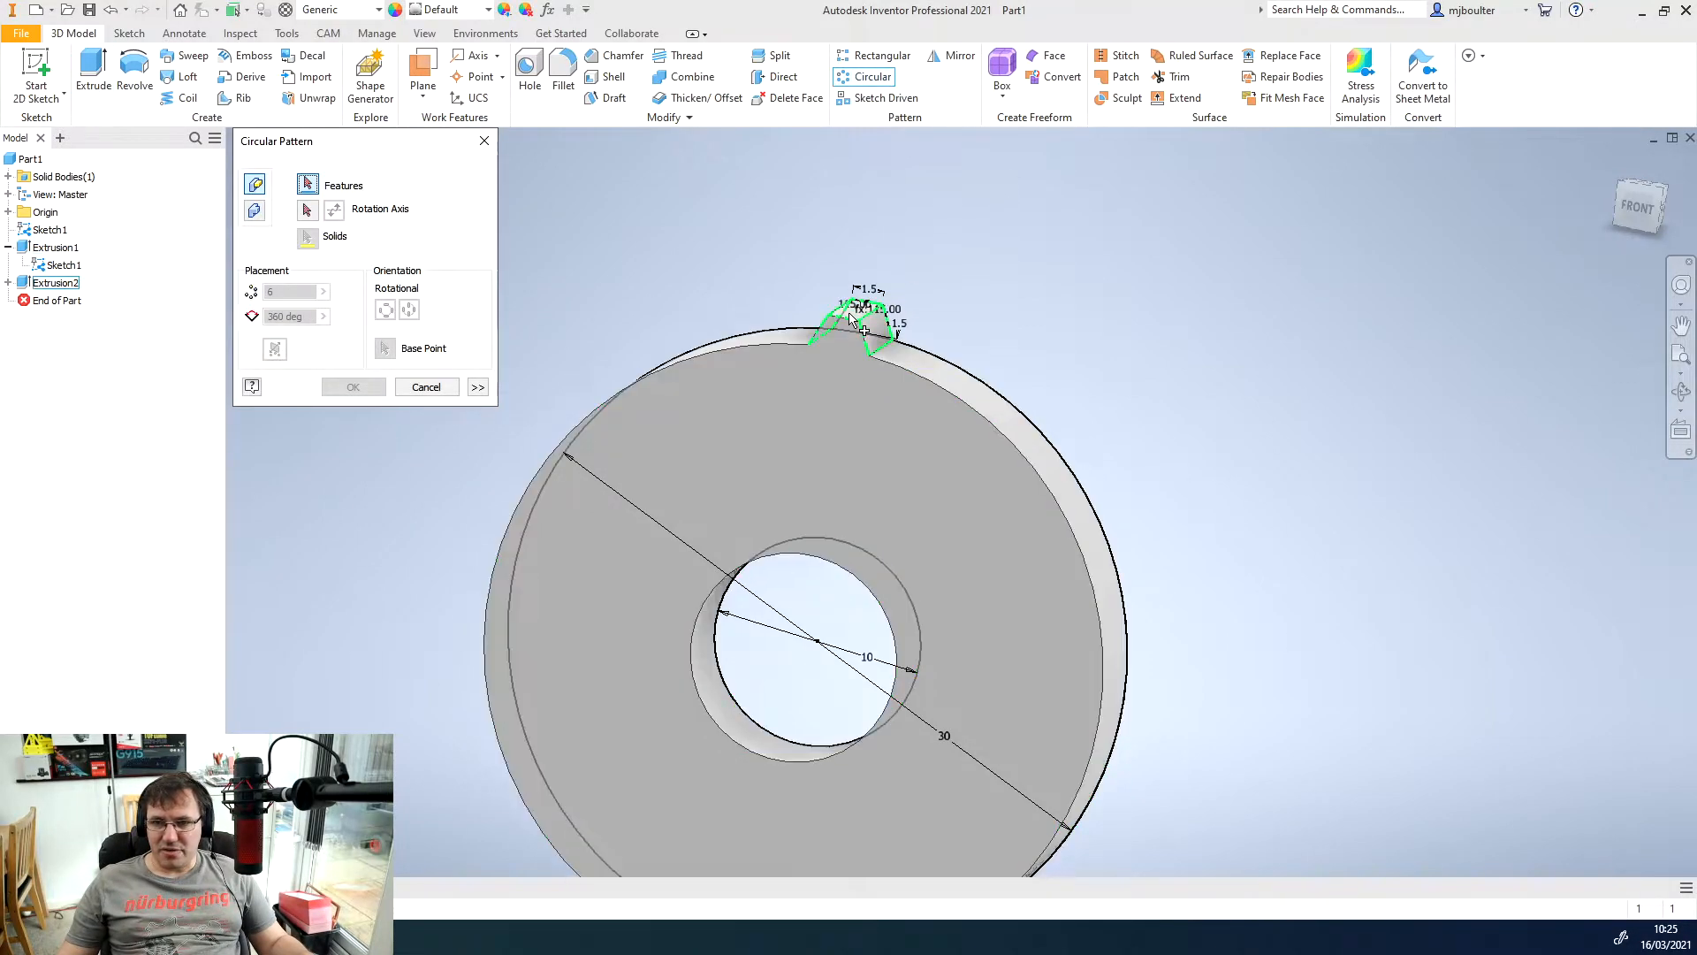
mouse_move(870, 342)
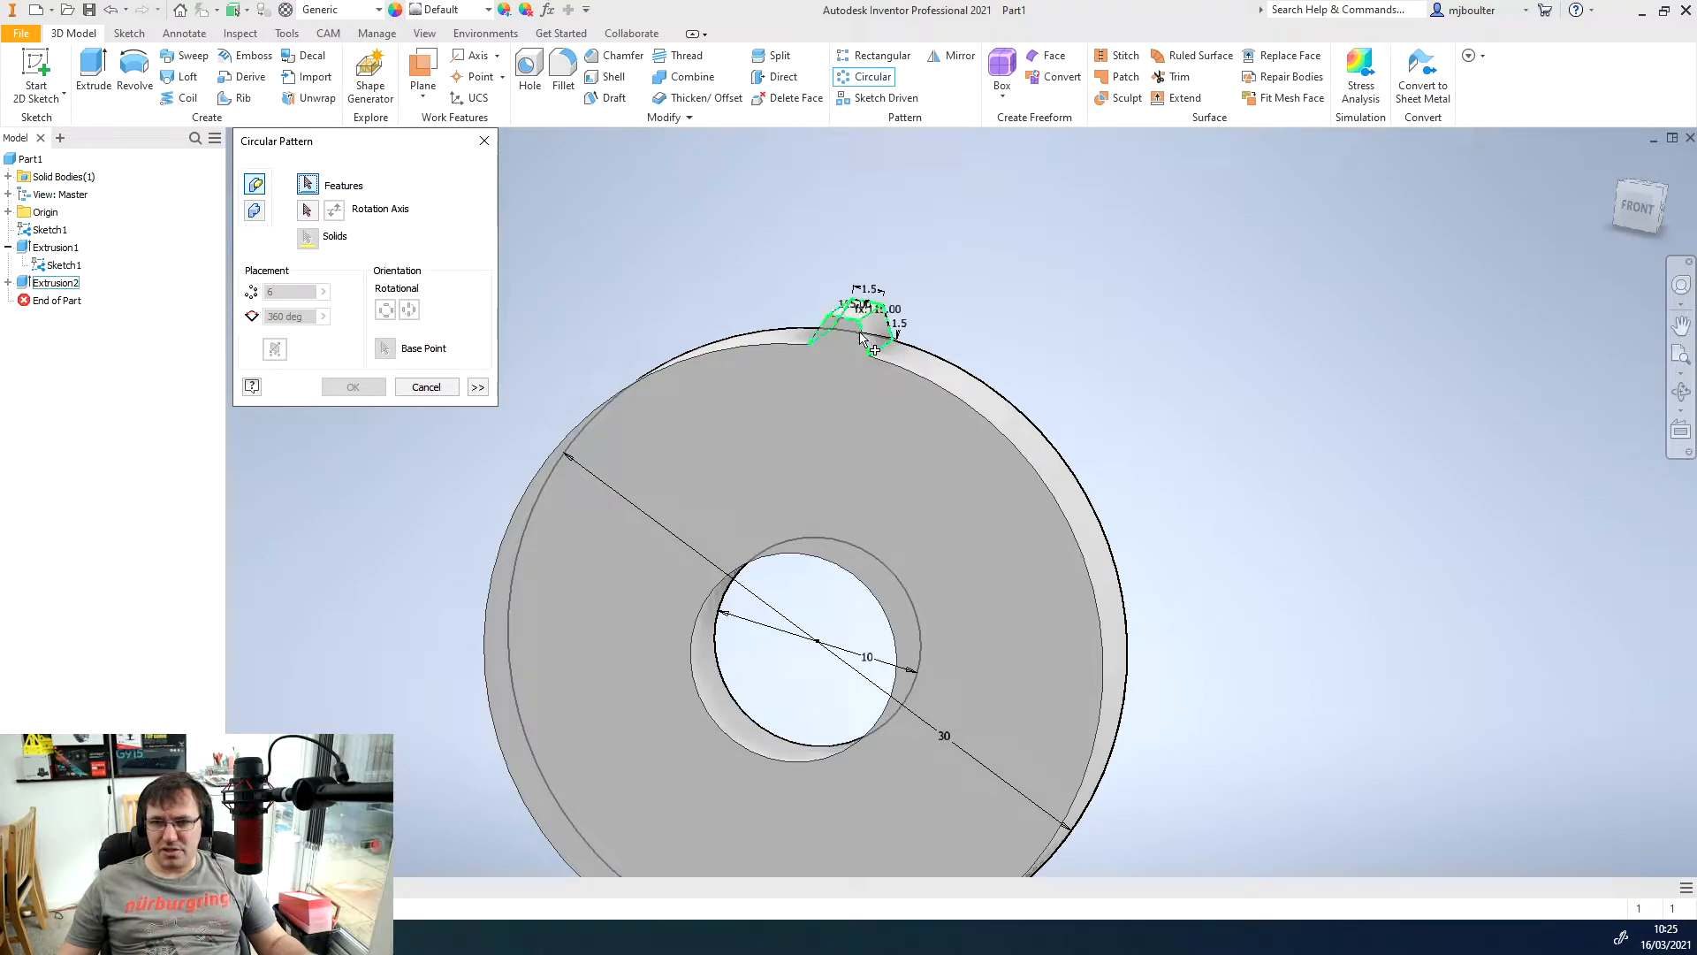
click(308, 208)
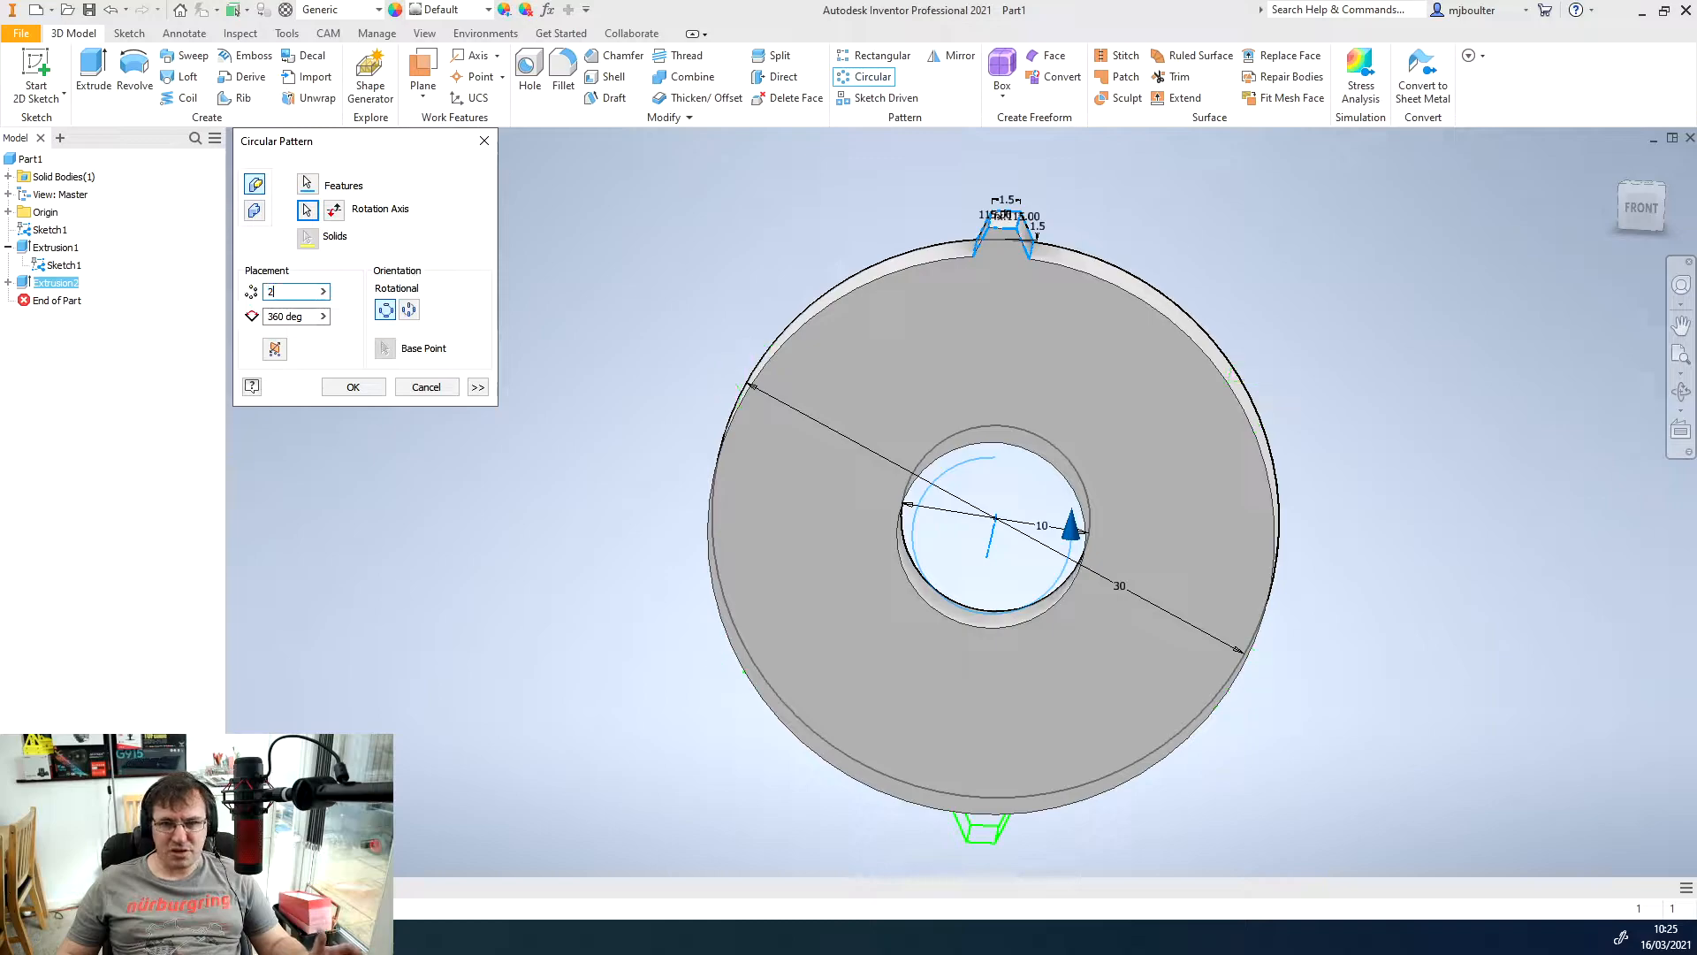
text(22)
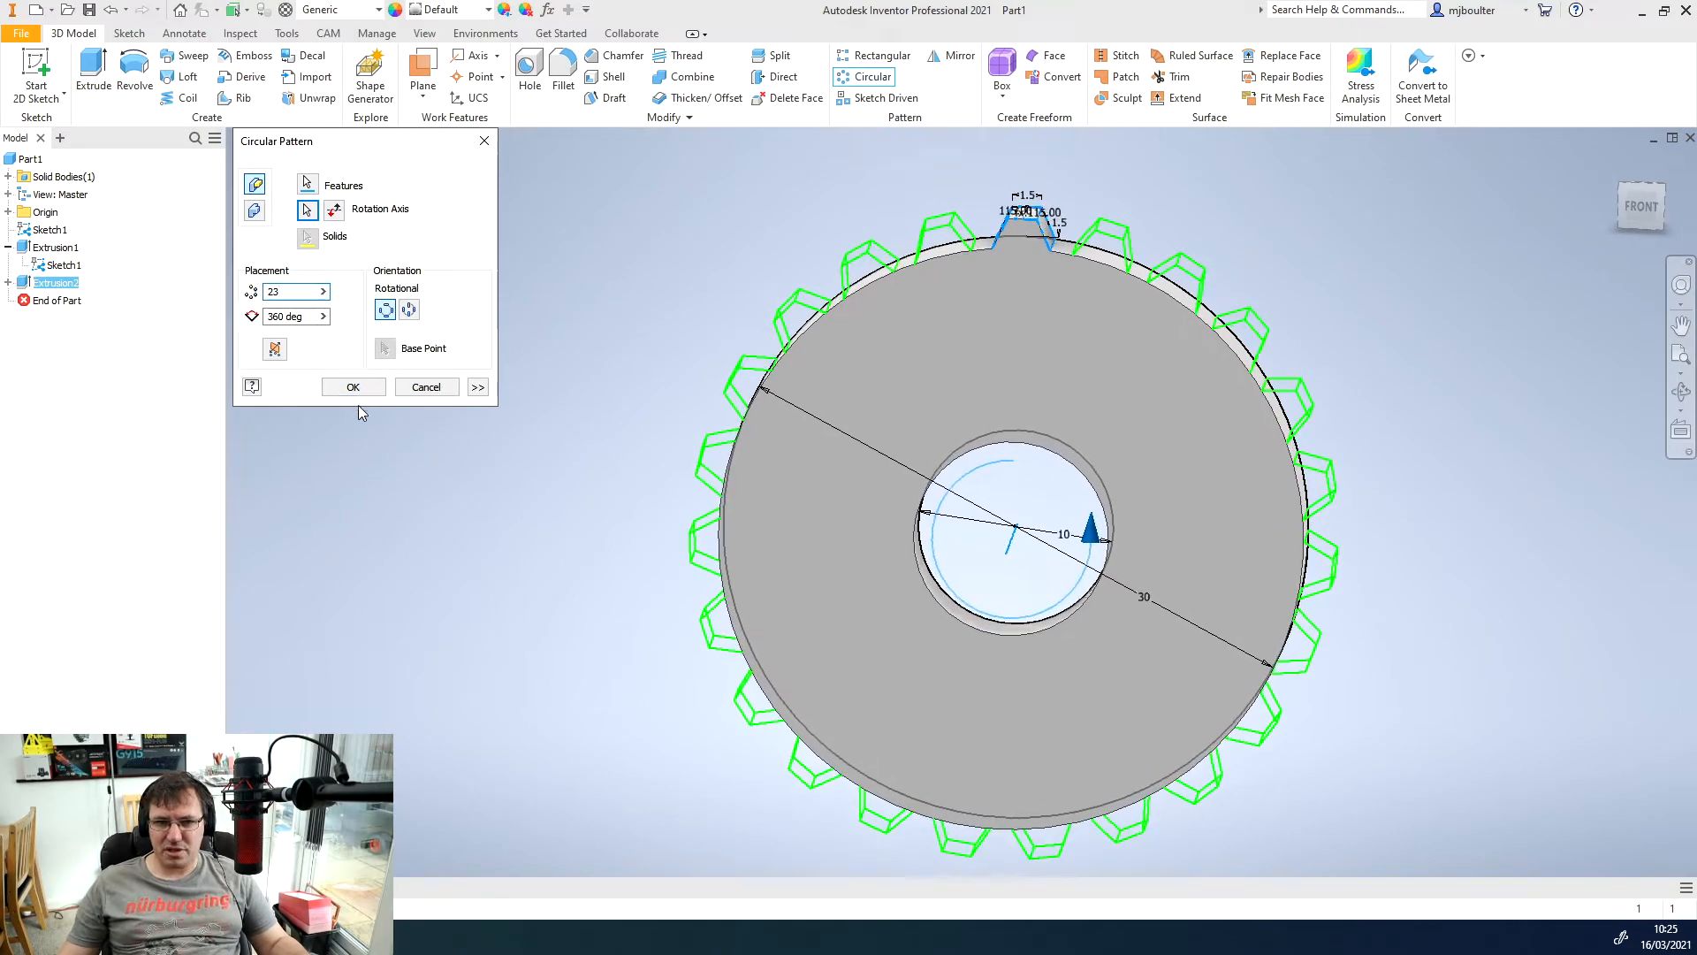
click(351, 386)
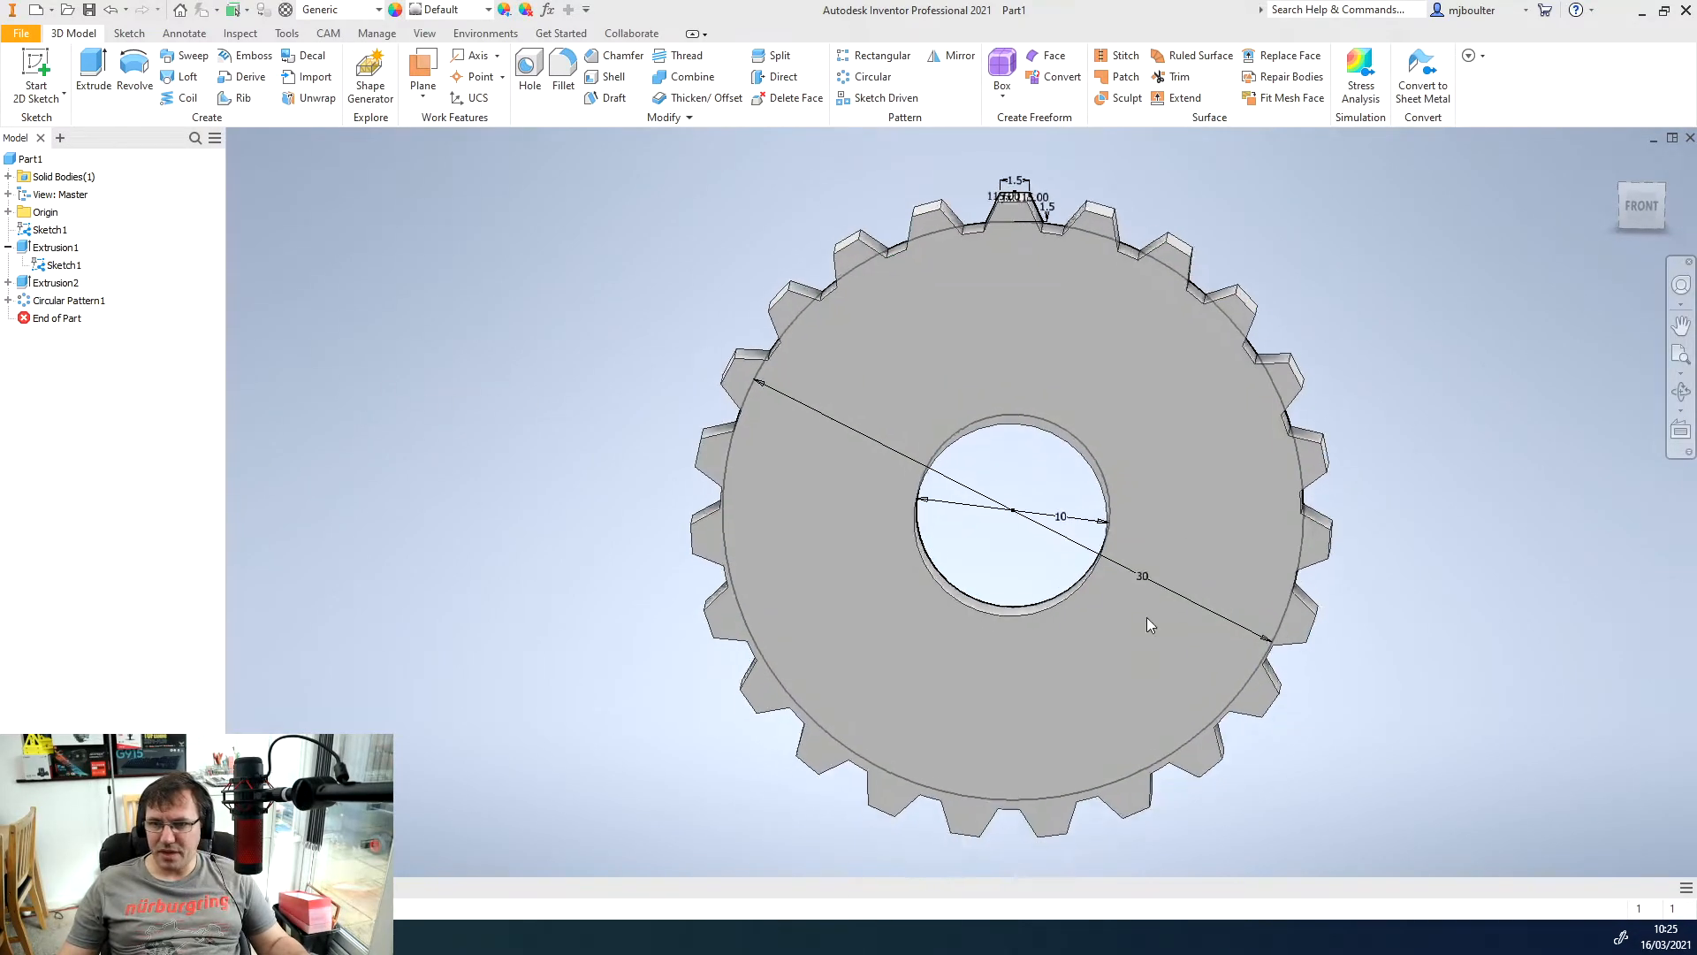
right_click(60, 265)
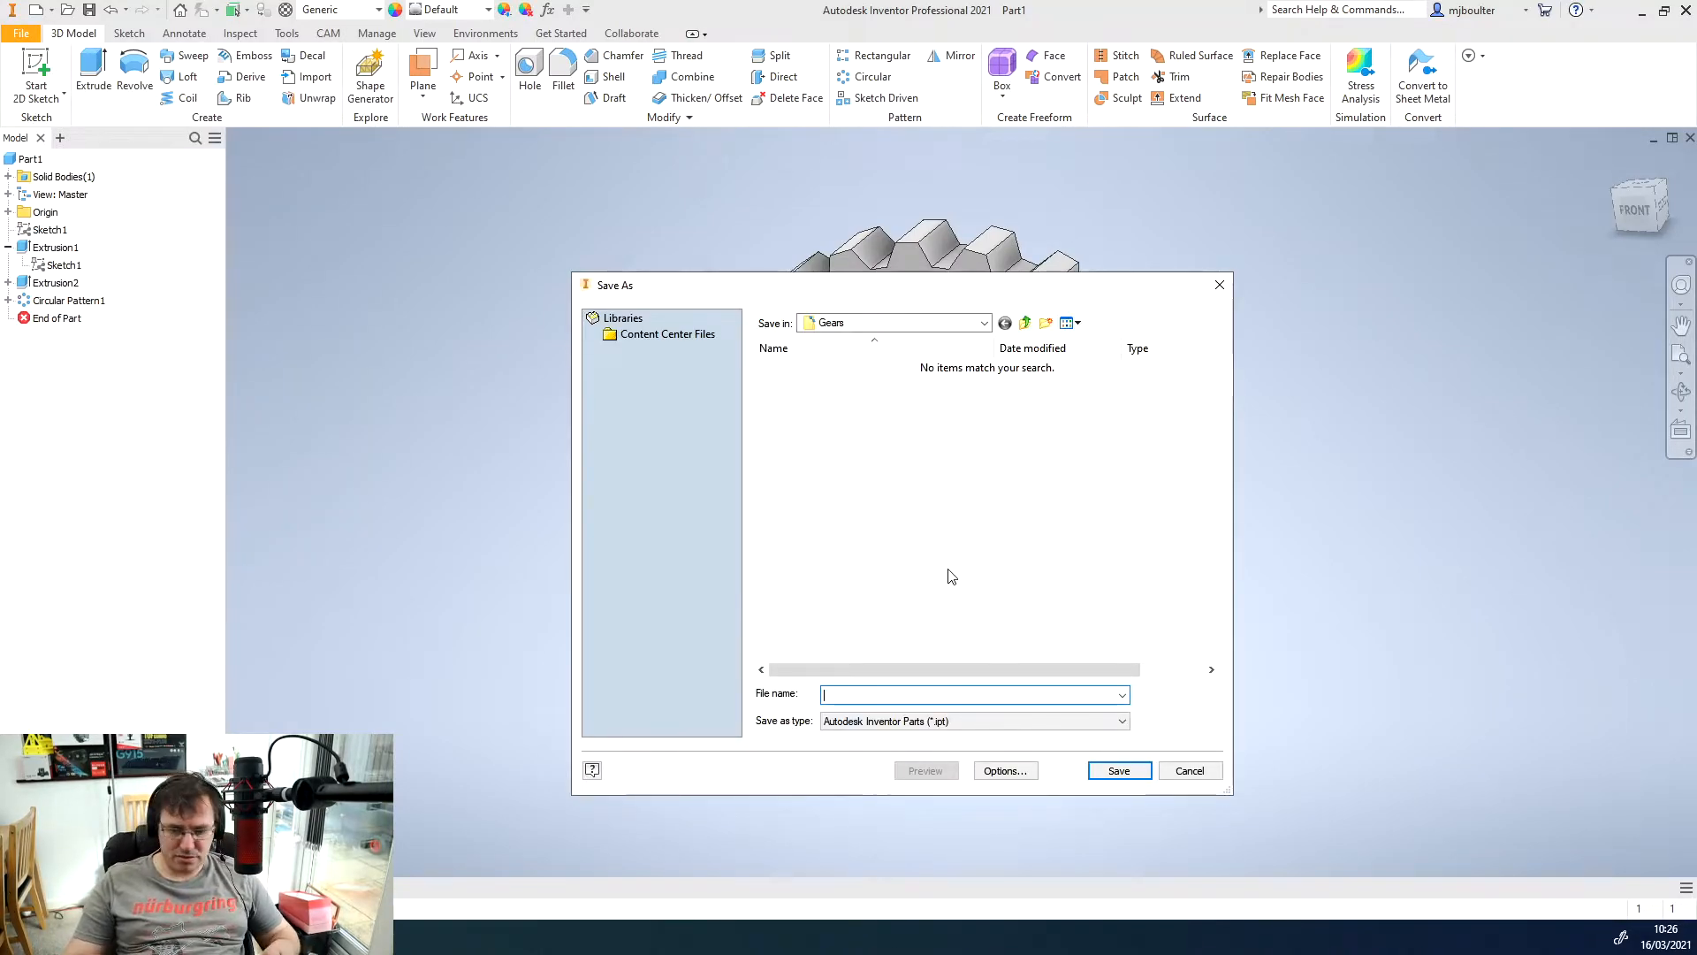
- Save the gear part as Gear 1.ipt
text(Gear 1)
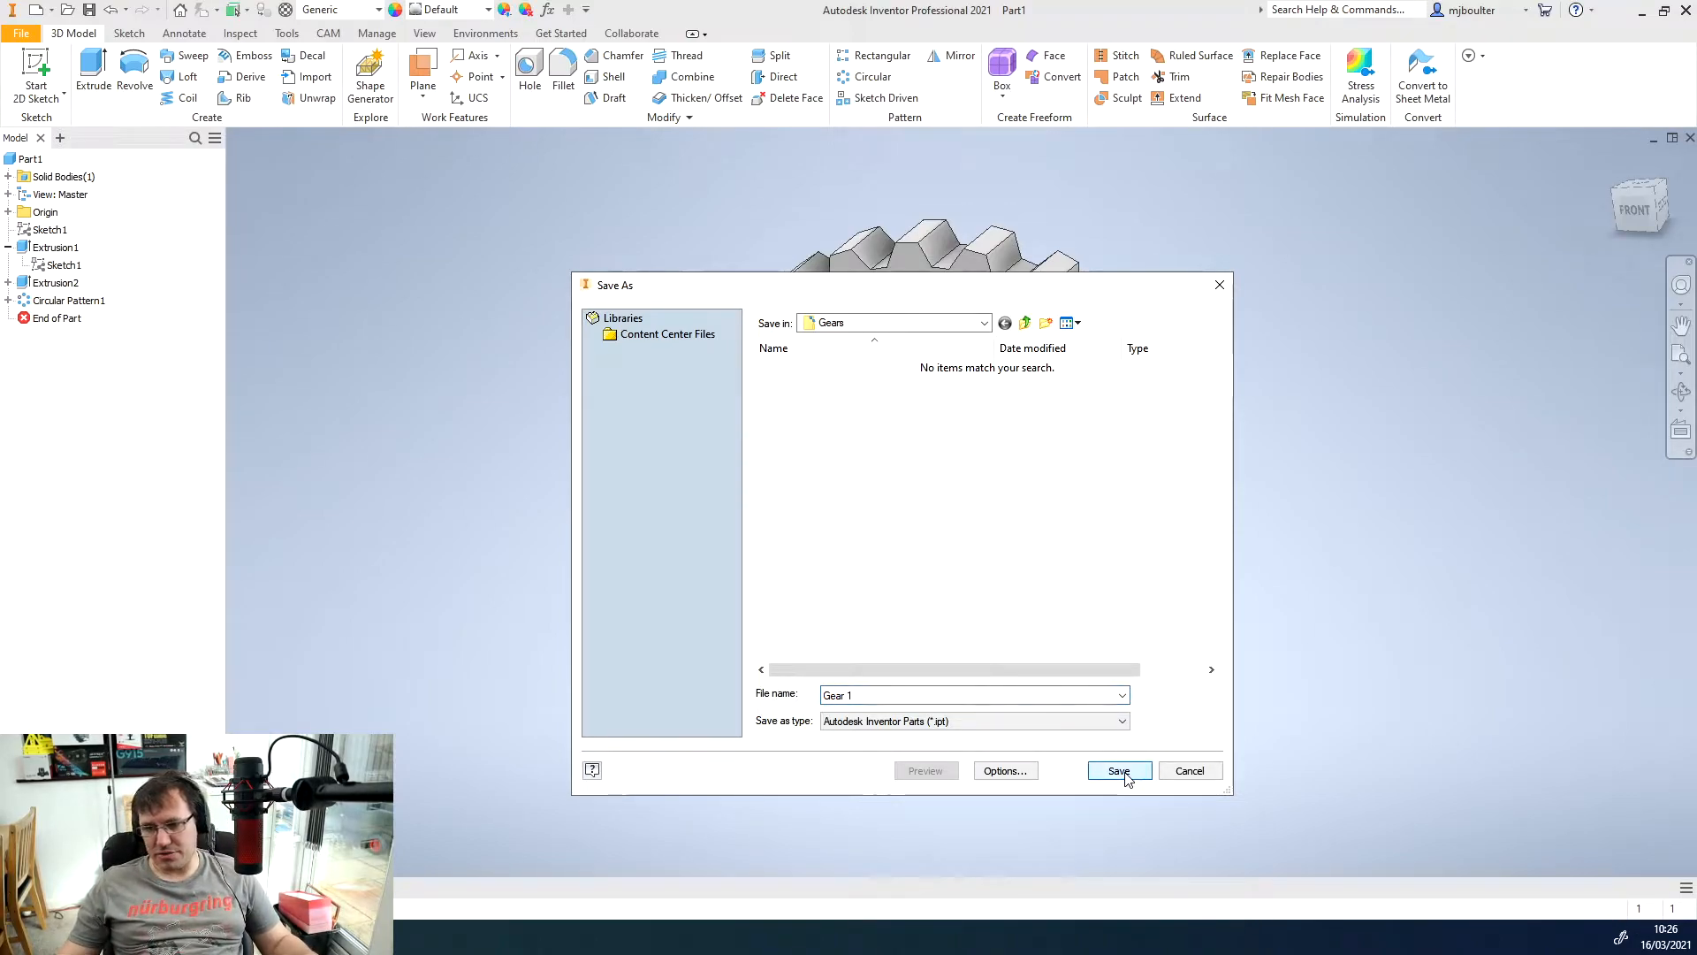
click(1119, 771)
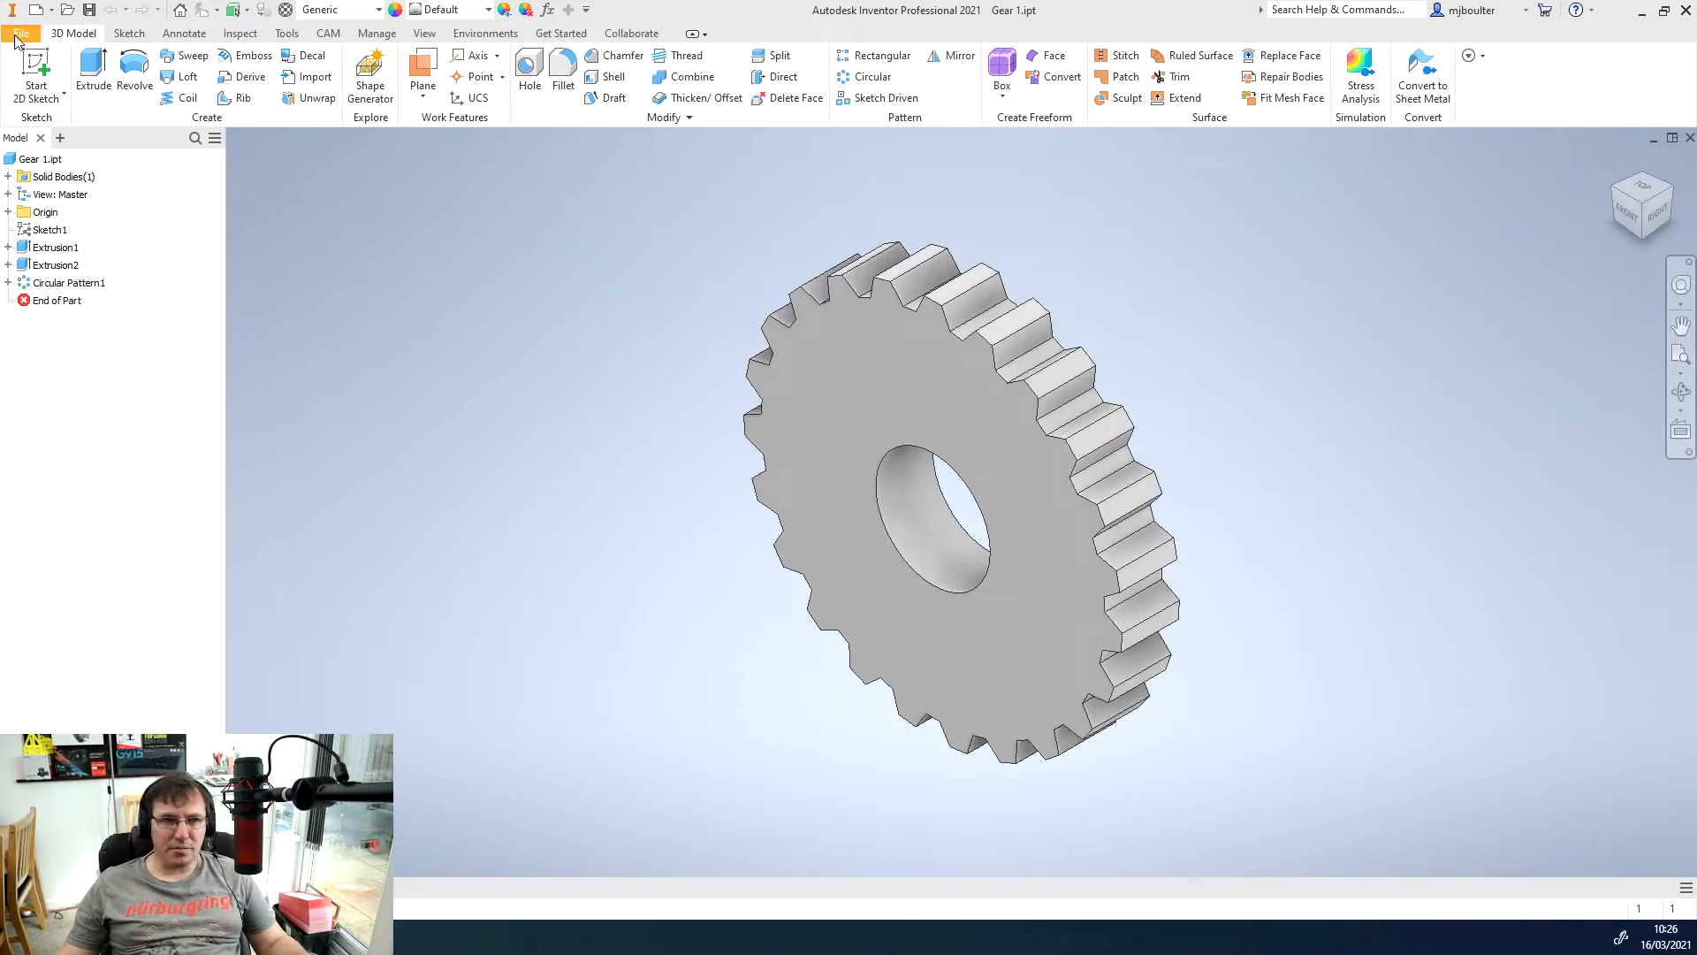
- Start a new empty assembly from the File menu
click(23, 31)
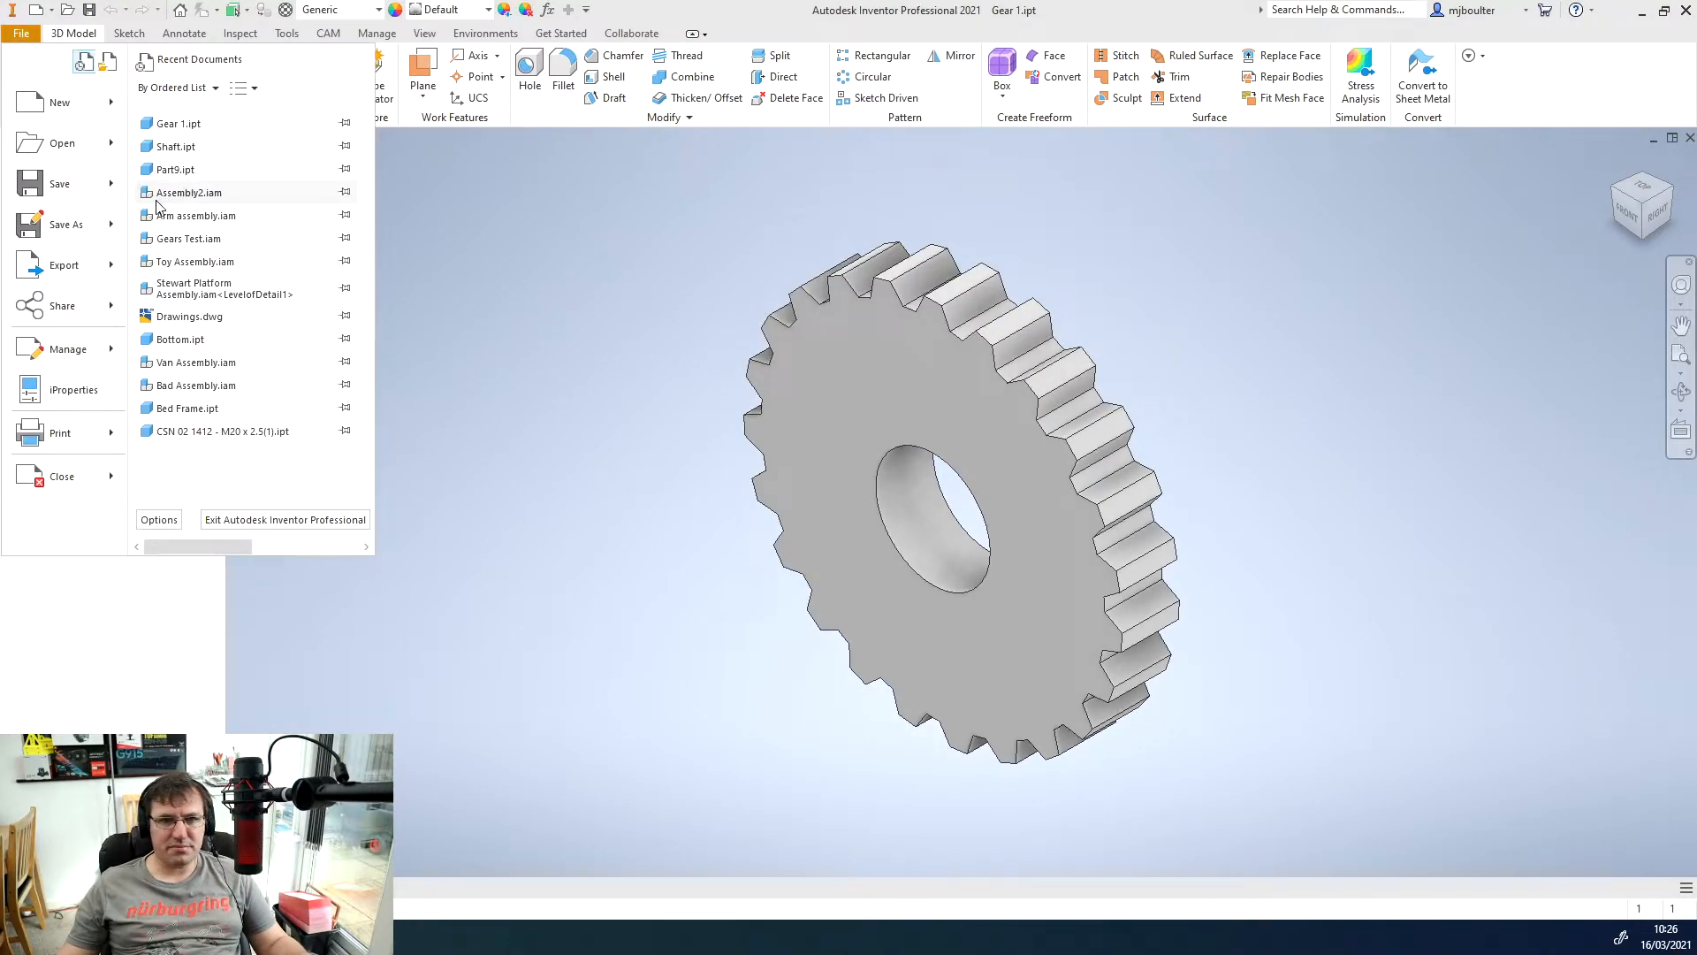
click(67, 225)
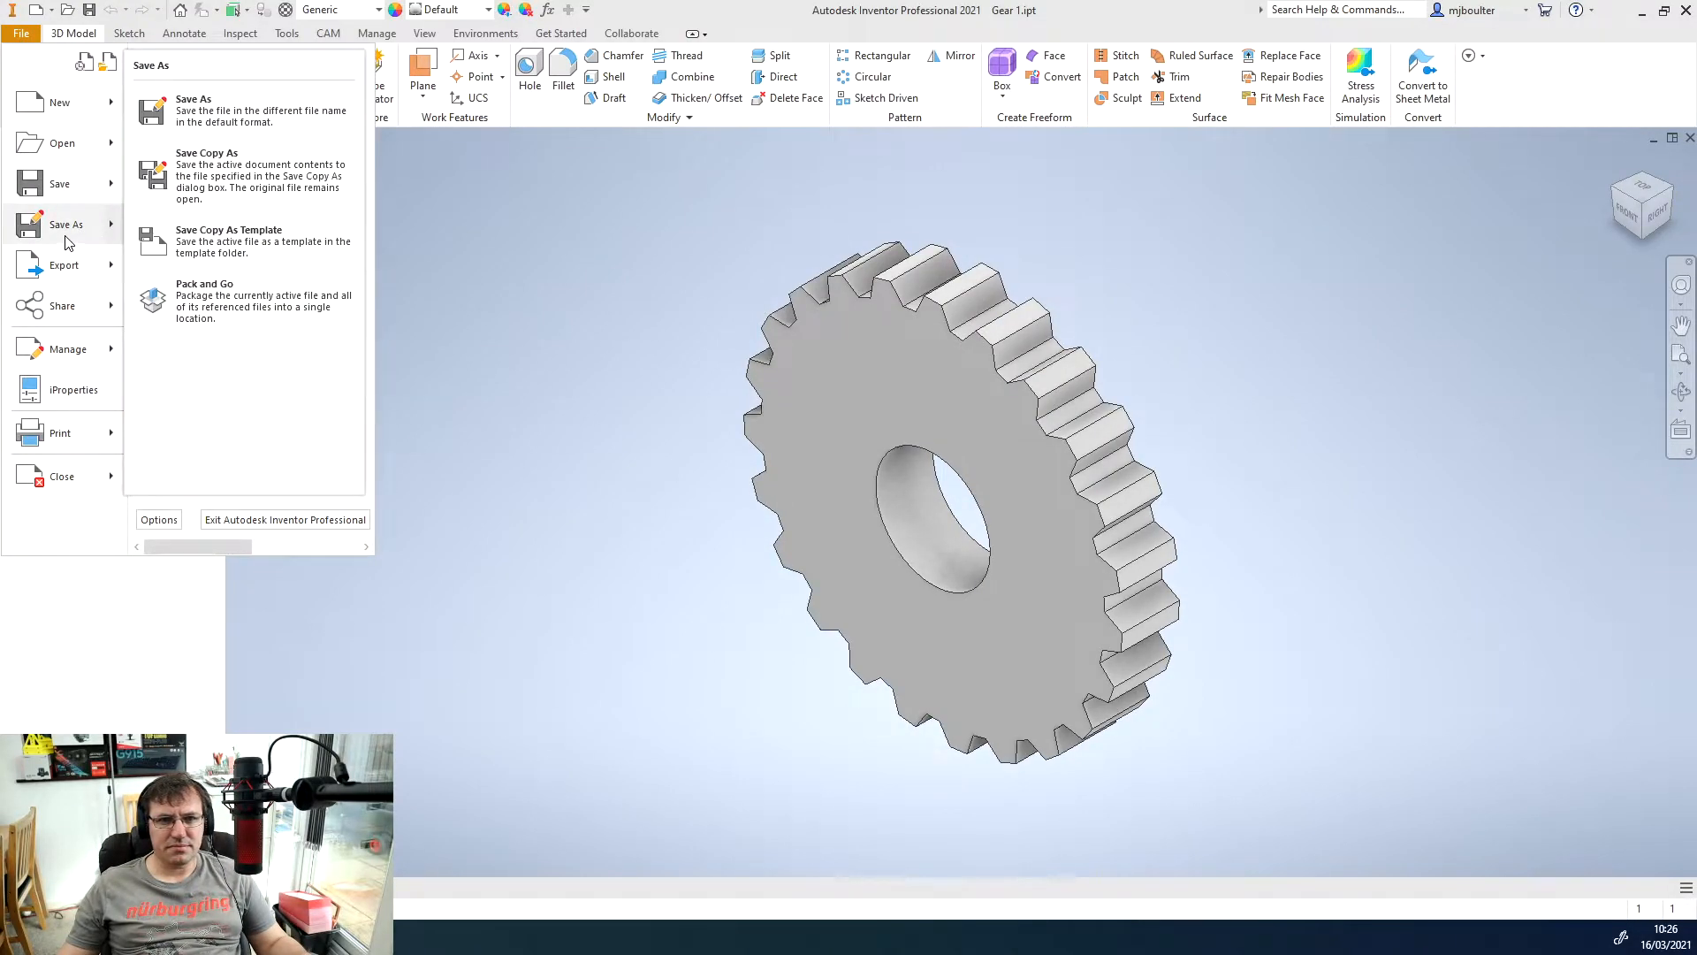
click(60, 103)
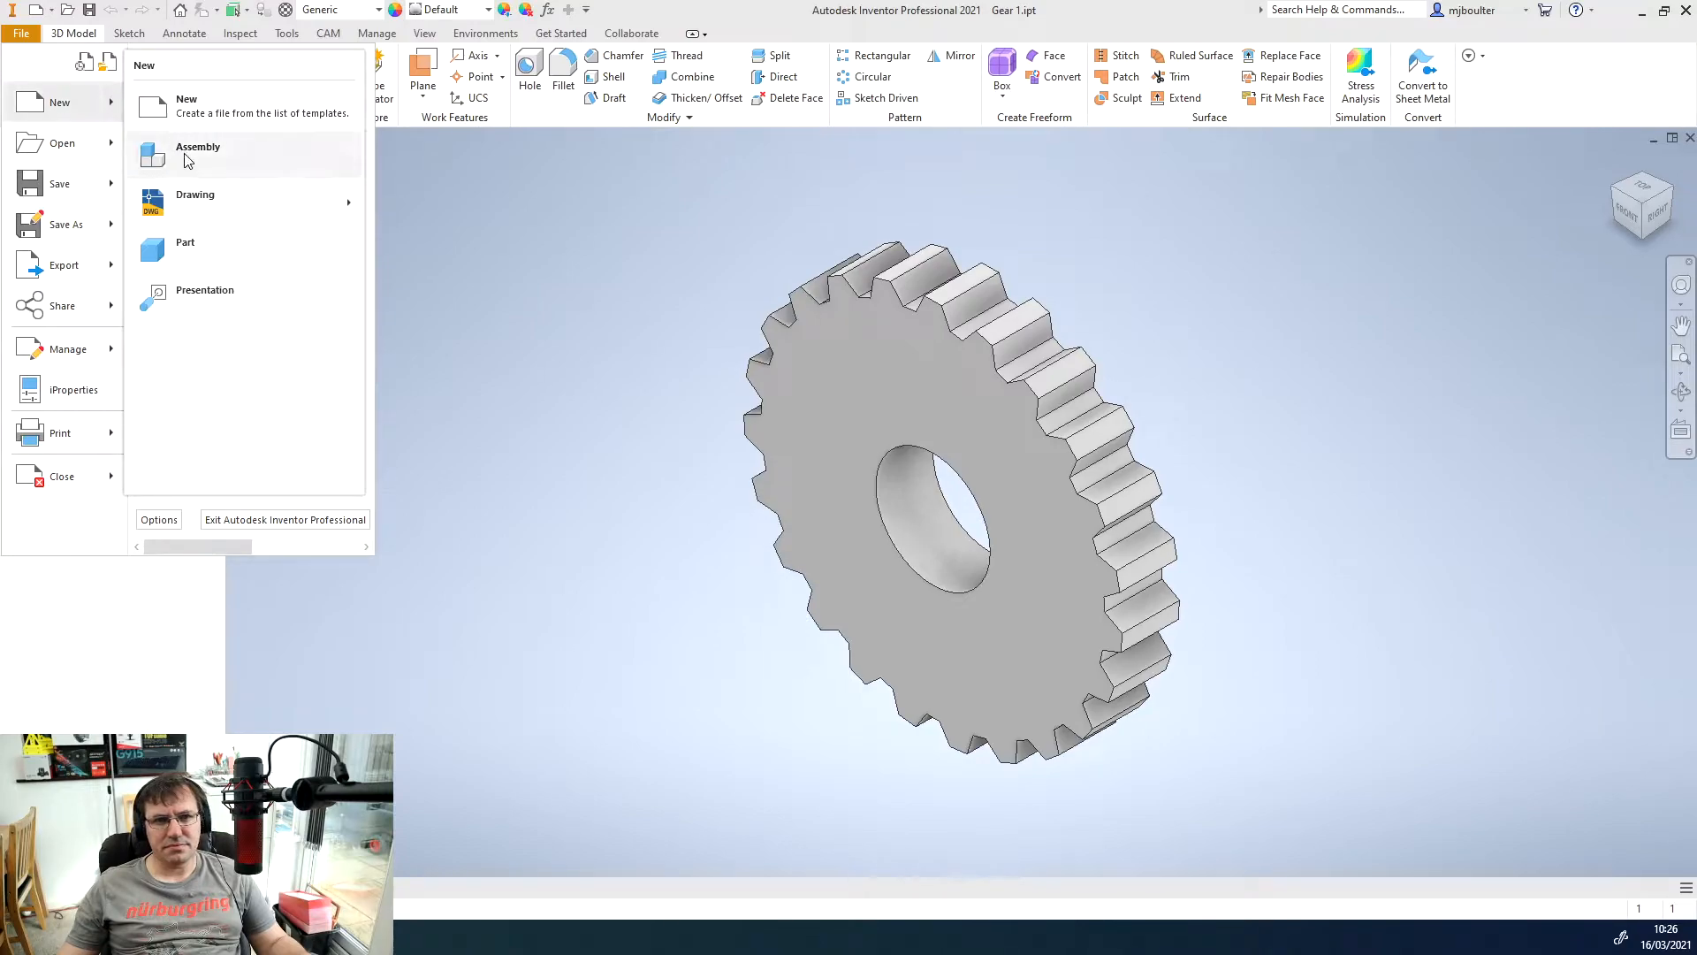
click(198, 147)
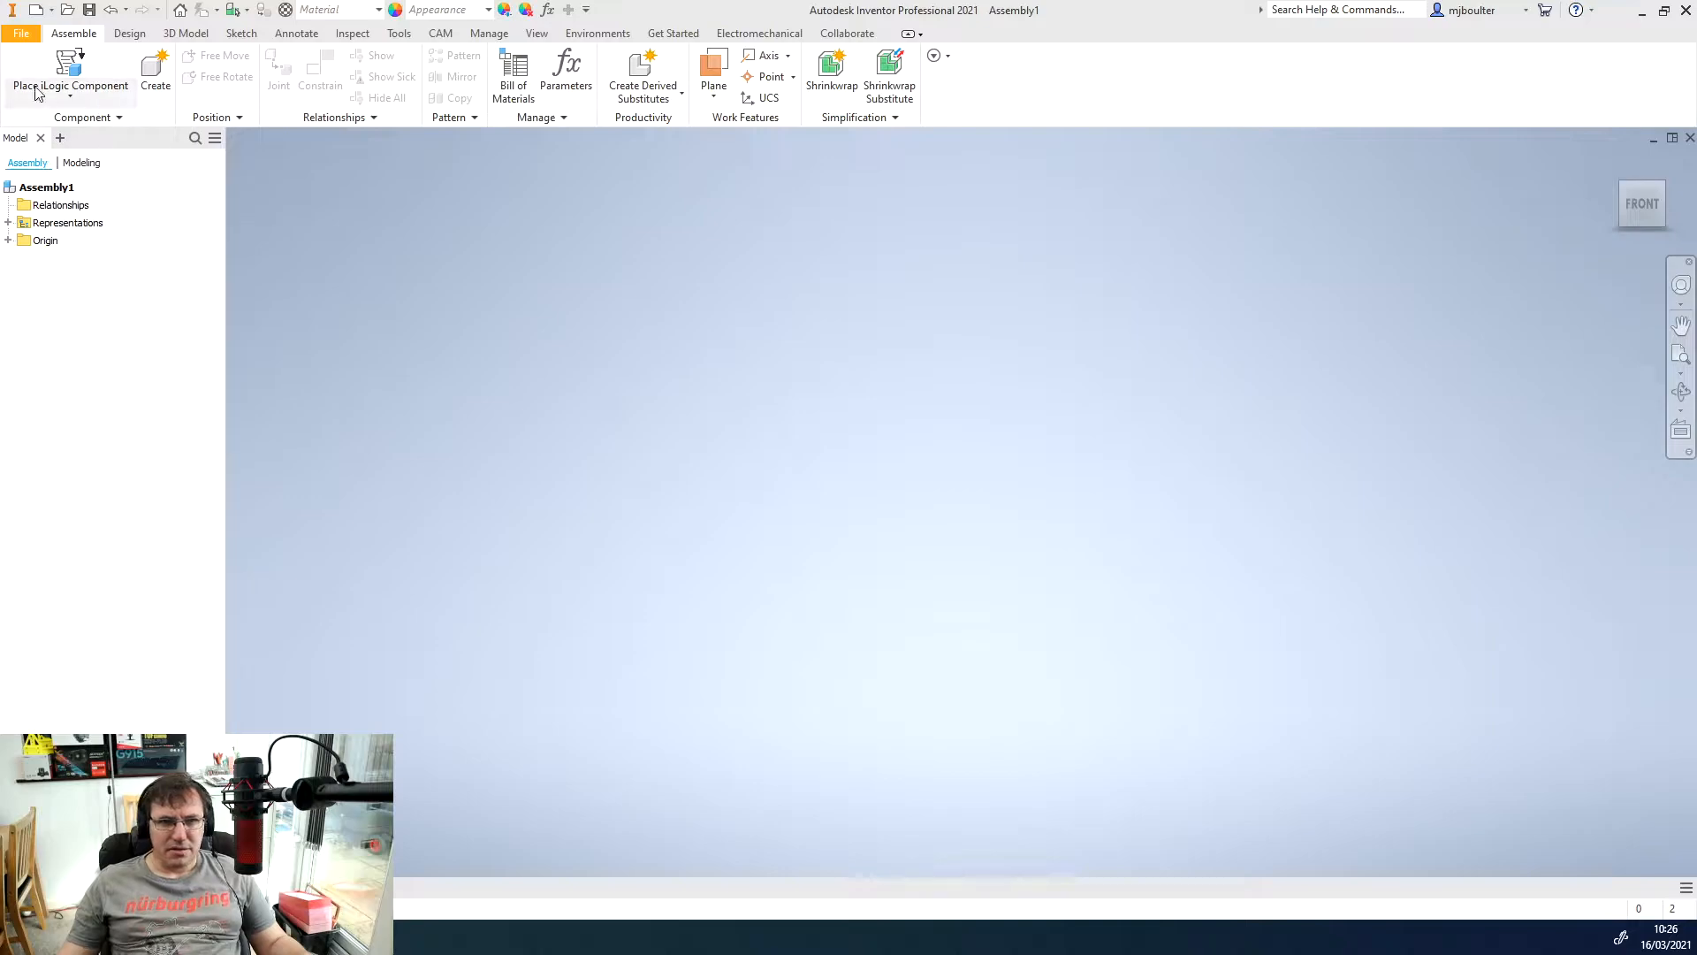
- Place two instances of Gear 1.ipt and make an assembly origin axis visible
click(25, 71)
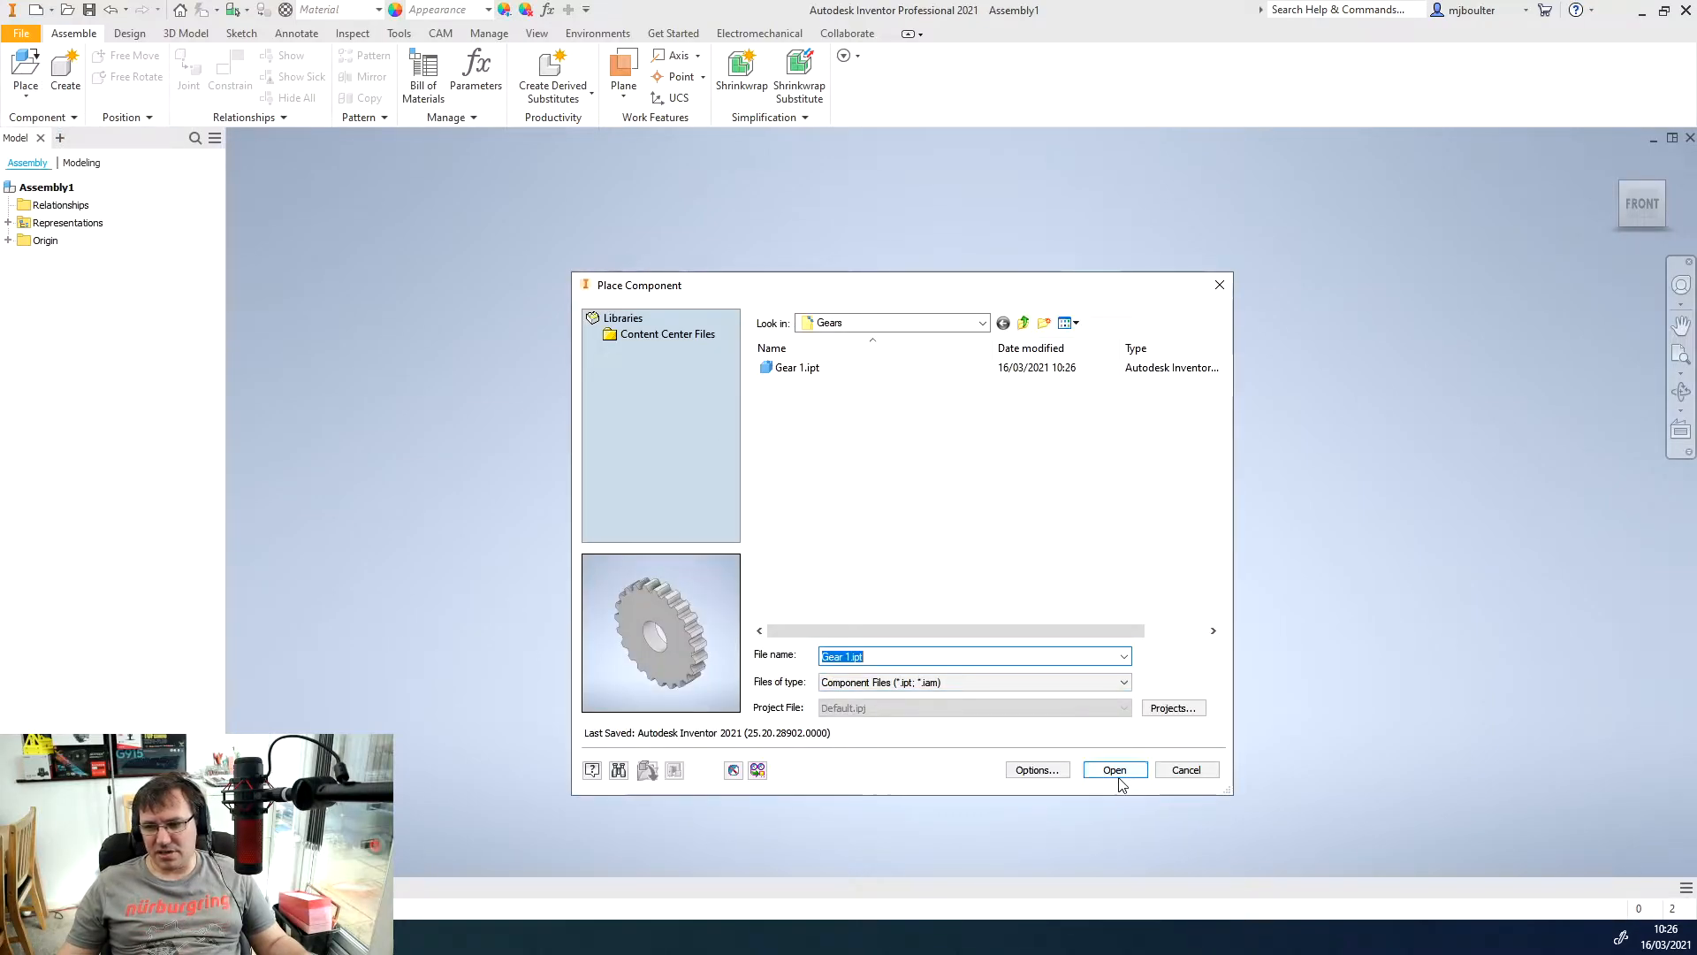
click(1114, 769)
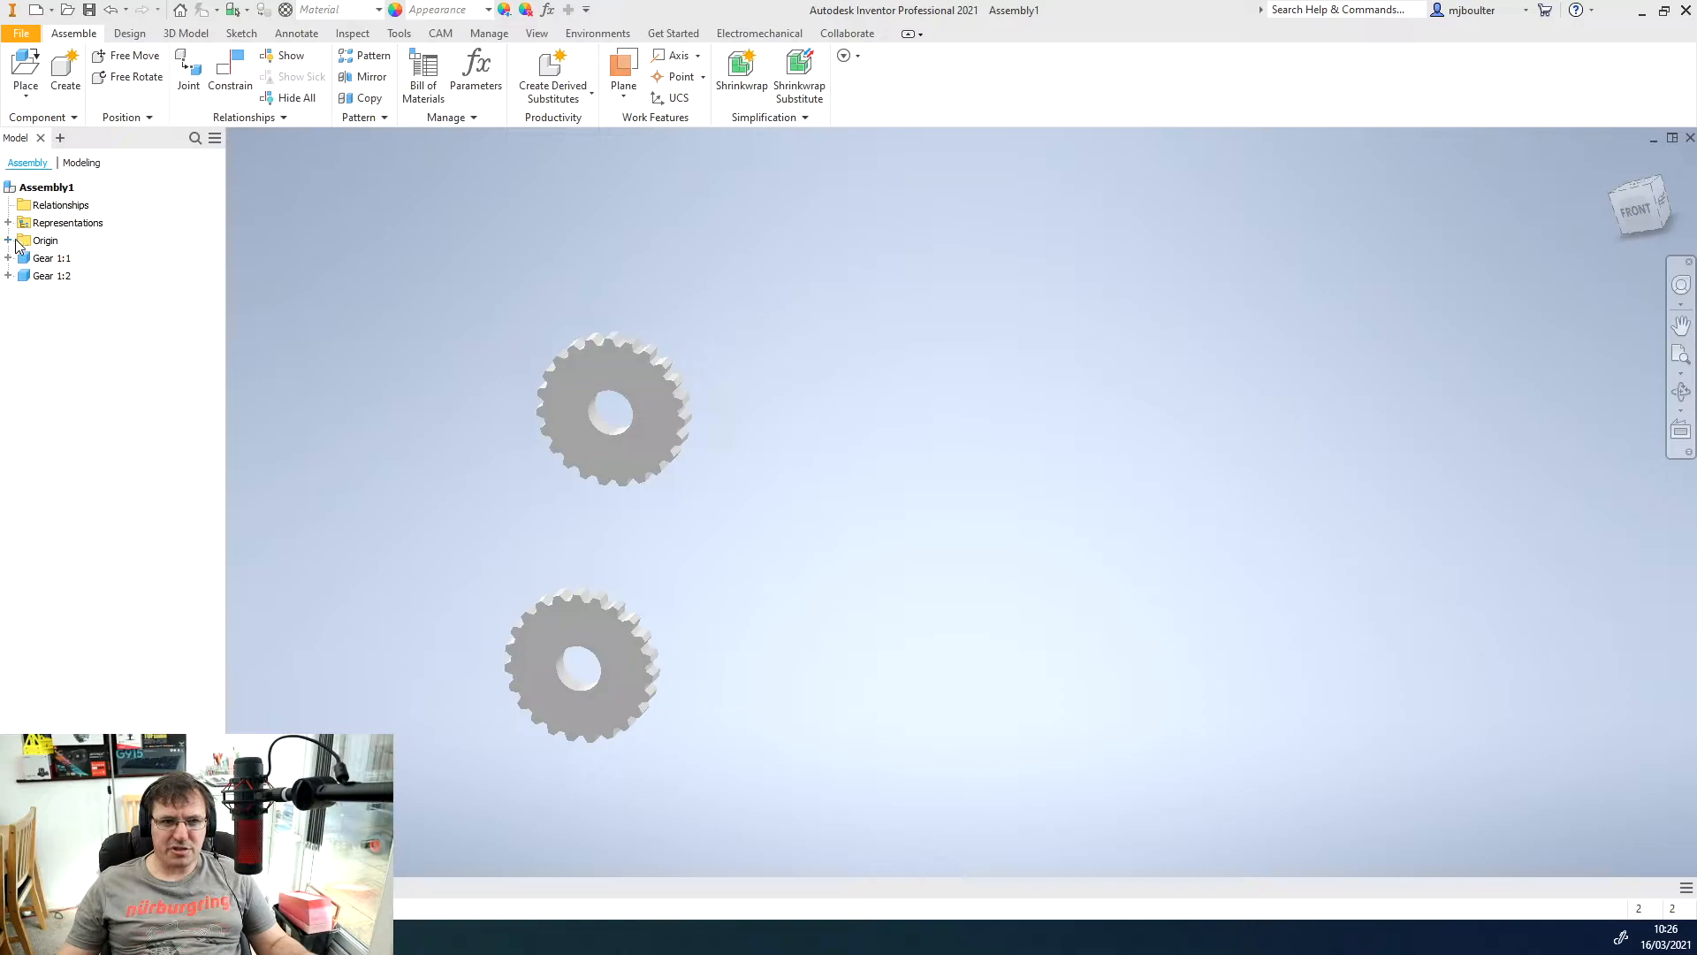
click(9, 241)
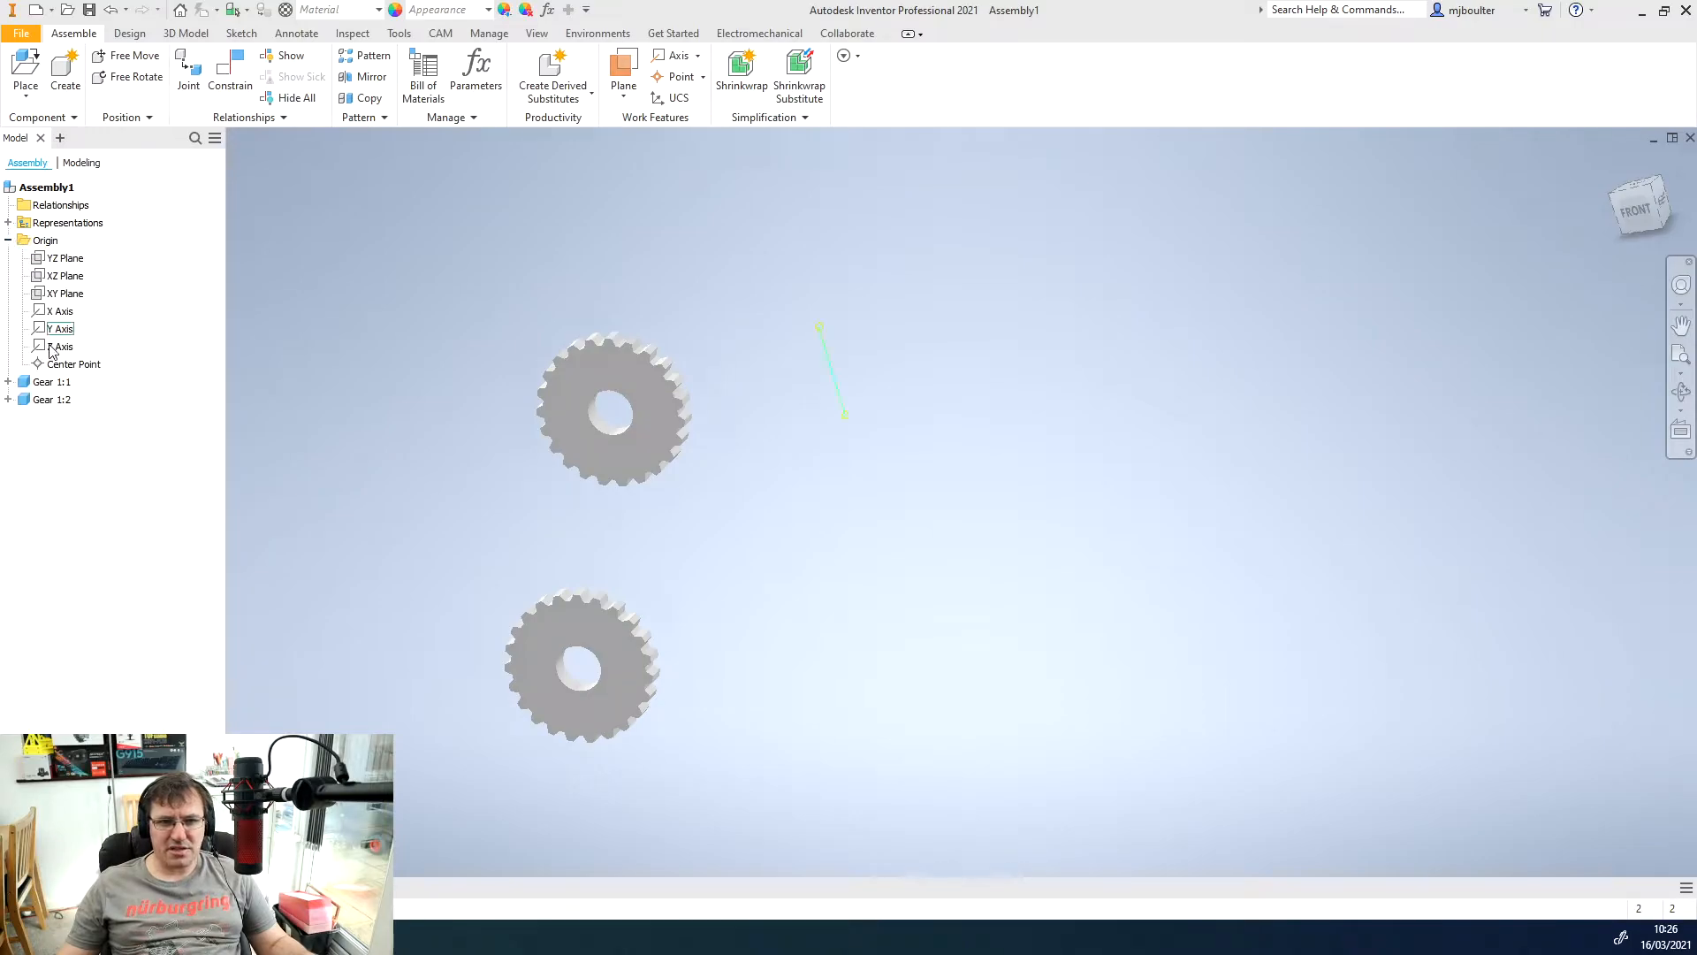
click(58, 347)
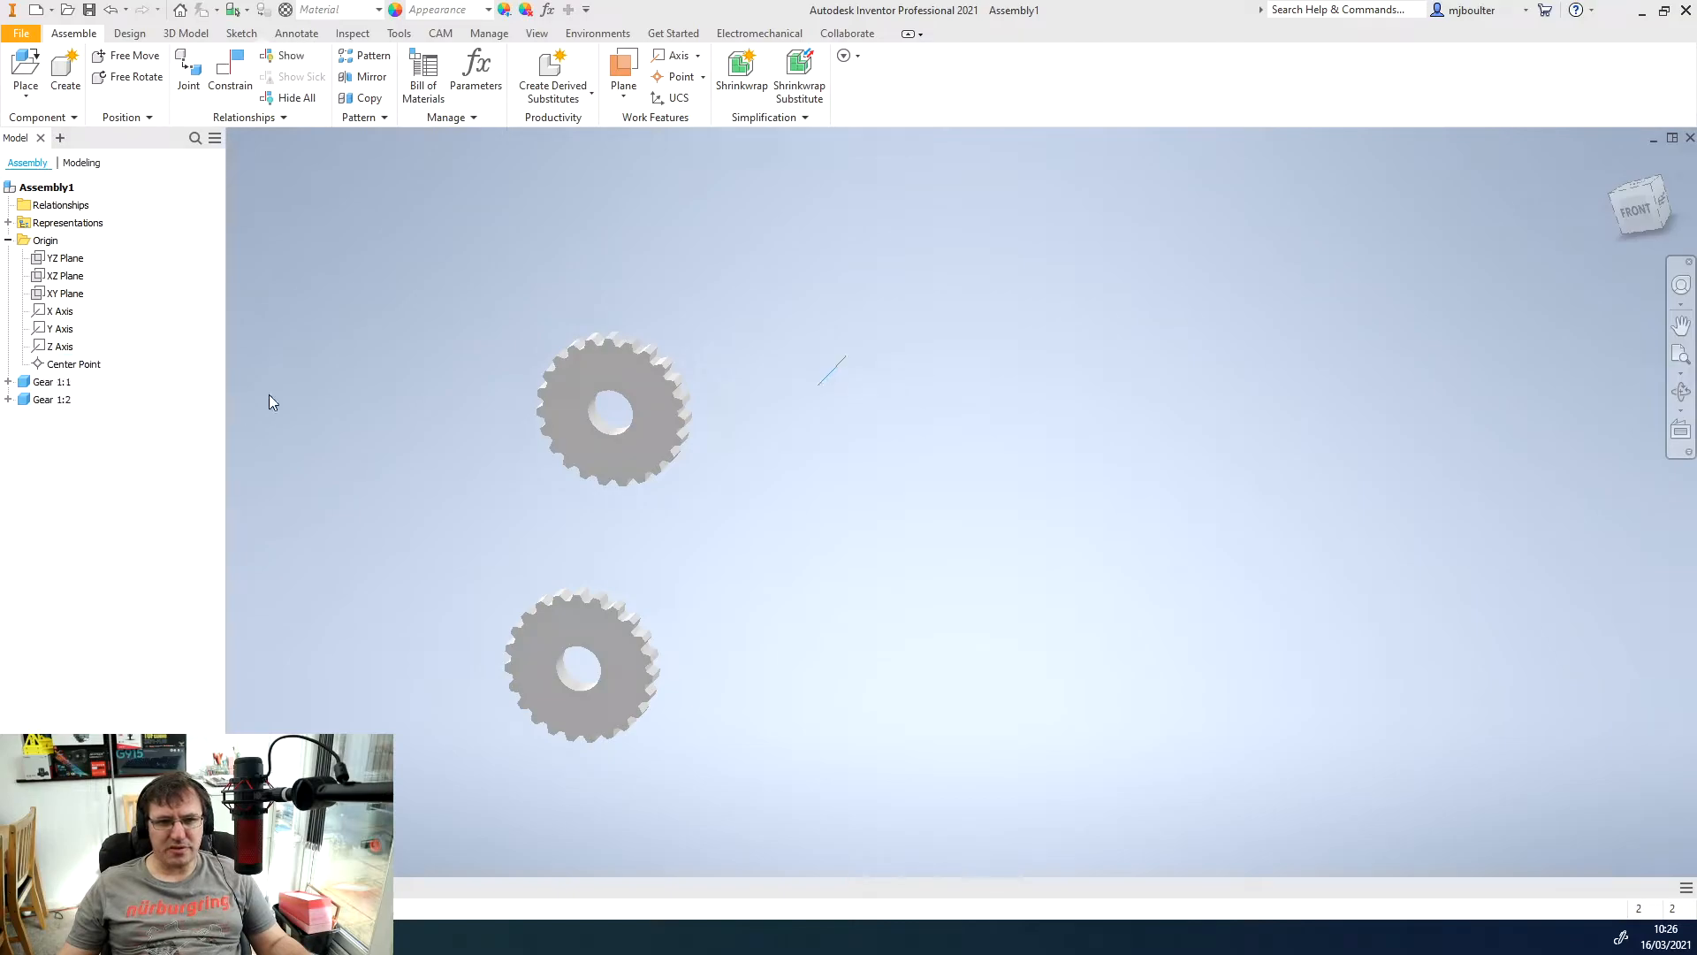
click(229, 70)
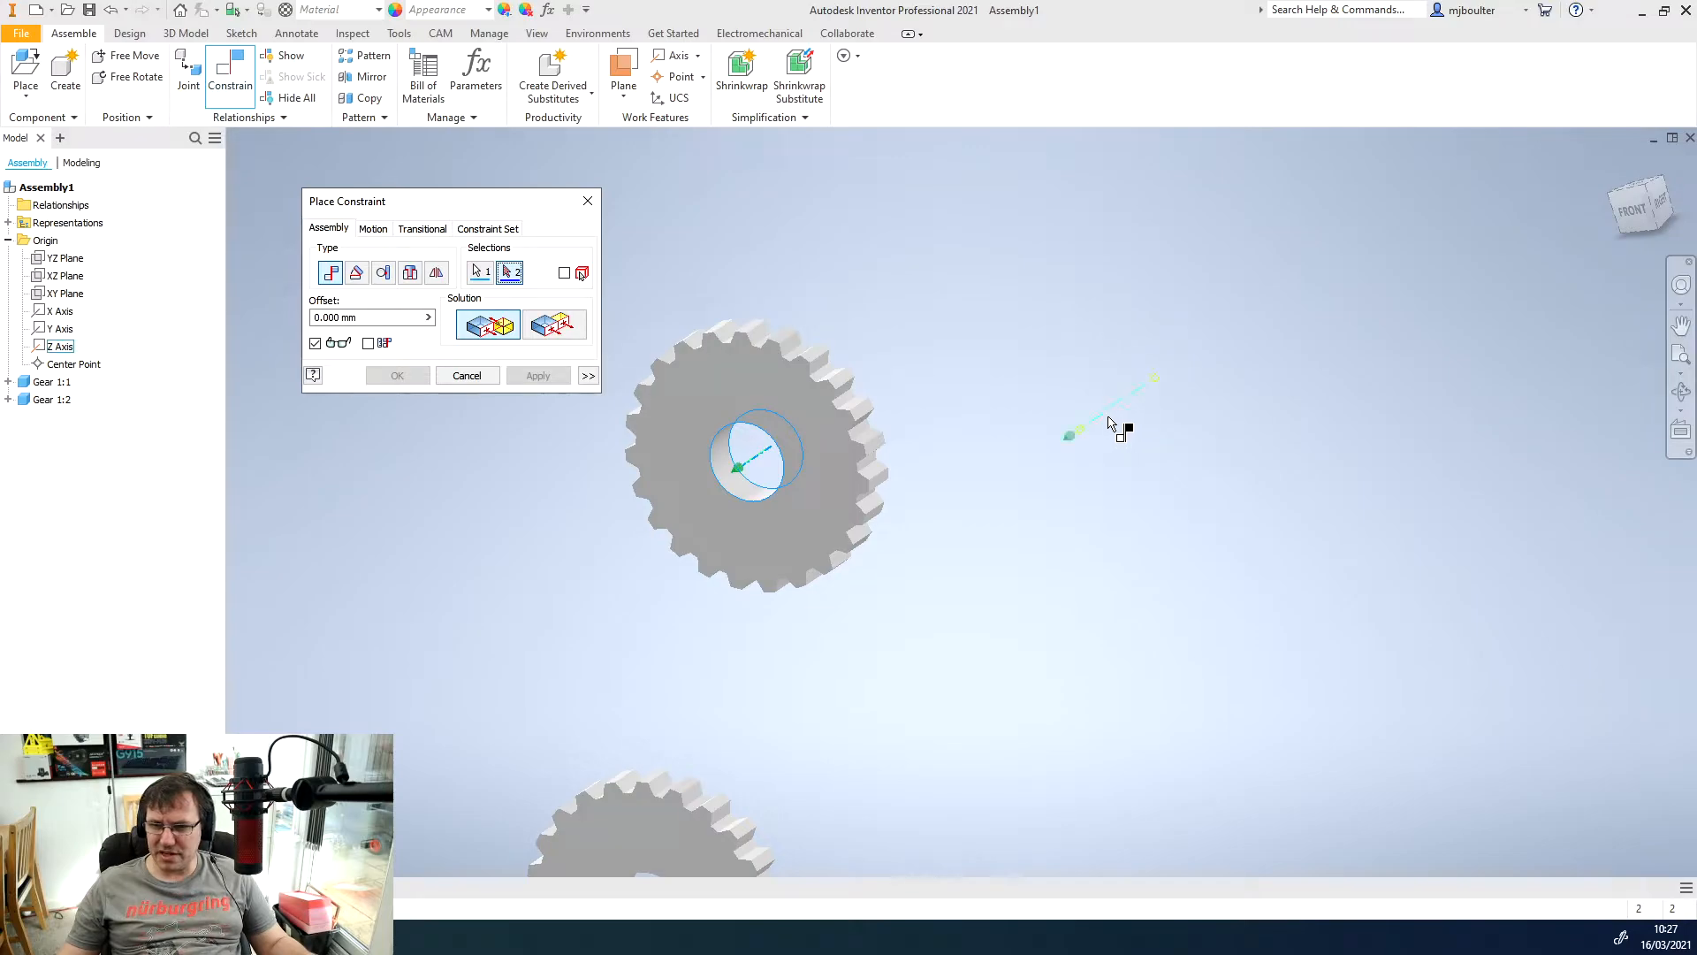
- Mate the first gear's bore axis to the origin Z Axis and begin Create Component
click(537, 375)
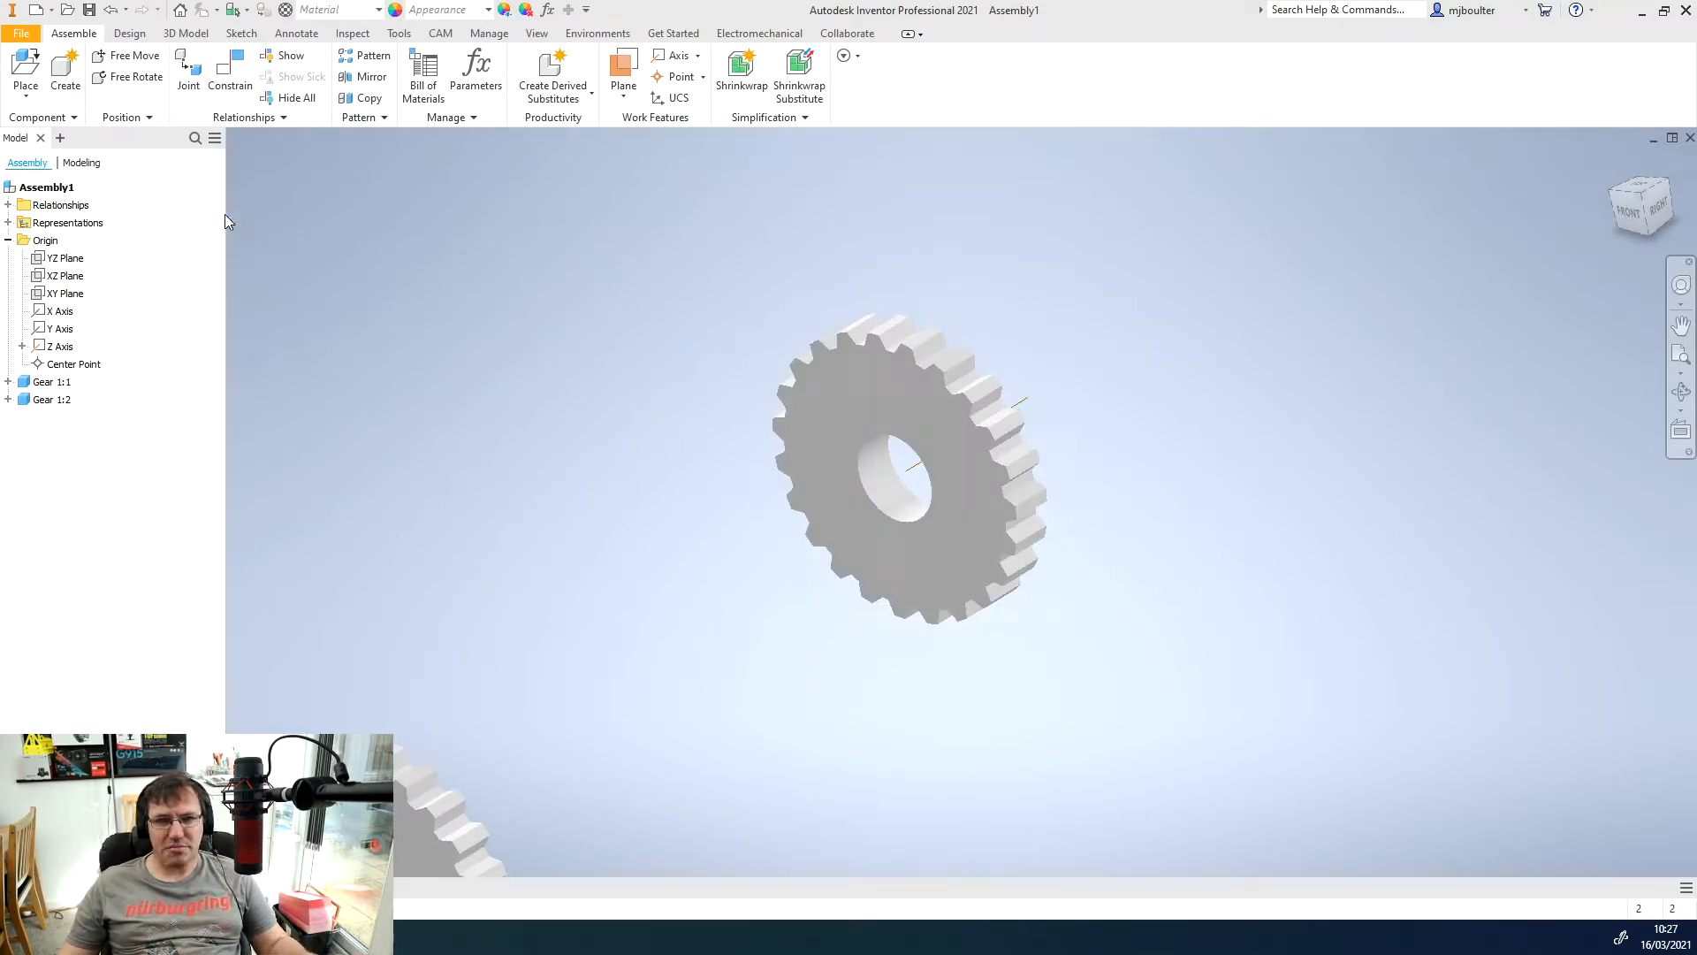
mouse_move(67, 81)
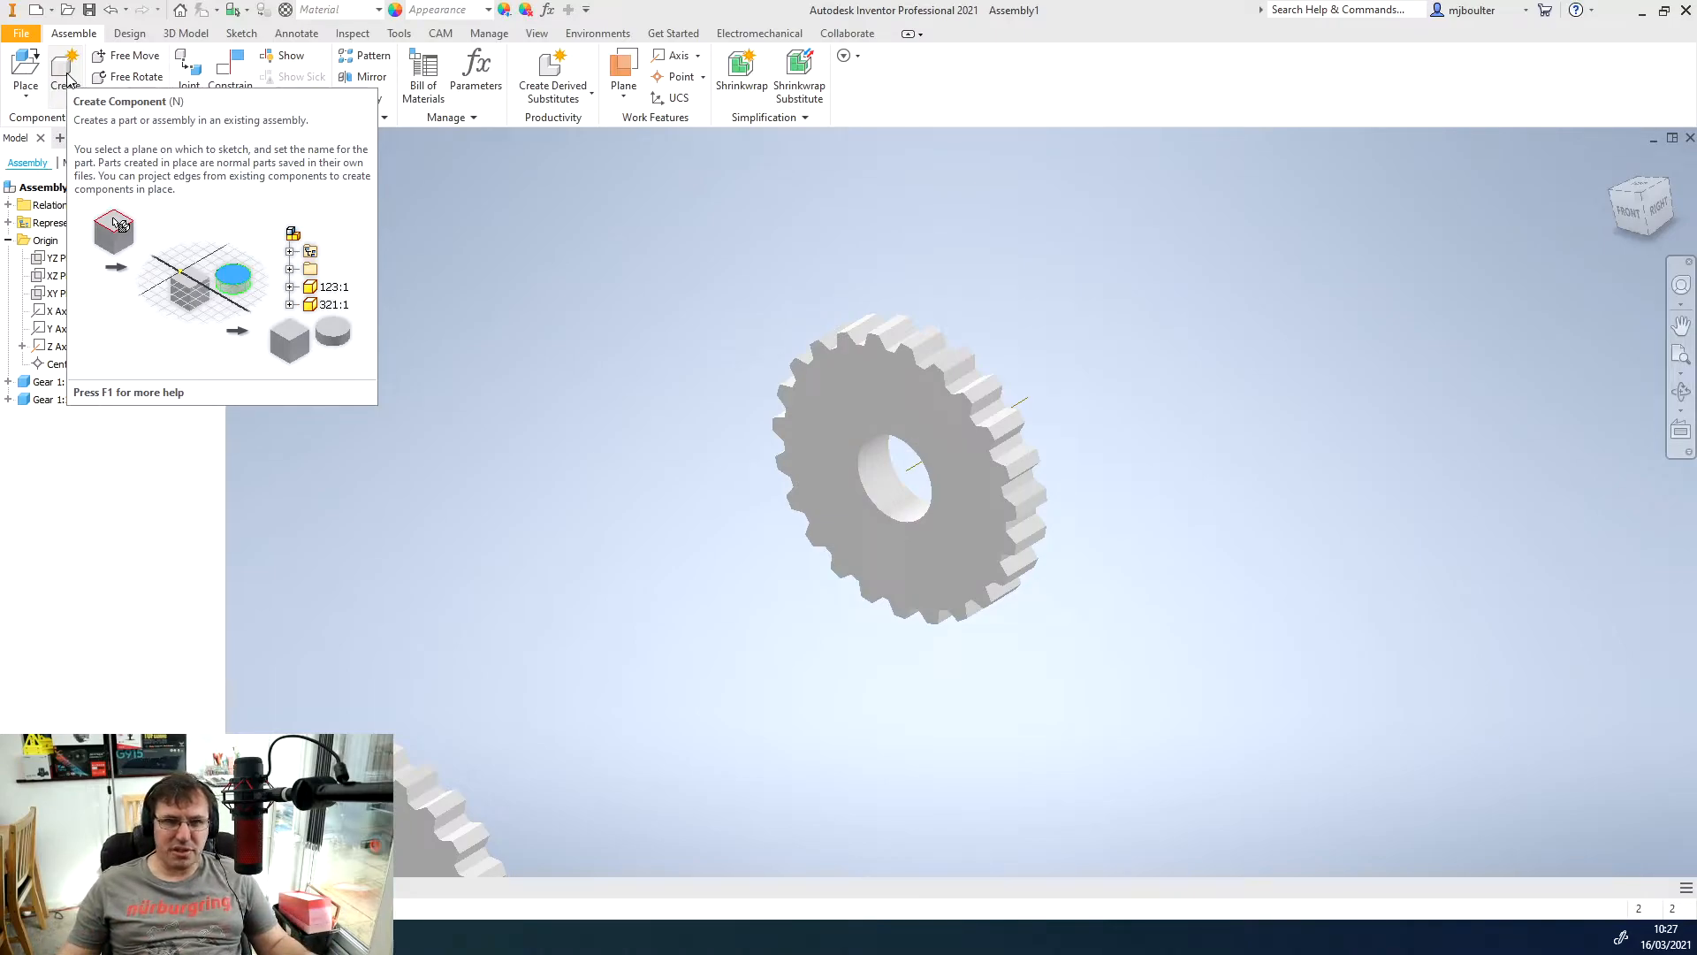
click(64, 68)
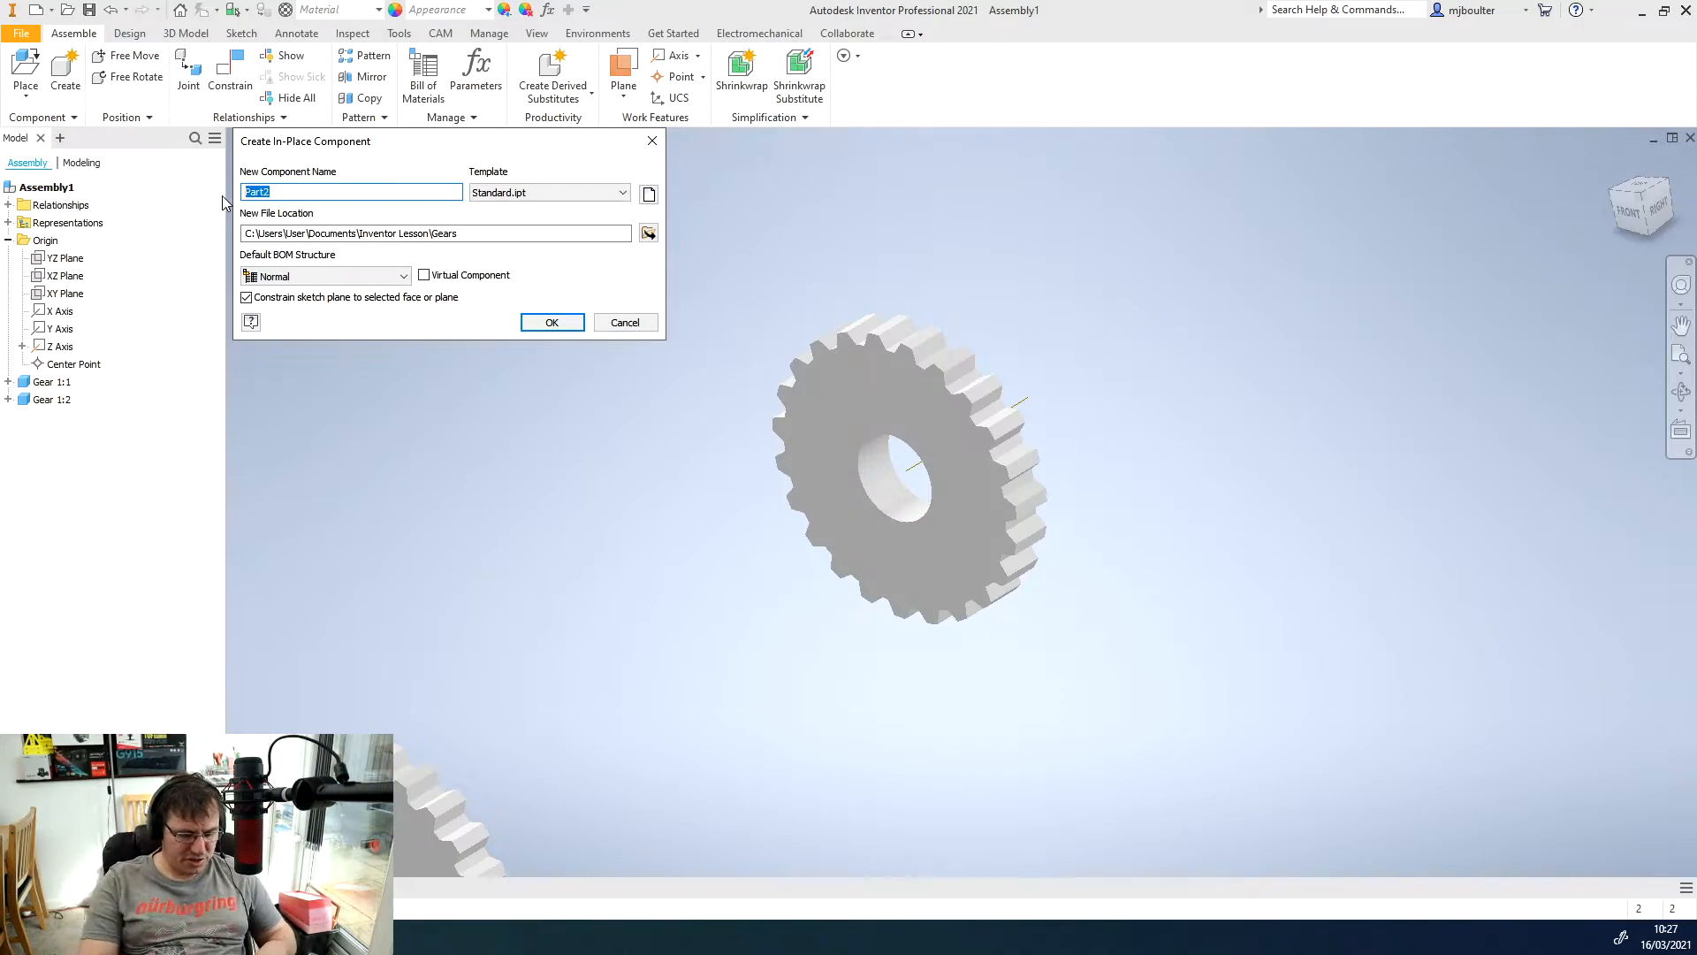
- Name the in-place part Shaft in the Gears folder and pick the YZ Plane as its sketch plane
text(Shat)
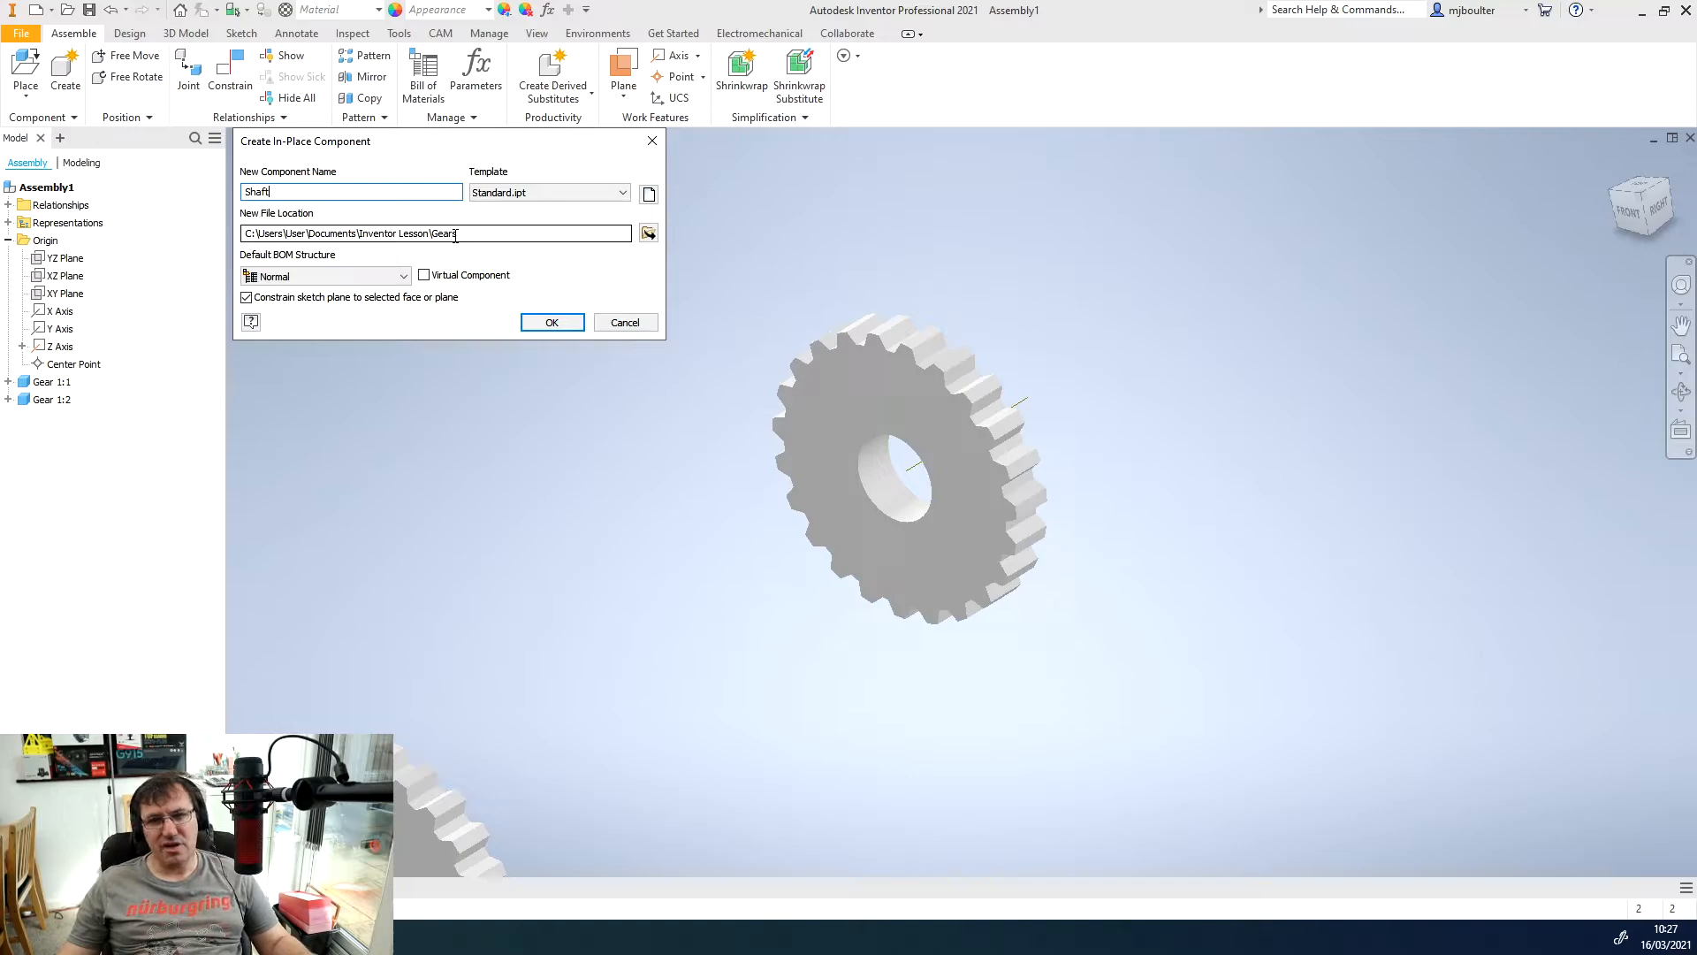
click(551, 321)
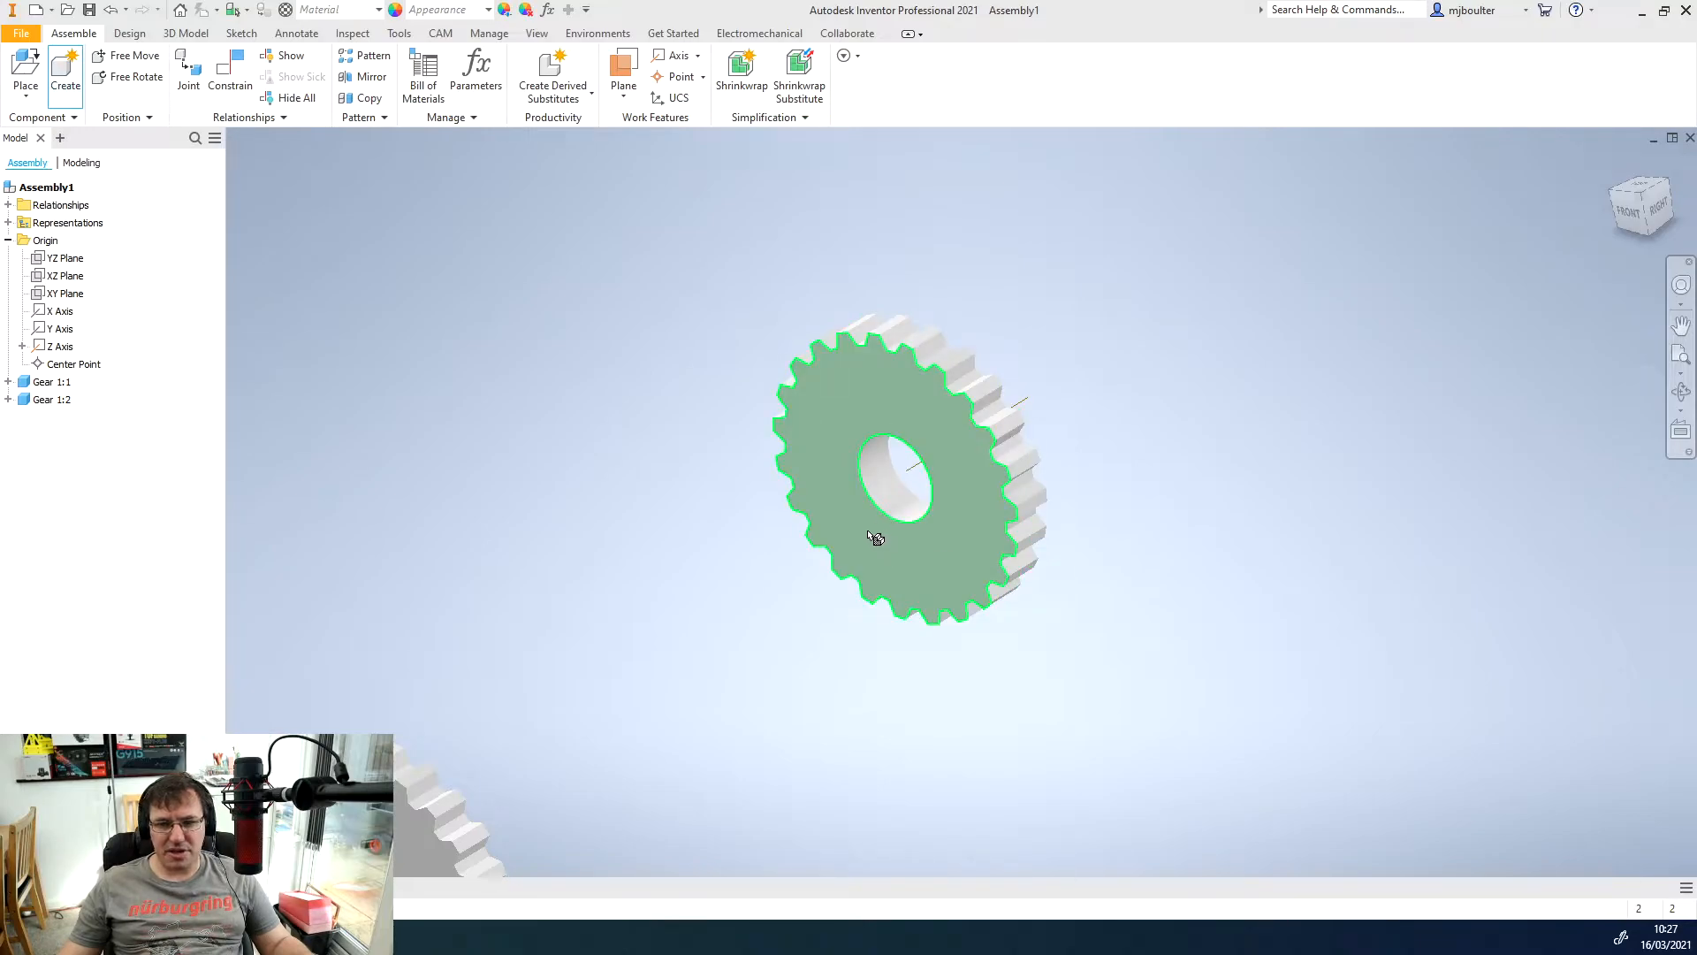
click(870, 534)
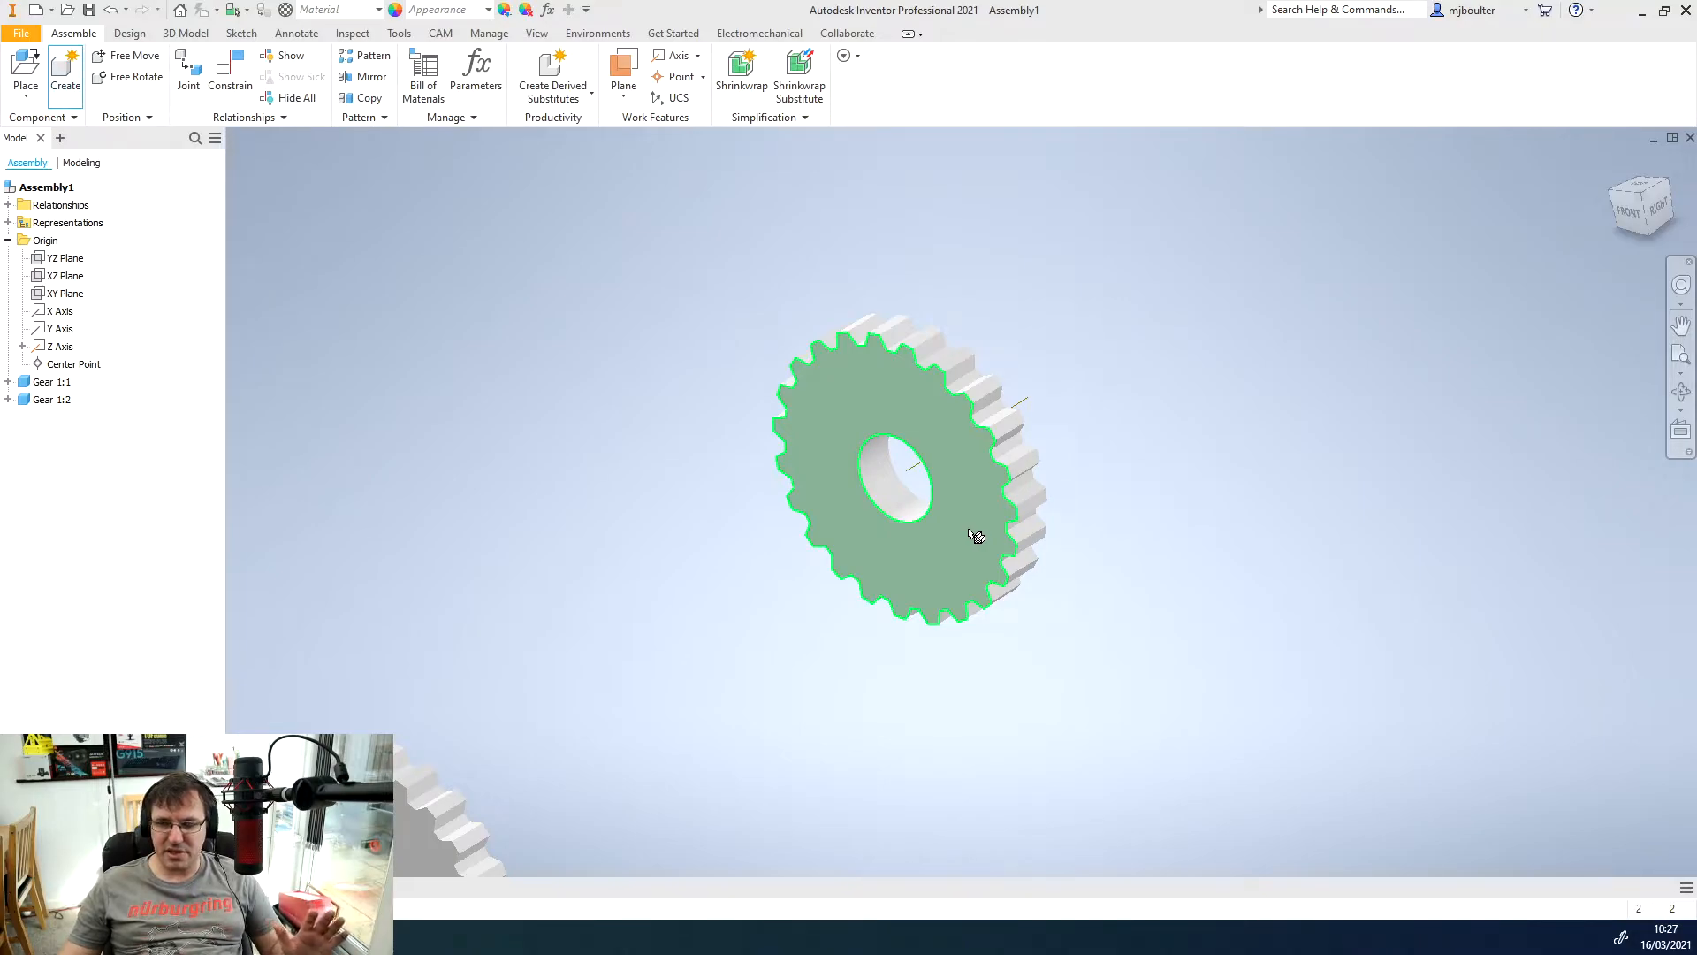
click(63, 274)
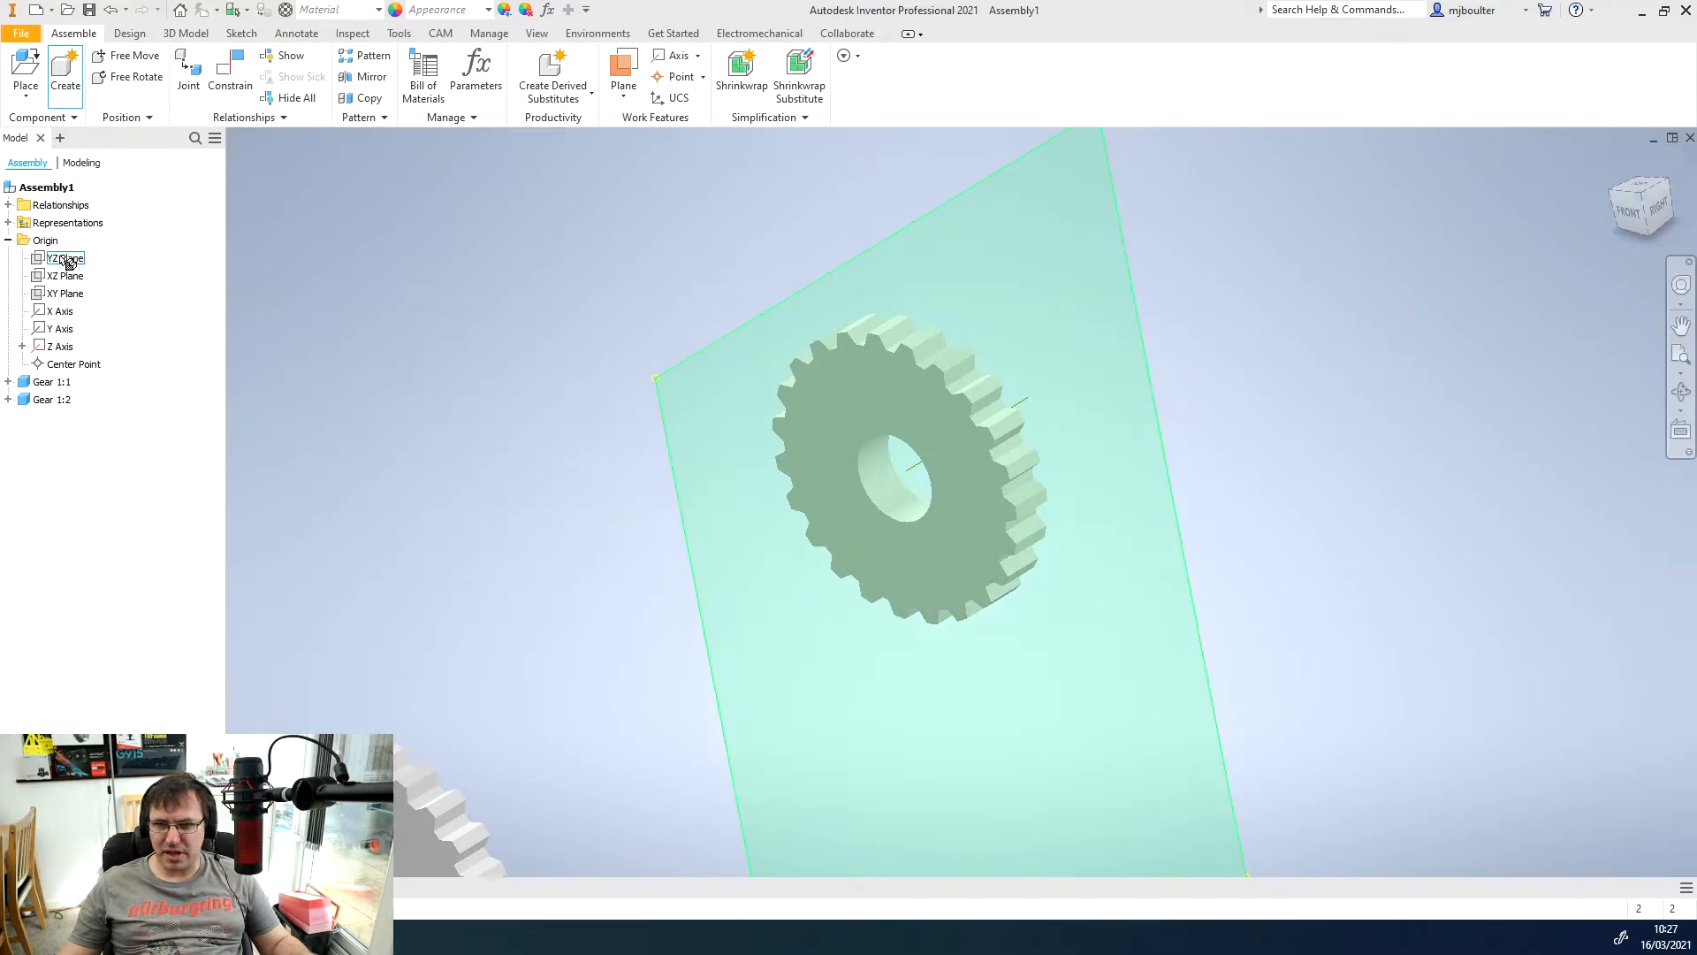
click(64, 294)
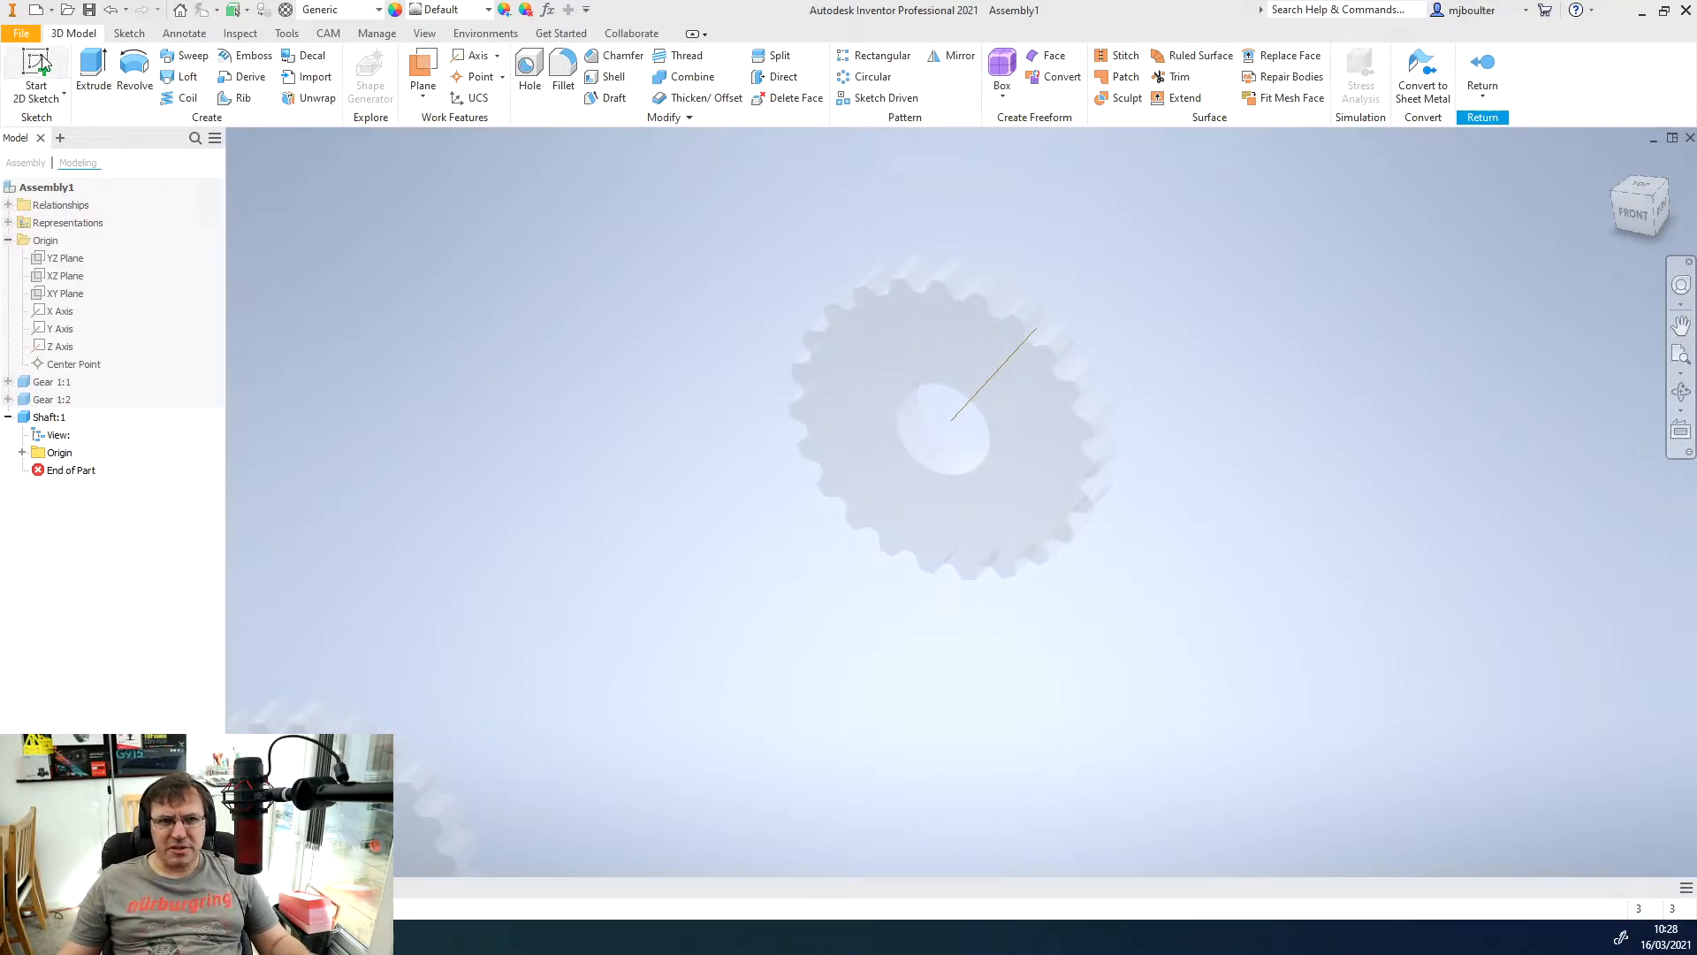
- Sketch the shaft's circular profile on an origin plane and finish the sketch
click(63, 258)
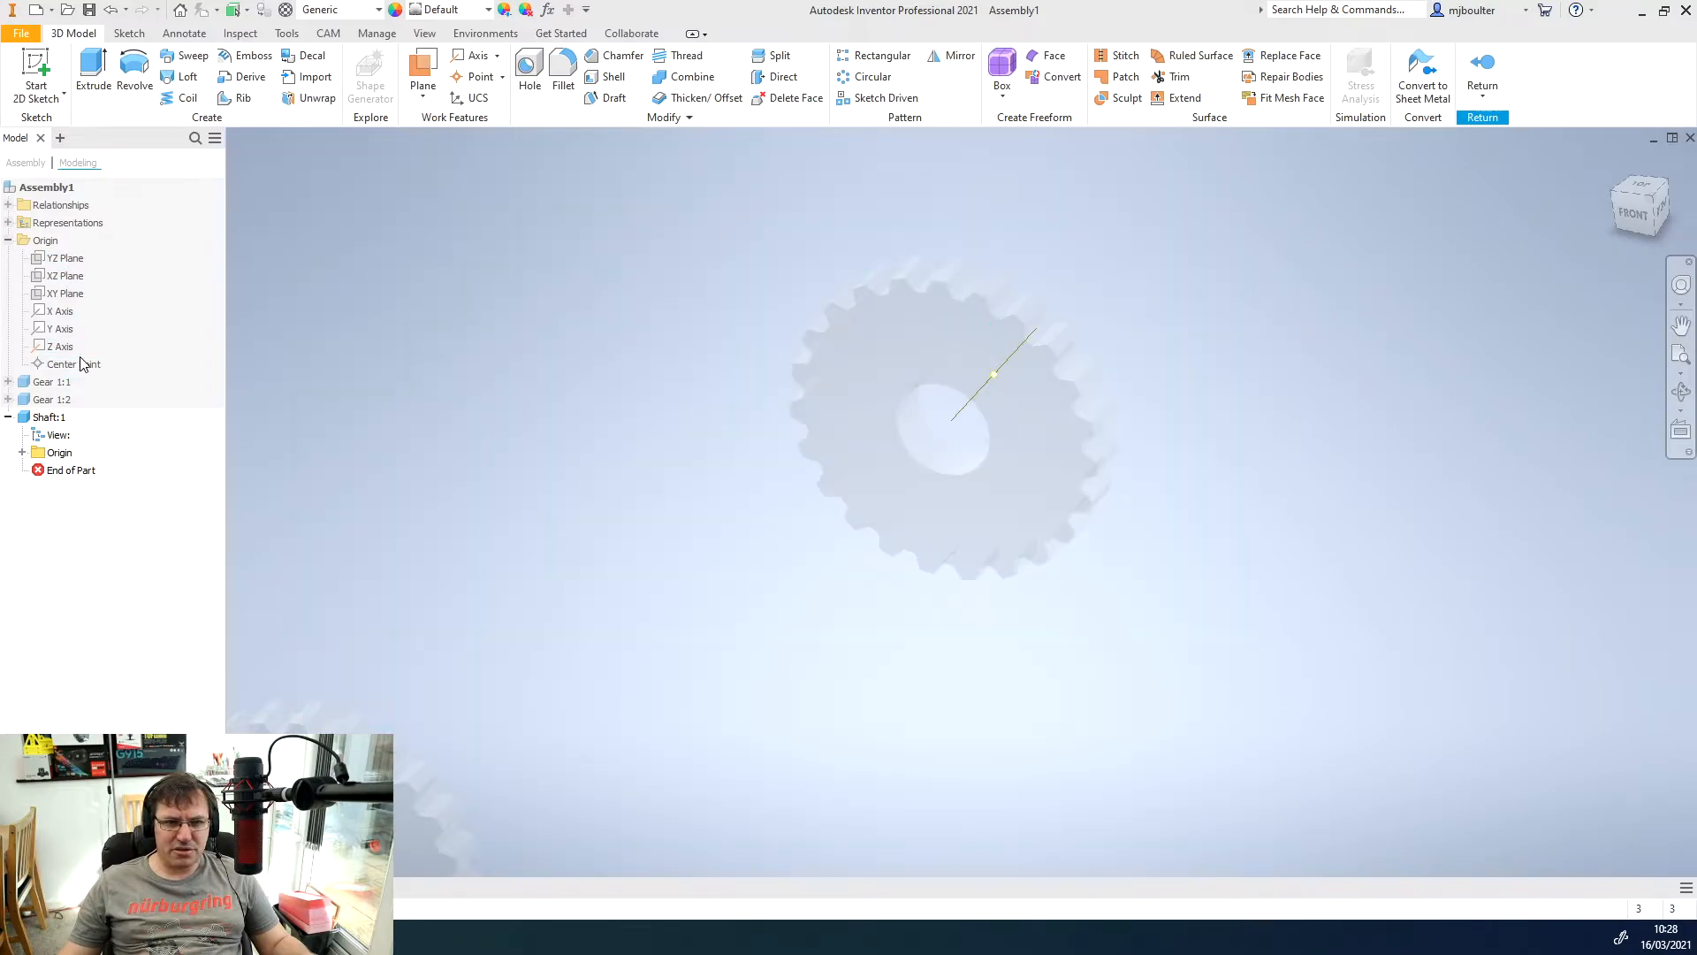
click(58, 435)
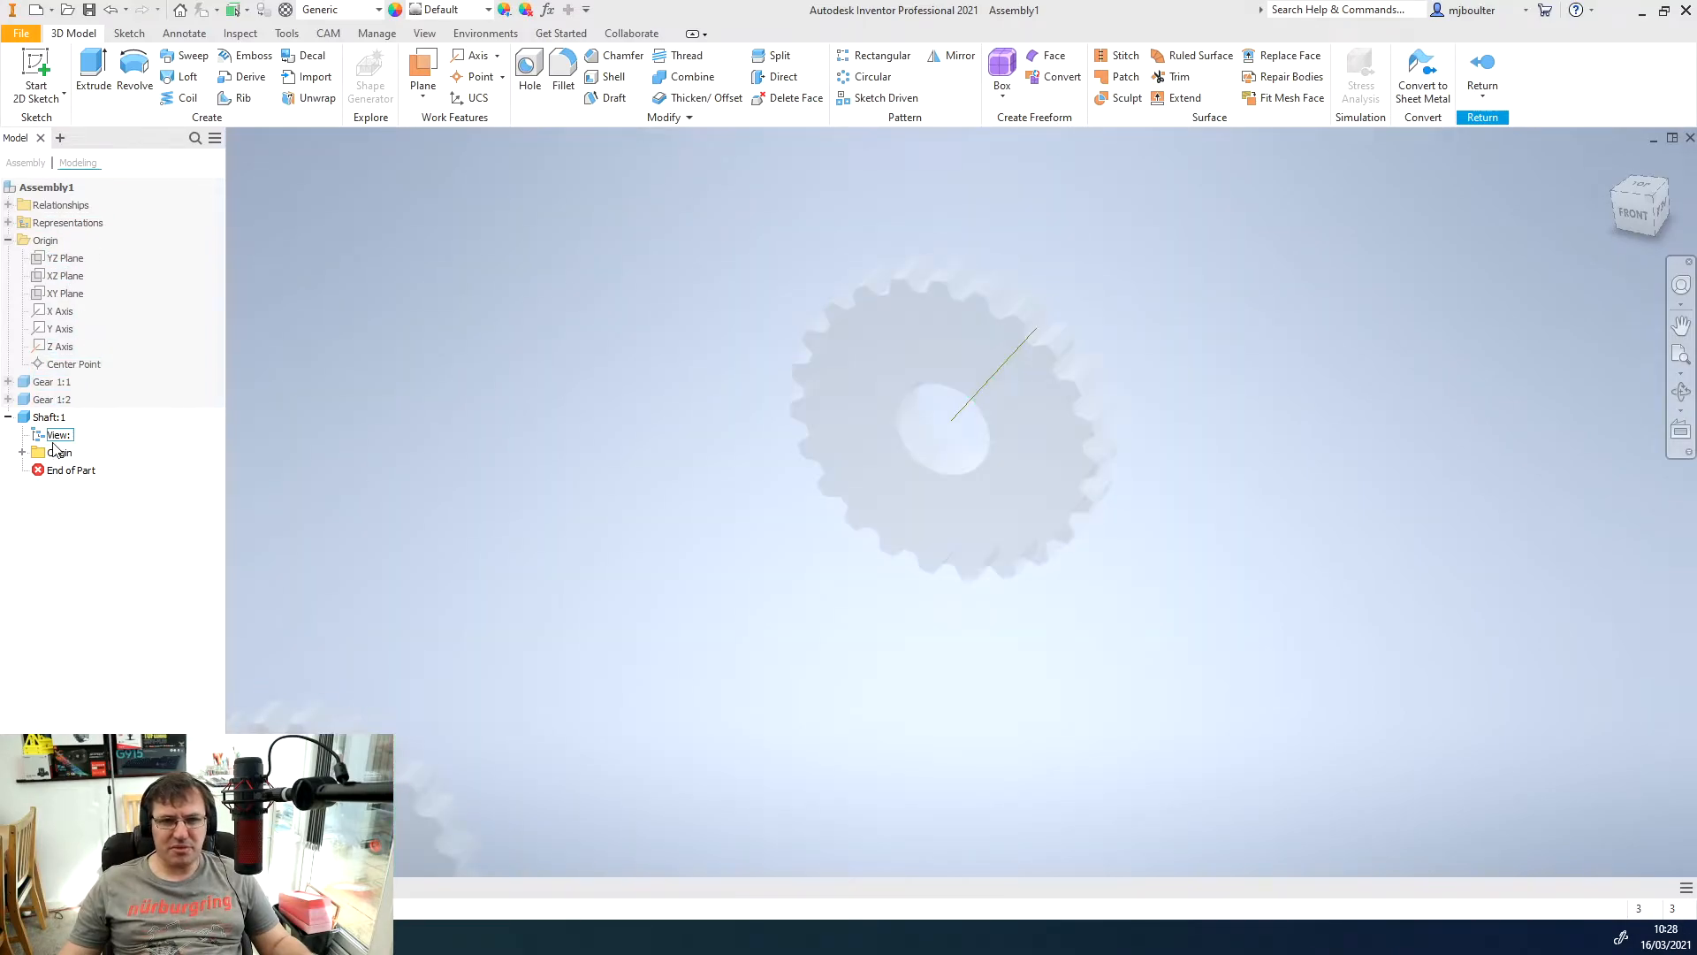
click(49, 416)
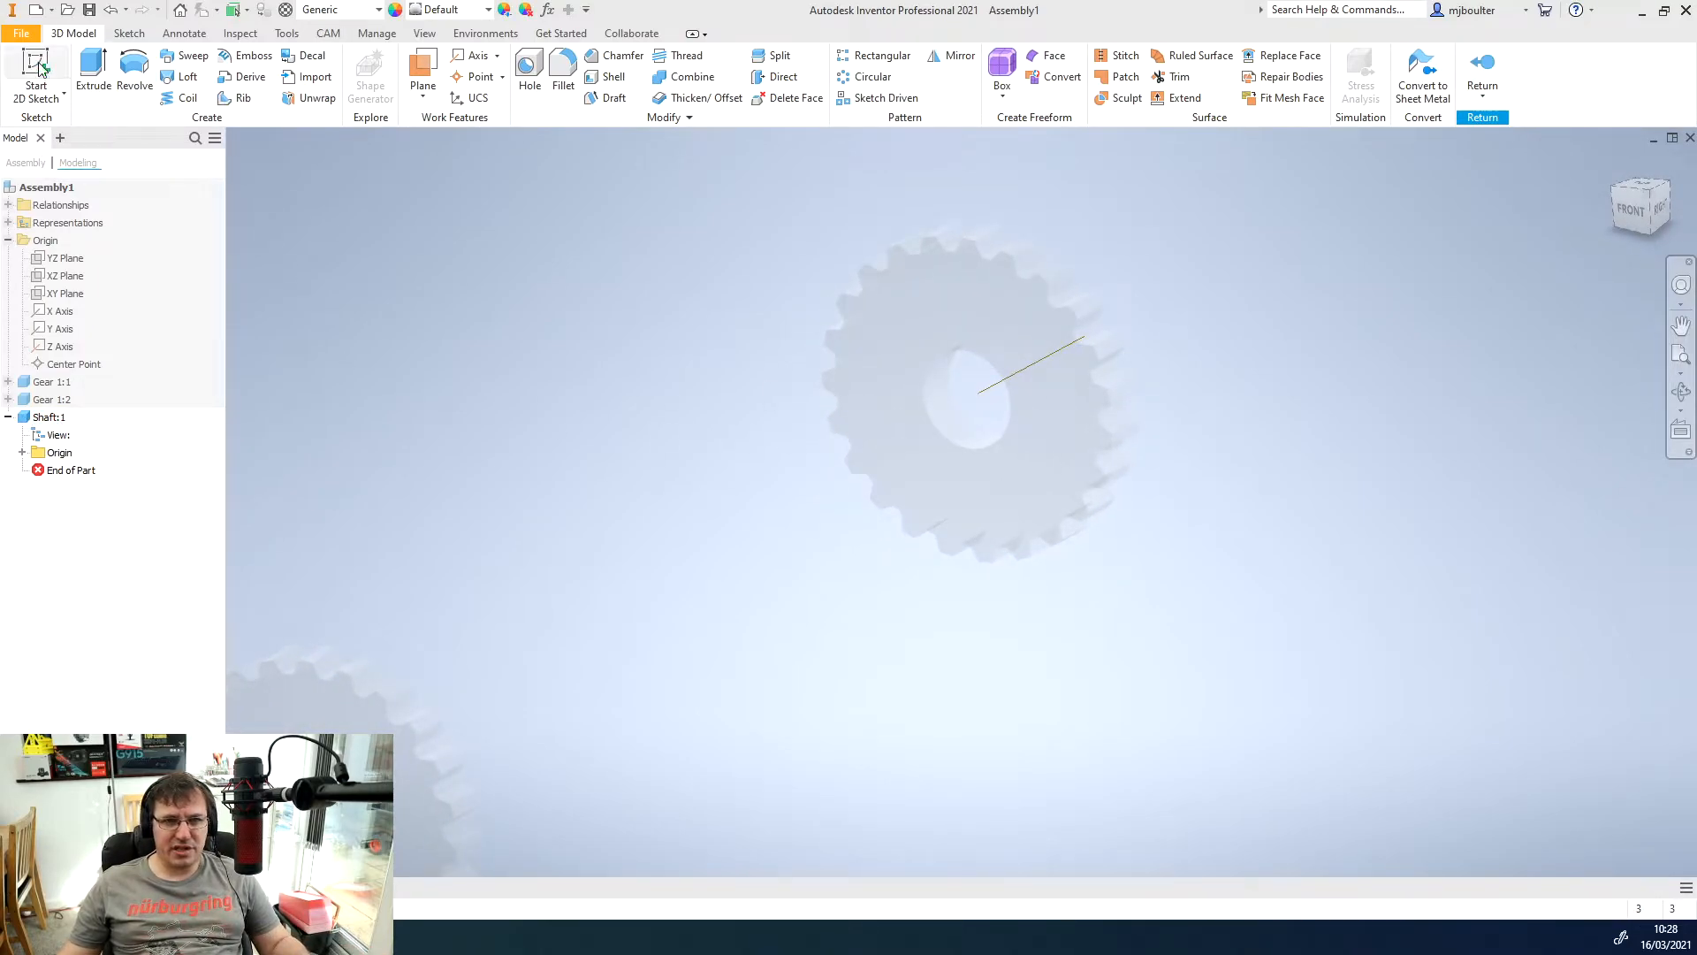
mouse_move(32, 64)
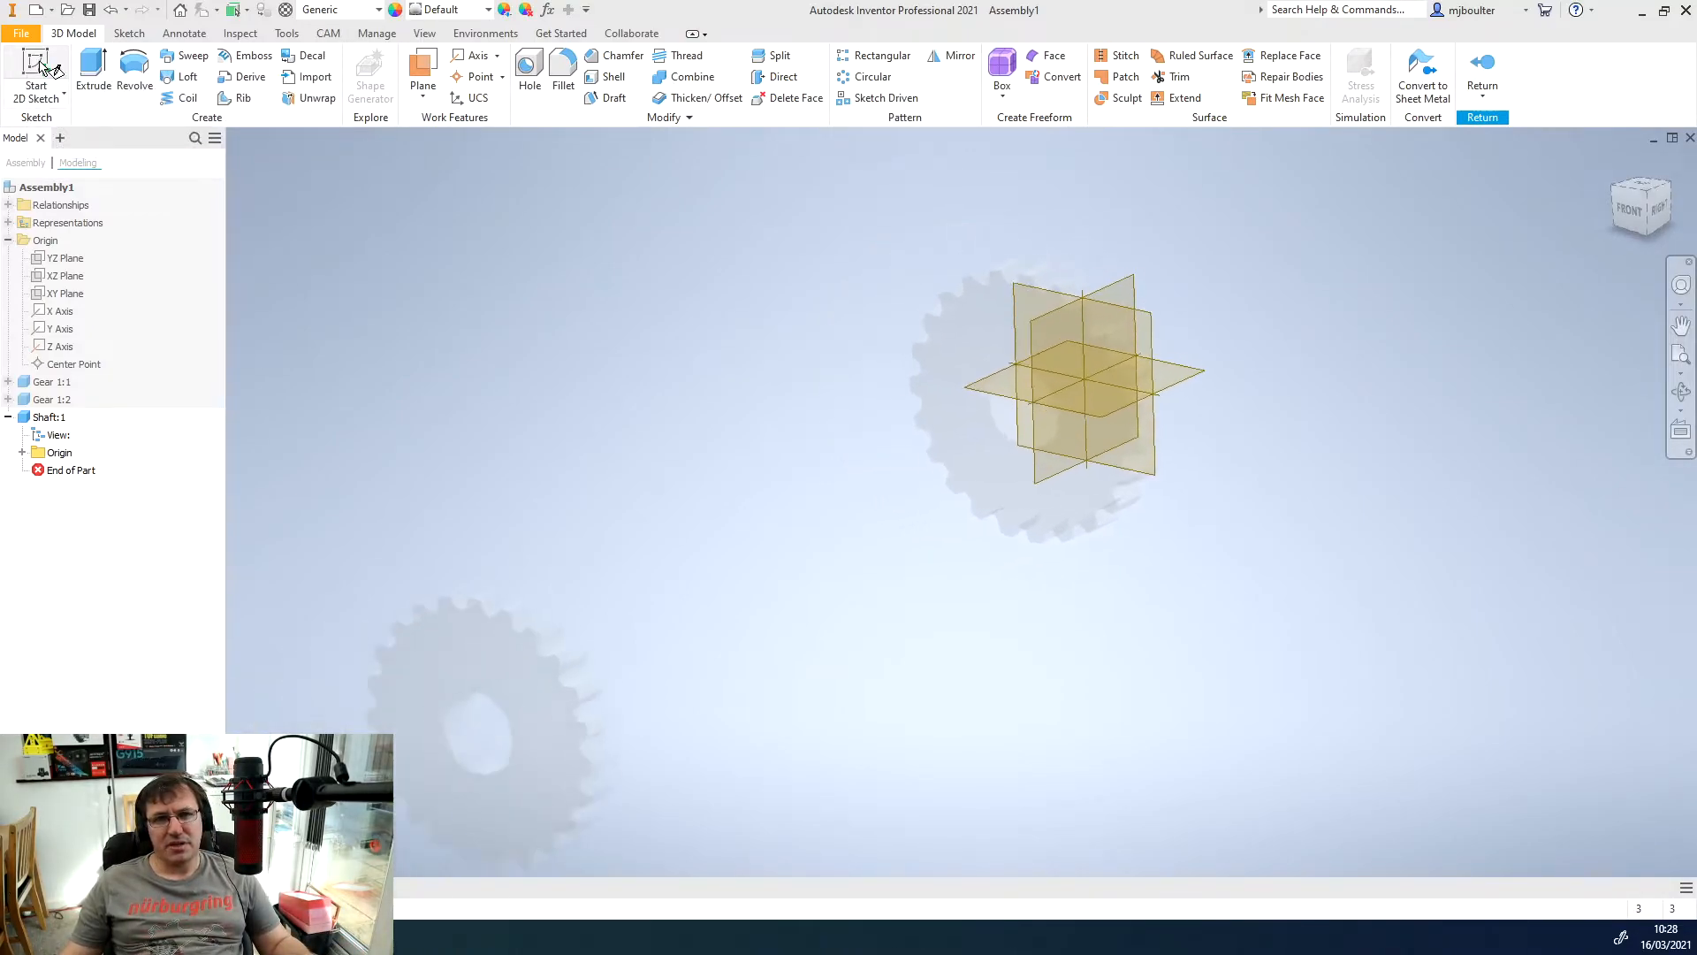
click(30, 67)
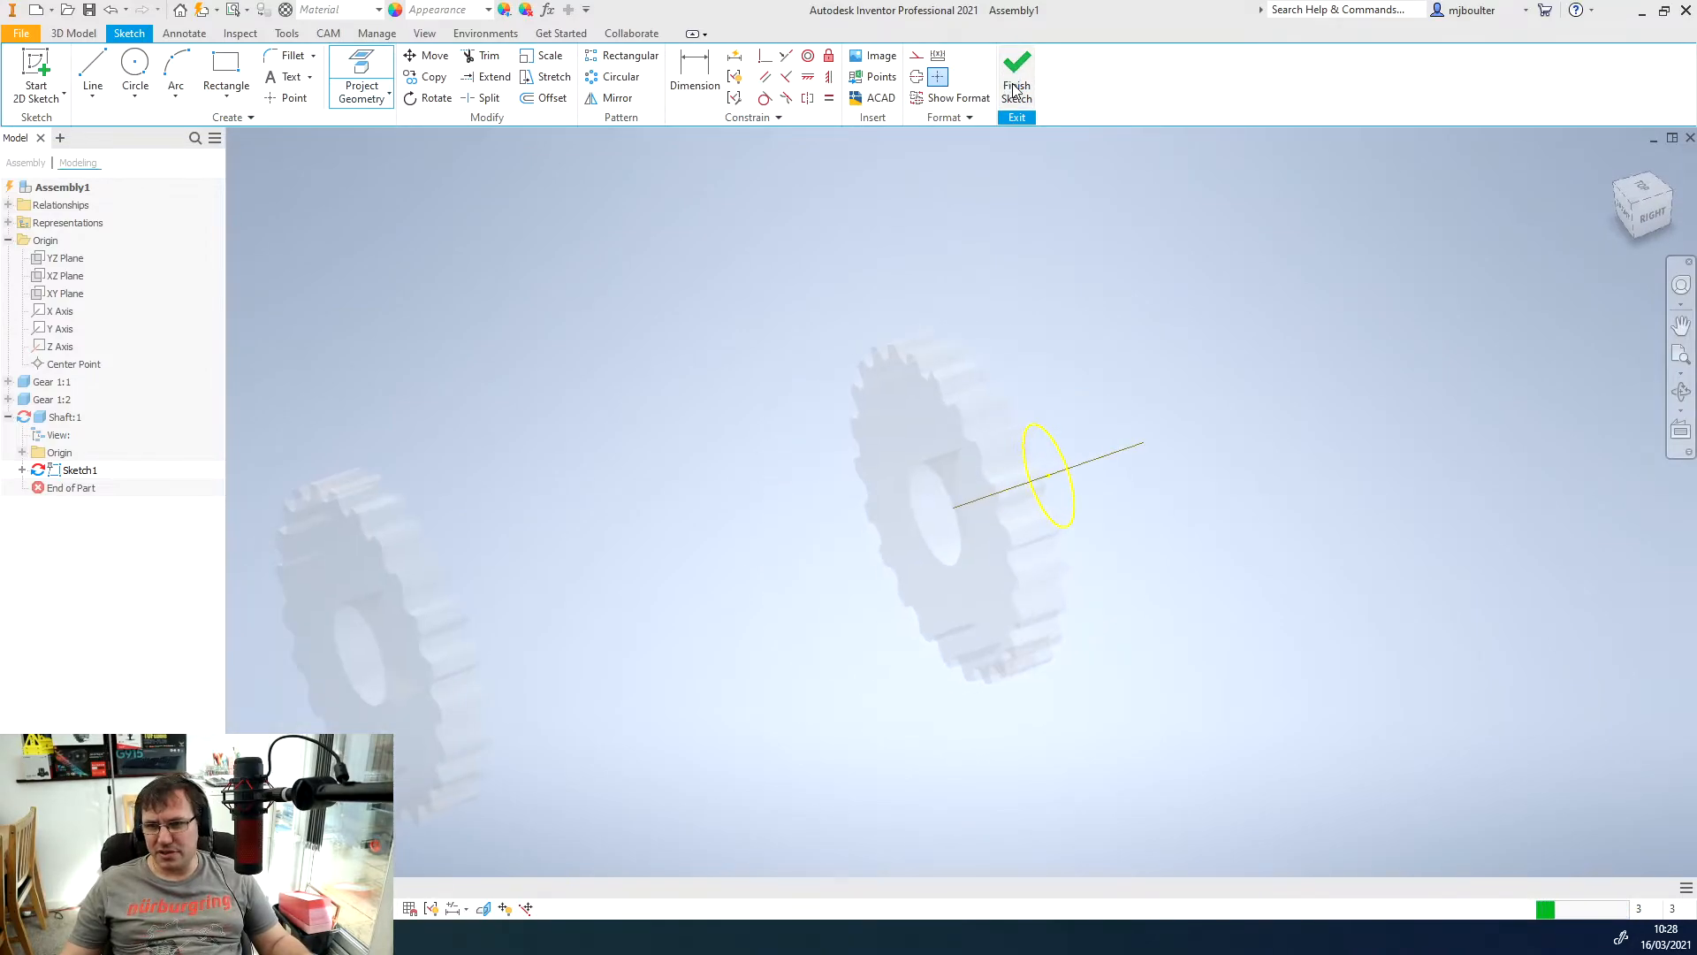
click(1017, 71)
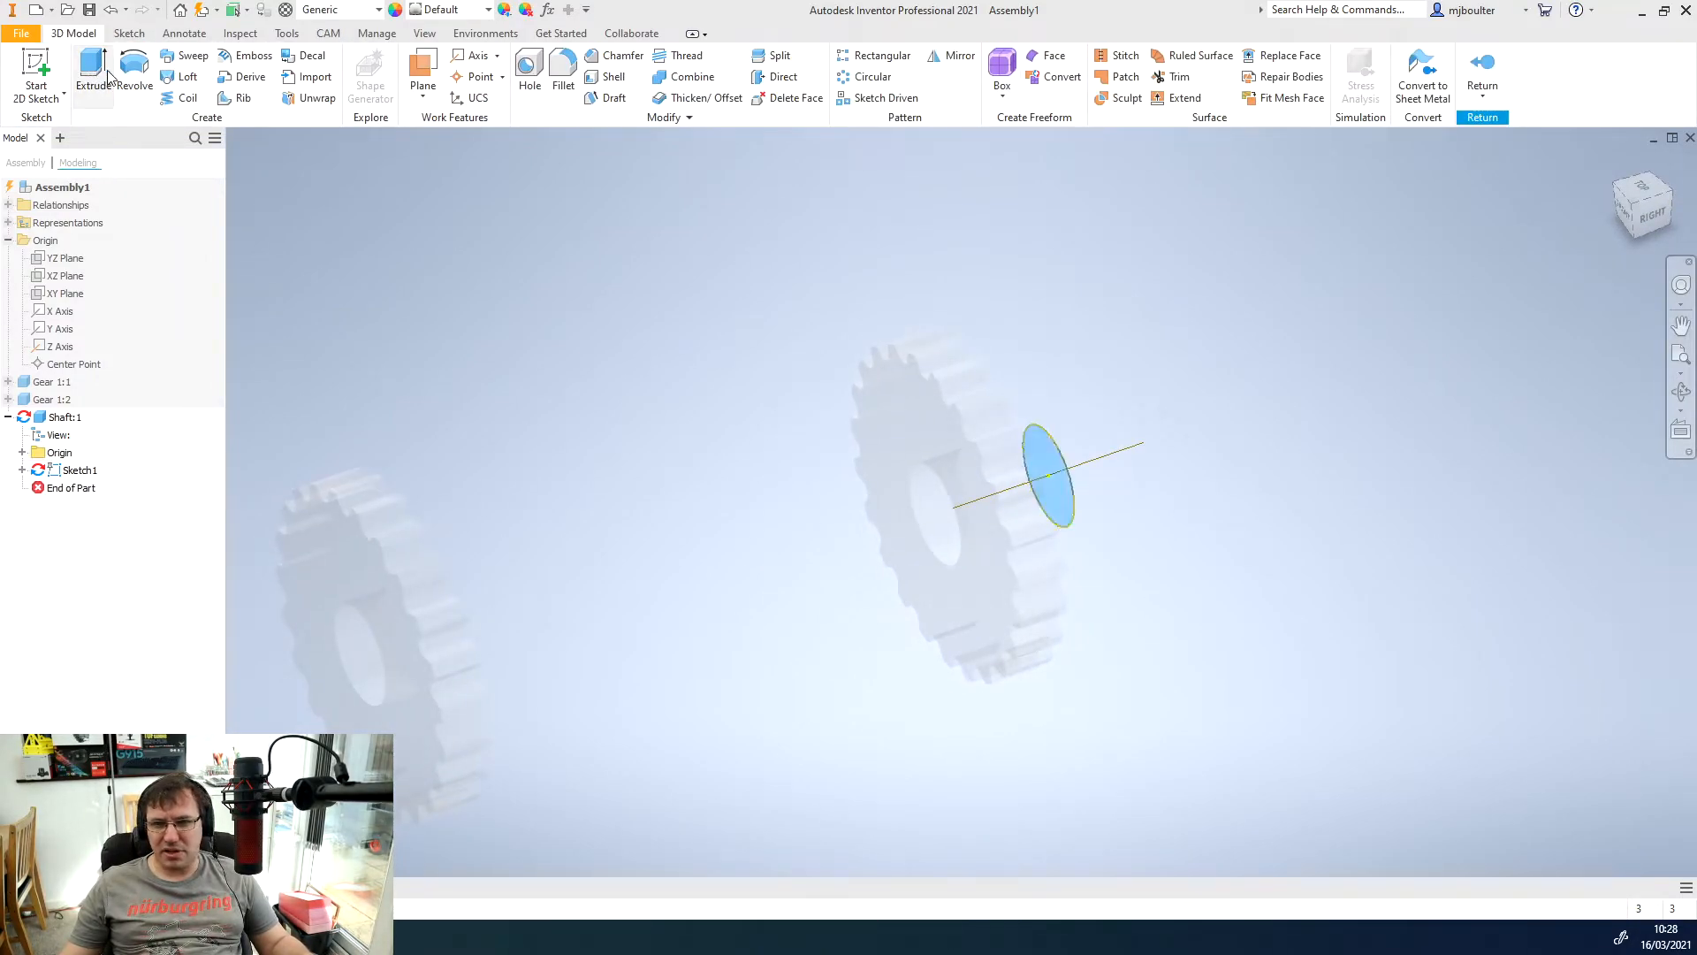
- Extrude the circle 30 mm into a cylindrical shaft through the gear bore
click(88, 69)
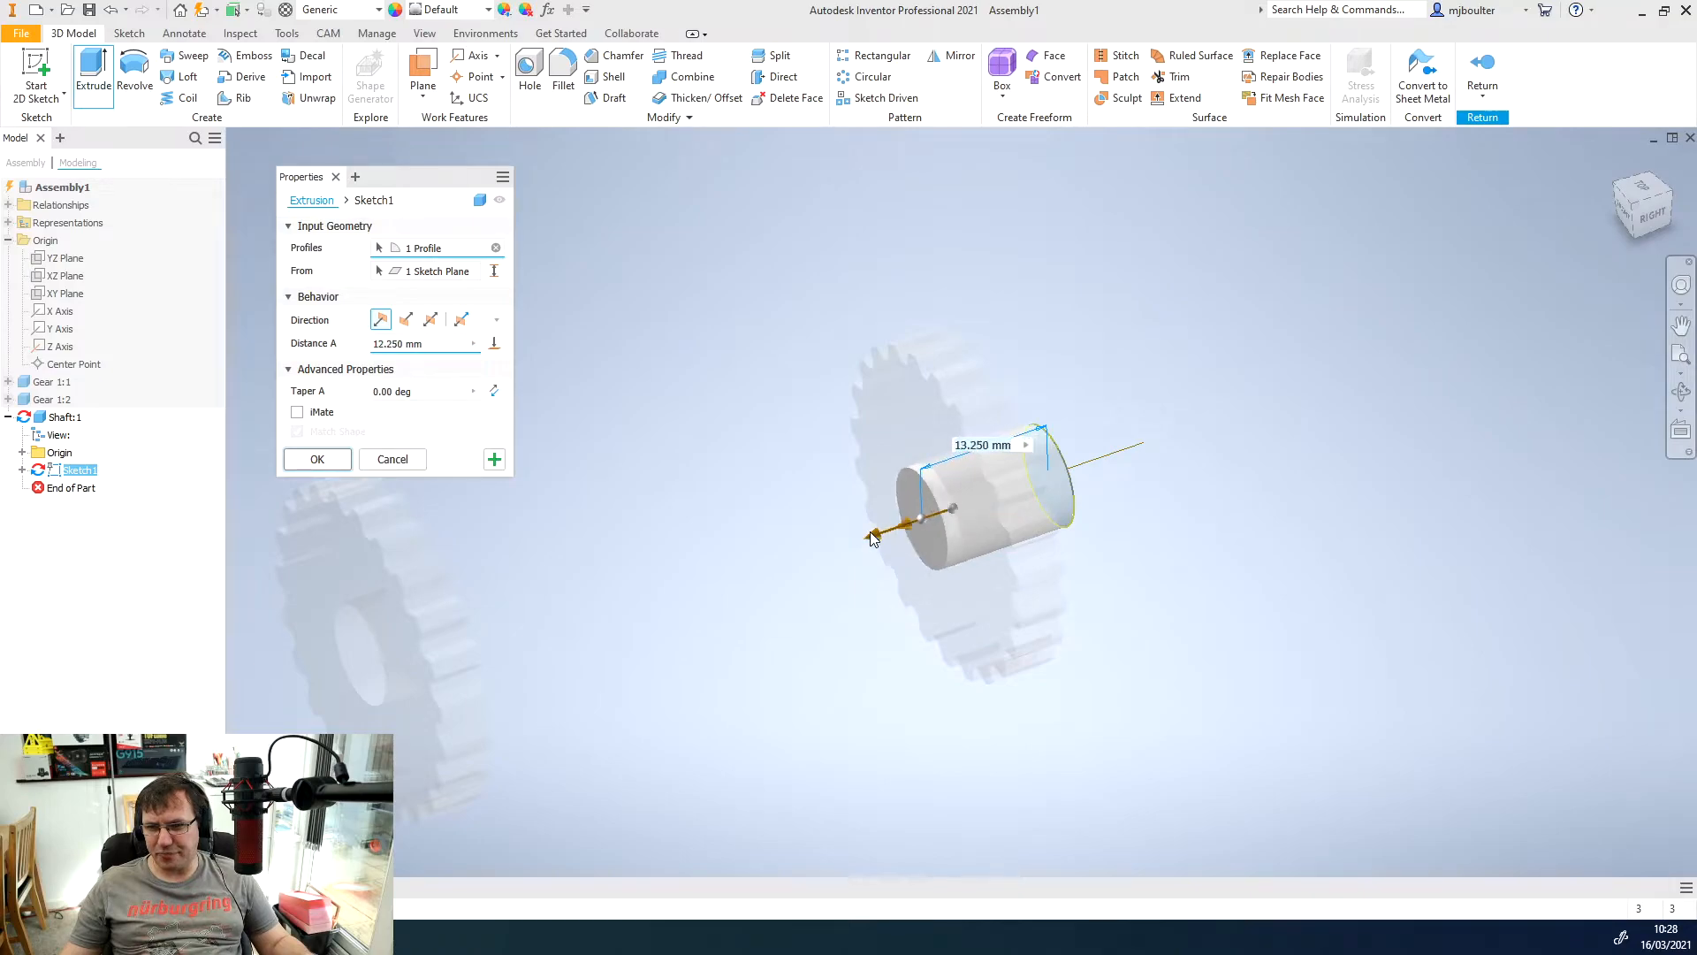
text(30)
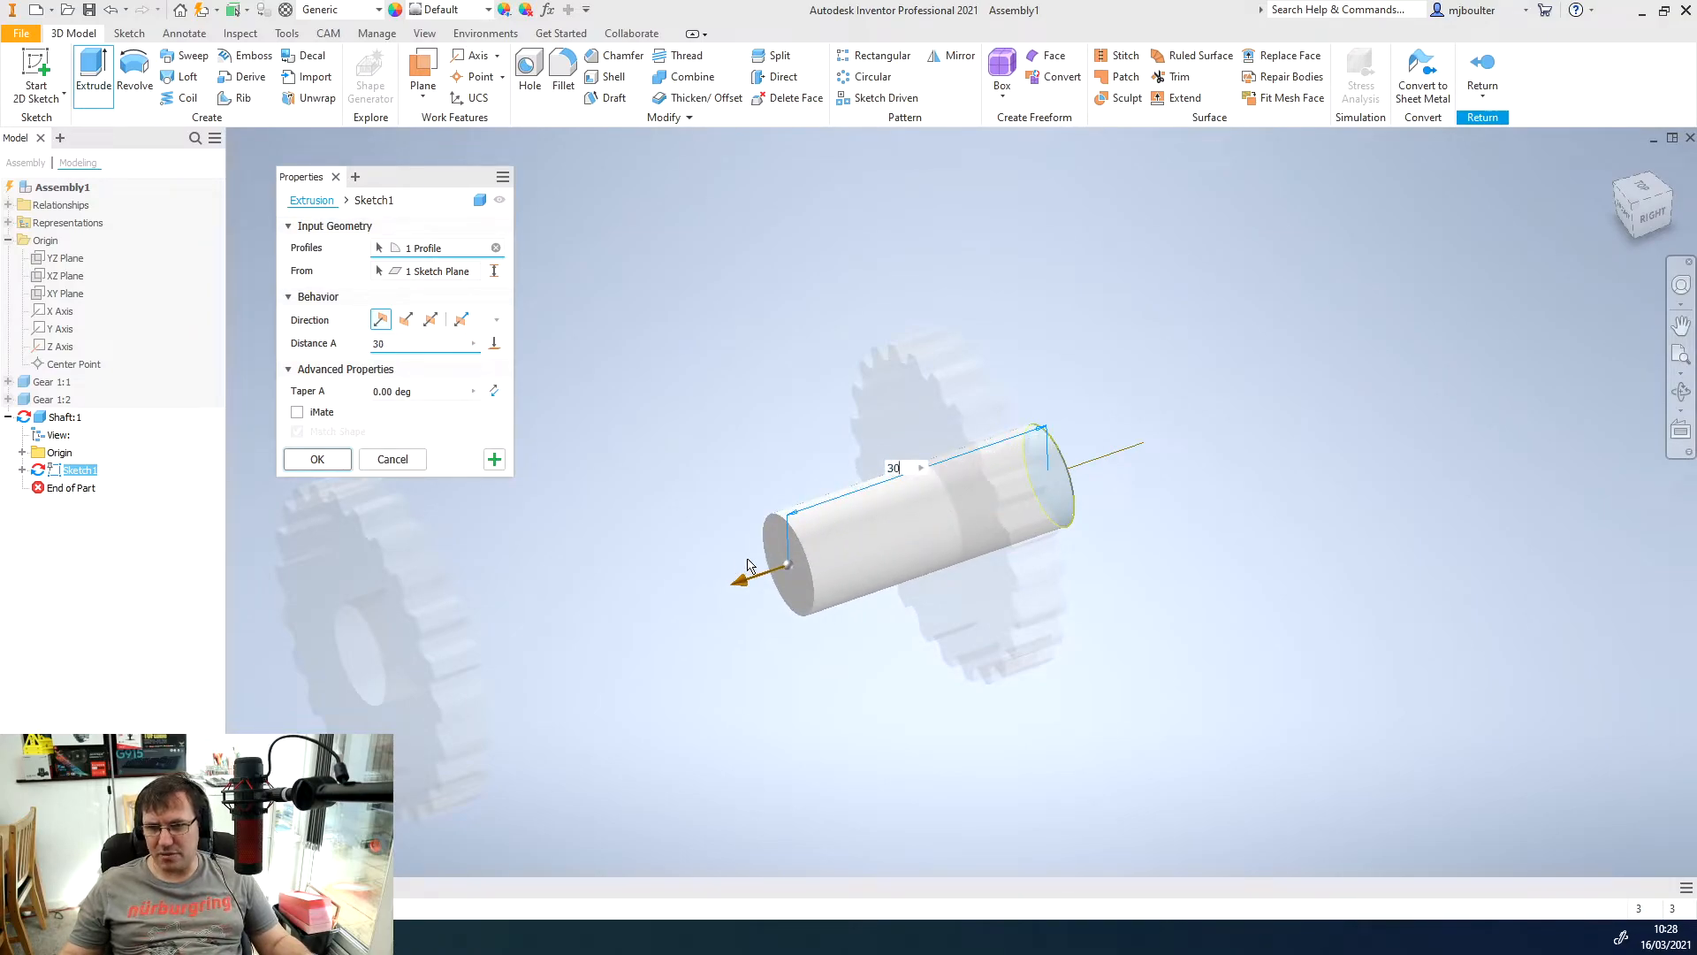
click(317, 459)
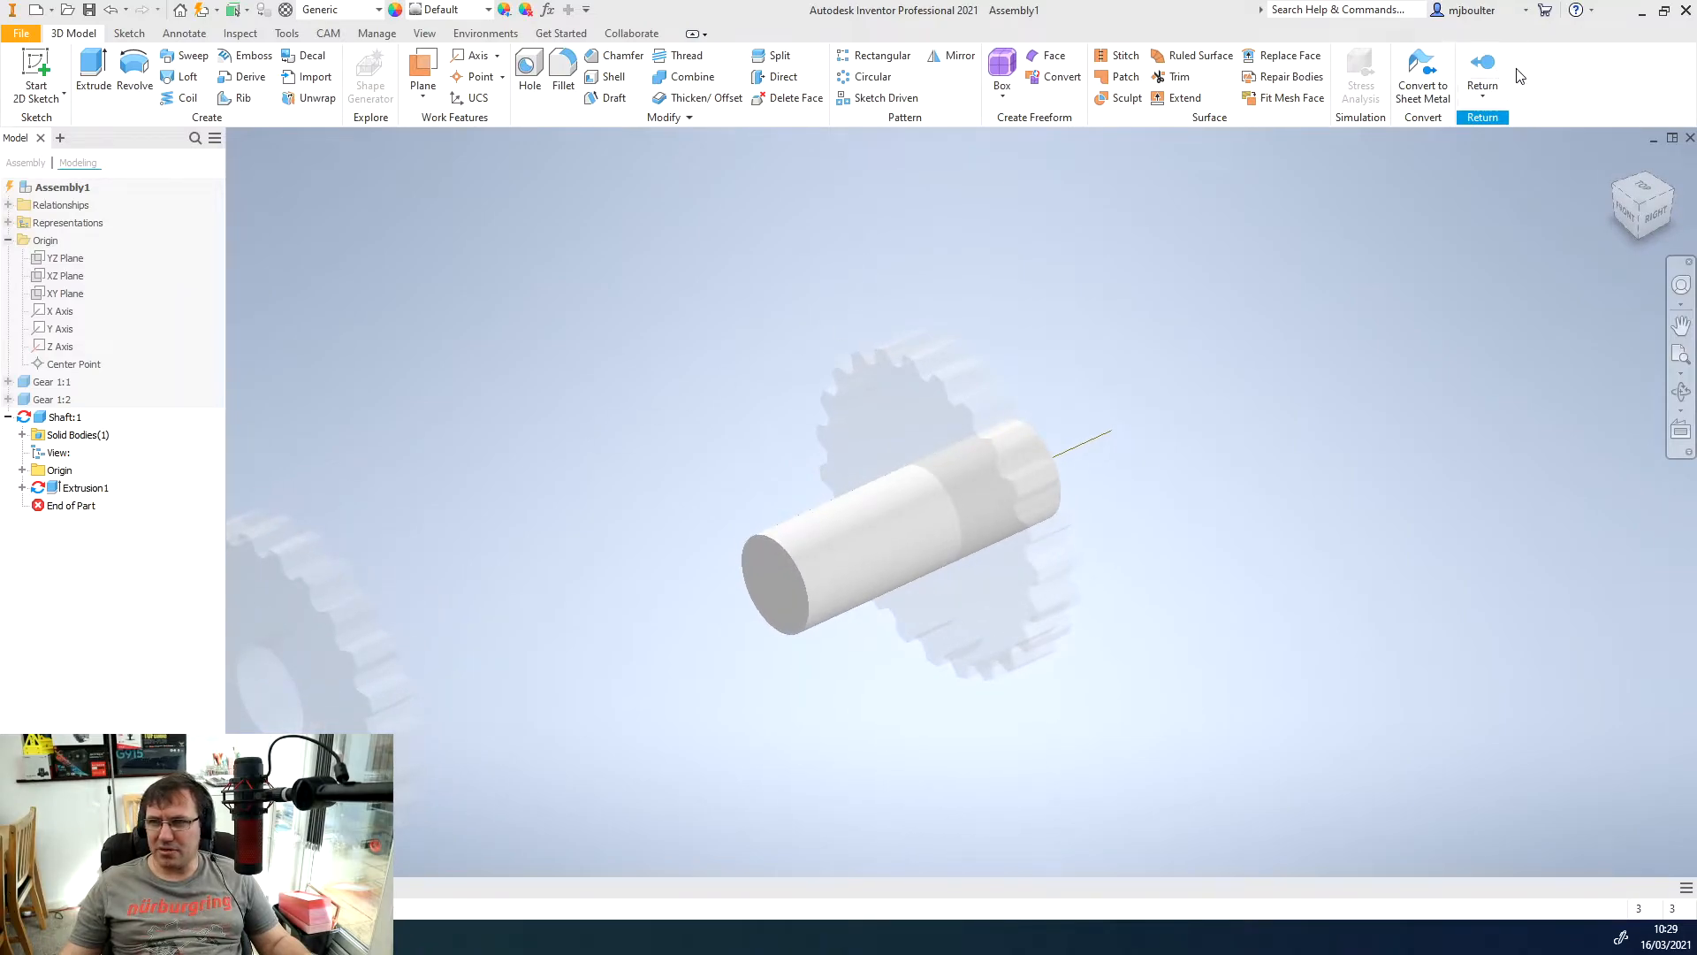
mouse_move(1485, 63)
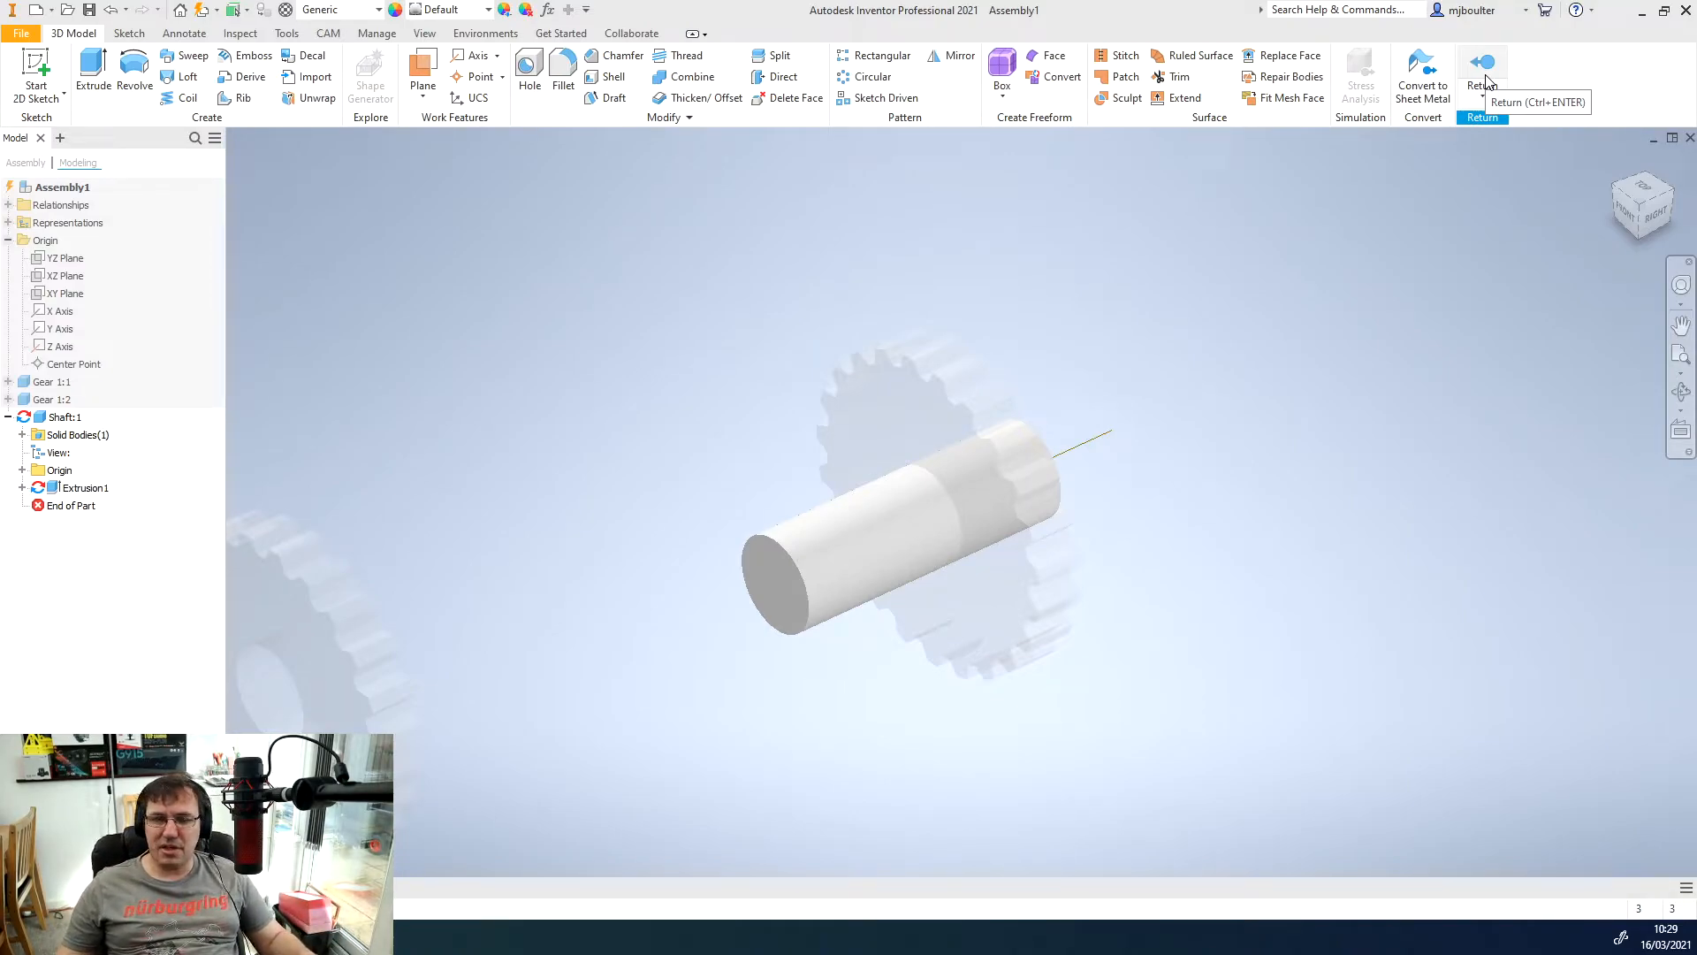
- Return to the assembly and constrain the first gear flush to the shaft end face
click(1481, 61)
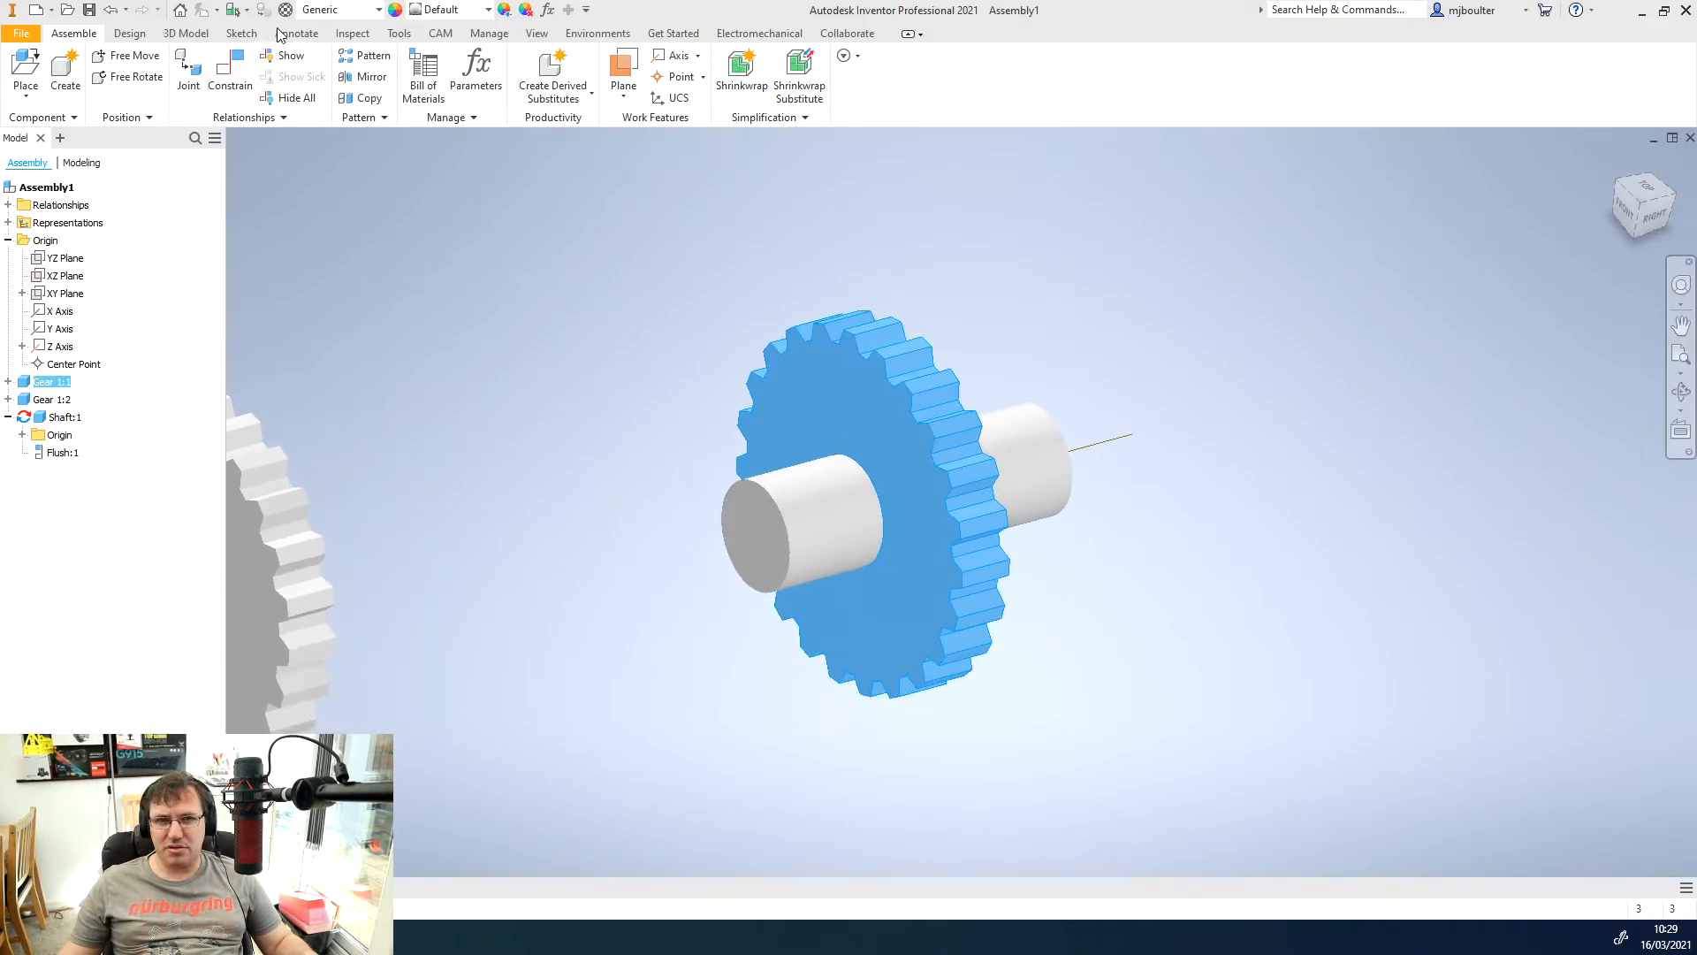
click(230, 70)
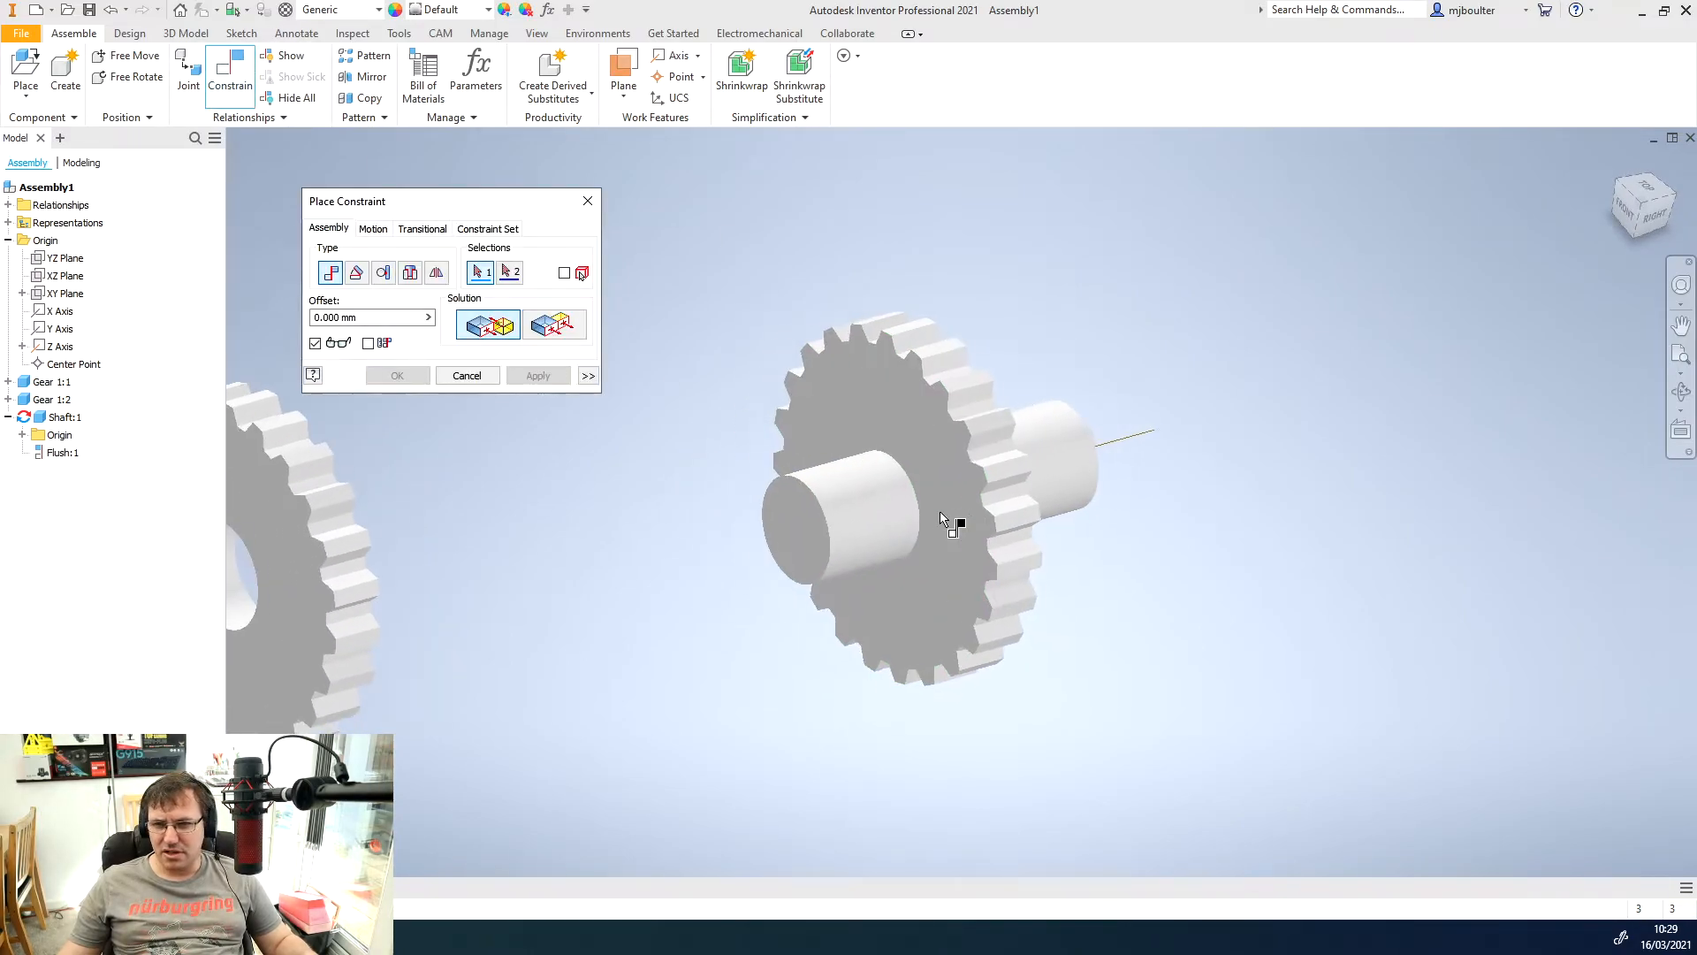
click(813, 552)
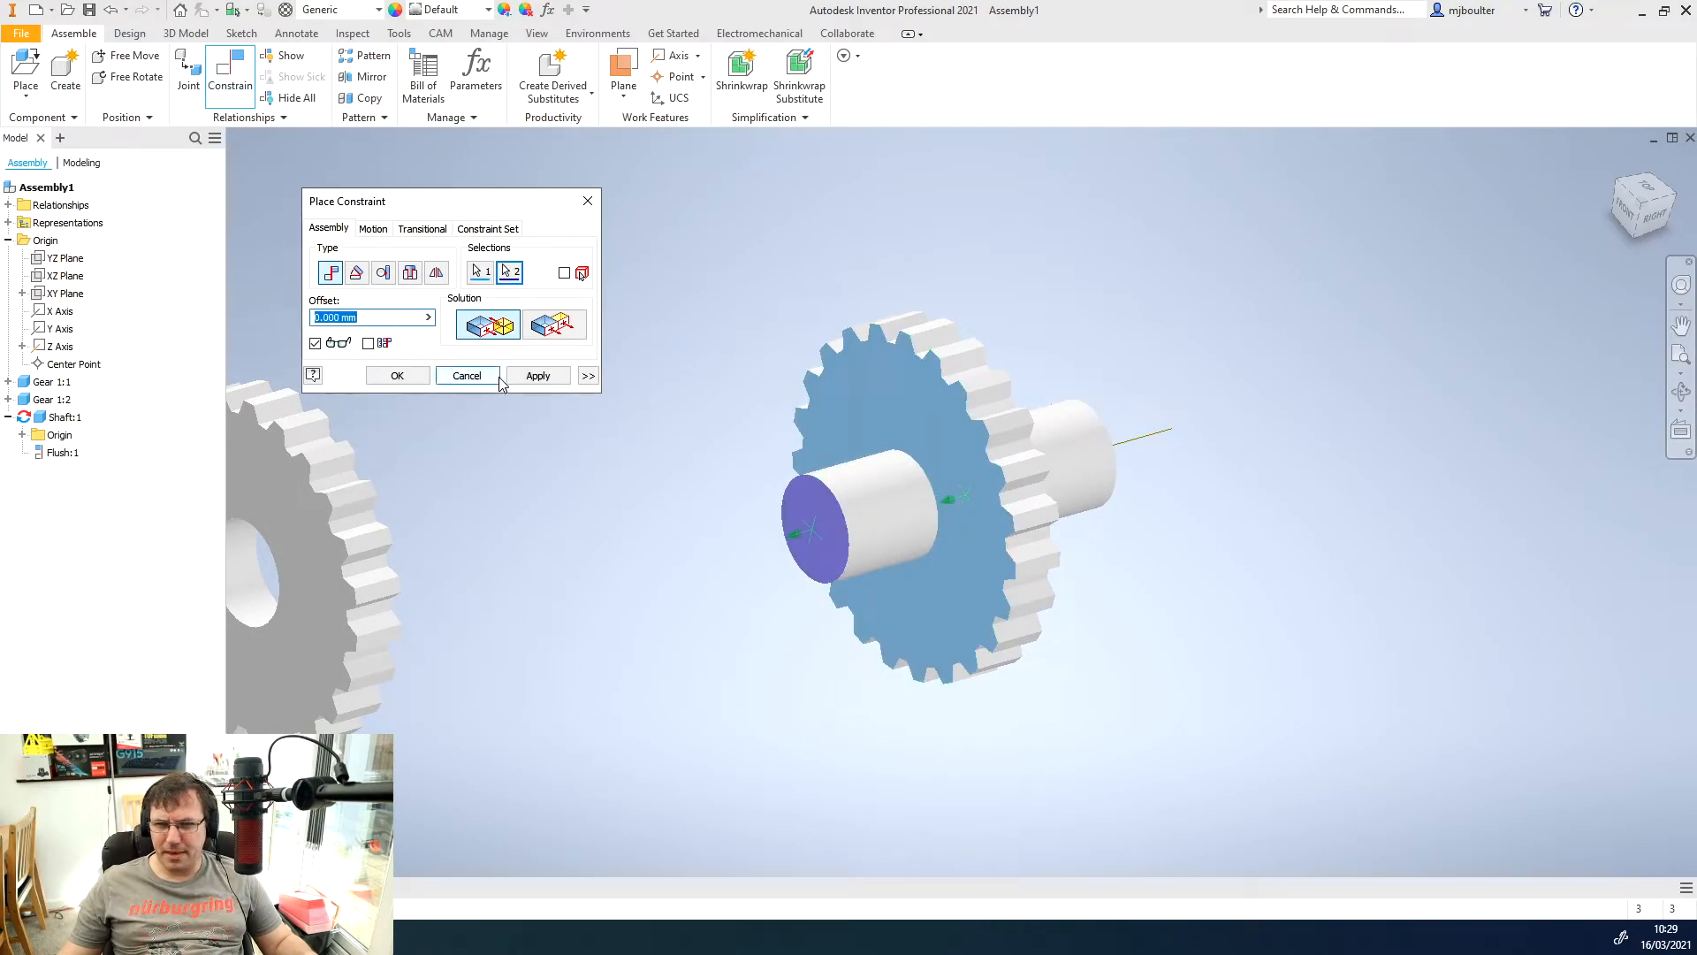
click(553, 323)
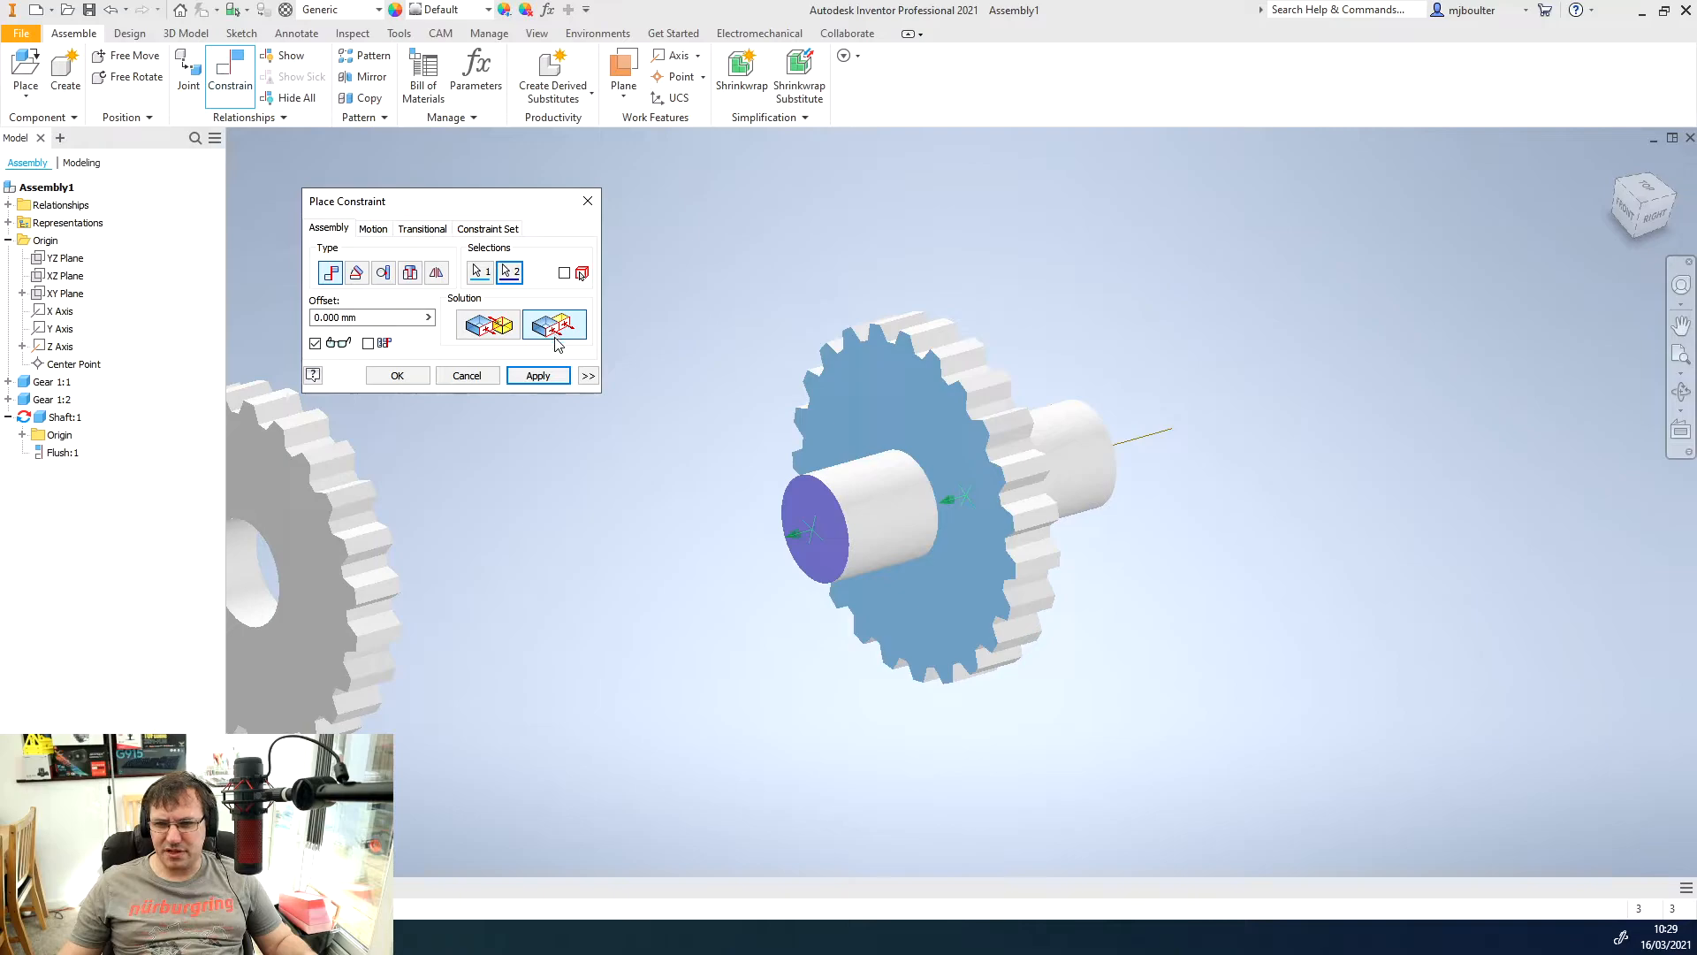
click(537, 375)
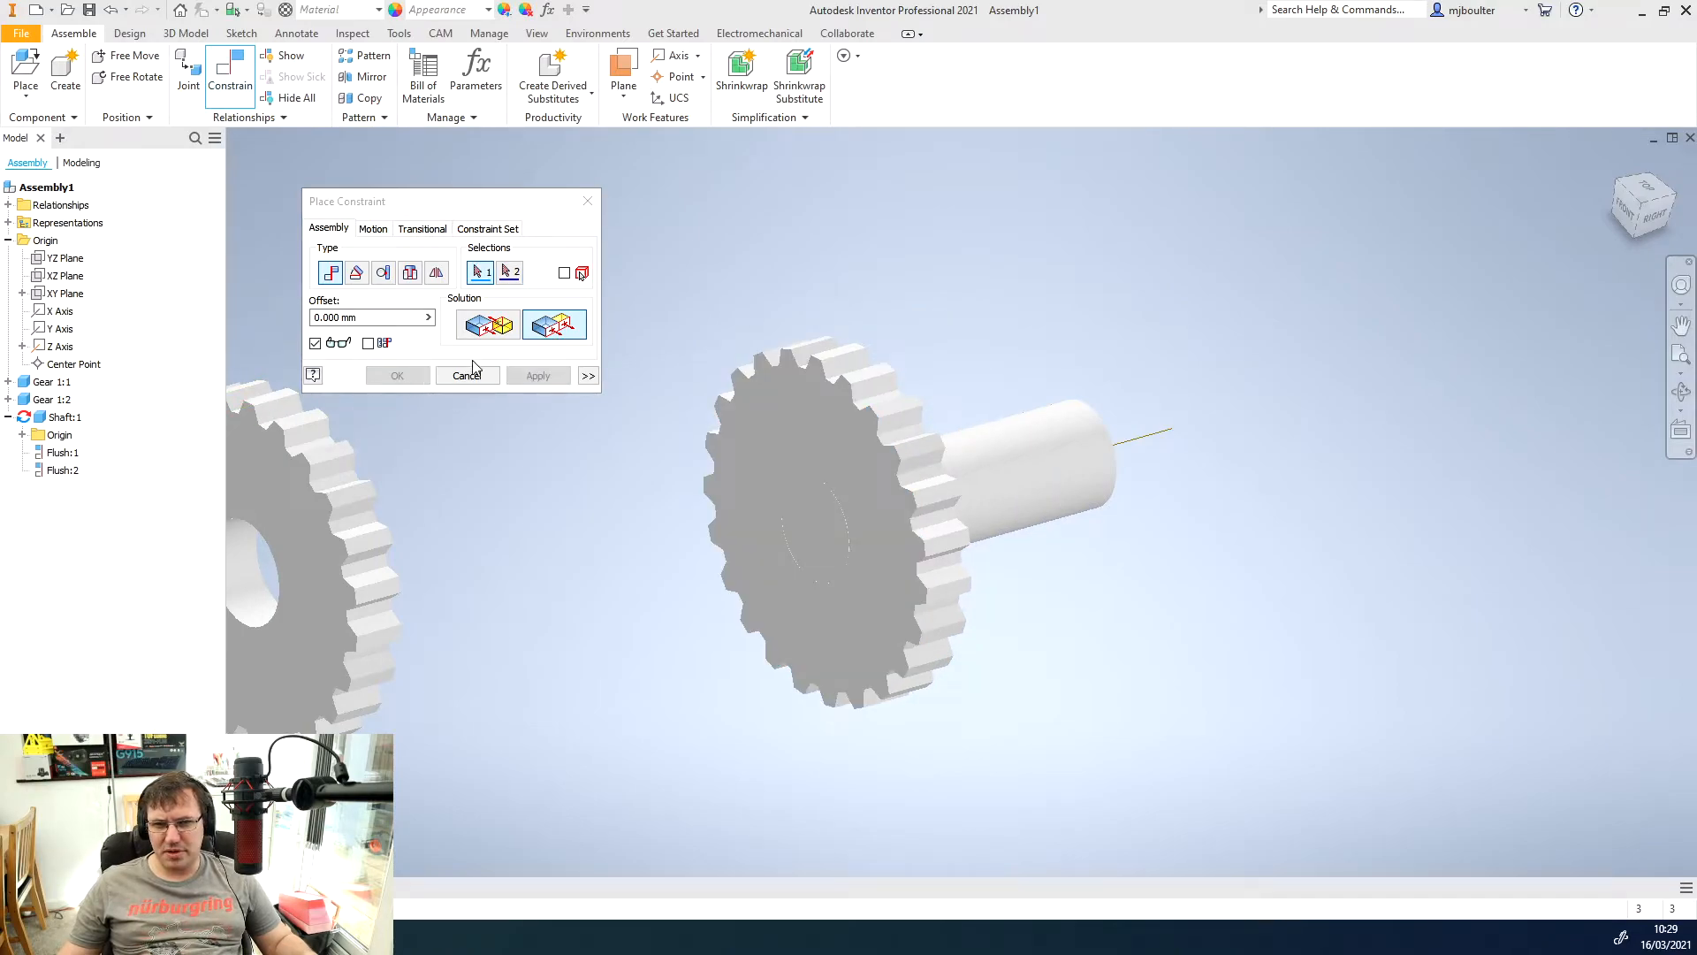
click(467, 375)
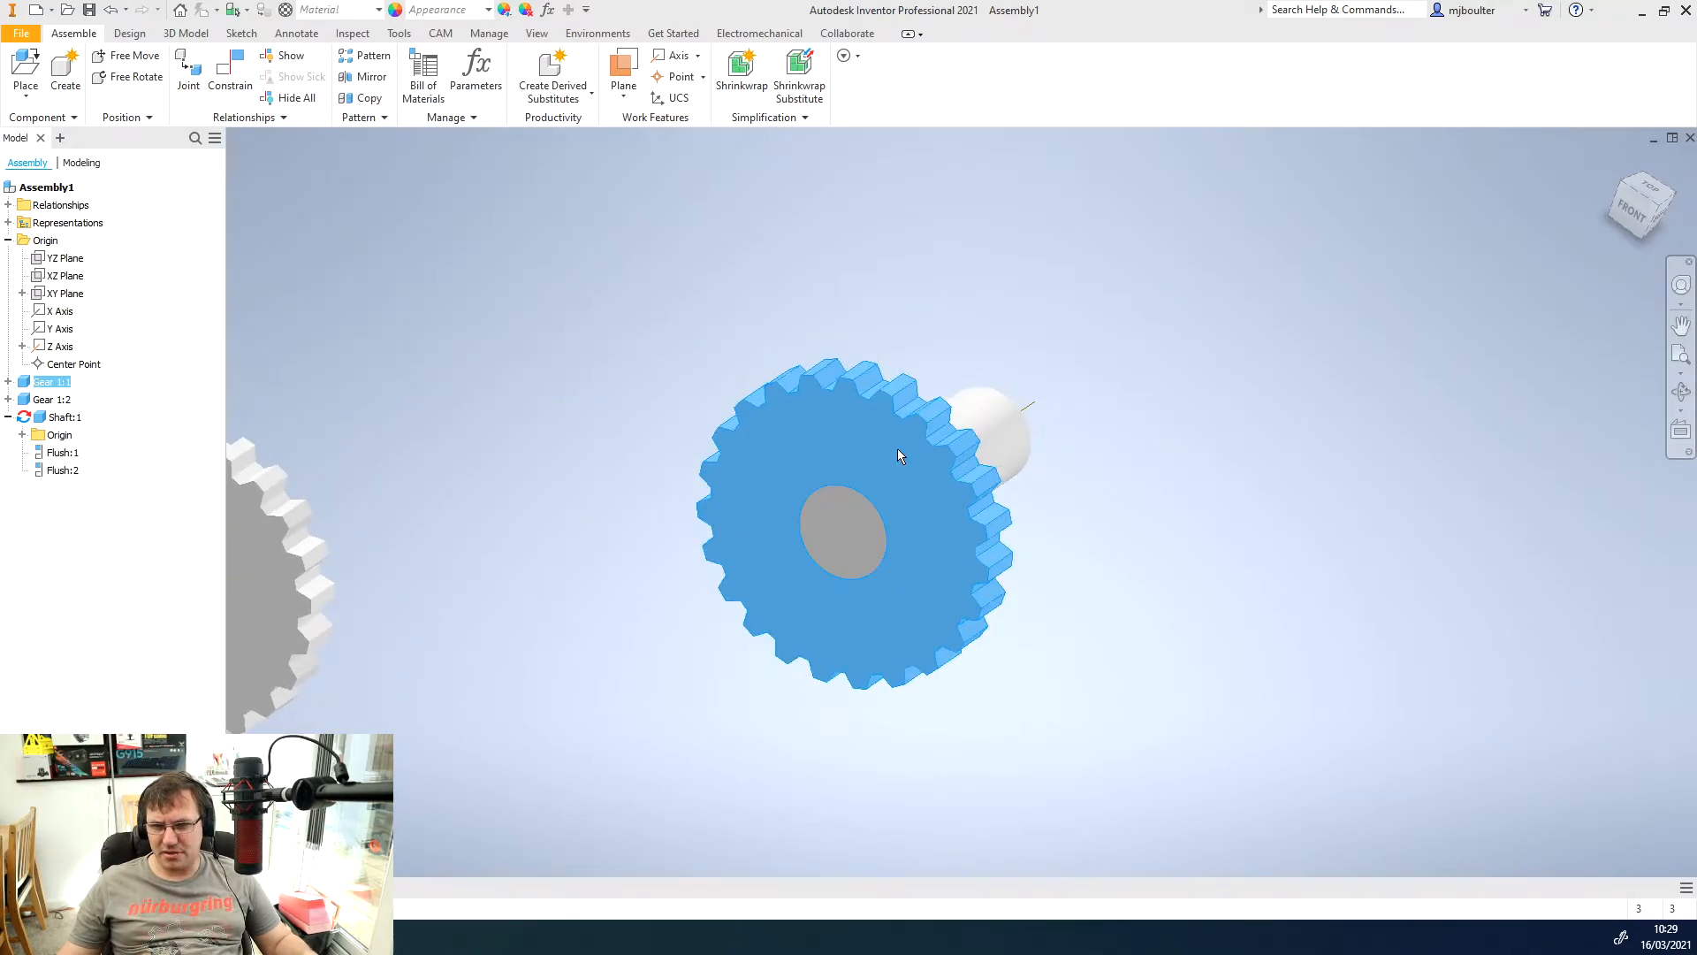
- Apply a flush constraint to the second gear as well
click(776, 516)
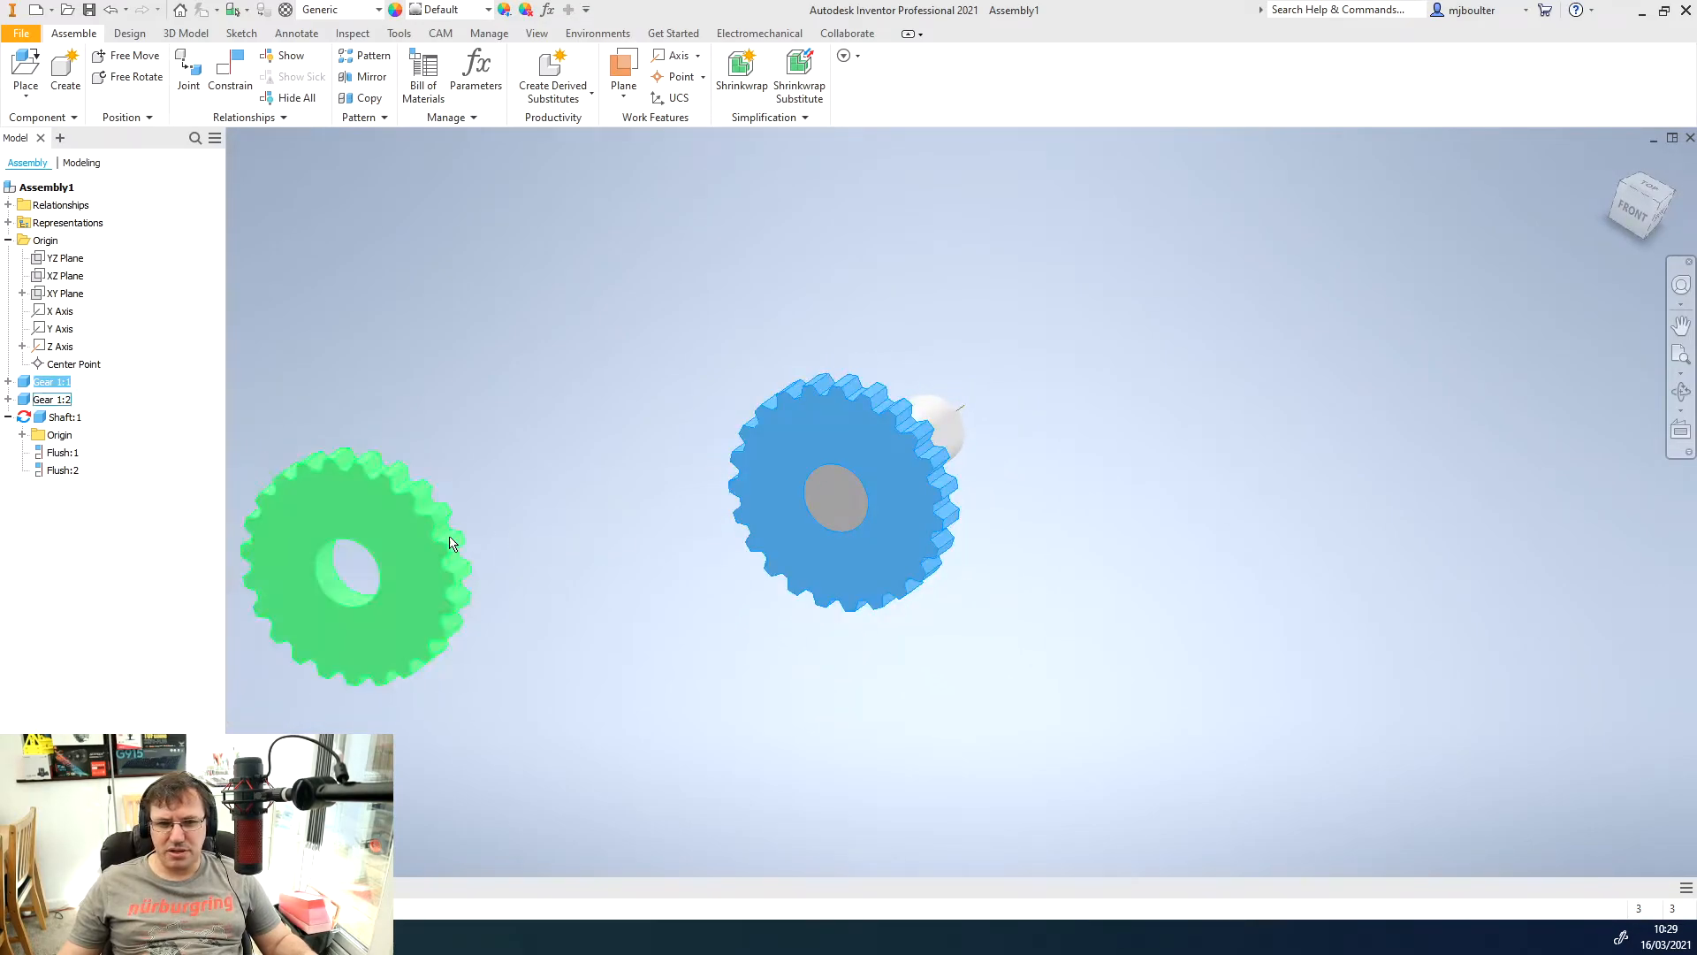
mouse_move(417, 564)
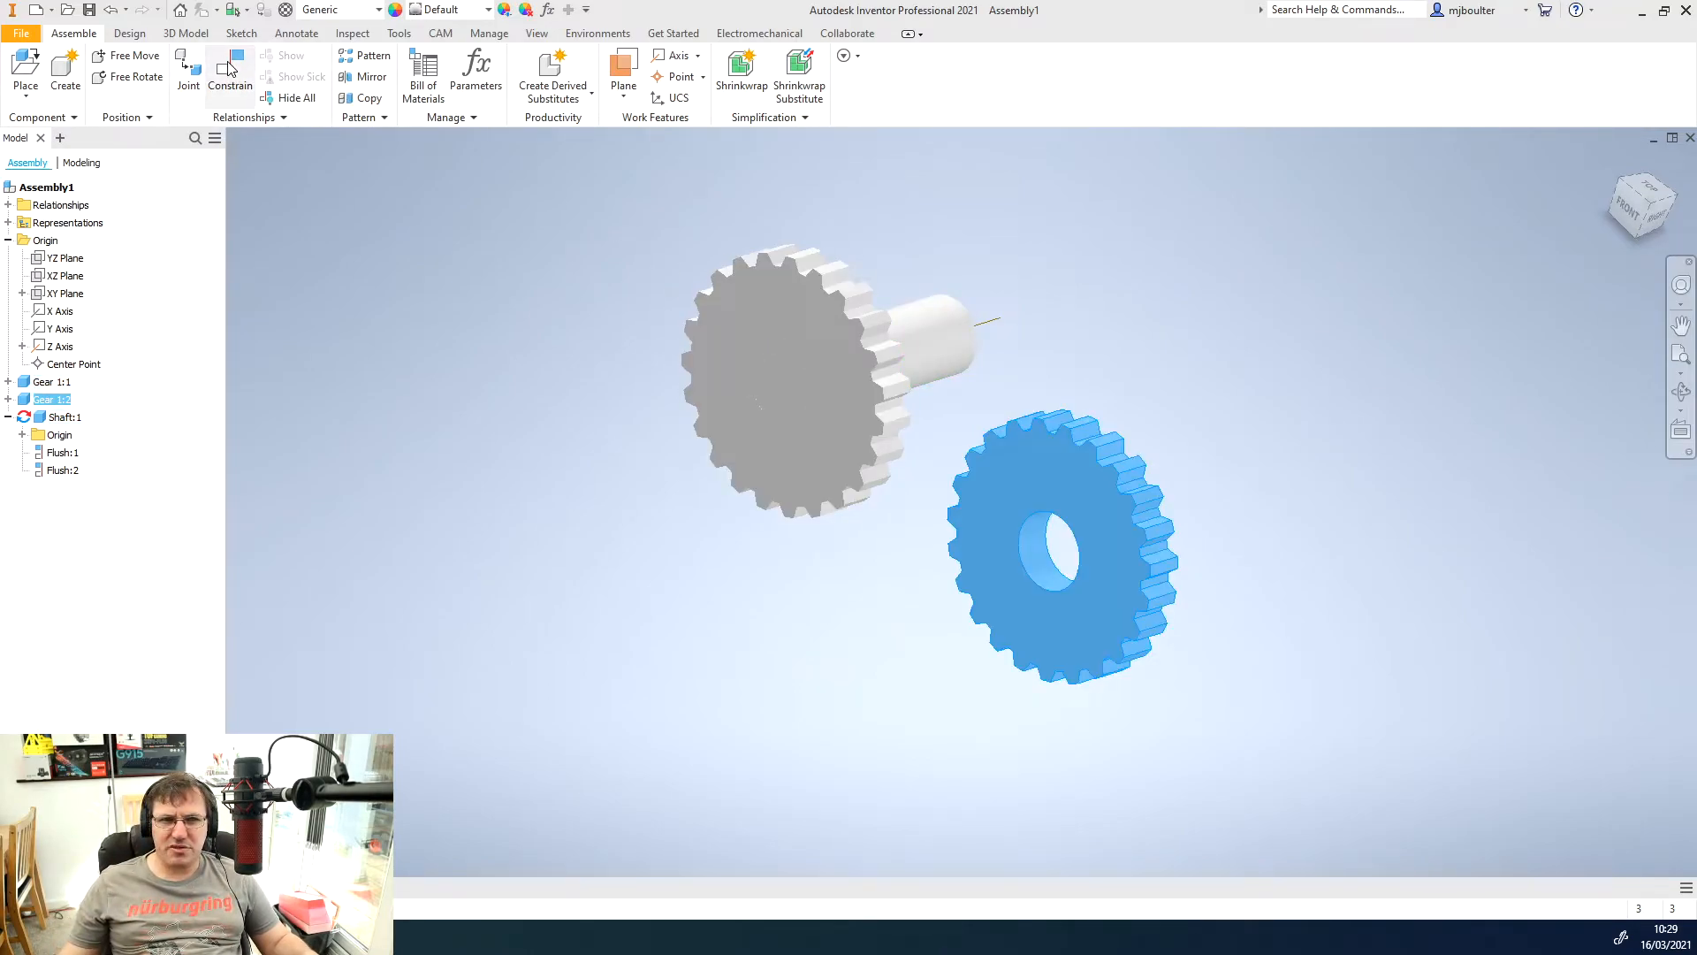
click(230, 69)
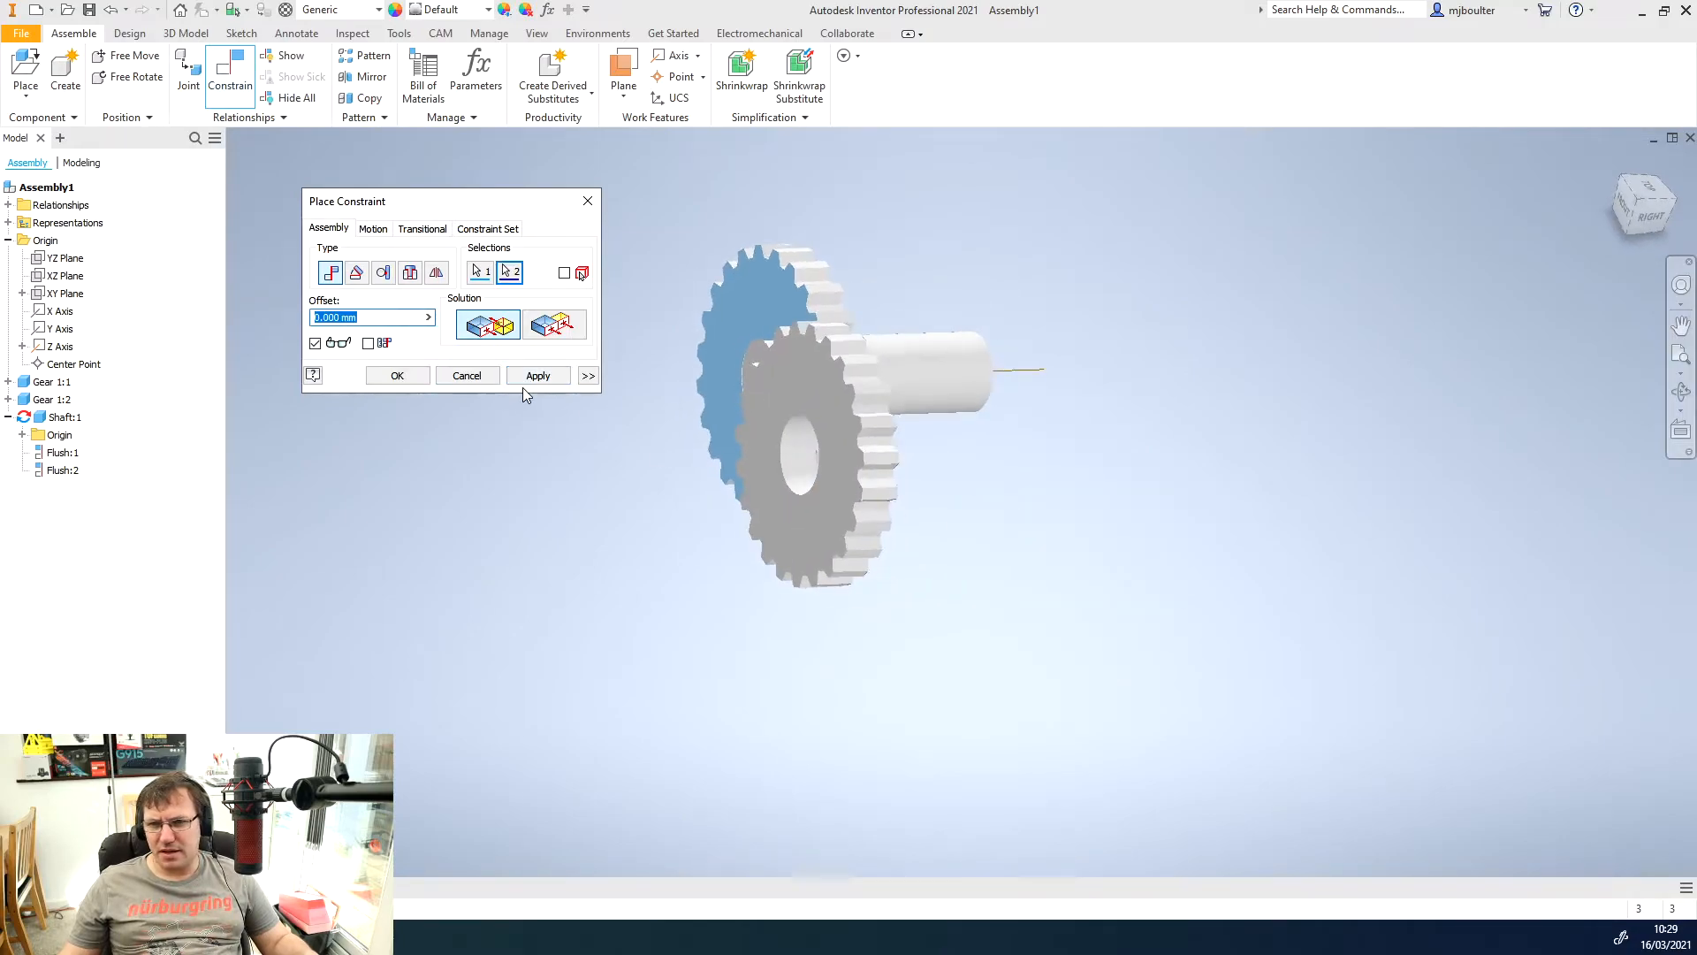
click(538, 375)
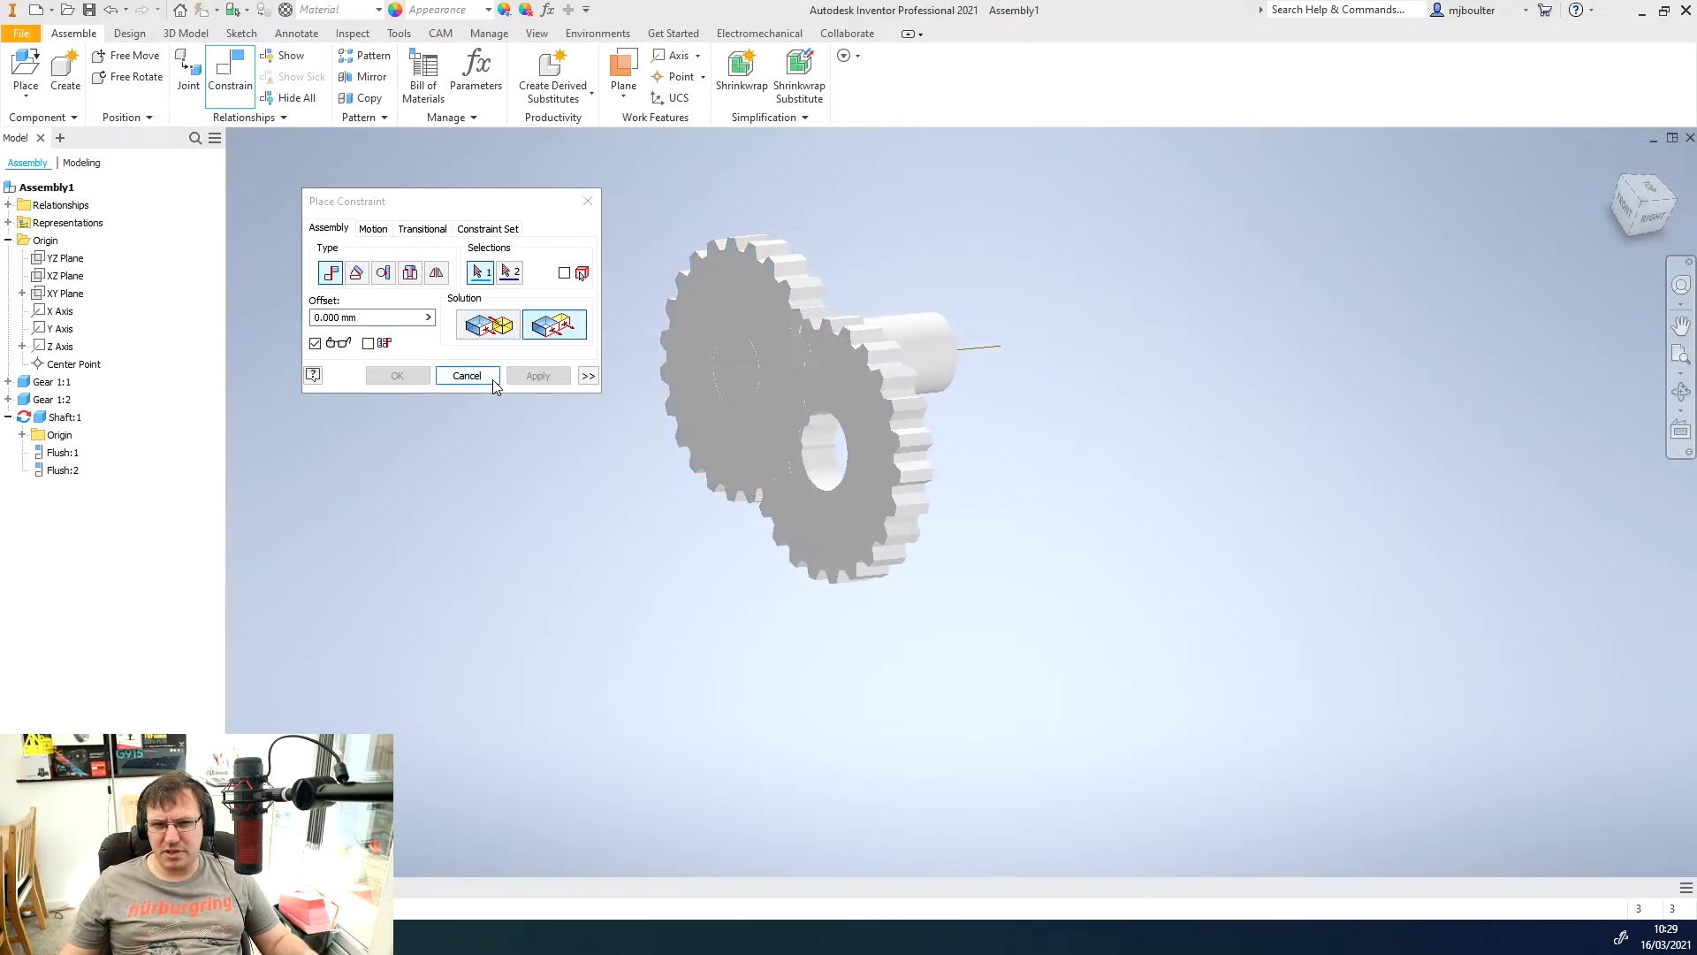
click(467, 375)
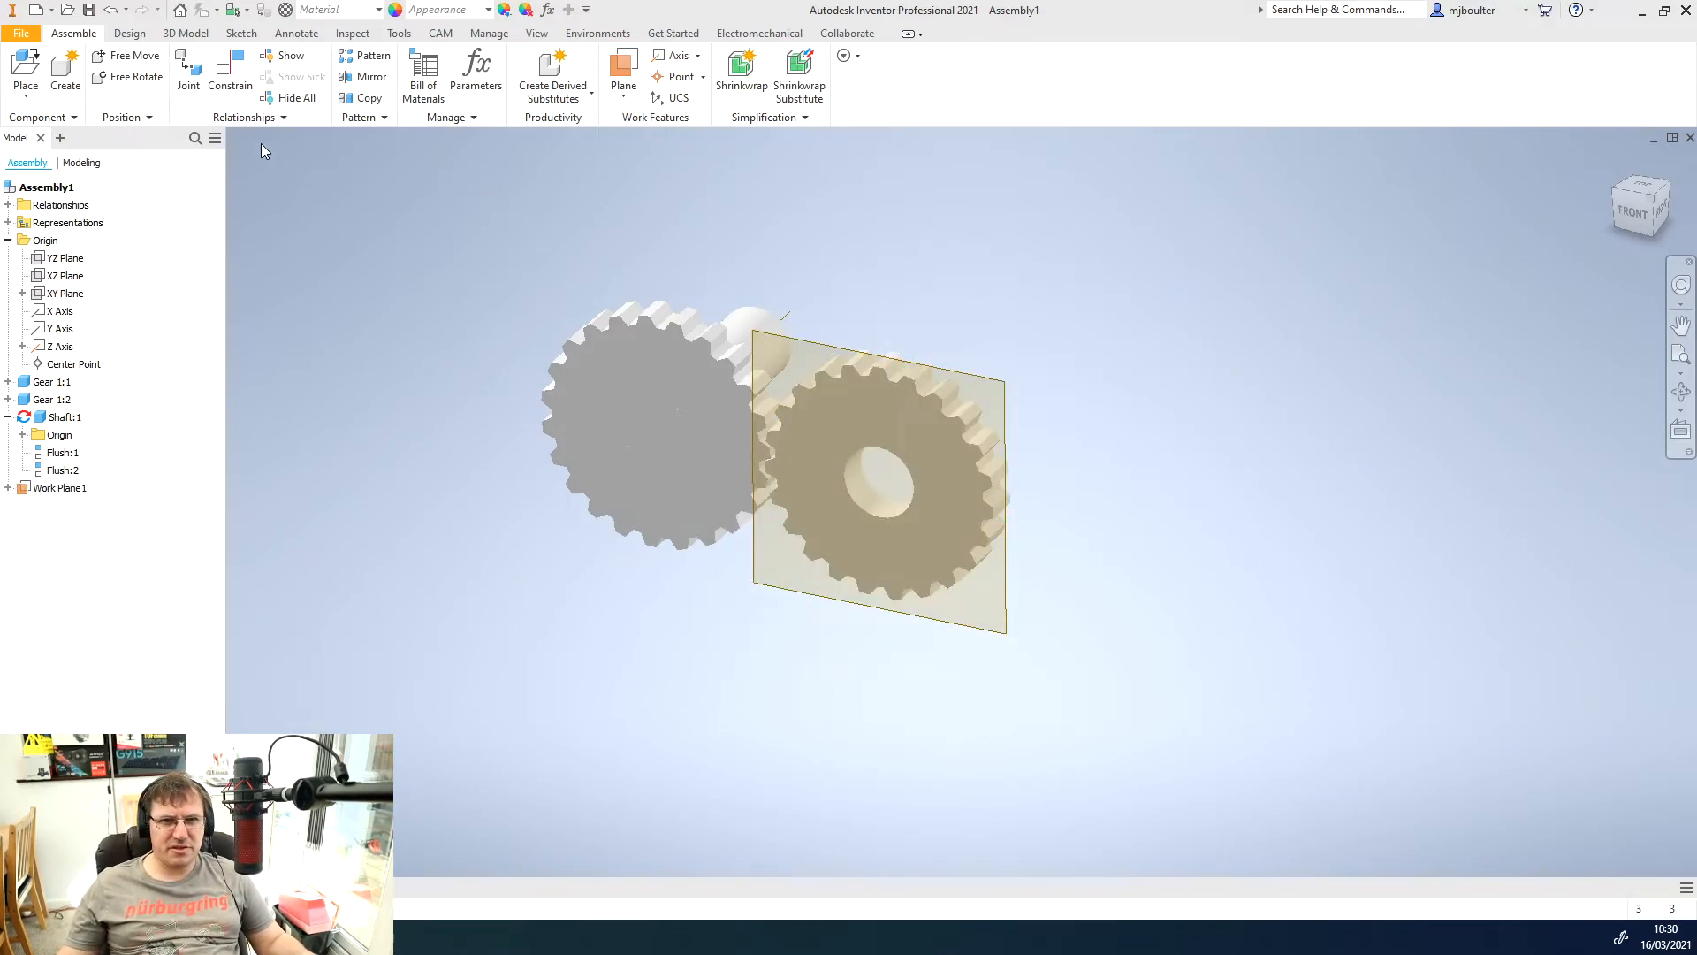
- Create an in-place part named Shaft and sketch its circle on the new work plane
click(53, 60)
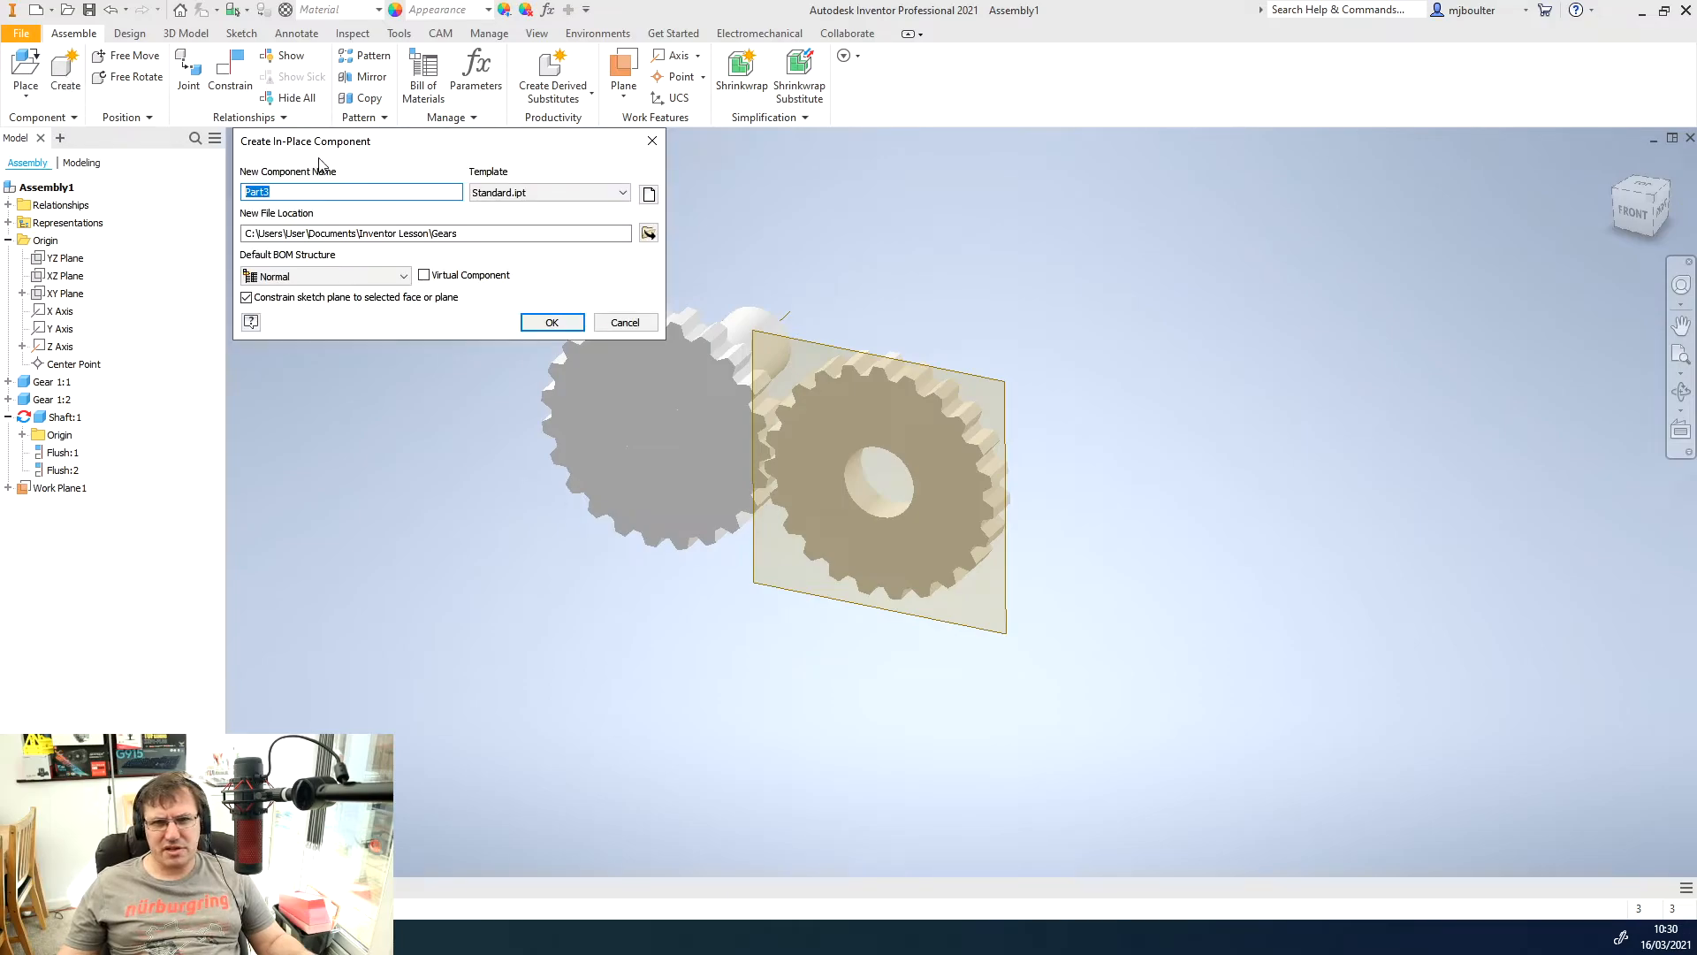
text(S)
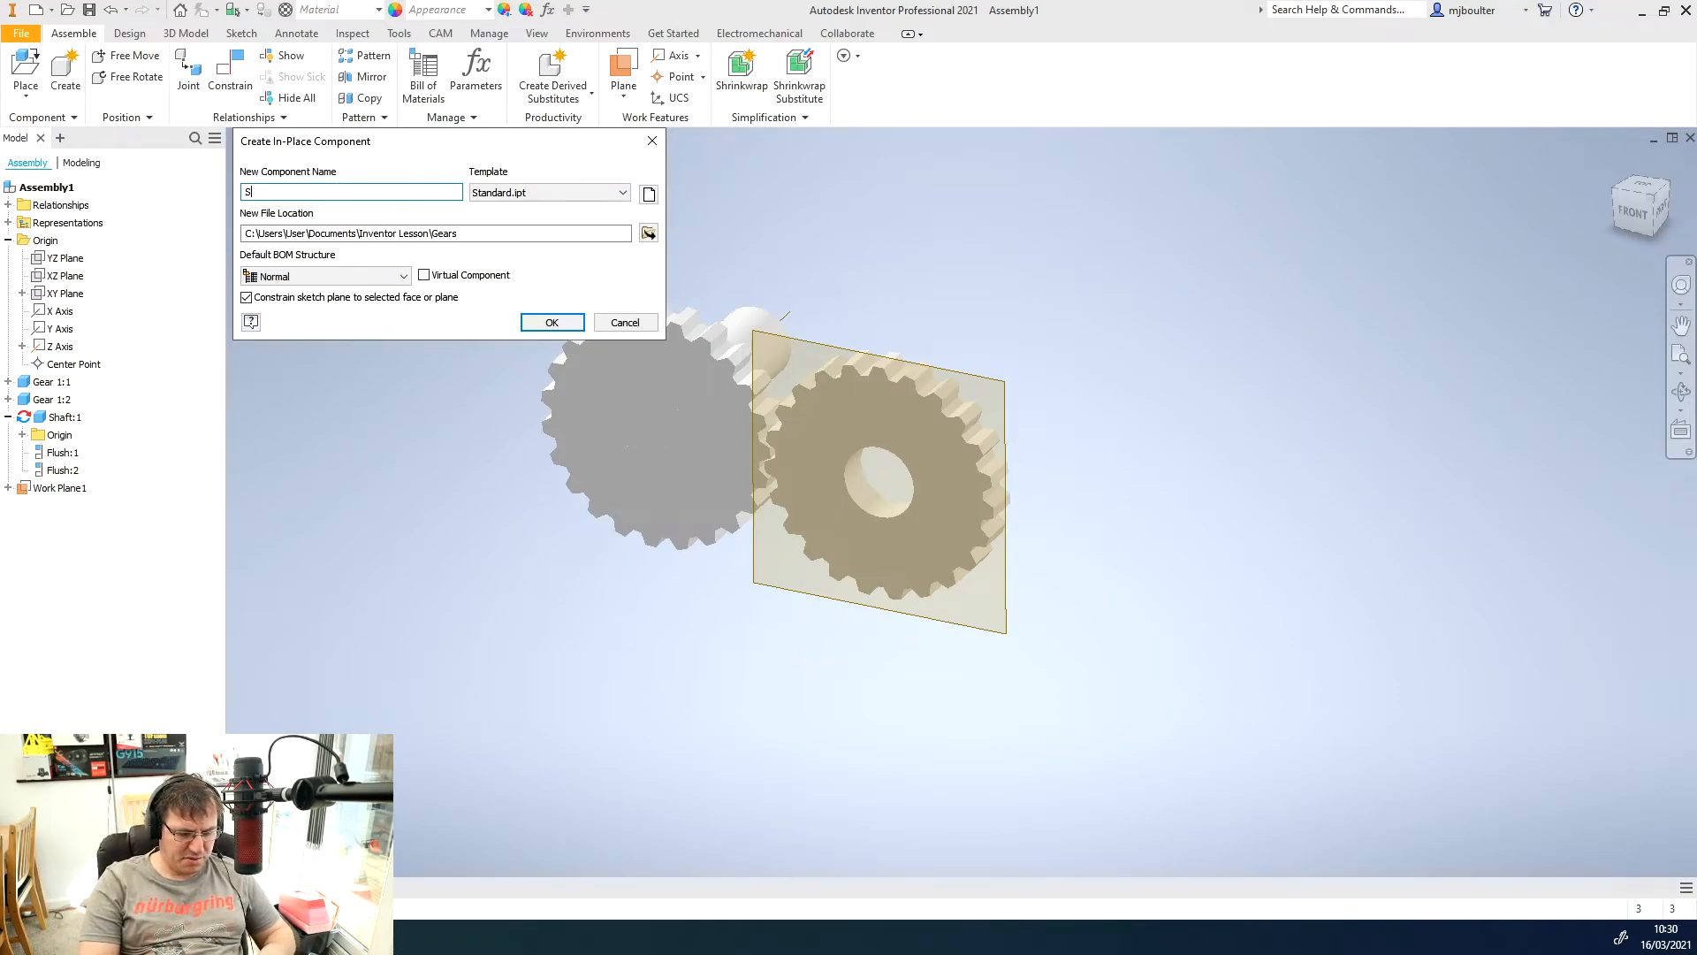
text(haft2)
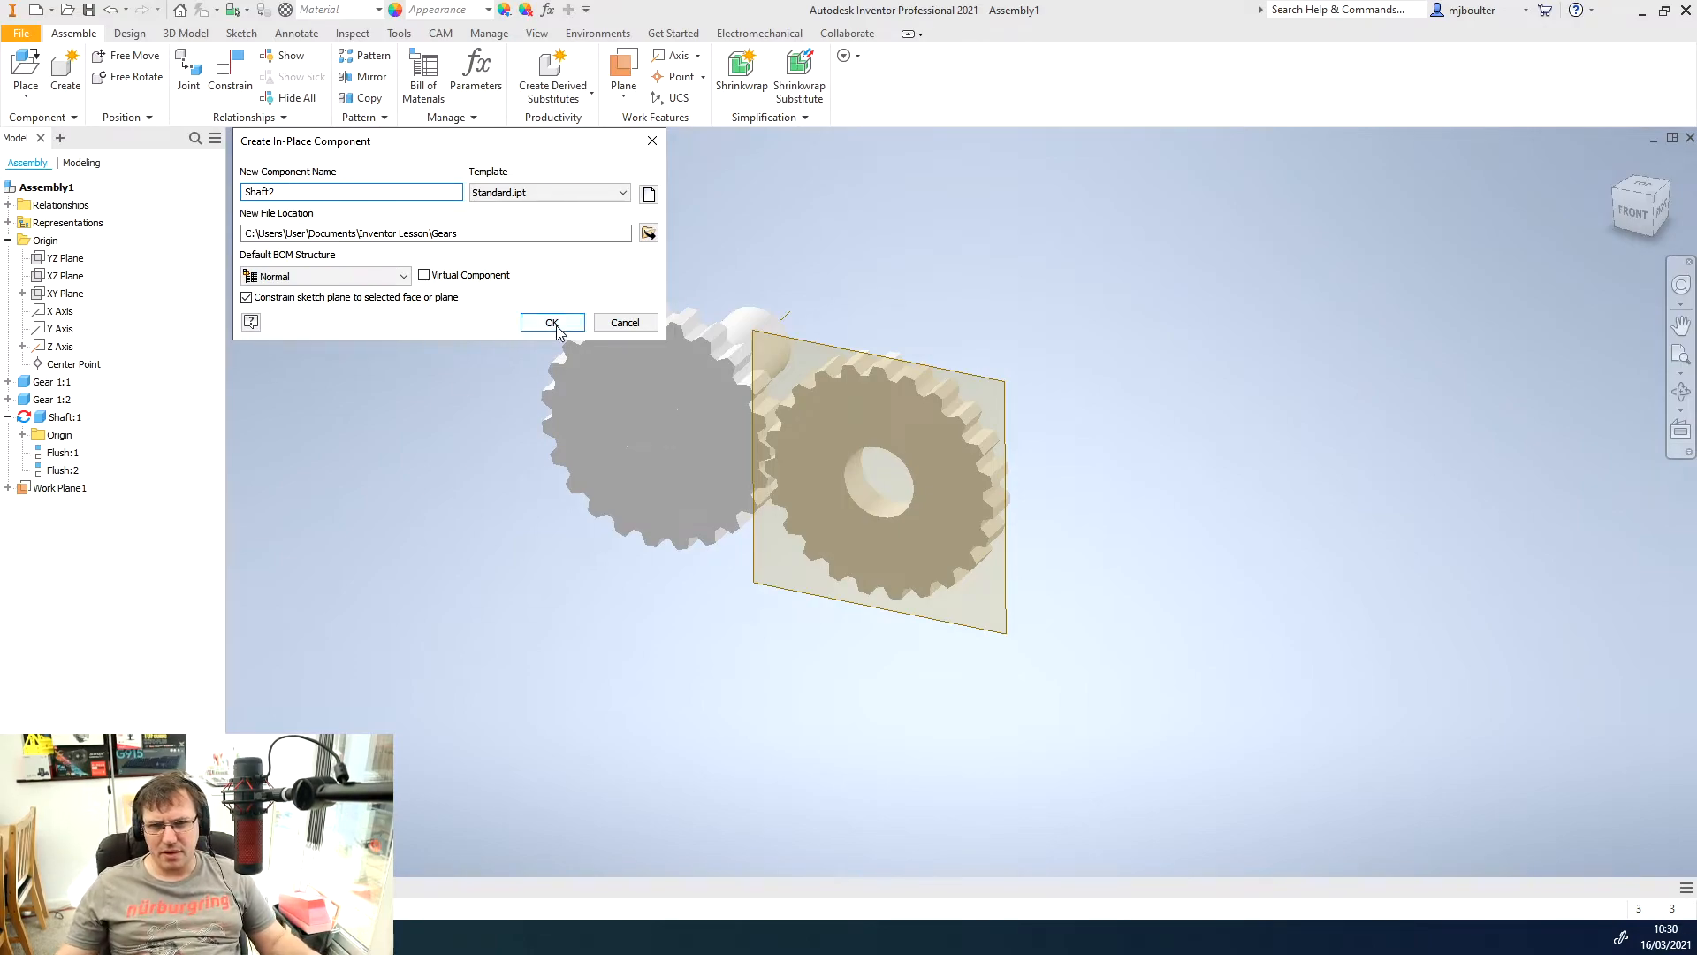
click(551, 322)
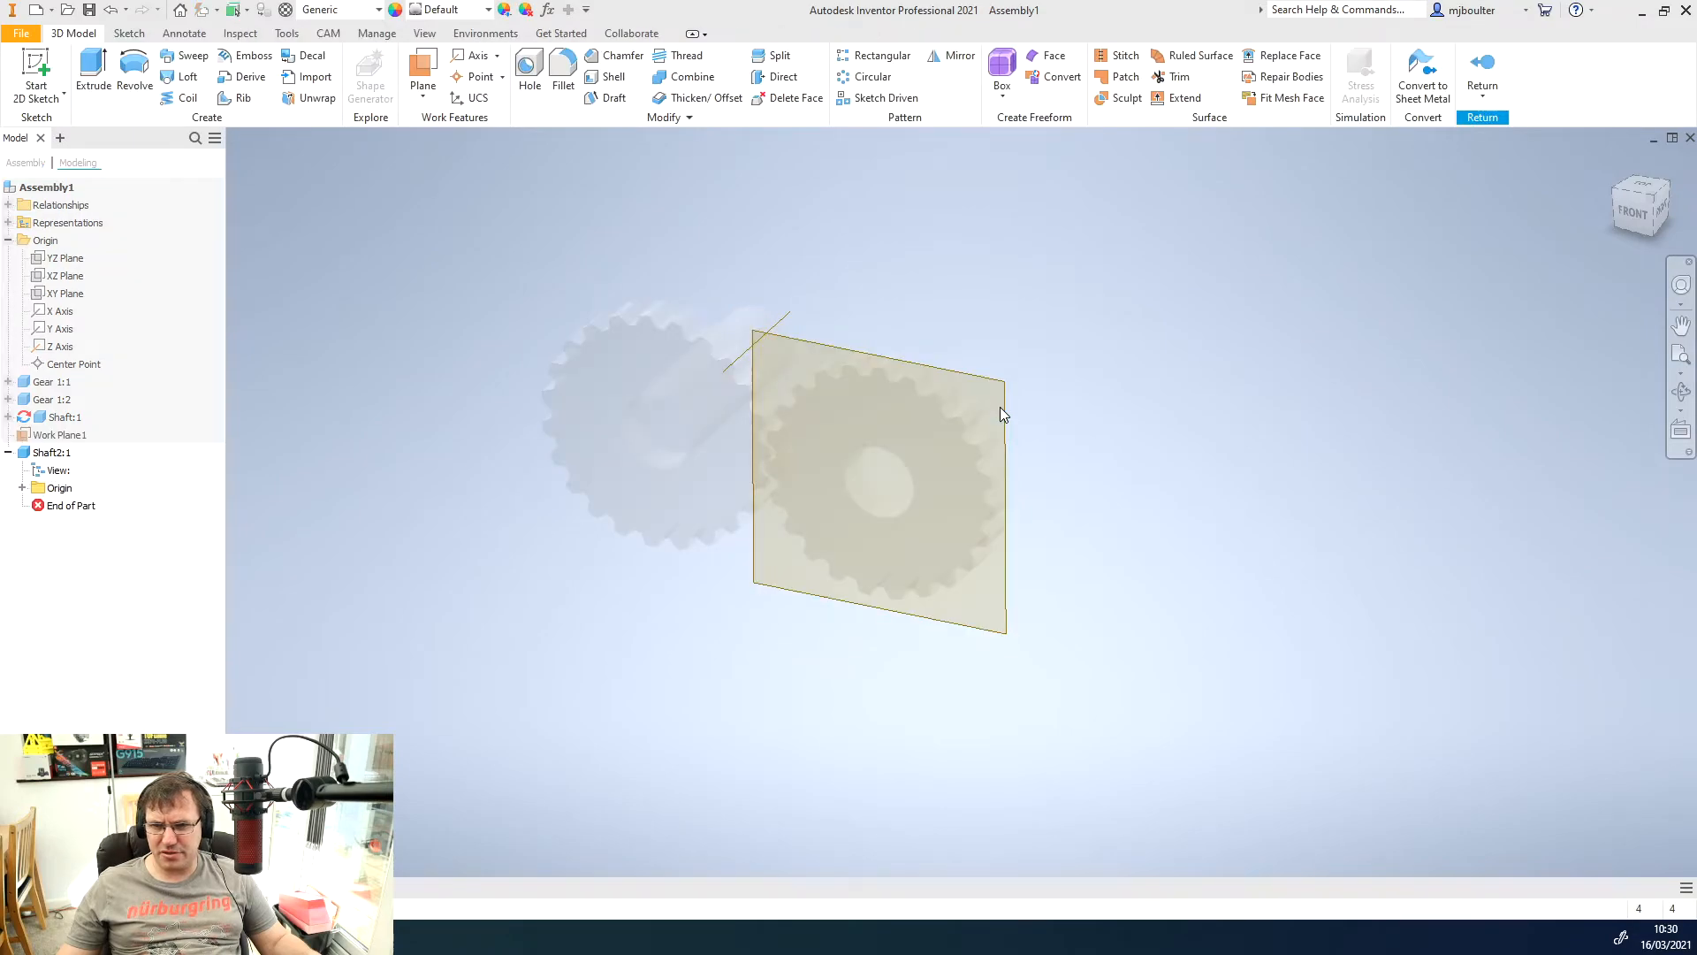
mouse_move(311, 223)
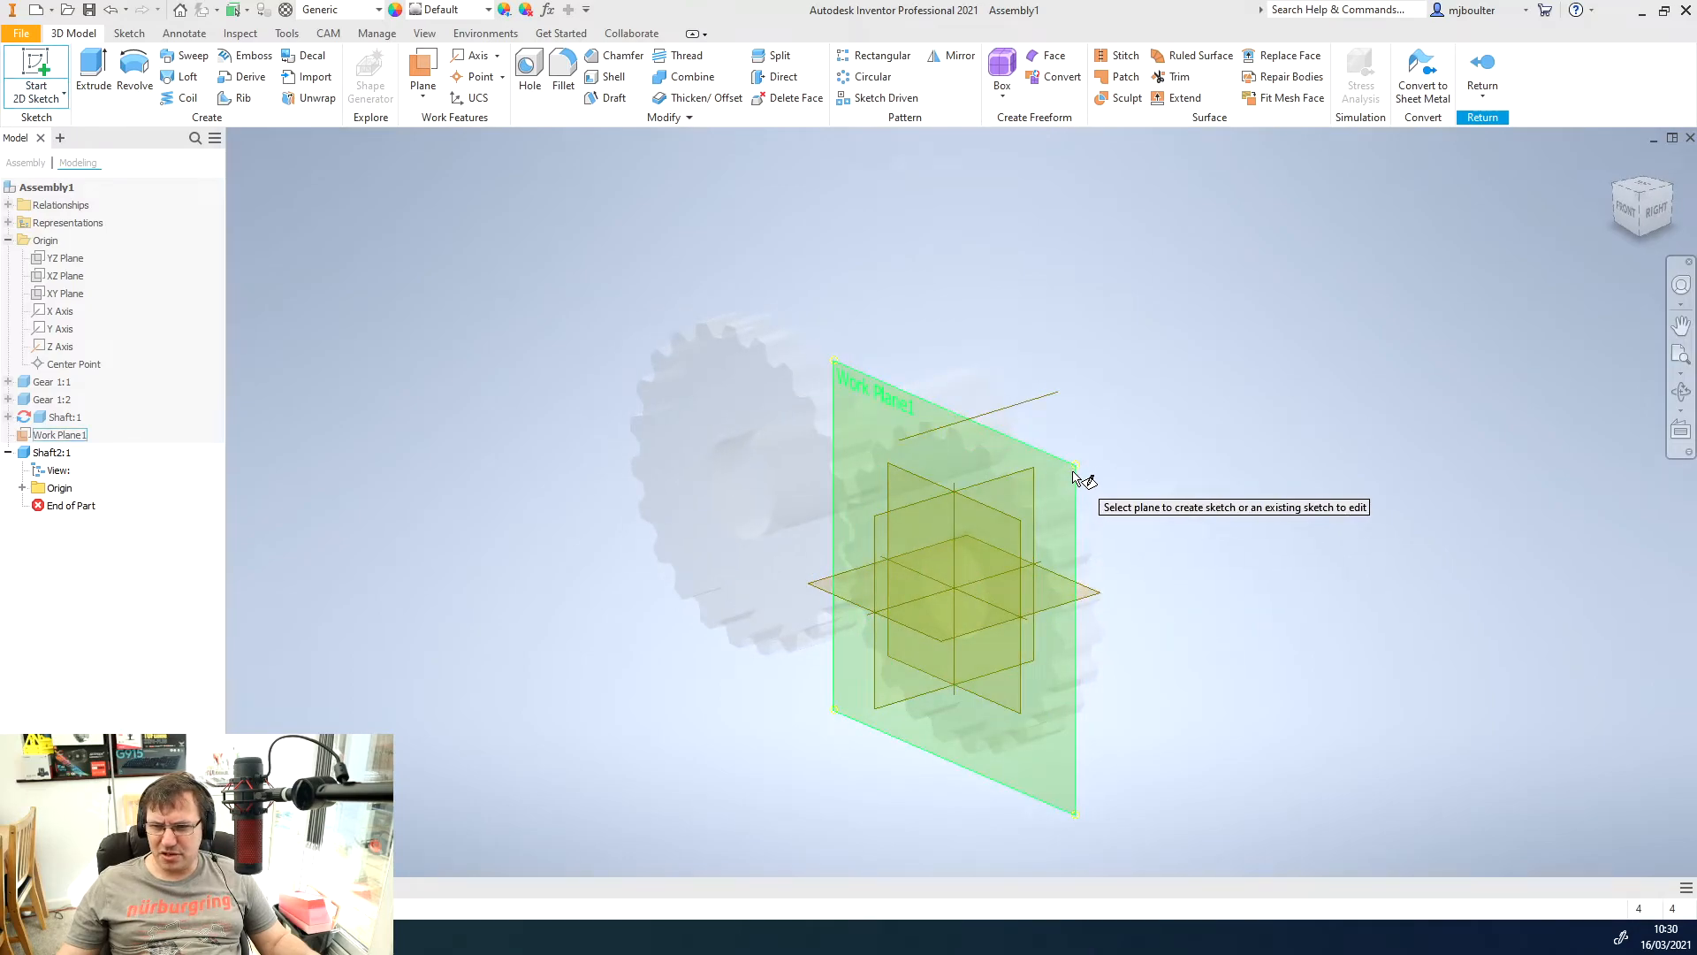
click(1072, 481)
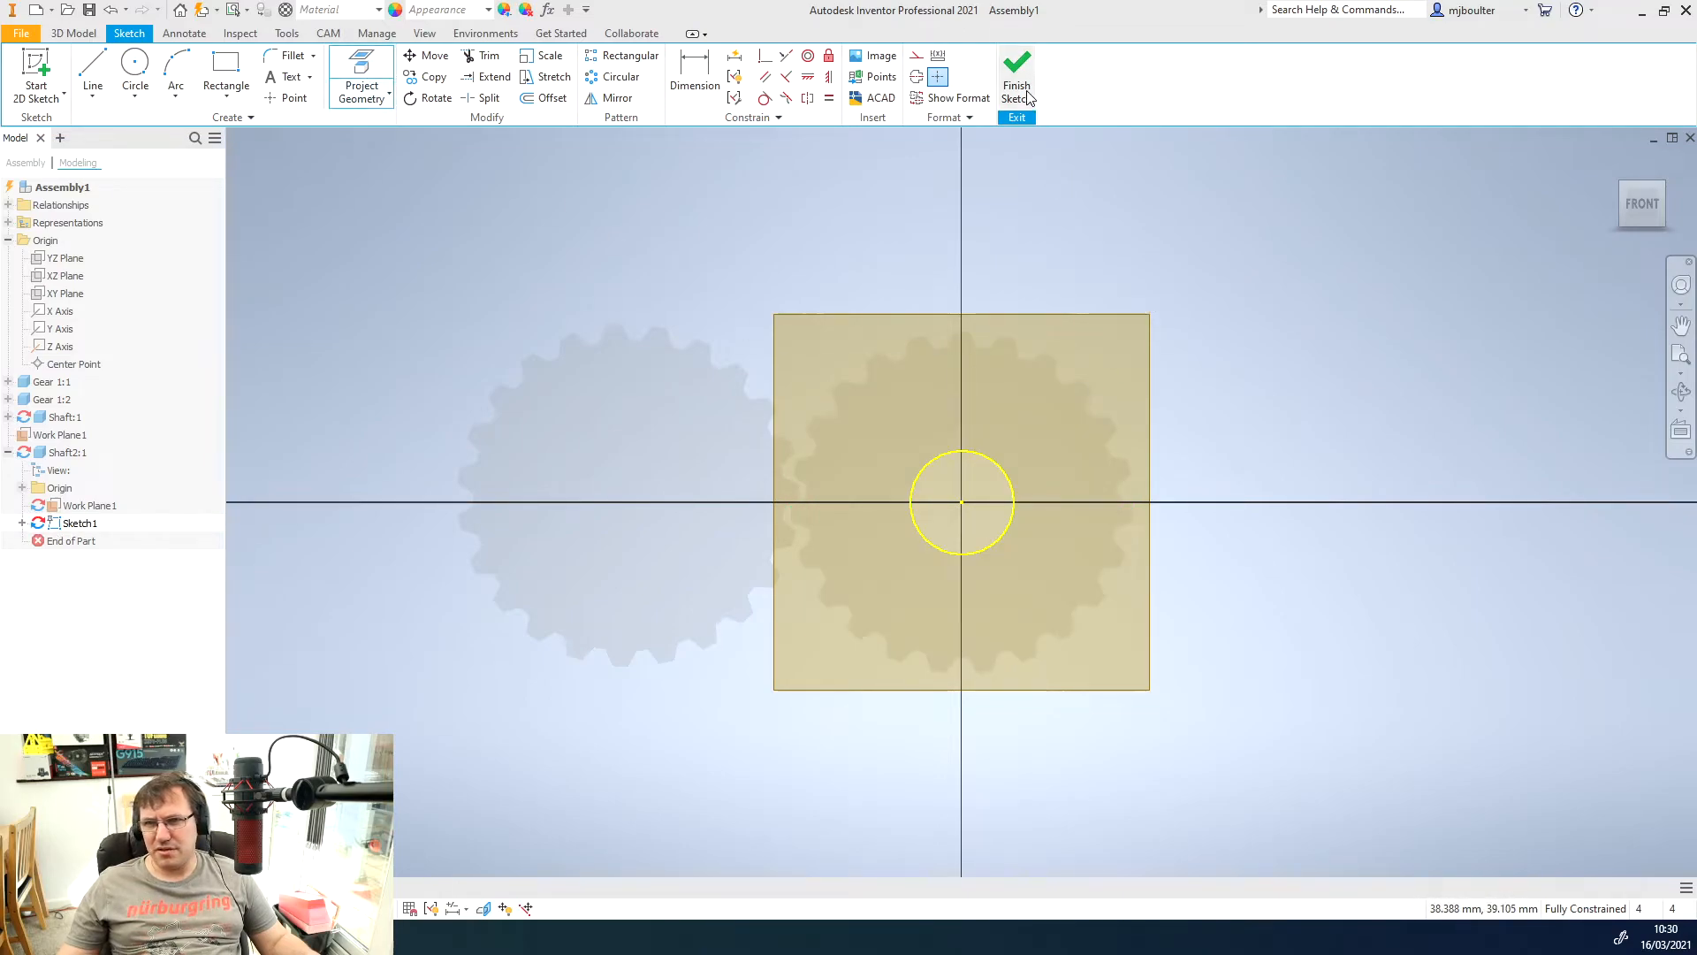
click(1016, 68)
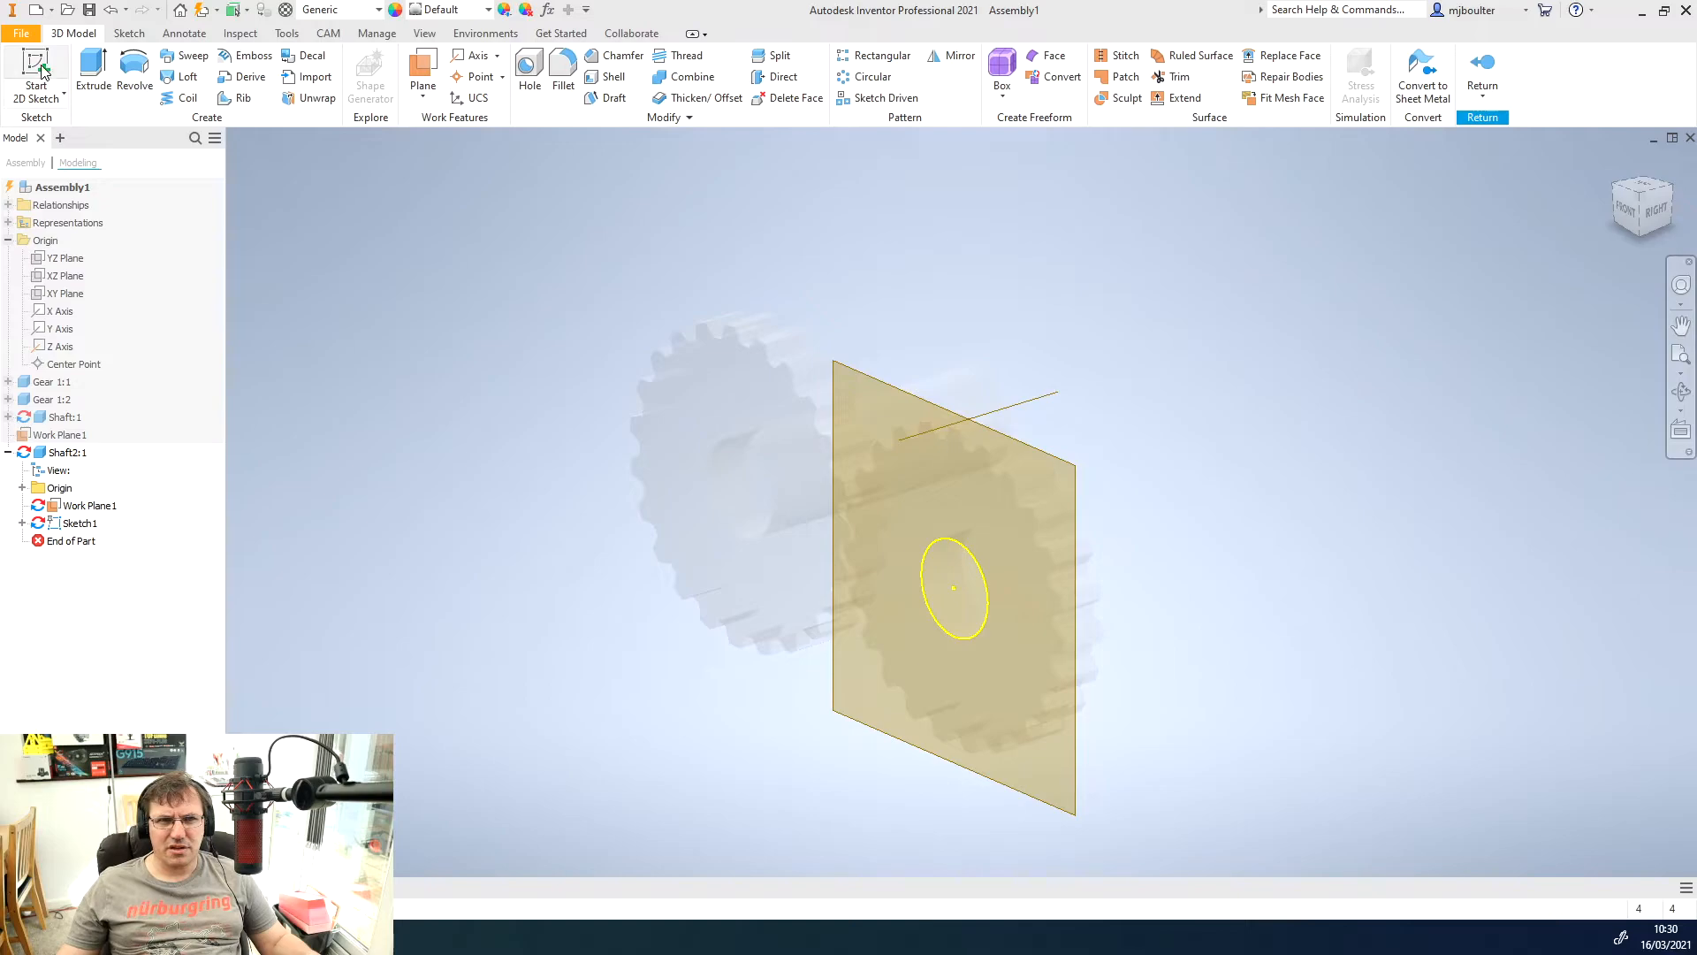
- Extrude the circle 30 mm in the flipped direction, away from the gear
click(87, 69)
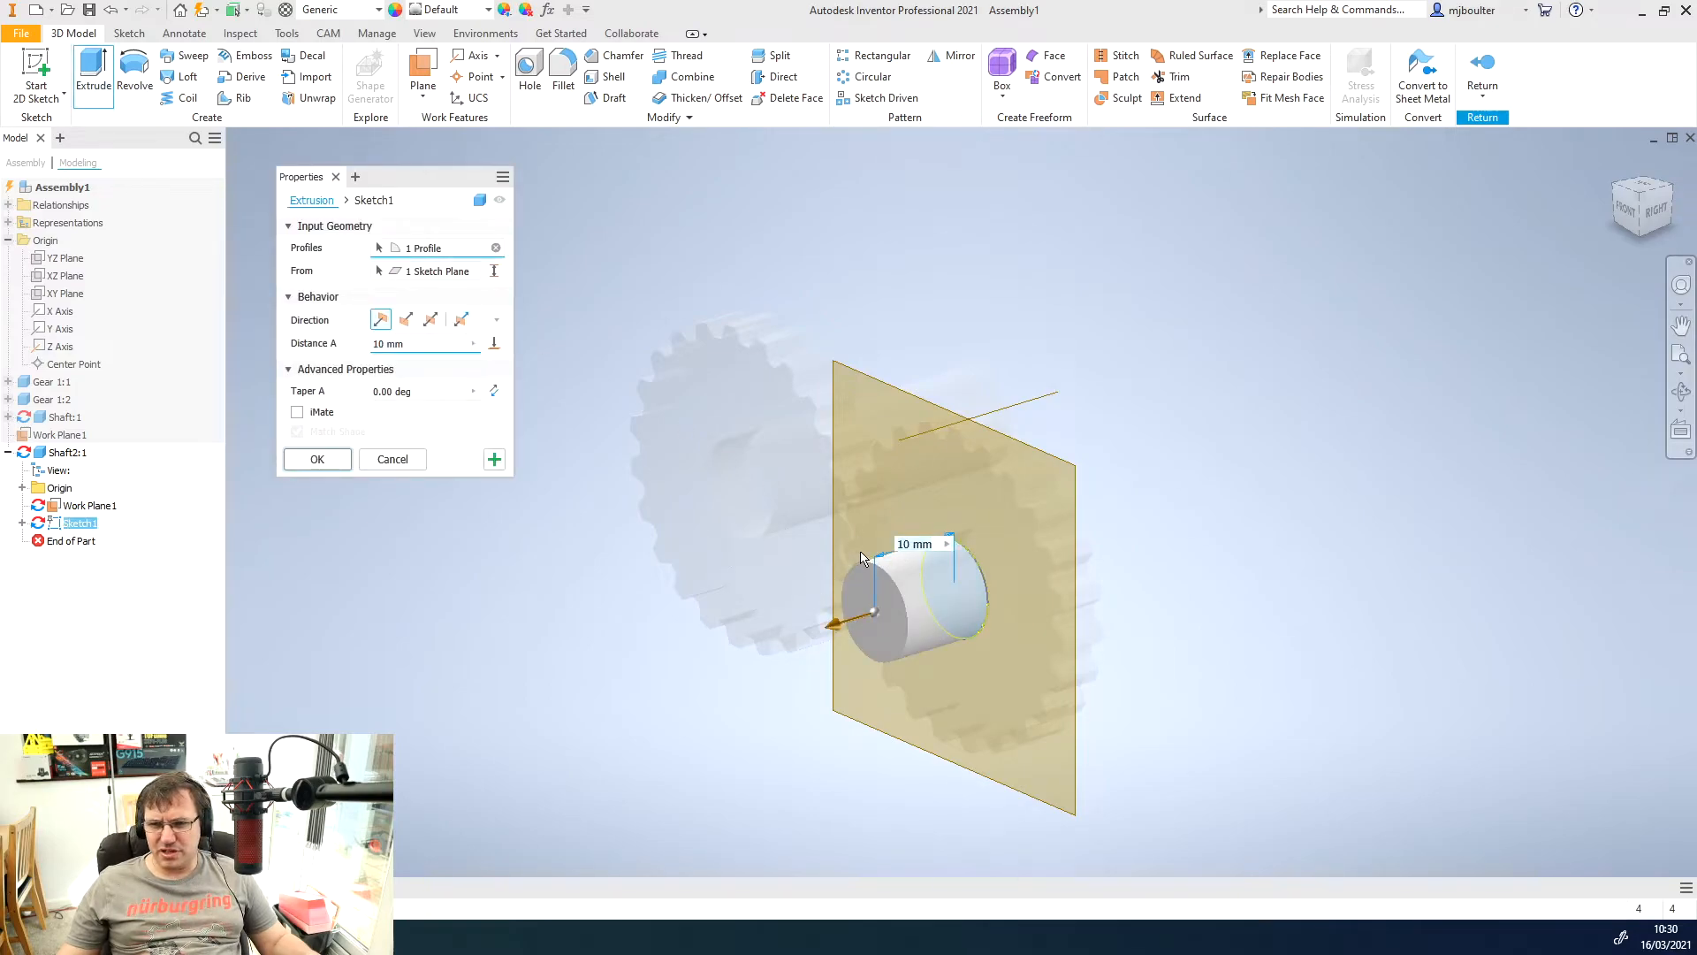
click(405, 319)
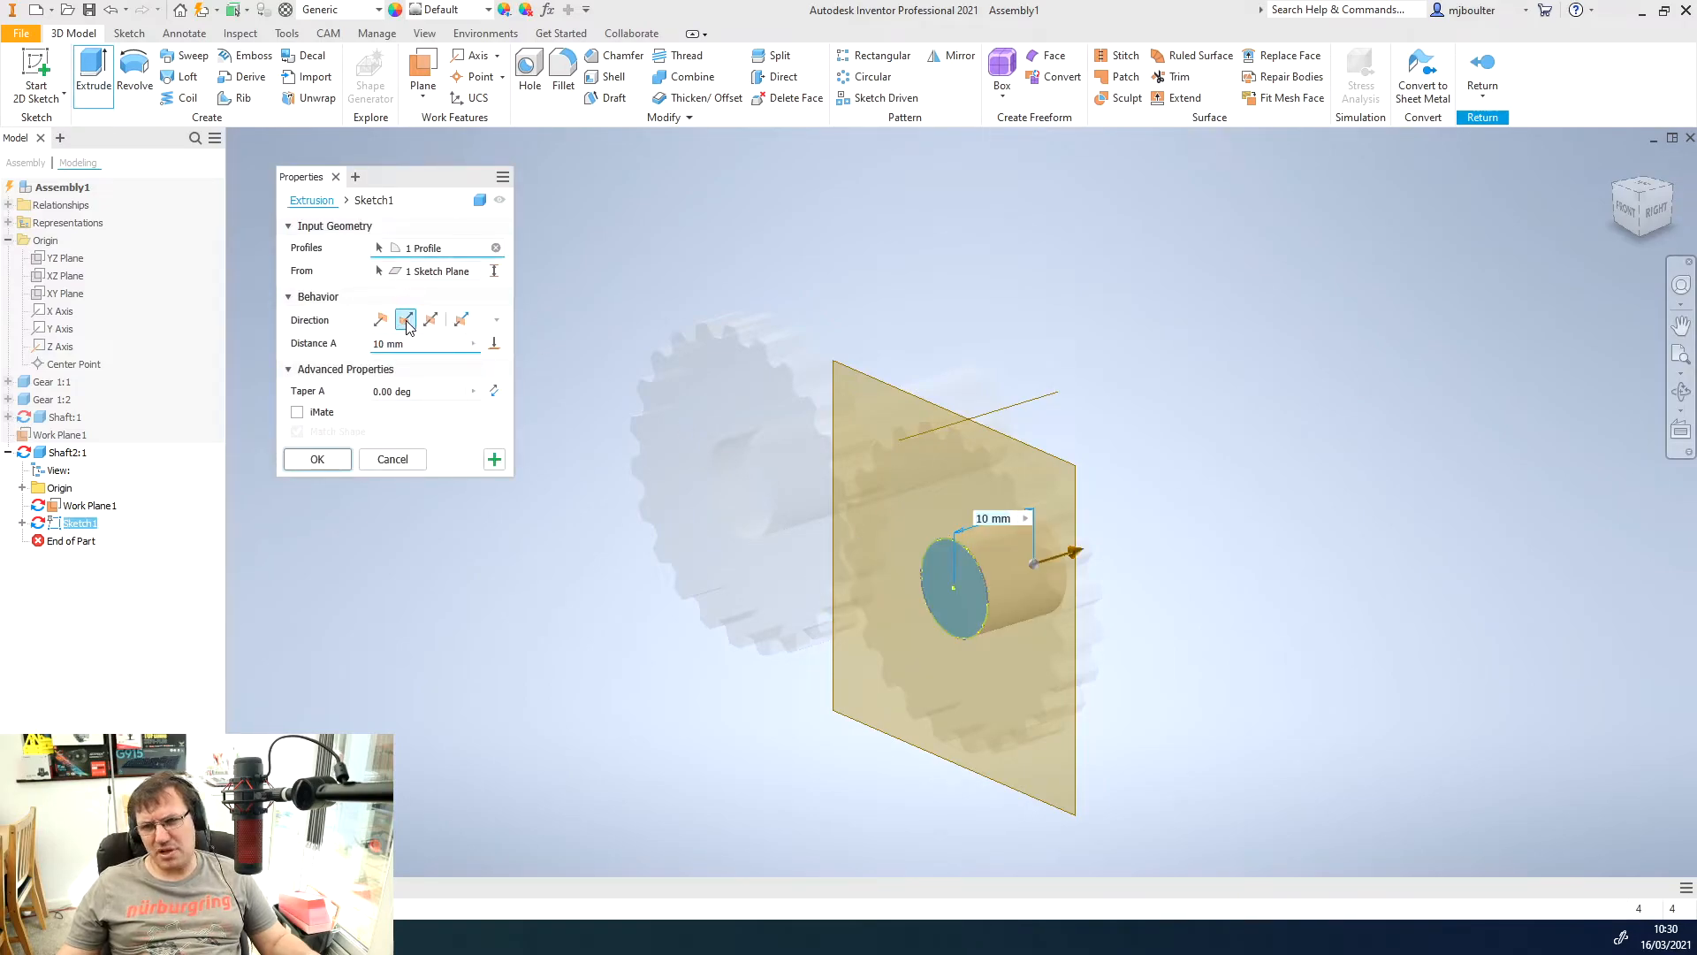
text(30)
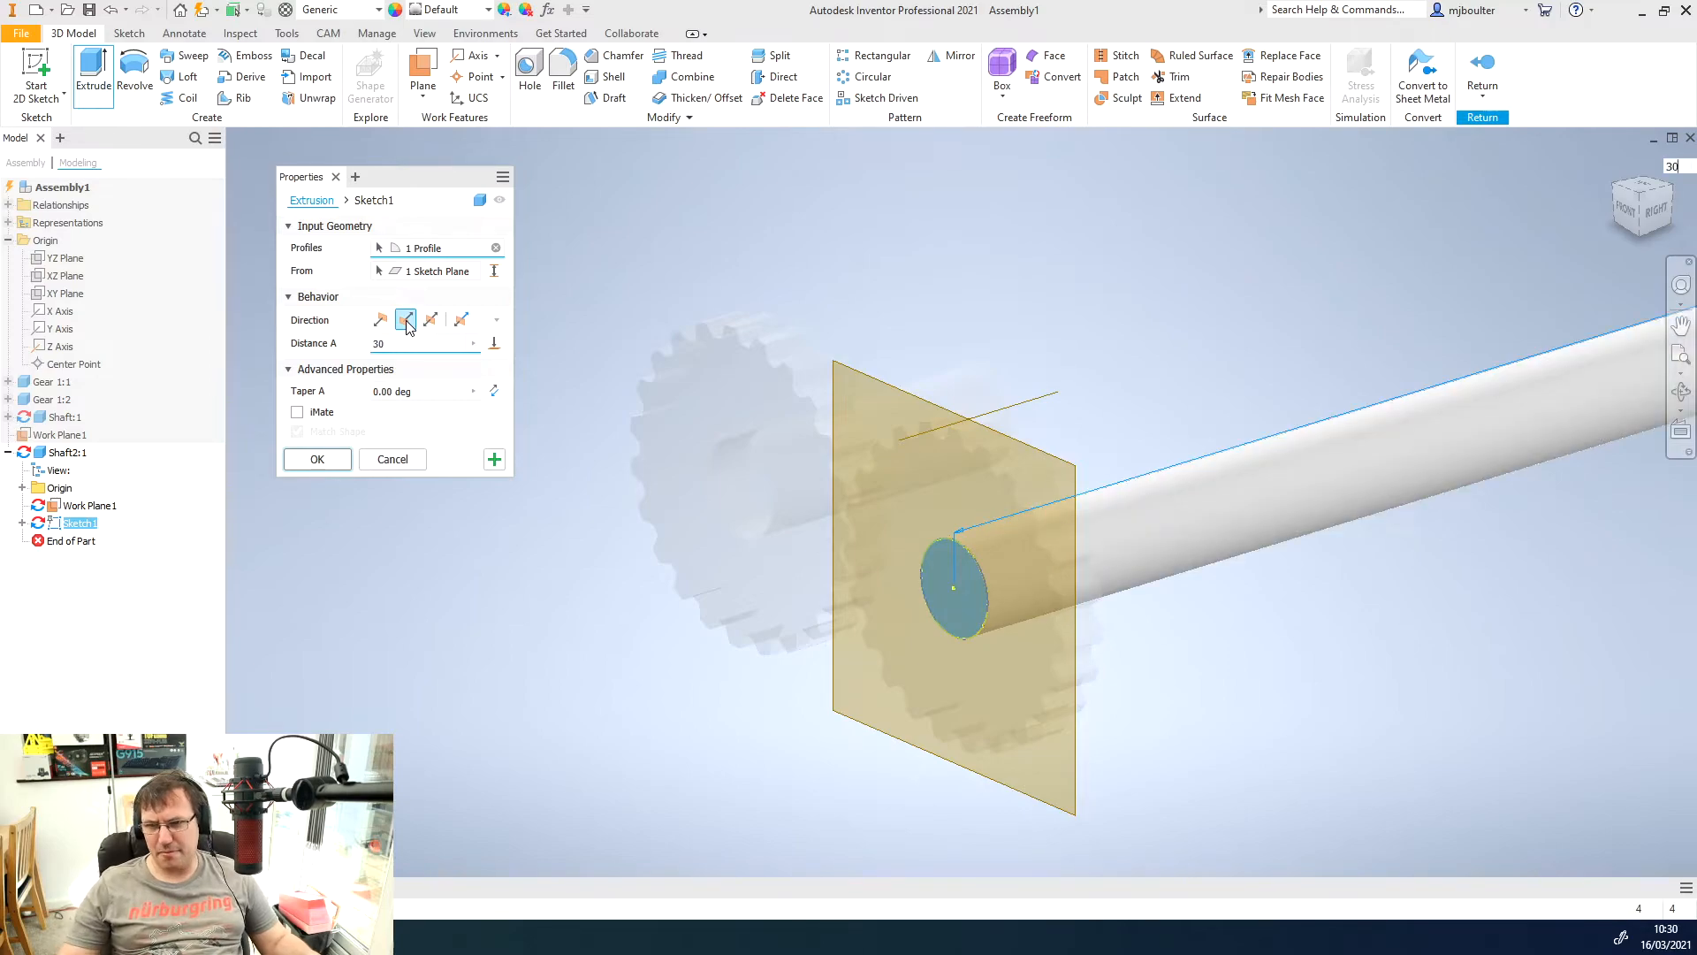
click(405, 319)
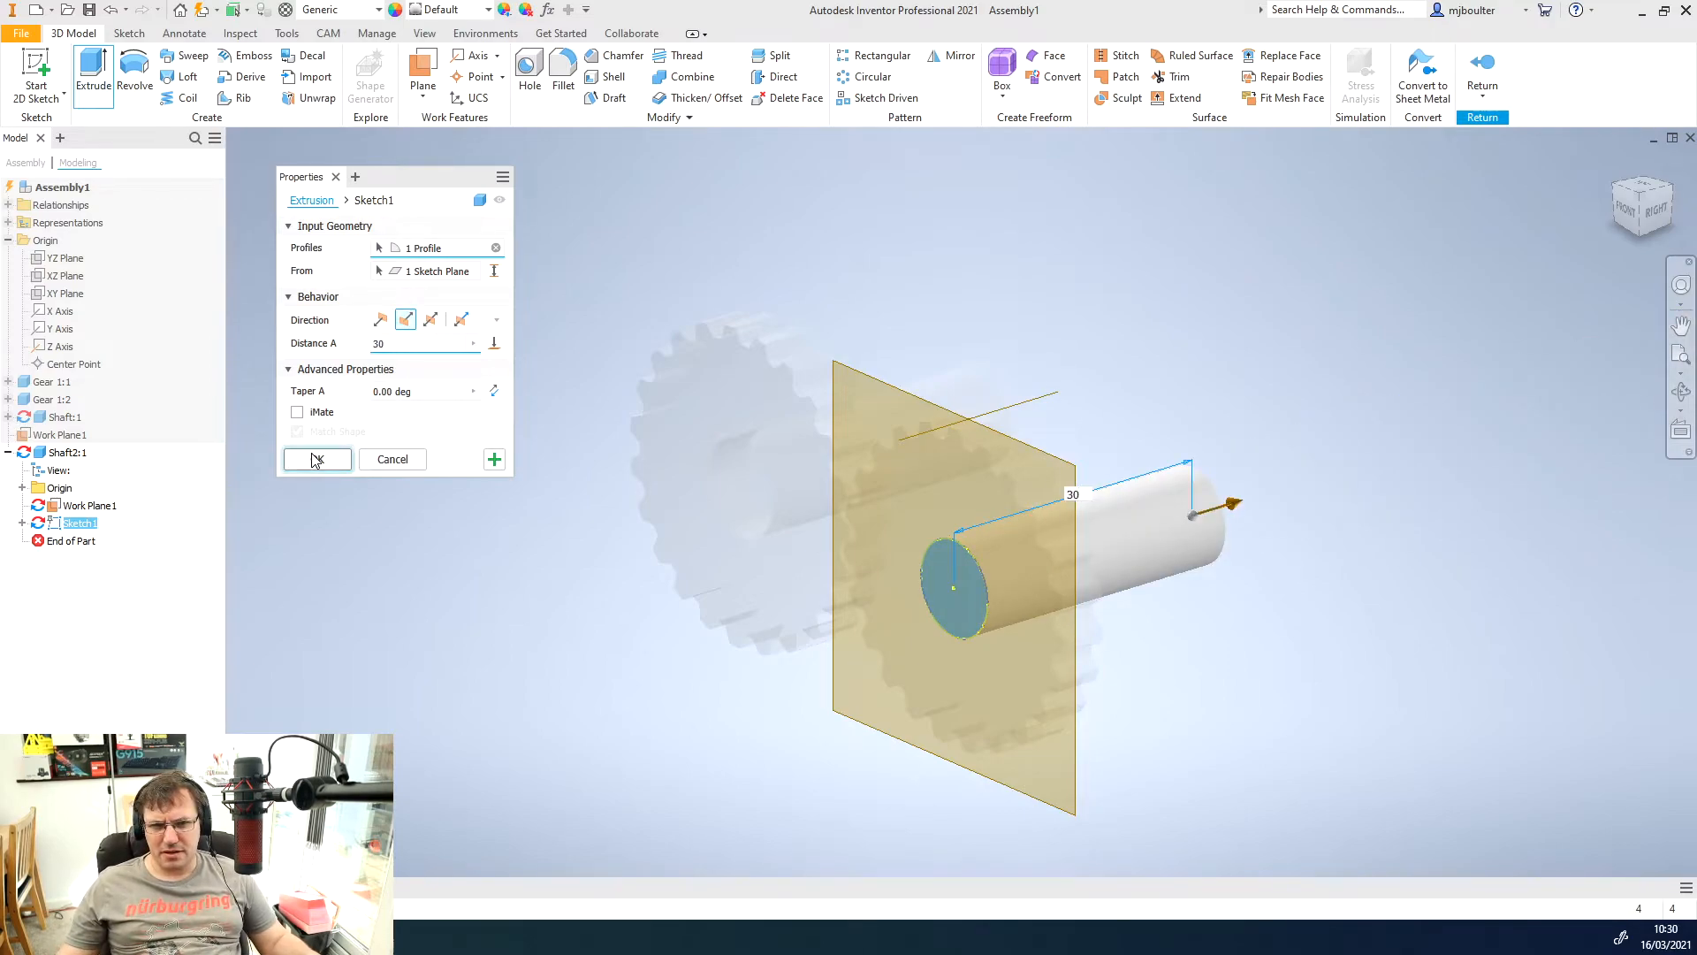
- Confirm the extrusion, return to the assembly, hide Work Plane1 and set the Front view
click(317, 460)
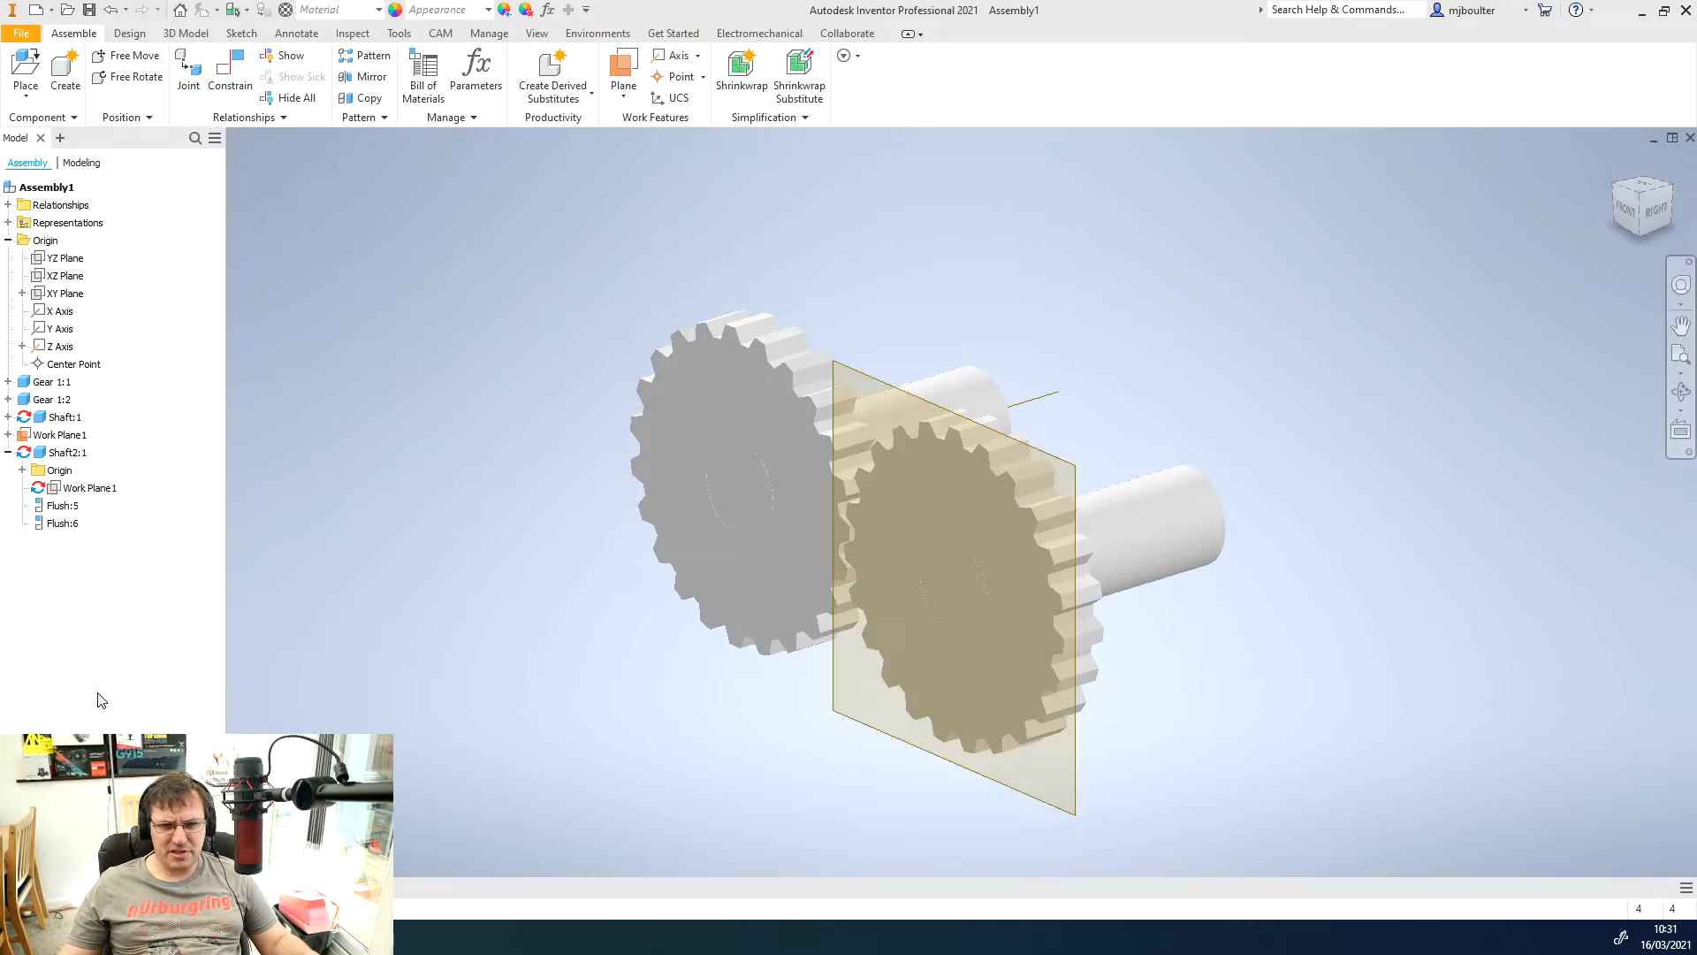
click(58, 435)
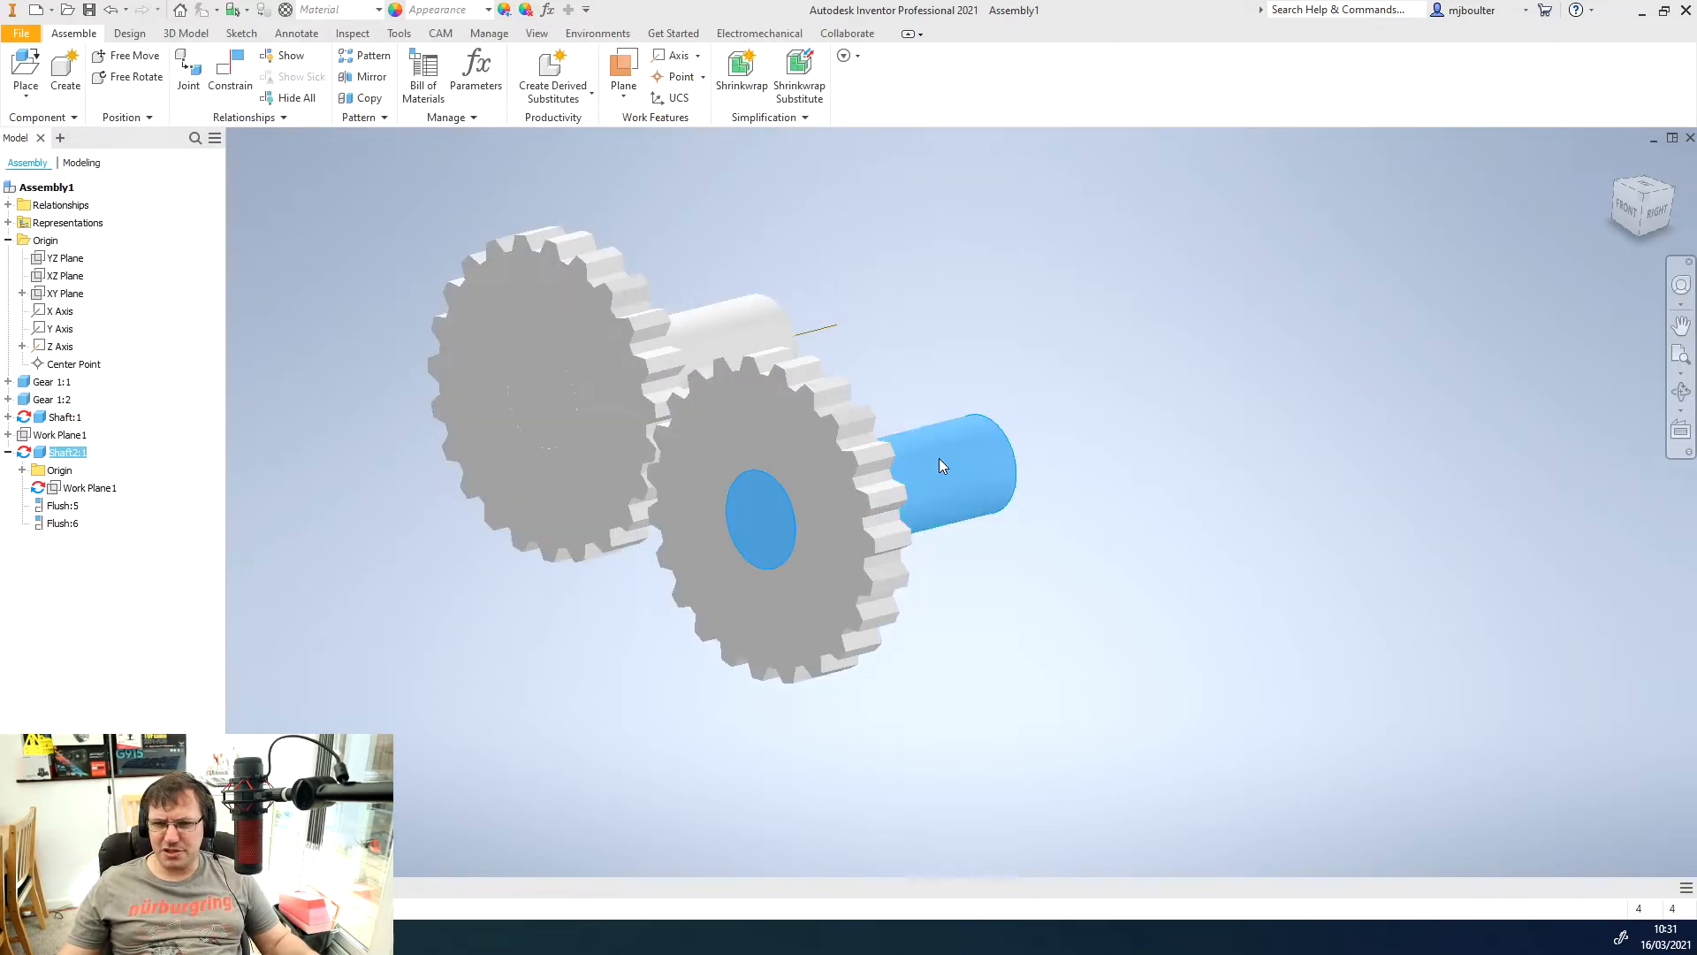
right_click(940, 465)
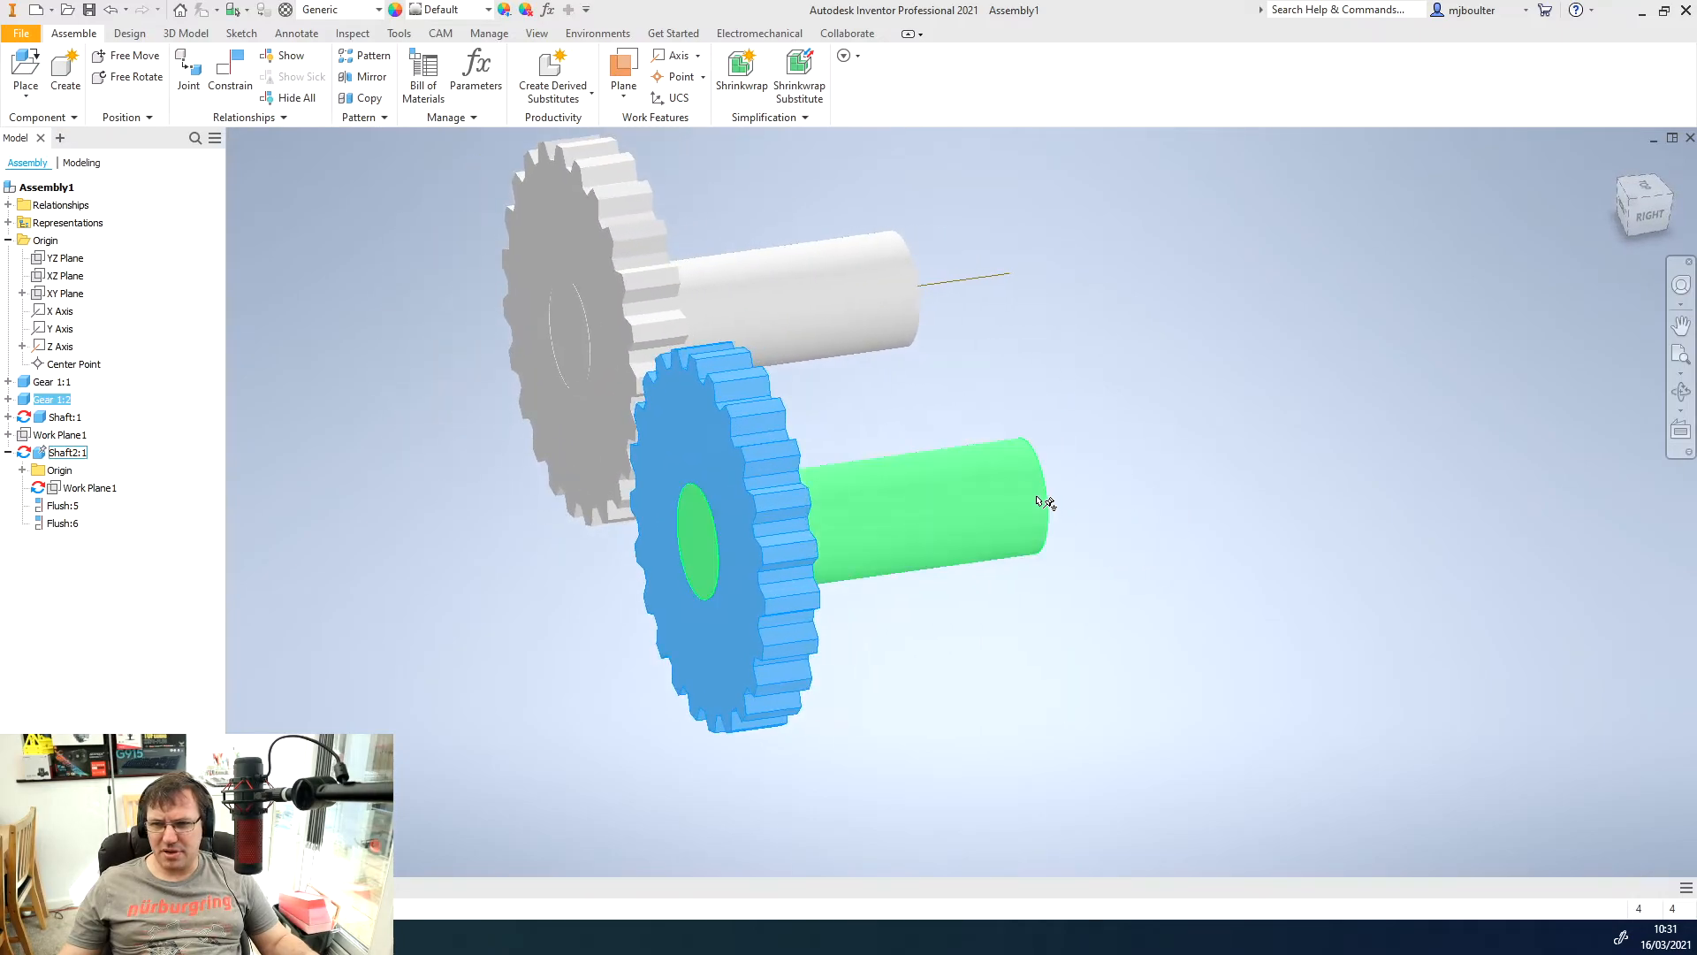
click(1651, 216)
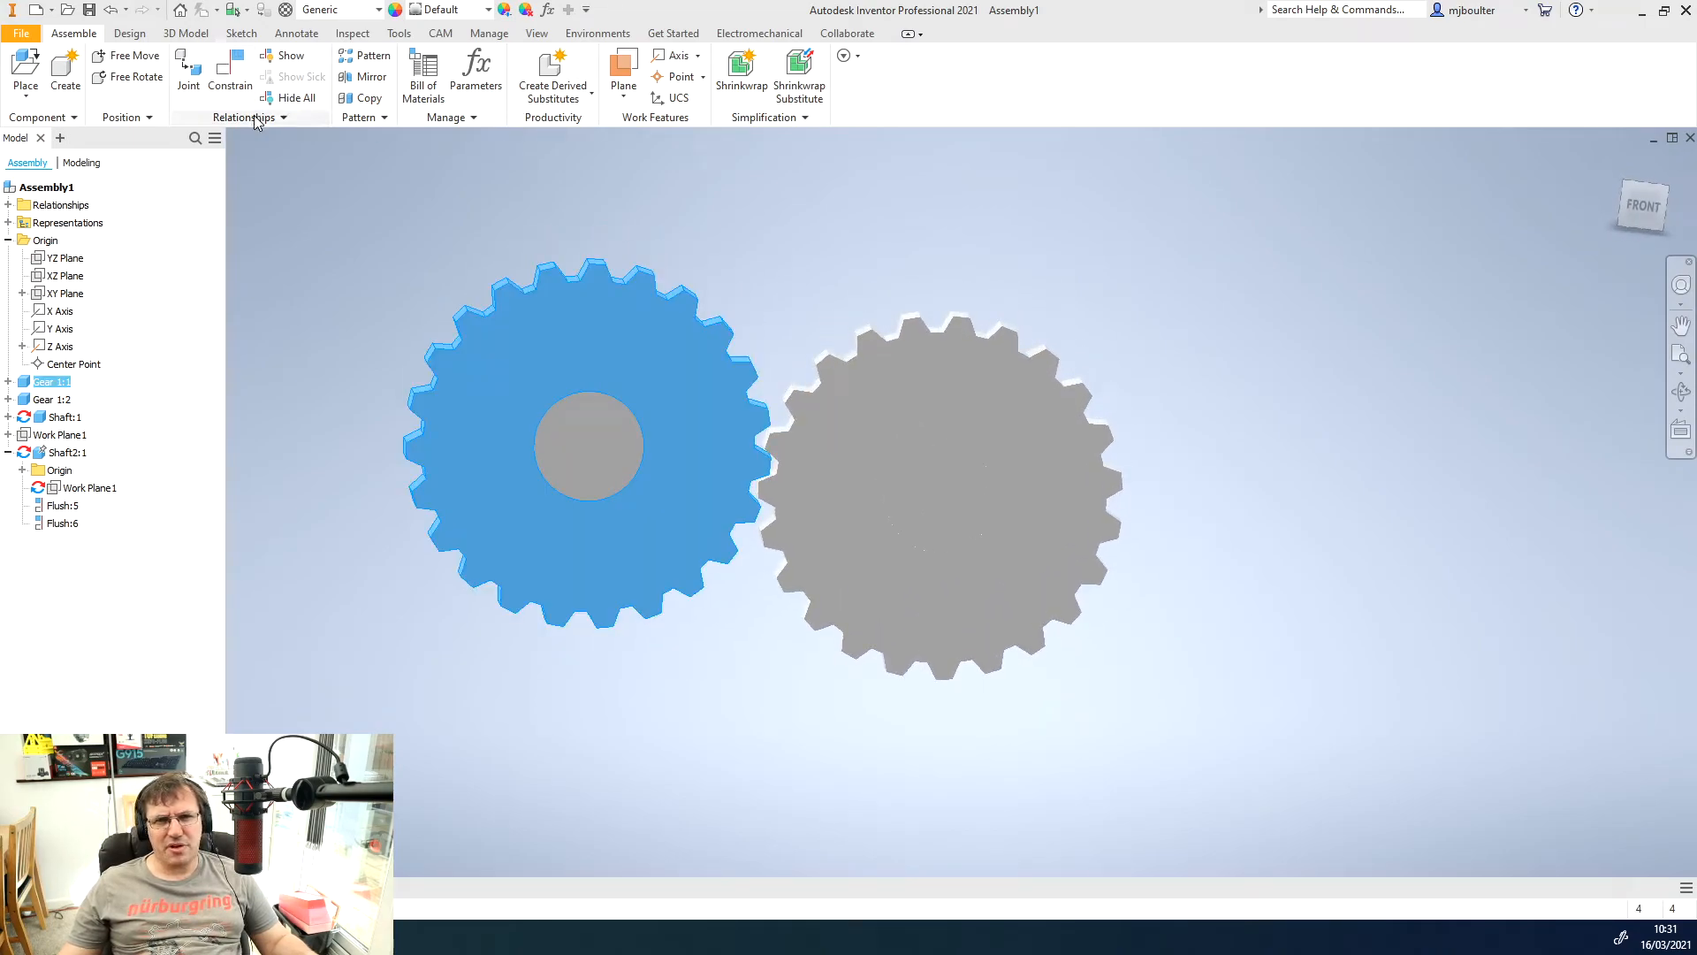
- Add a Rotation motion constraint between the two gears with ratio 1.000
click(230, 72)
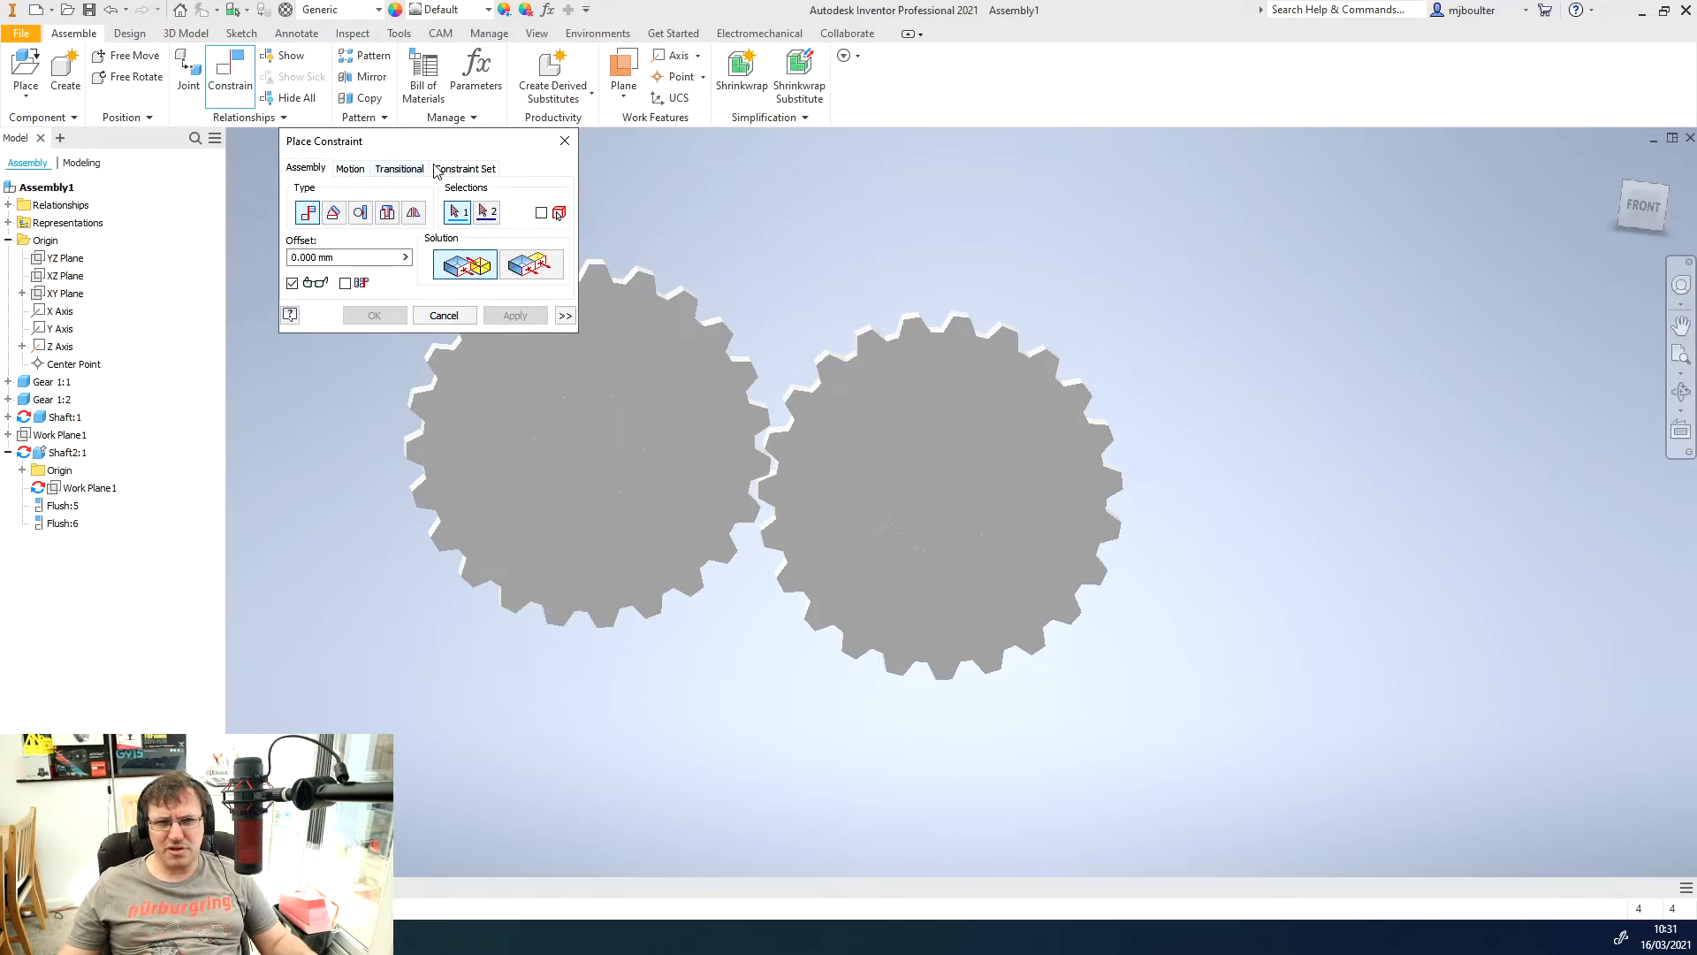
click(350, 168)
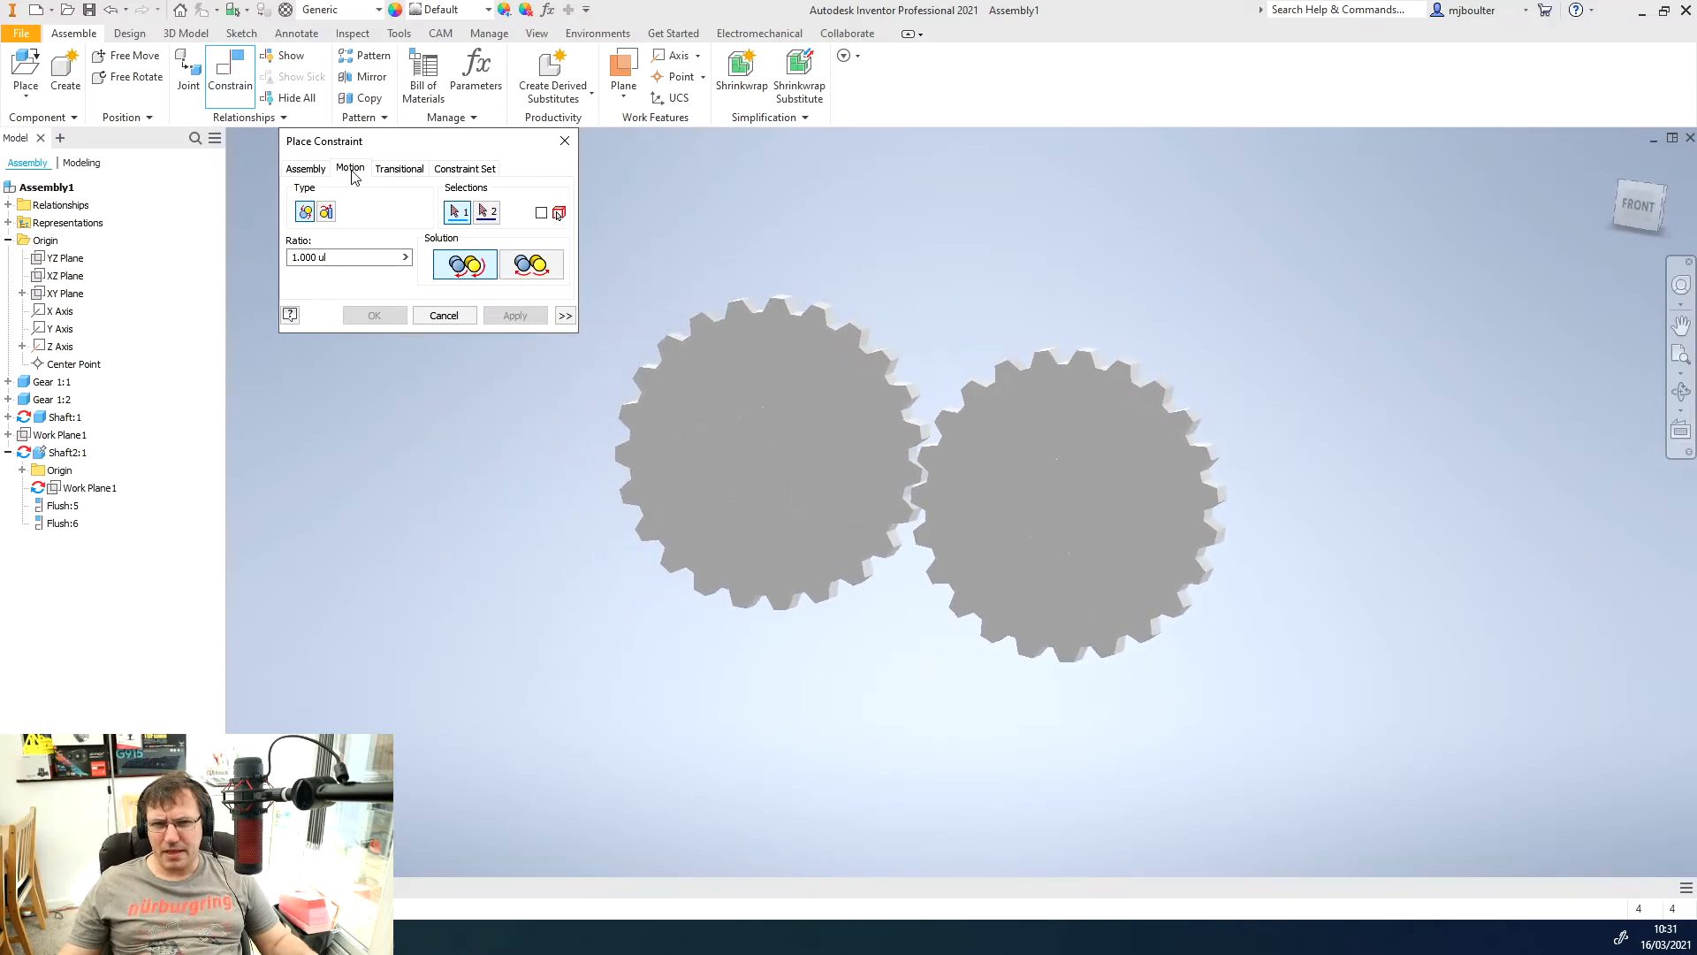
mouse_move(465, 265)
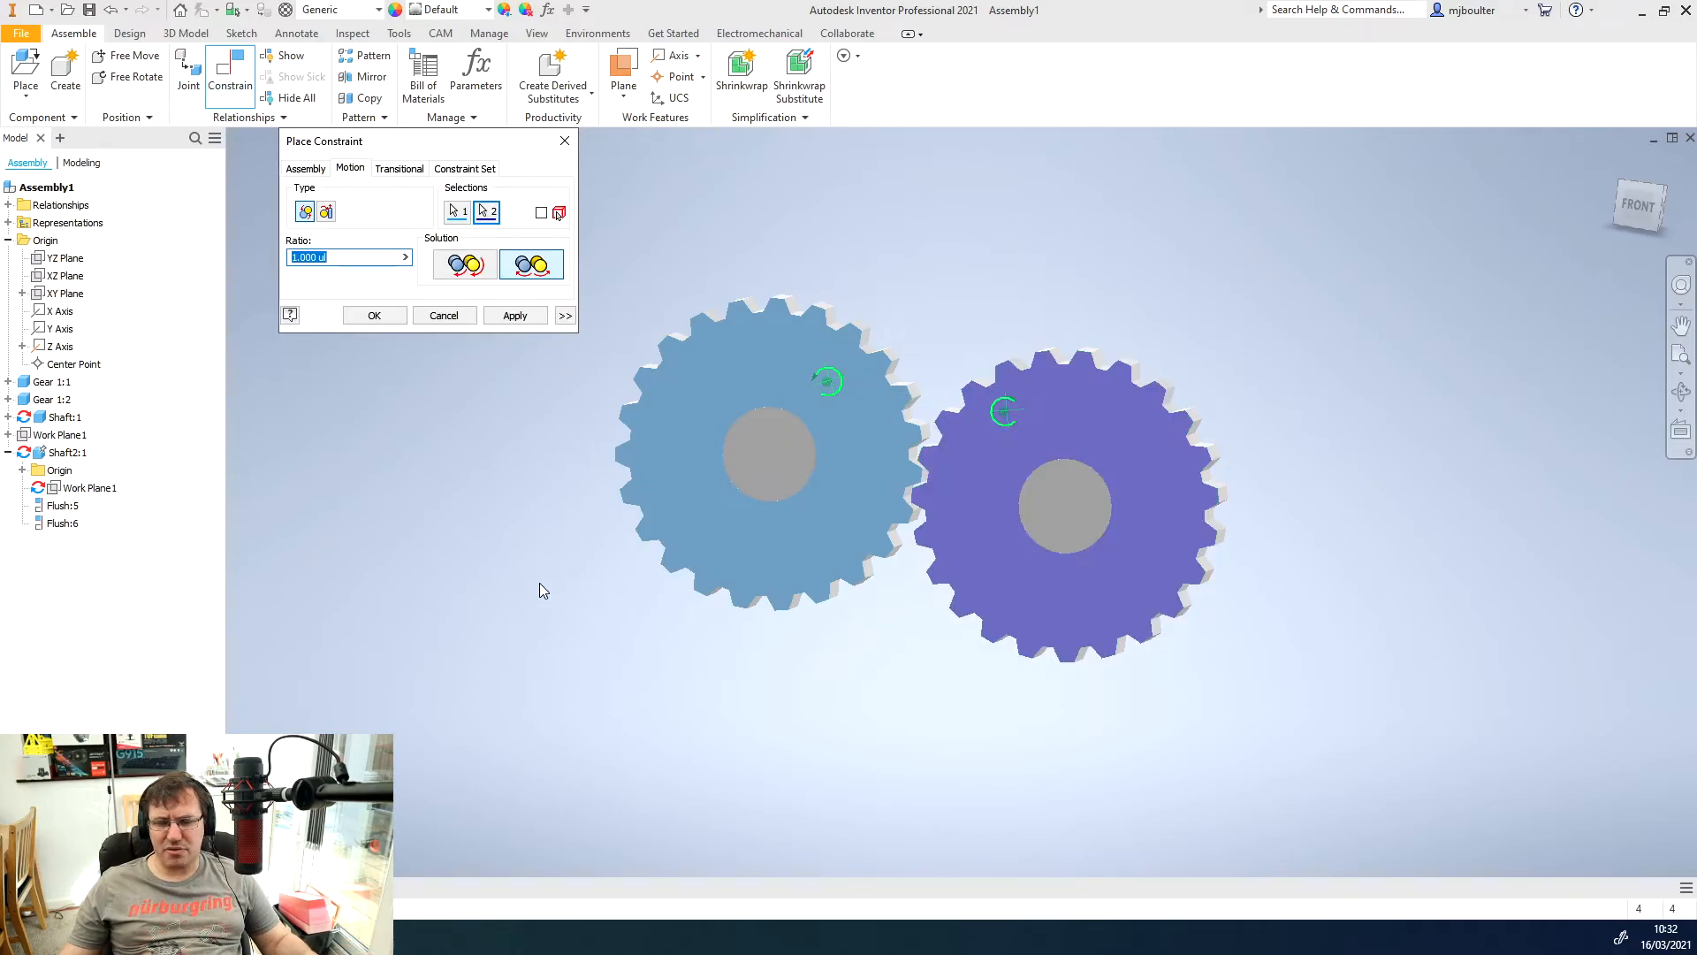
mouse_move(489, 429)
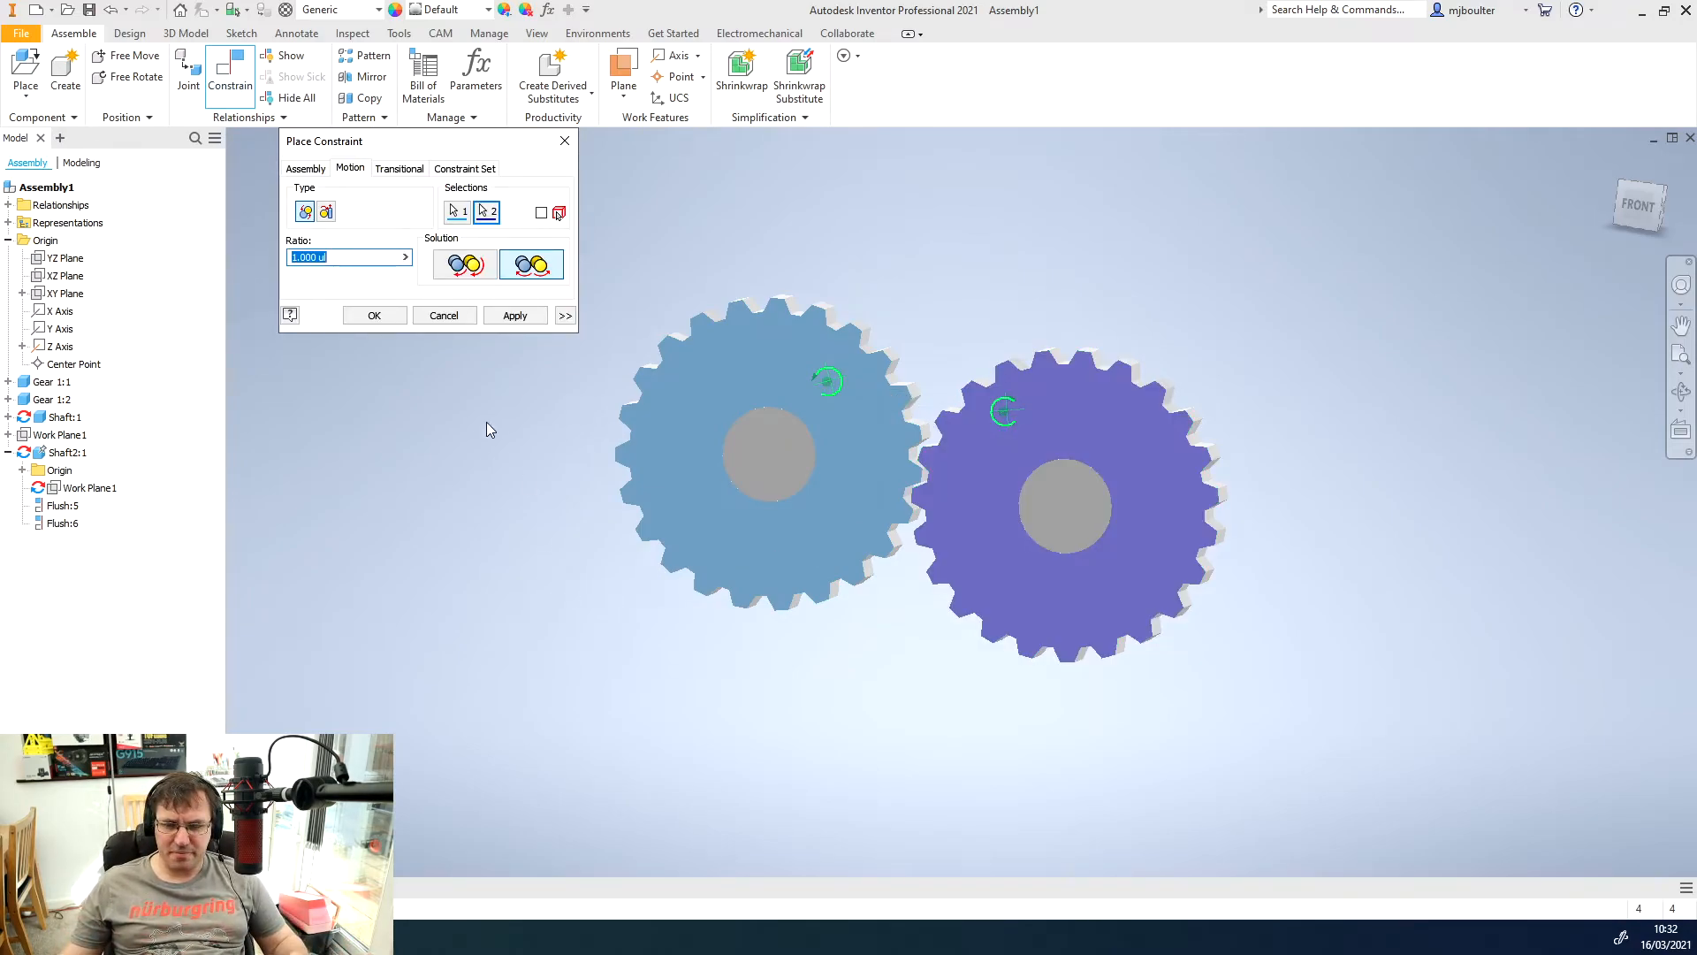
mouse_move(333, 258)
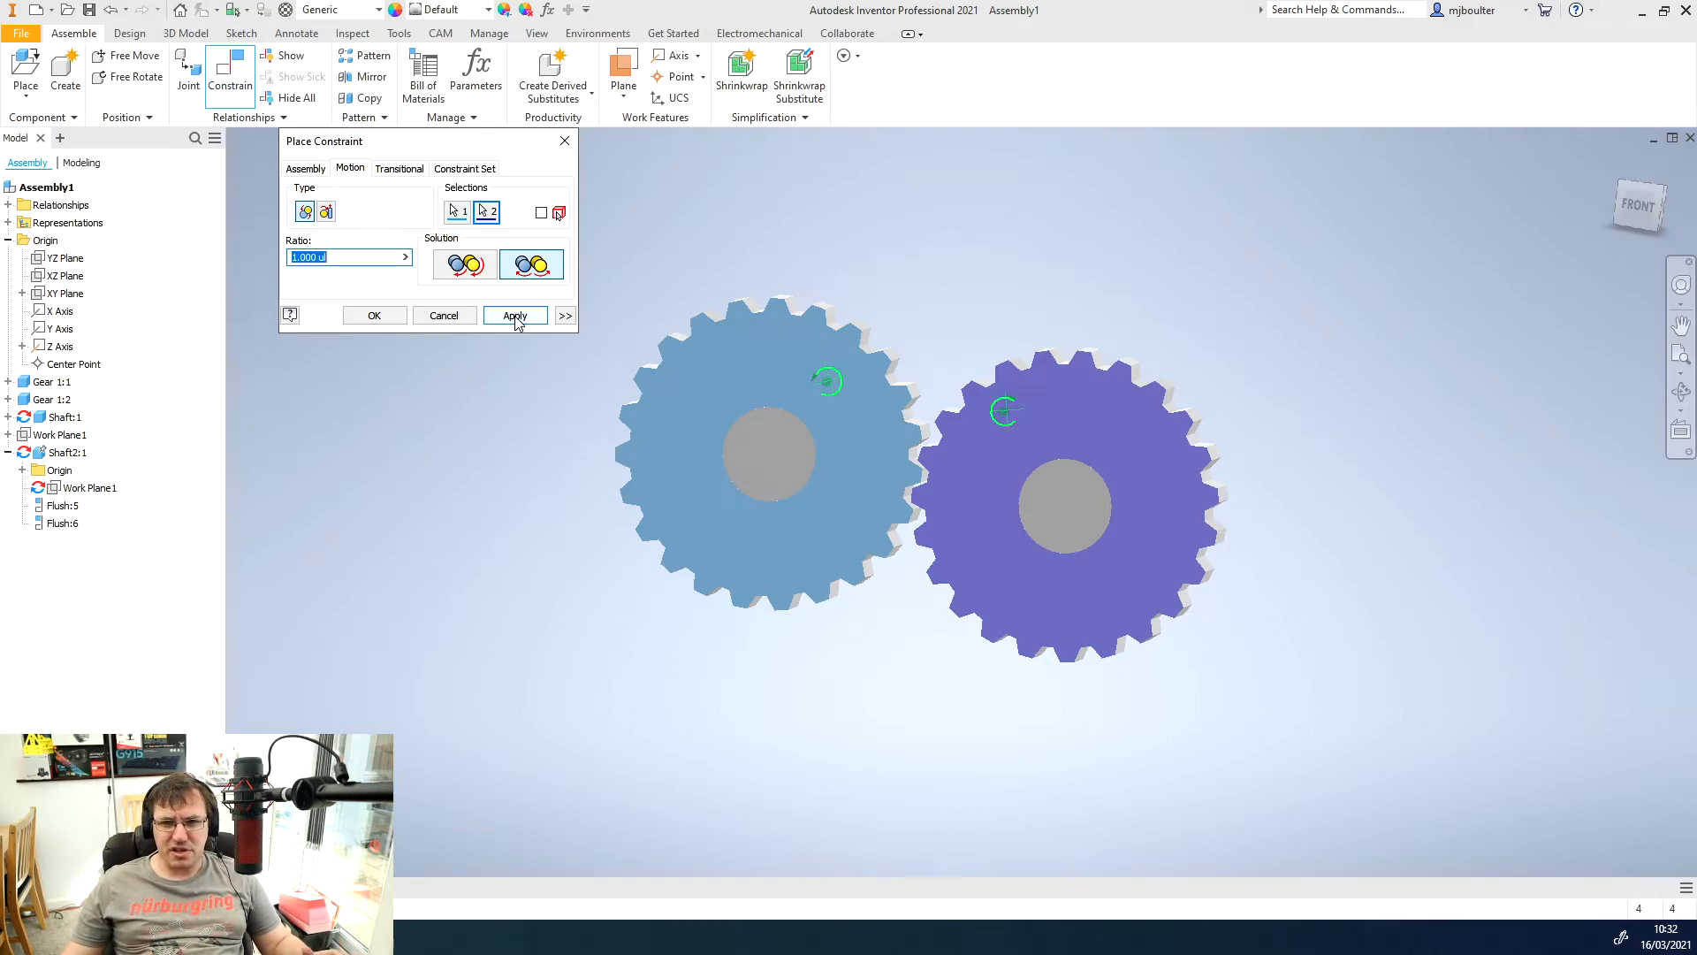
click(515, 314)
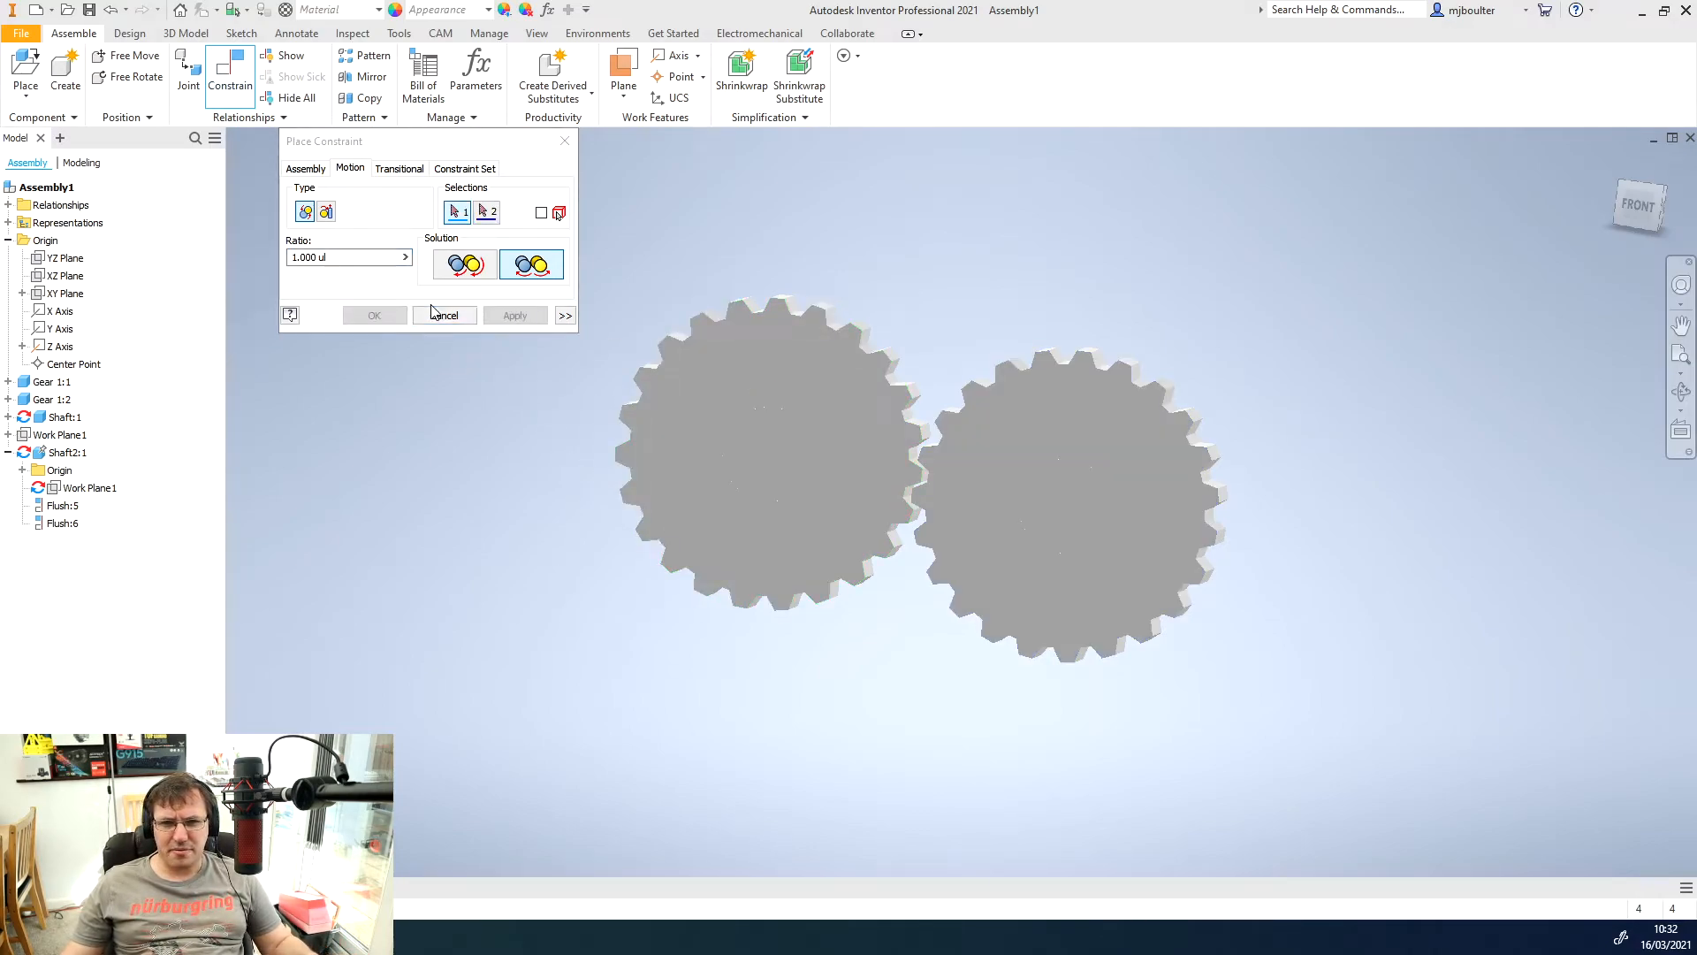
click(446, 315)
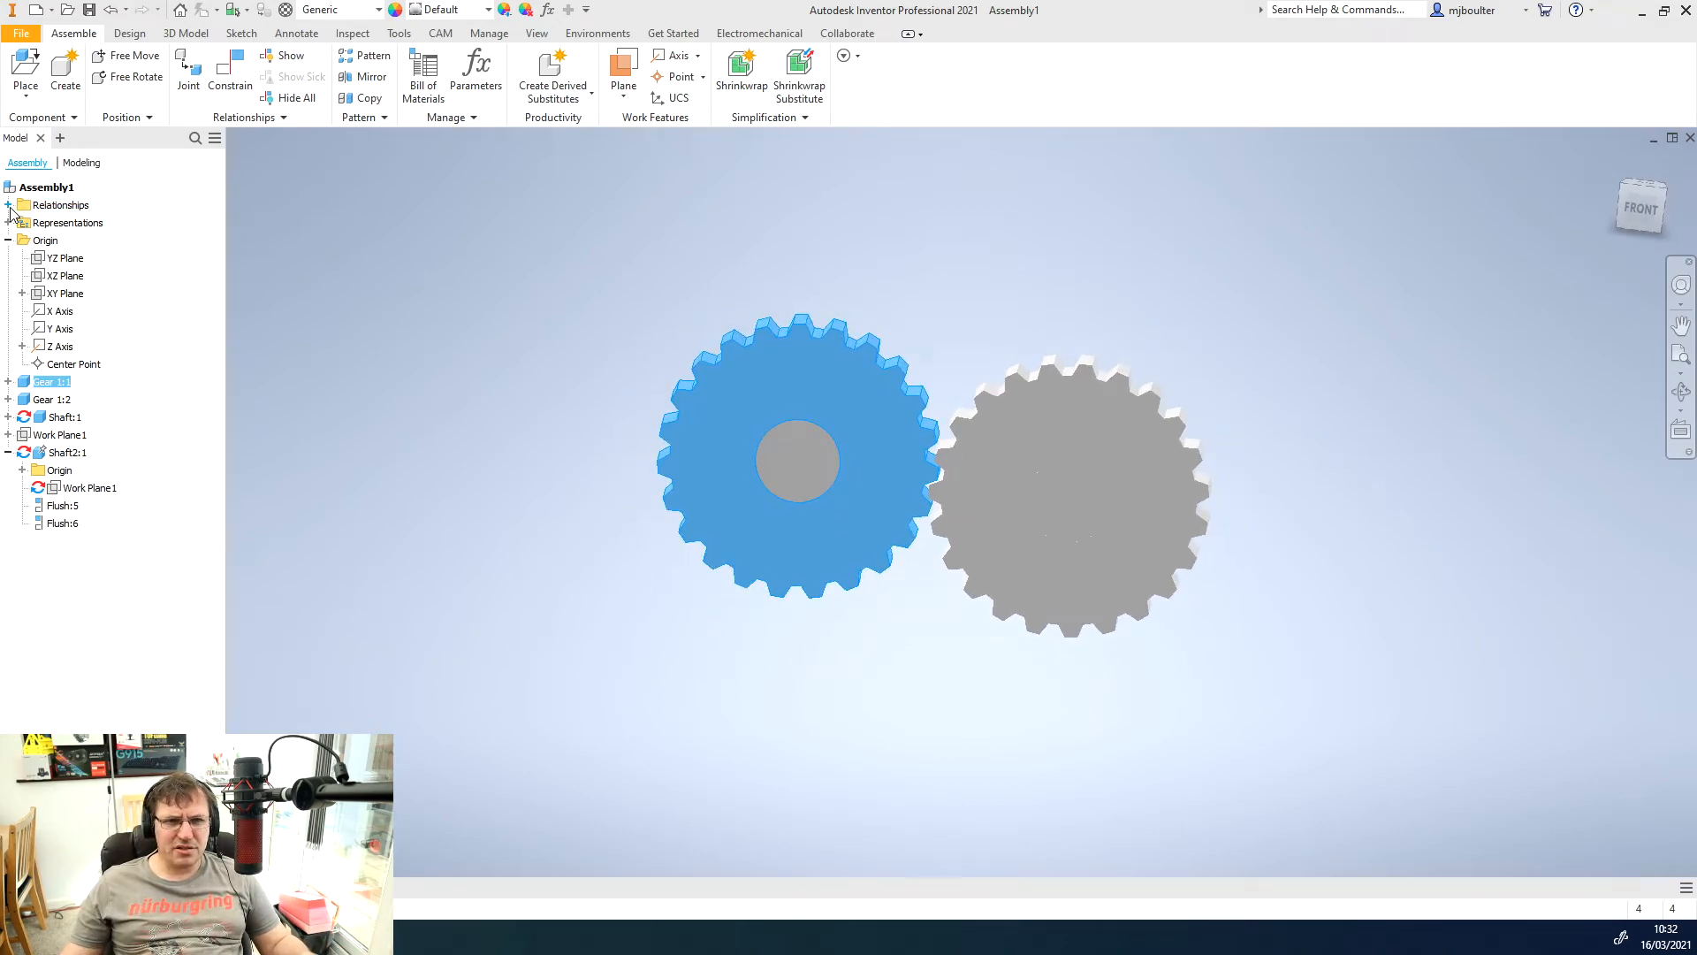
- Edit the Rotation:1 relationship and set its ratio to 4
click(11, 205)
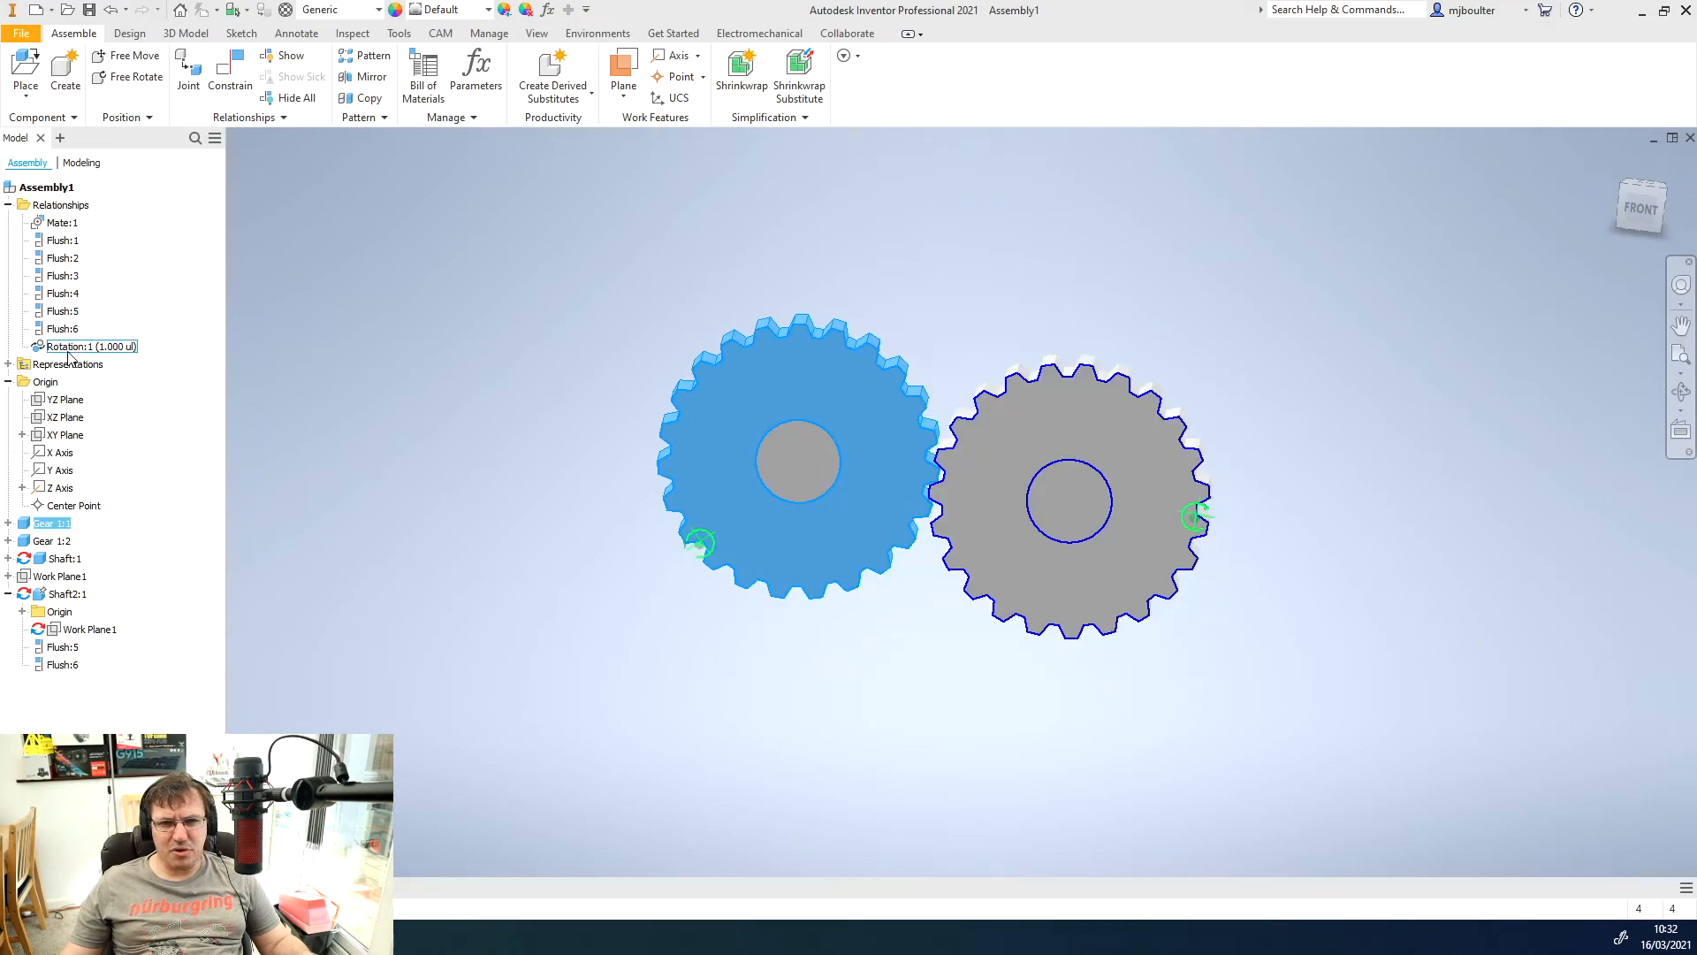
right_click(85, 347)
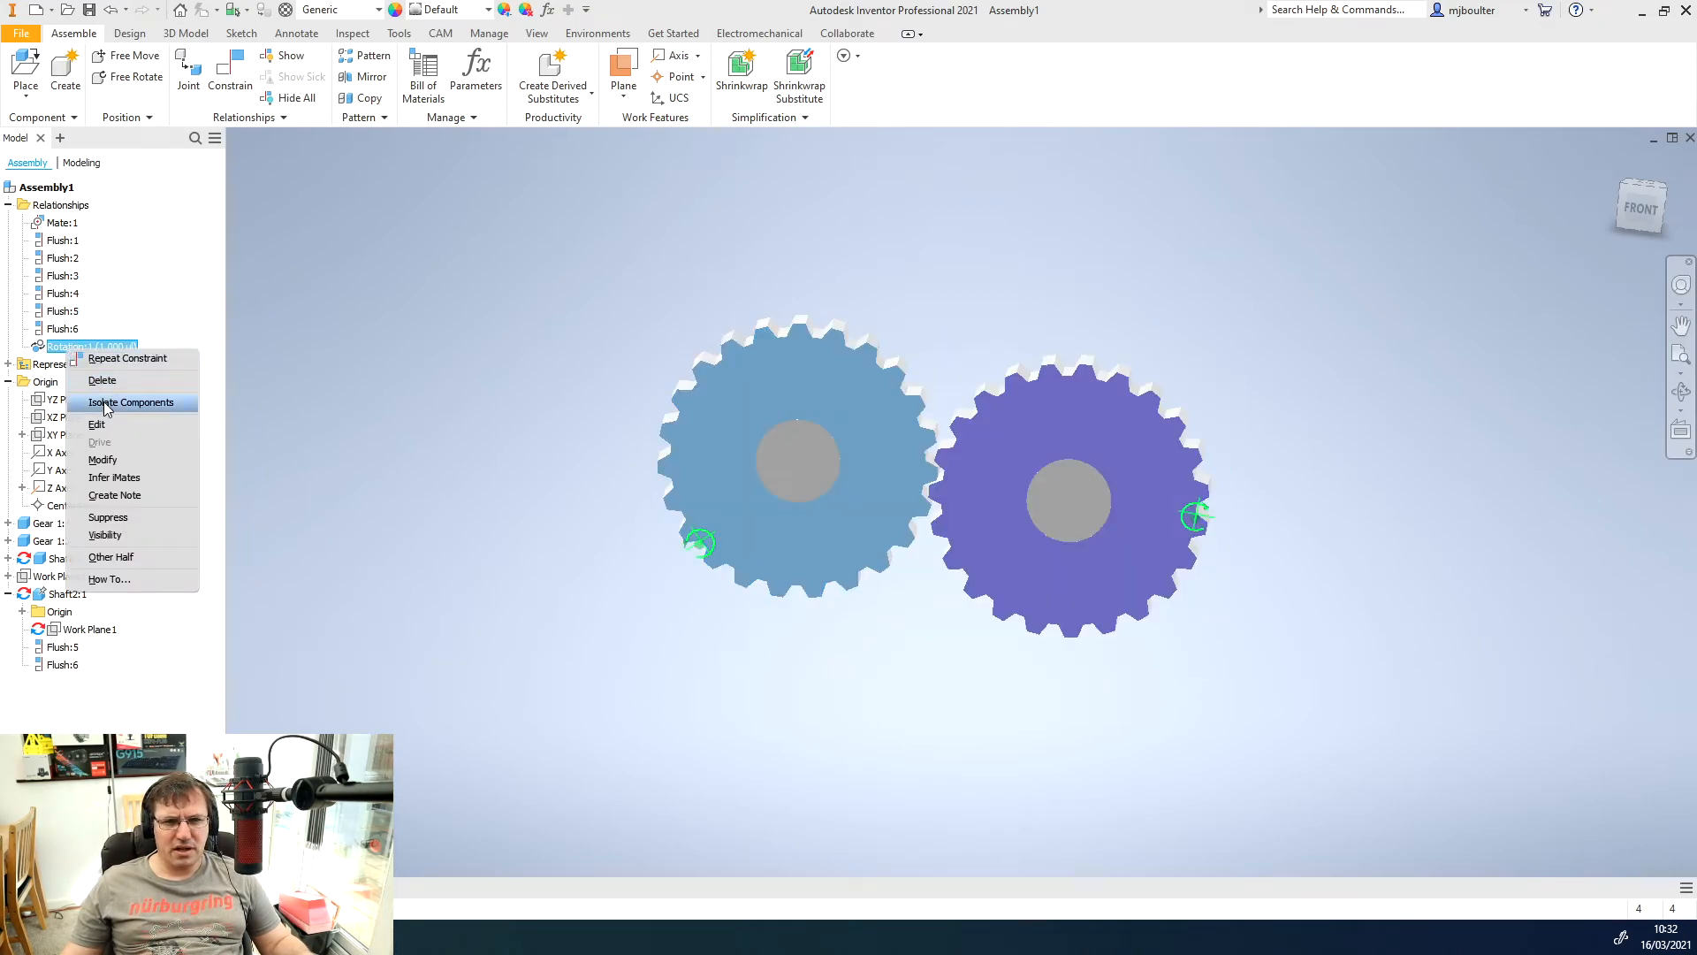
click(96, 424)
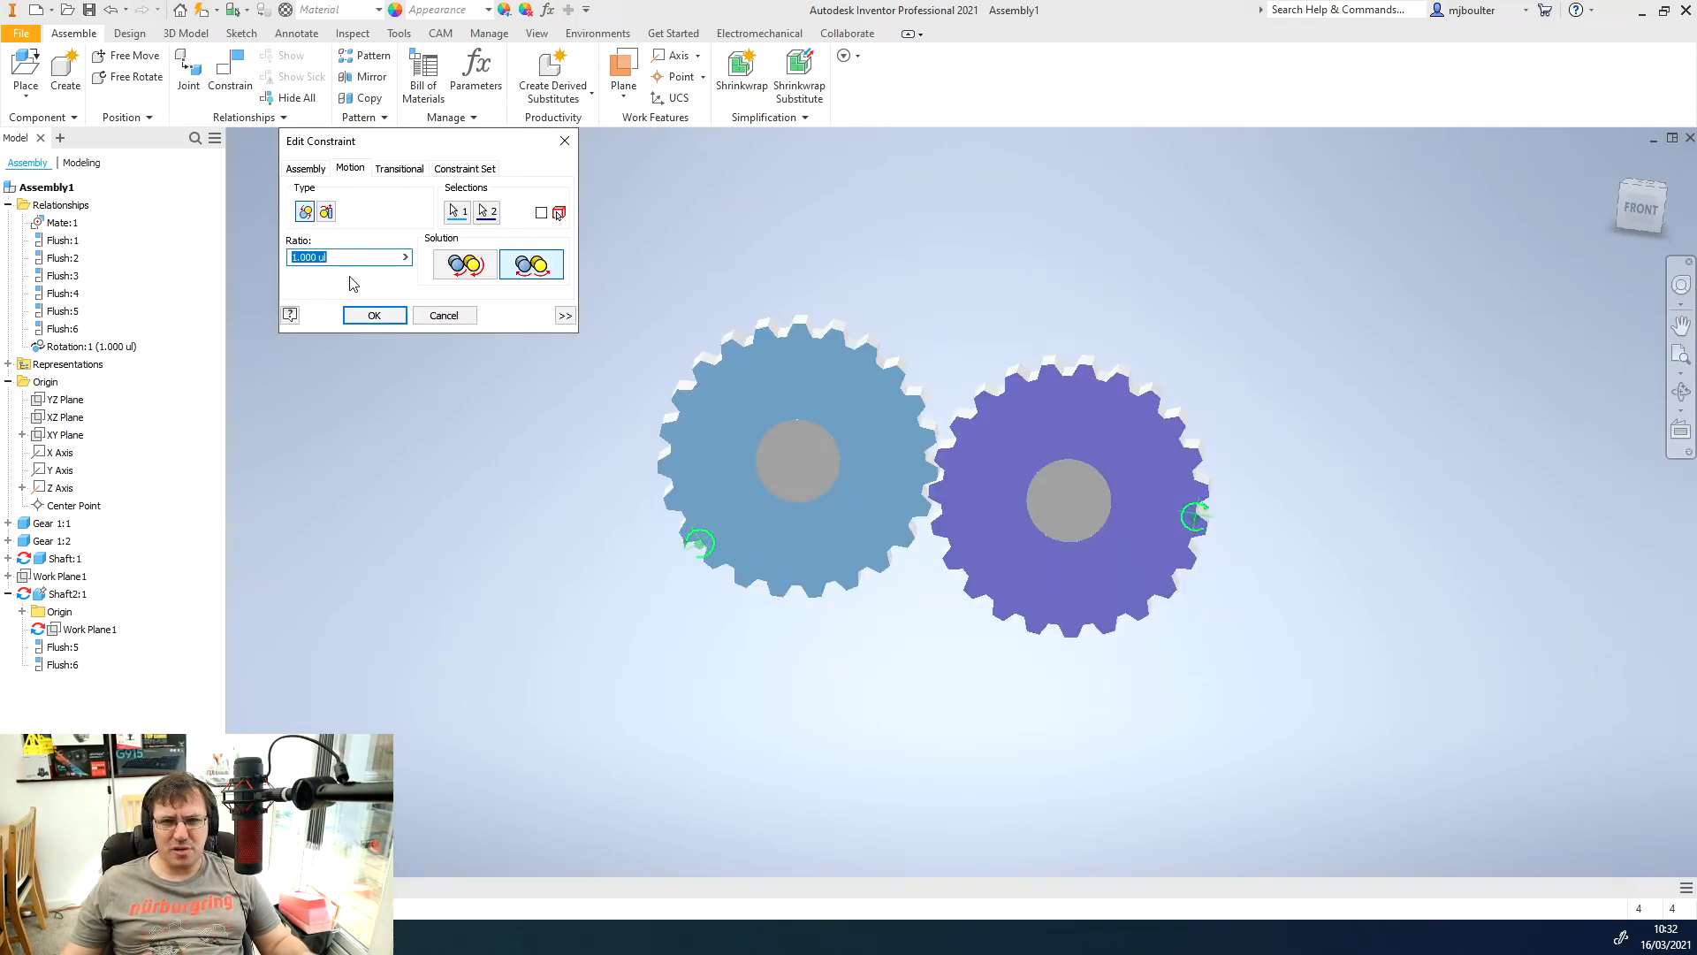
text(4)
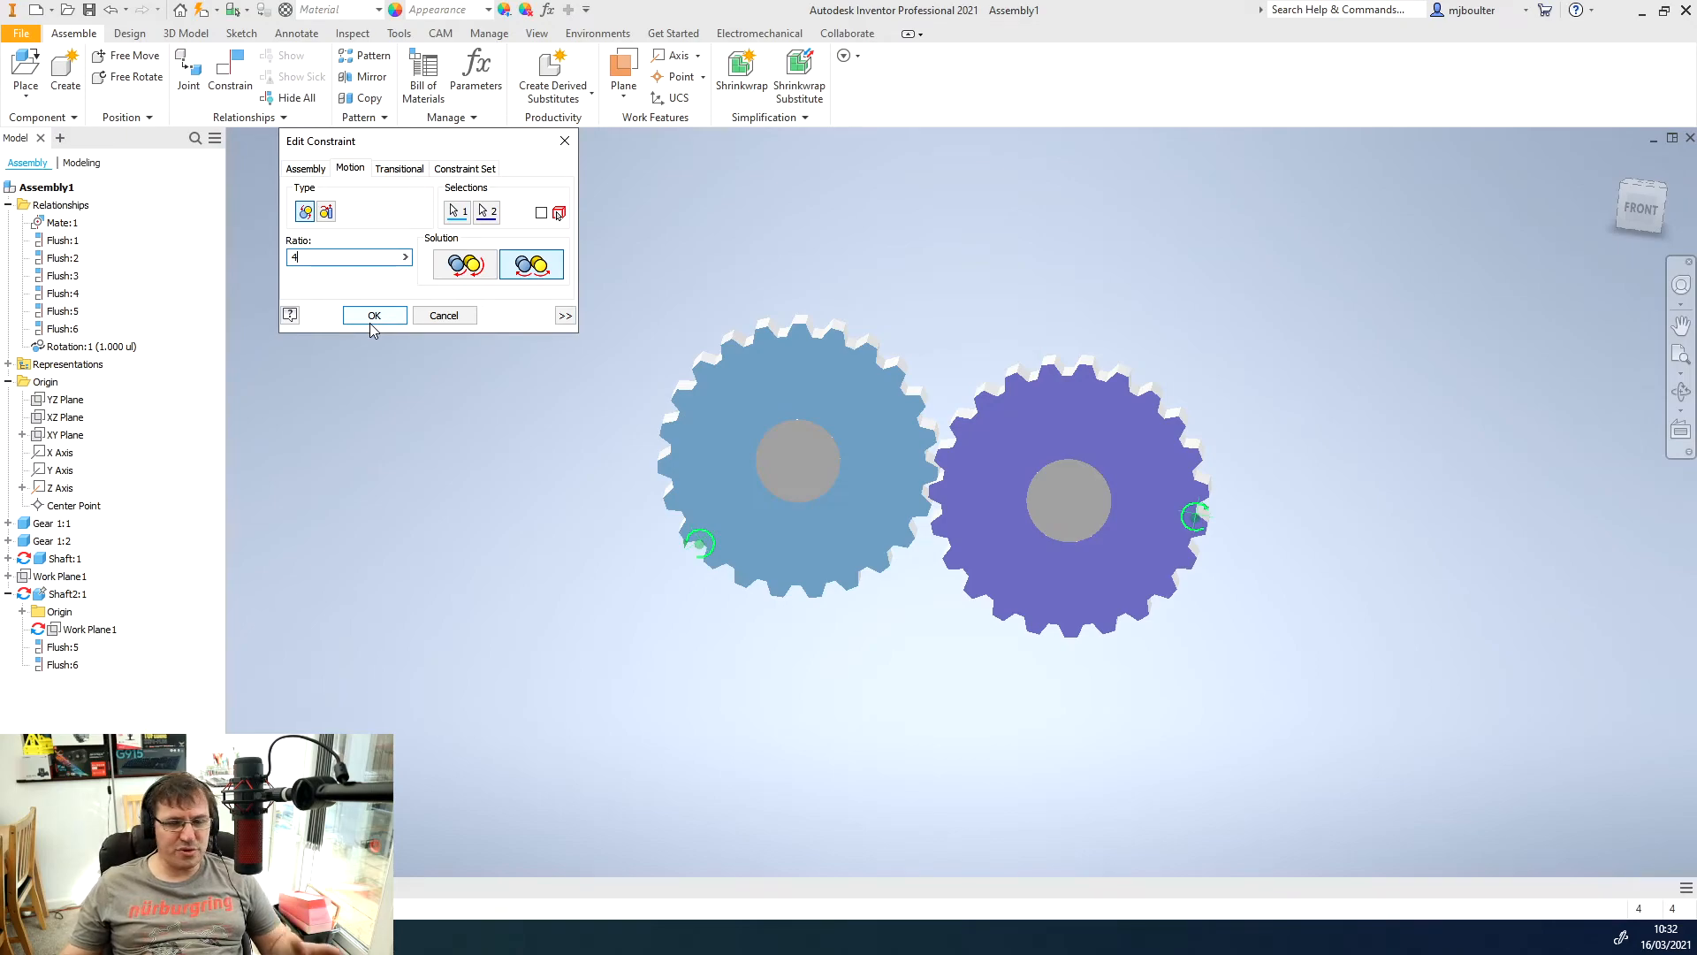
click(374, 315)
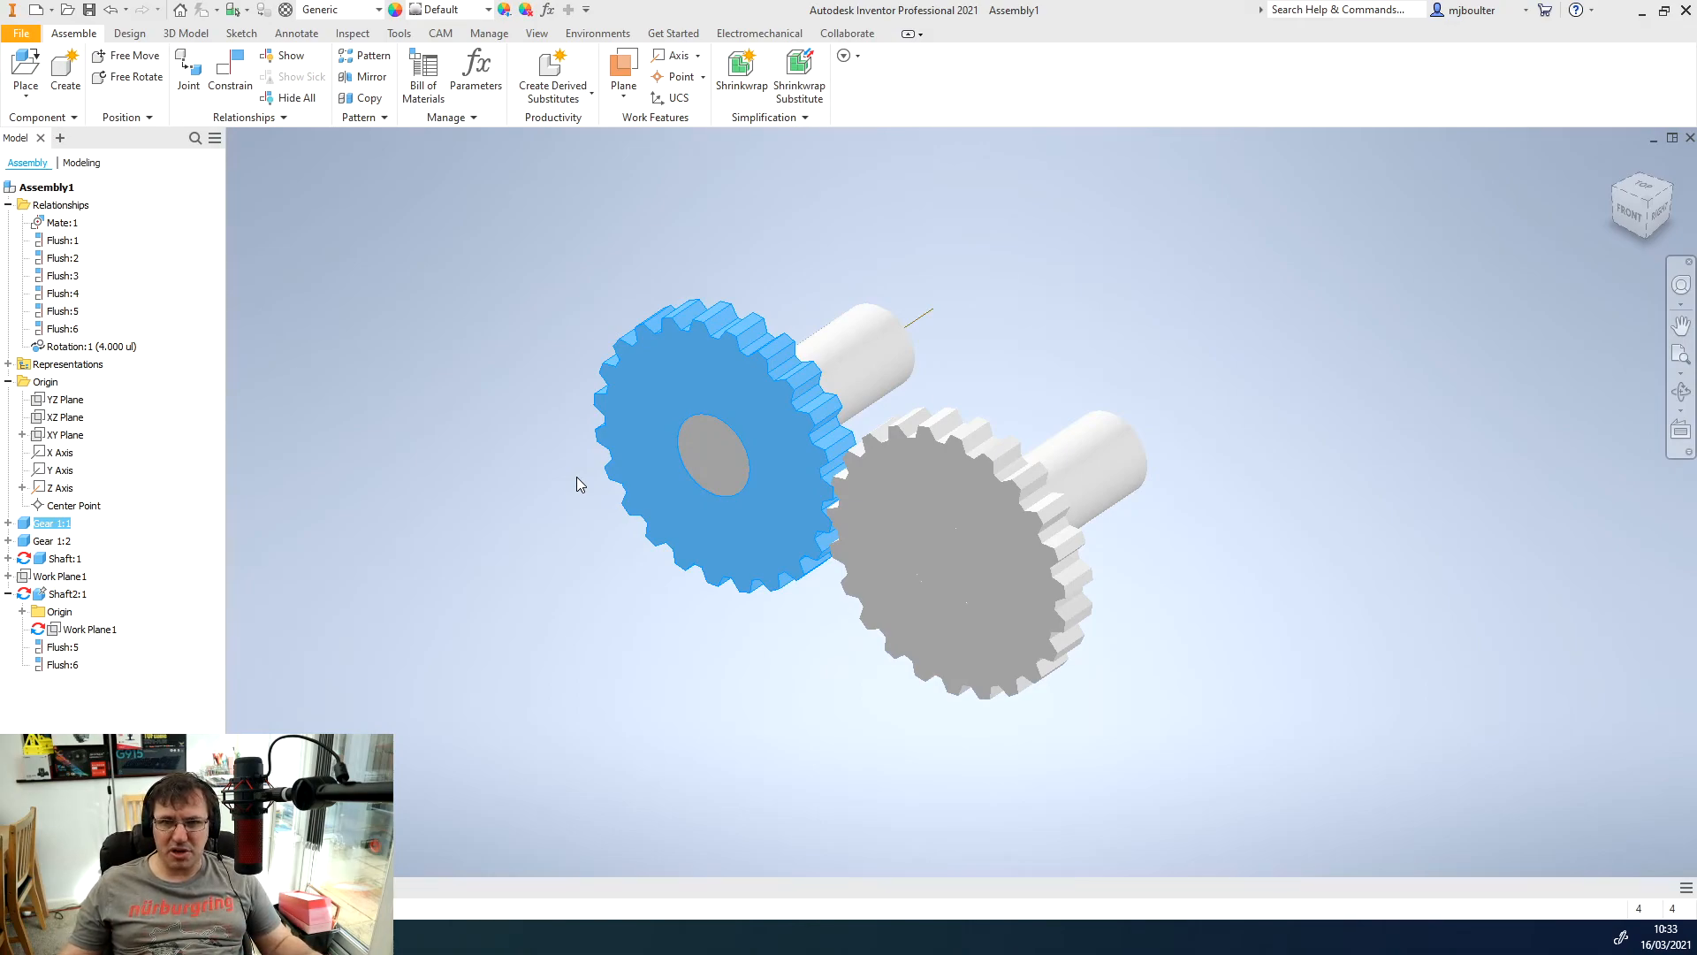
mouse_move(286, 240)
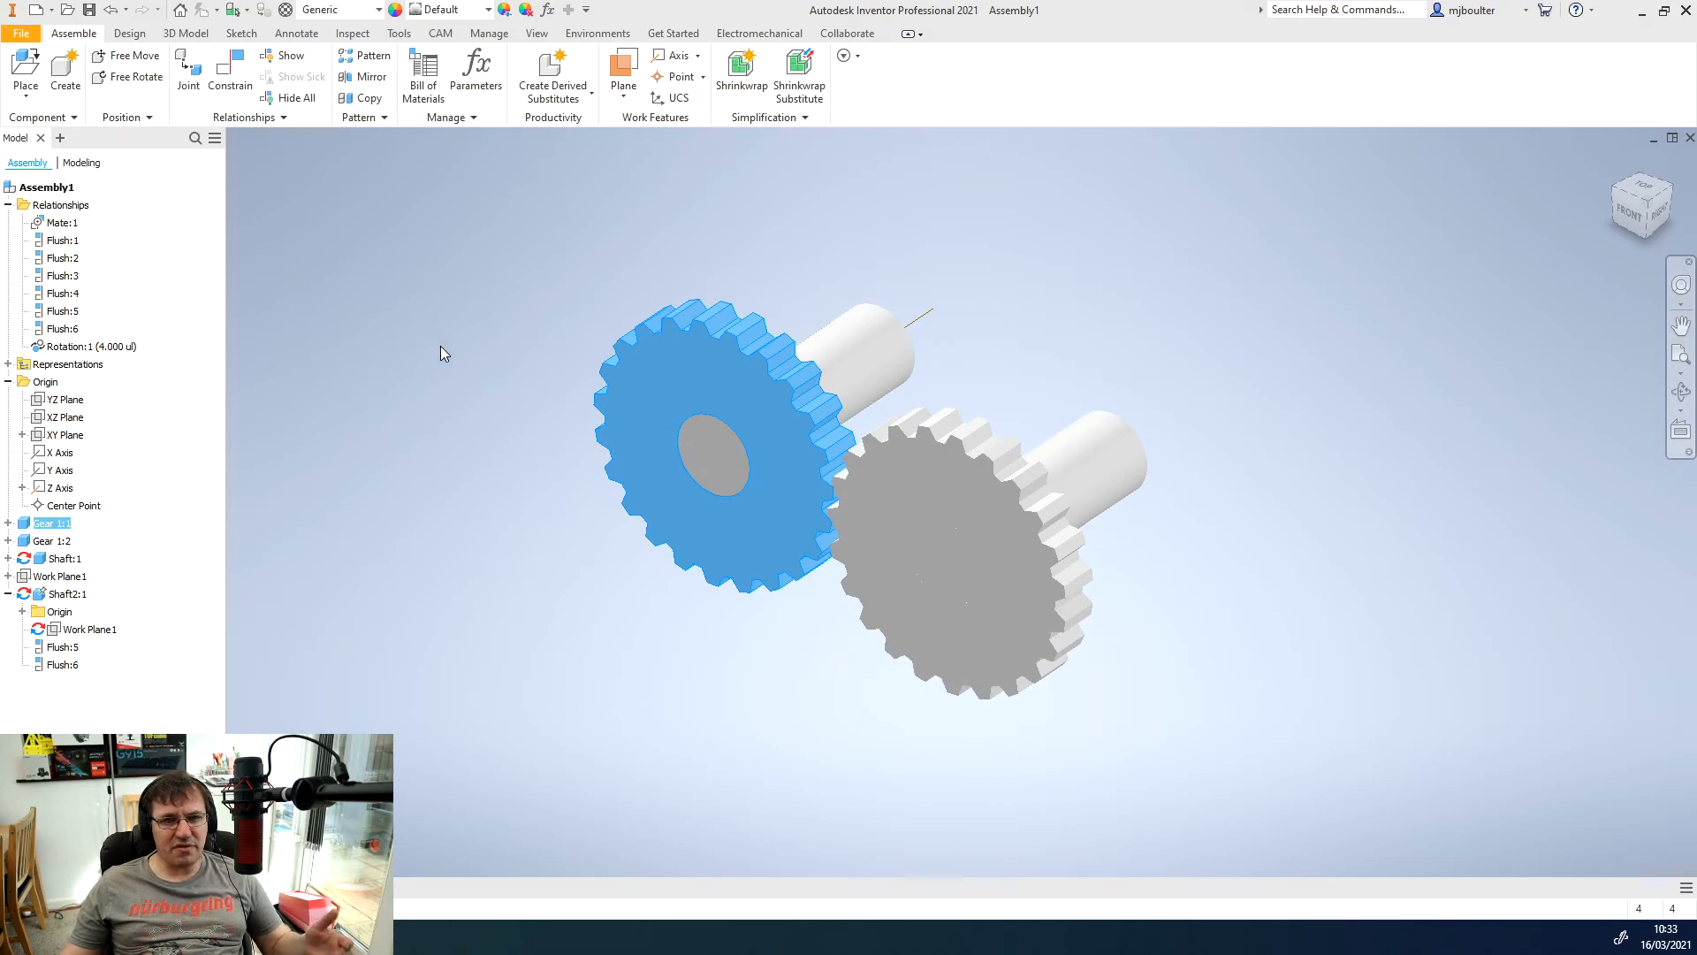
mouse_move(530, 413)
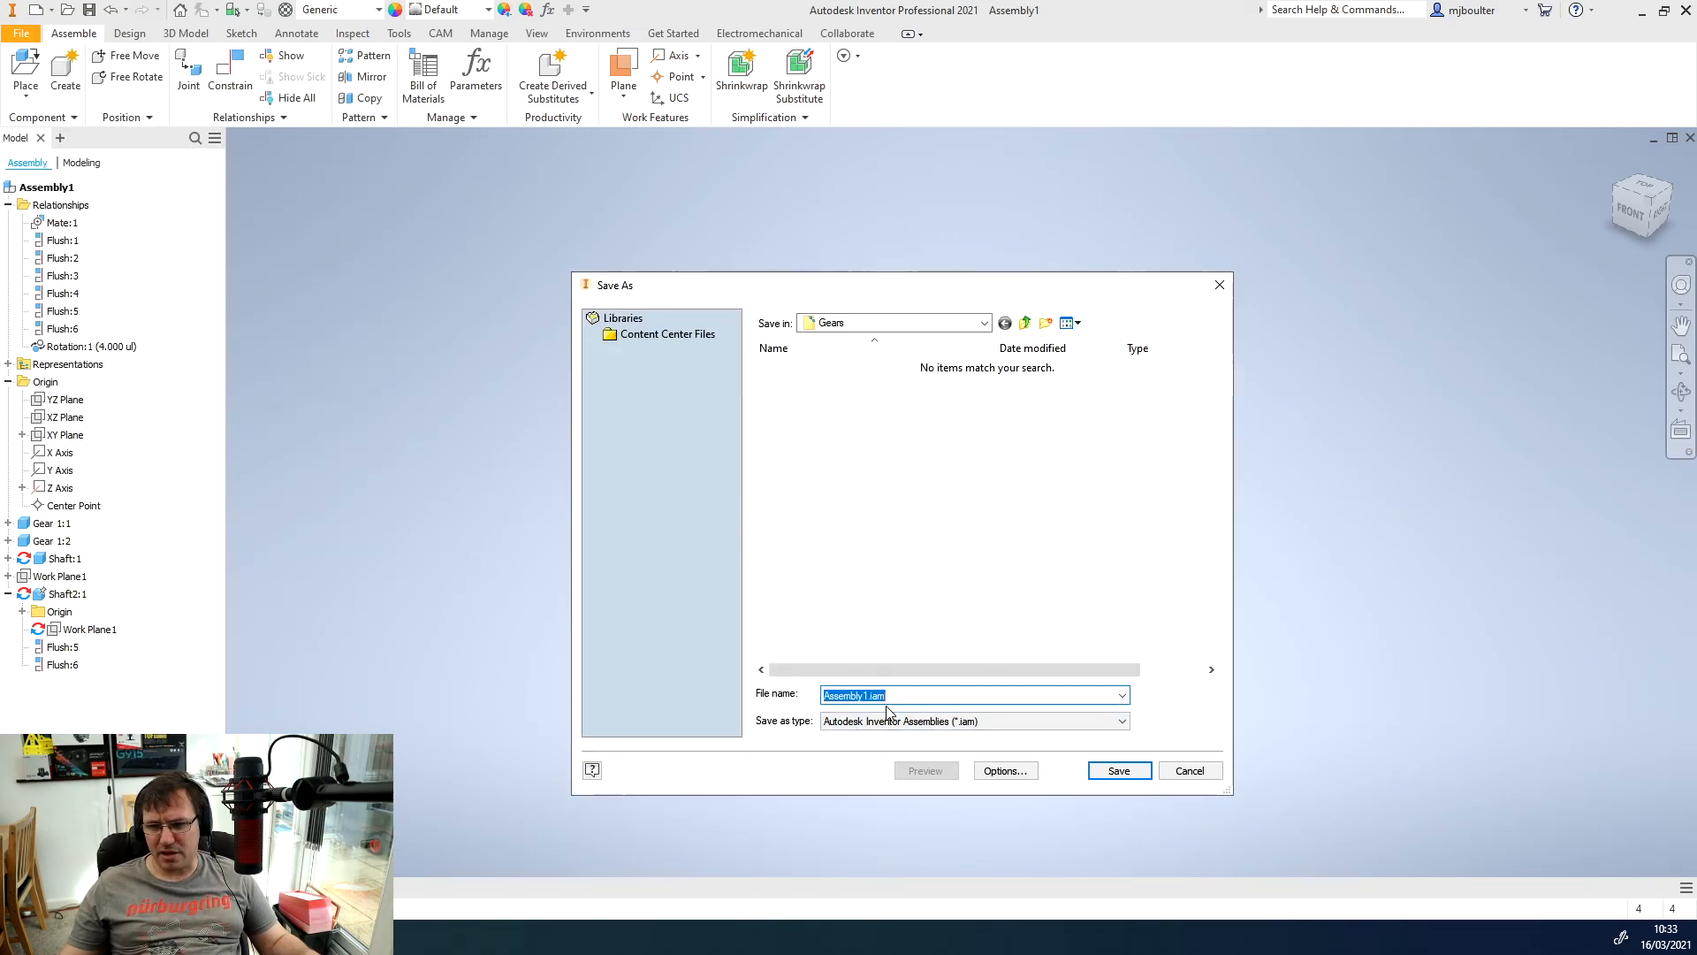
- Save Assembly1.iam in the Gears folder along with Shaft.ipt and Shaft2.ipt
click(1119, 770)
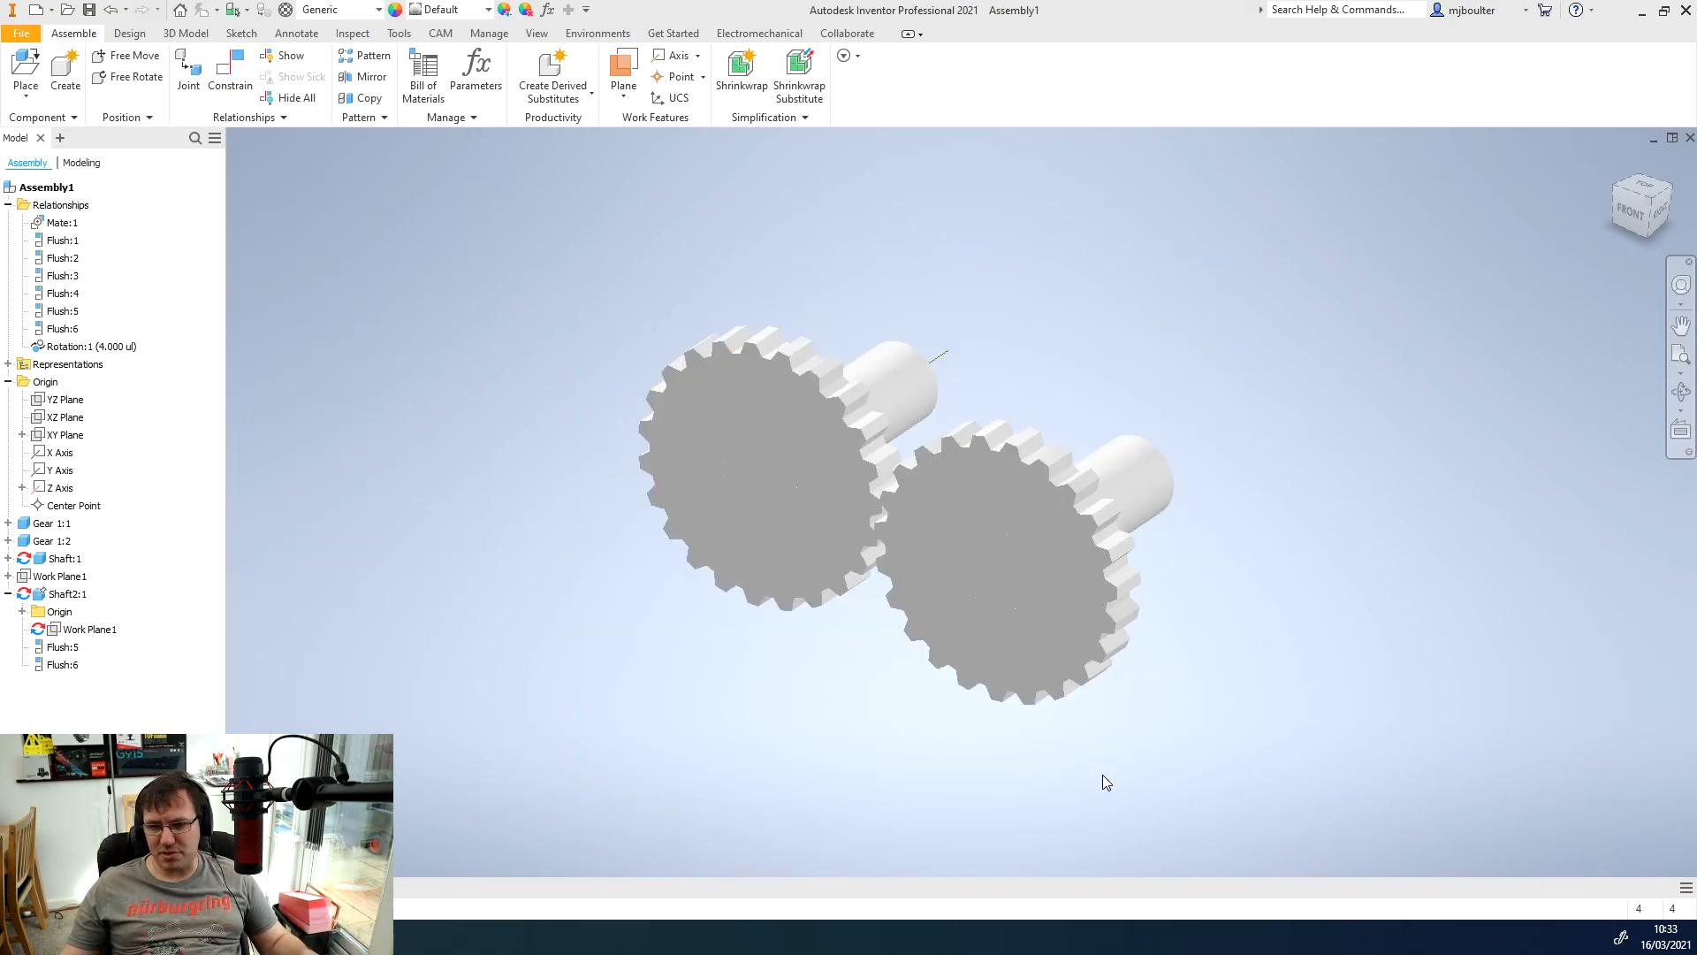
drag(1107, 783, 546, 199)
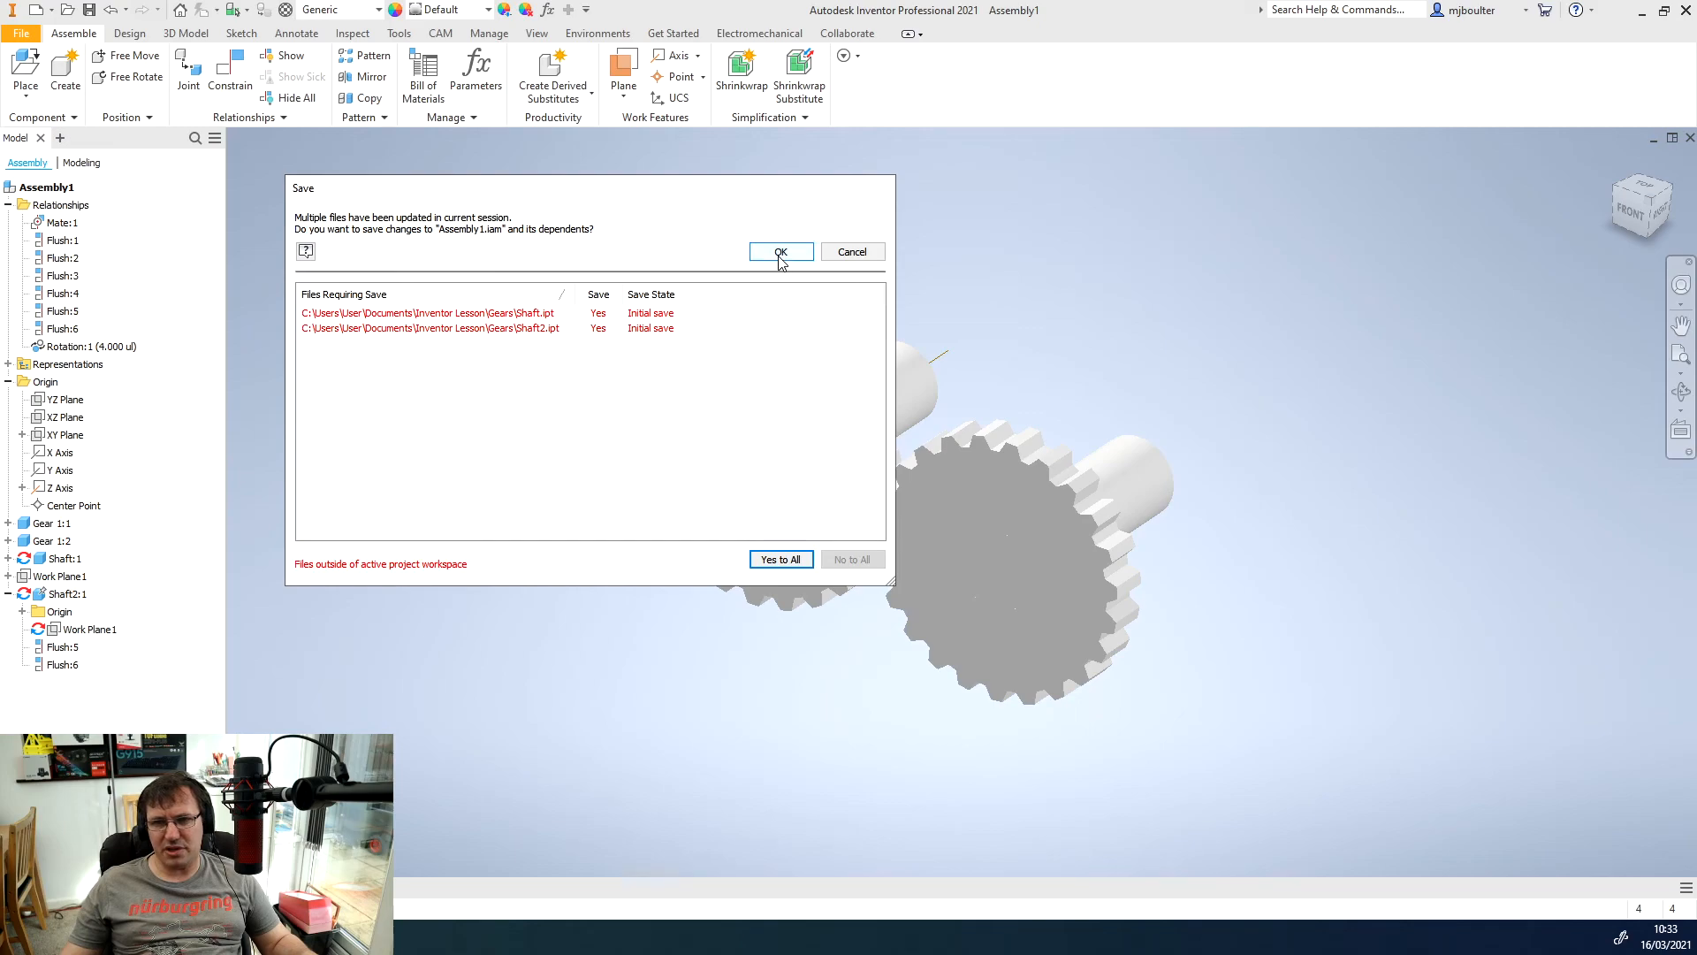
click(781, 251)
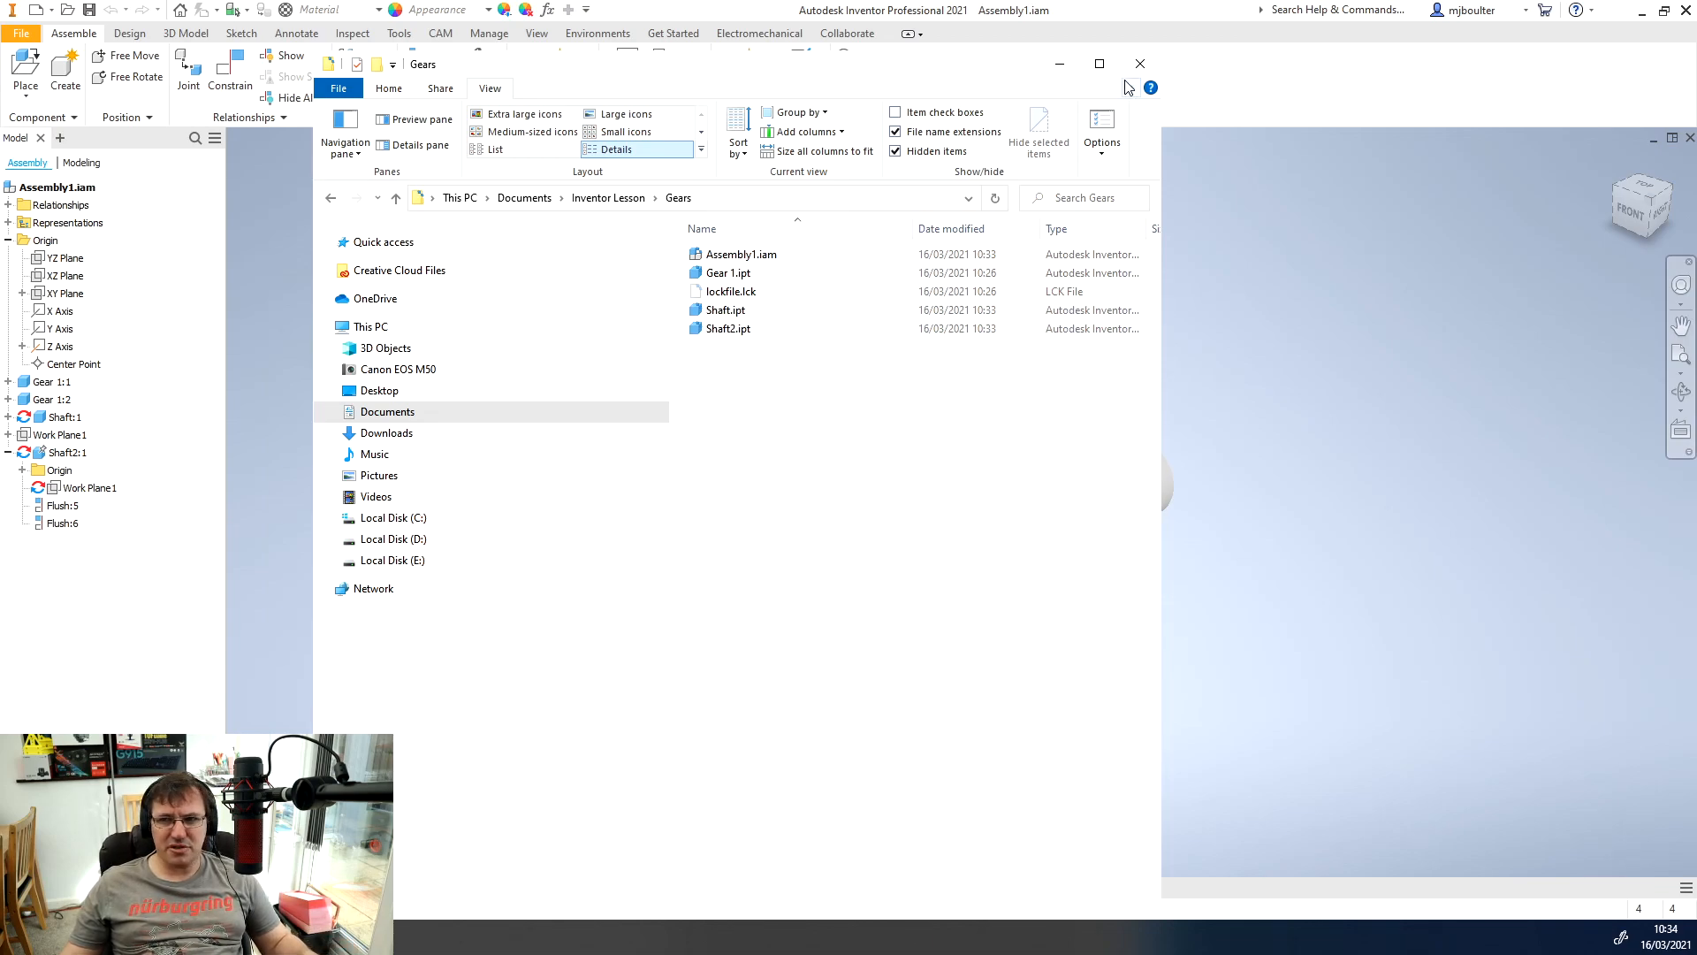
mouse_move(1141, 64)
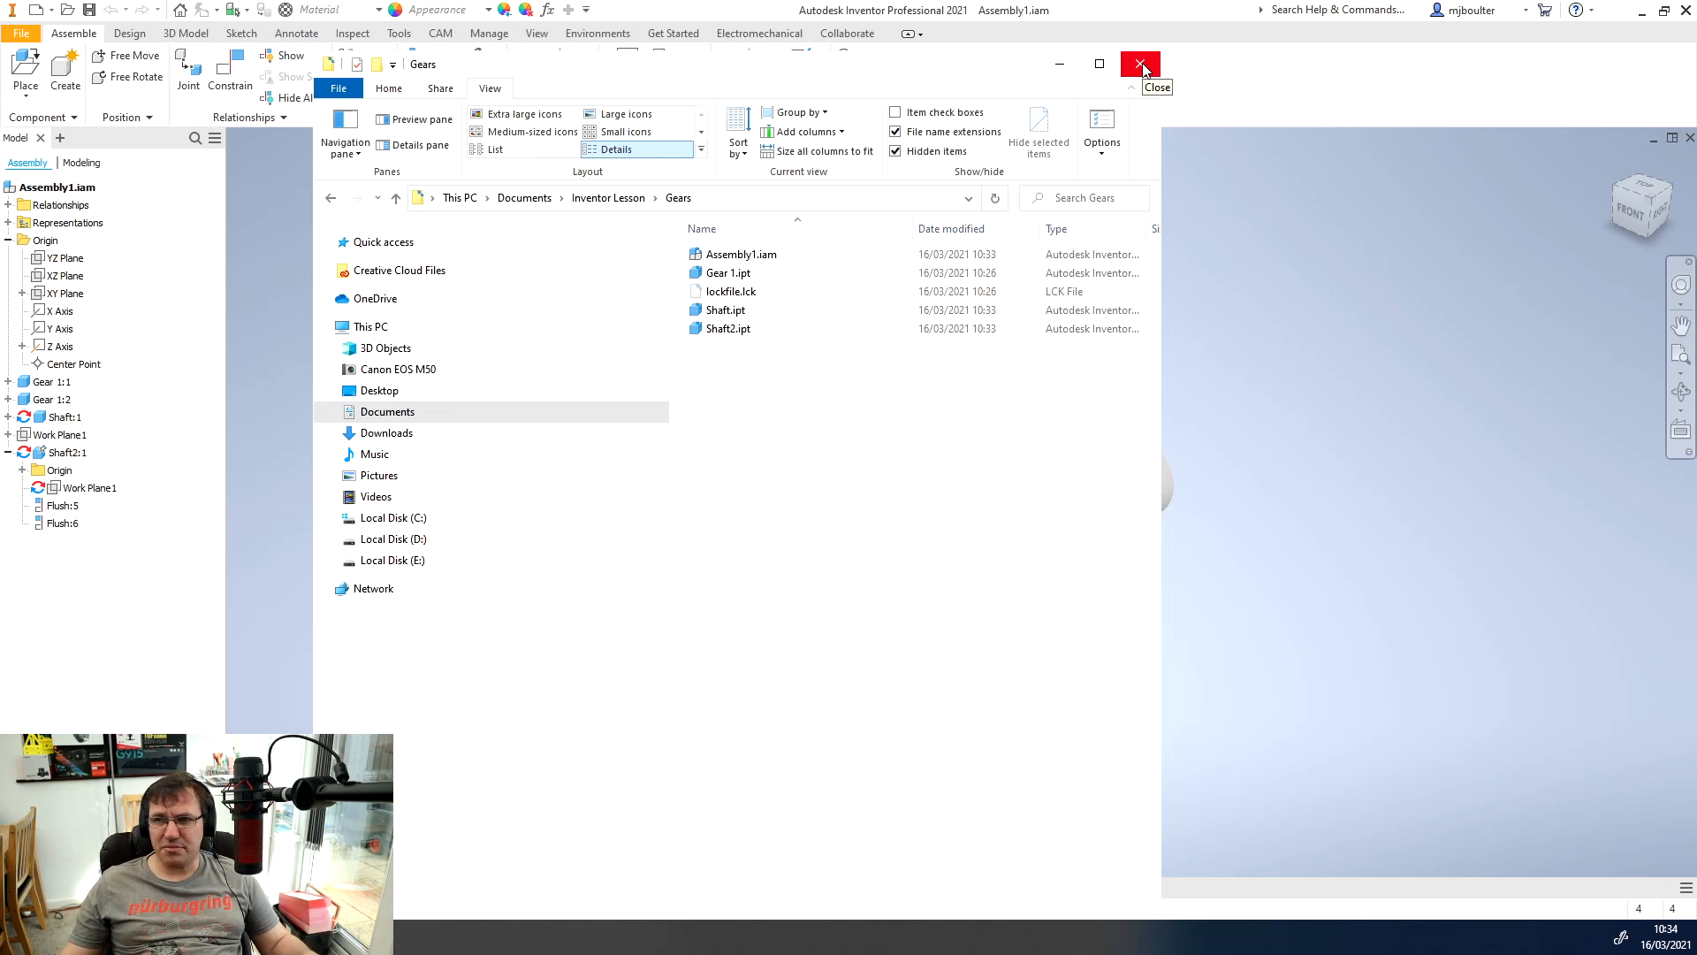
- Close the File Explorer window showing the Gears folder contents
click(1139, 64)
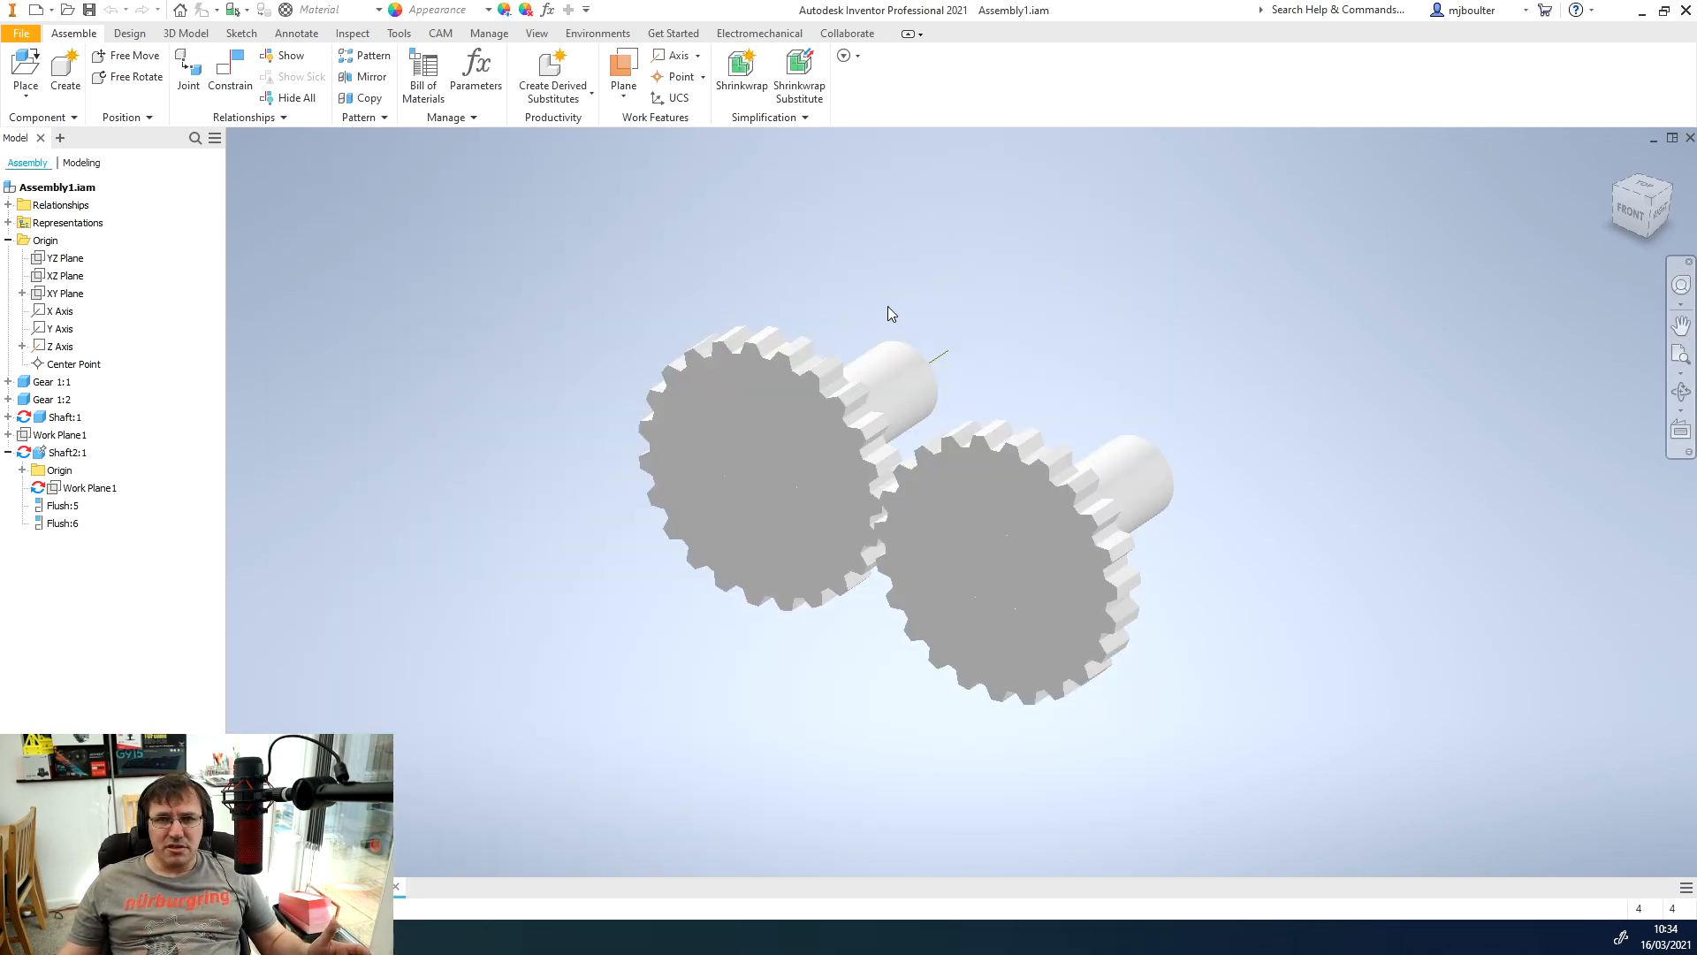